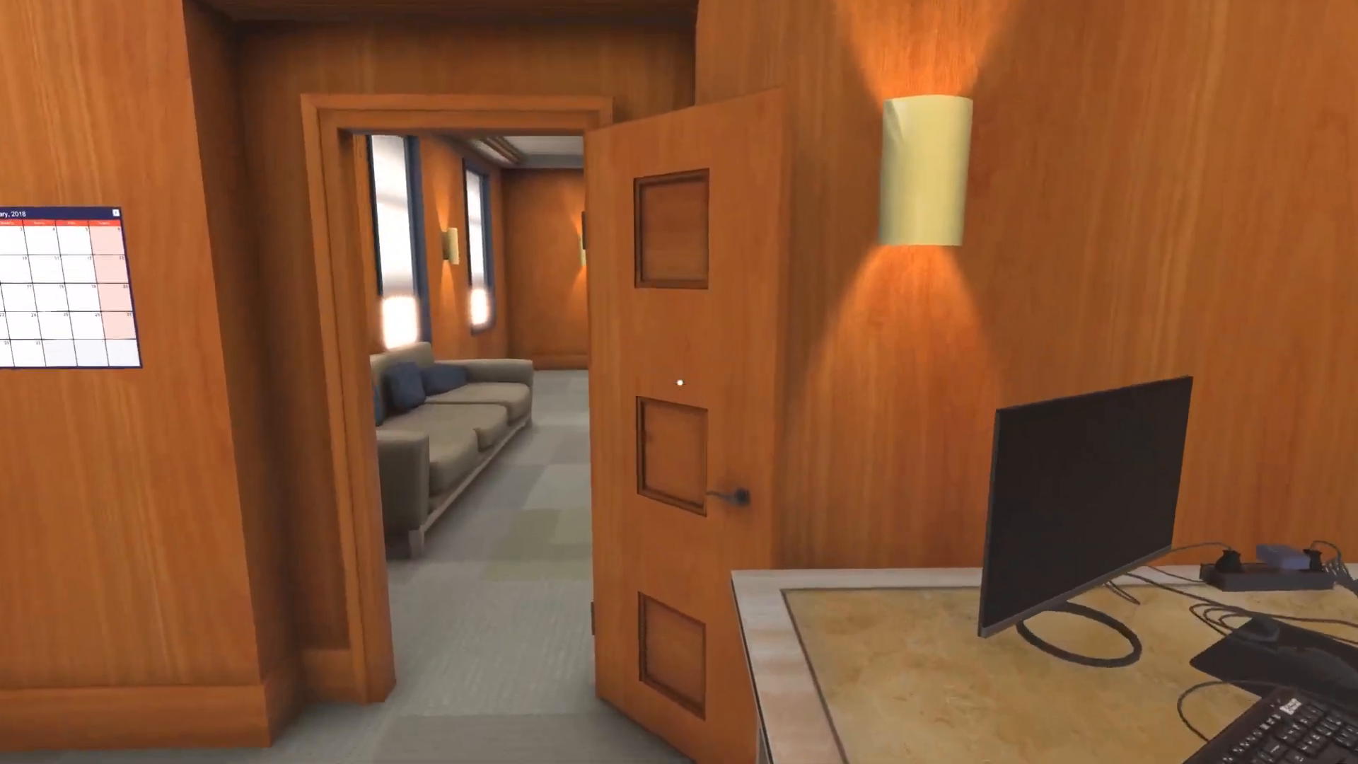
pyautogui.moveTo(679, 382)
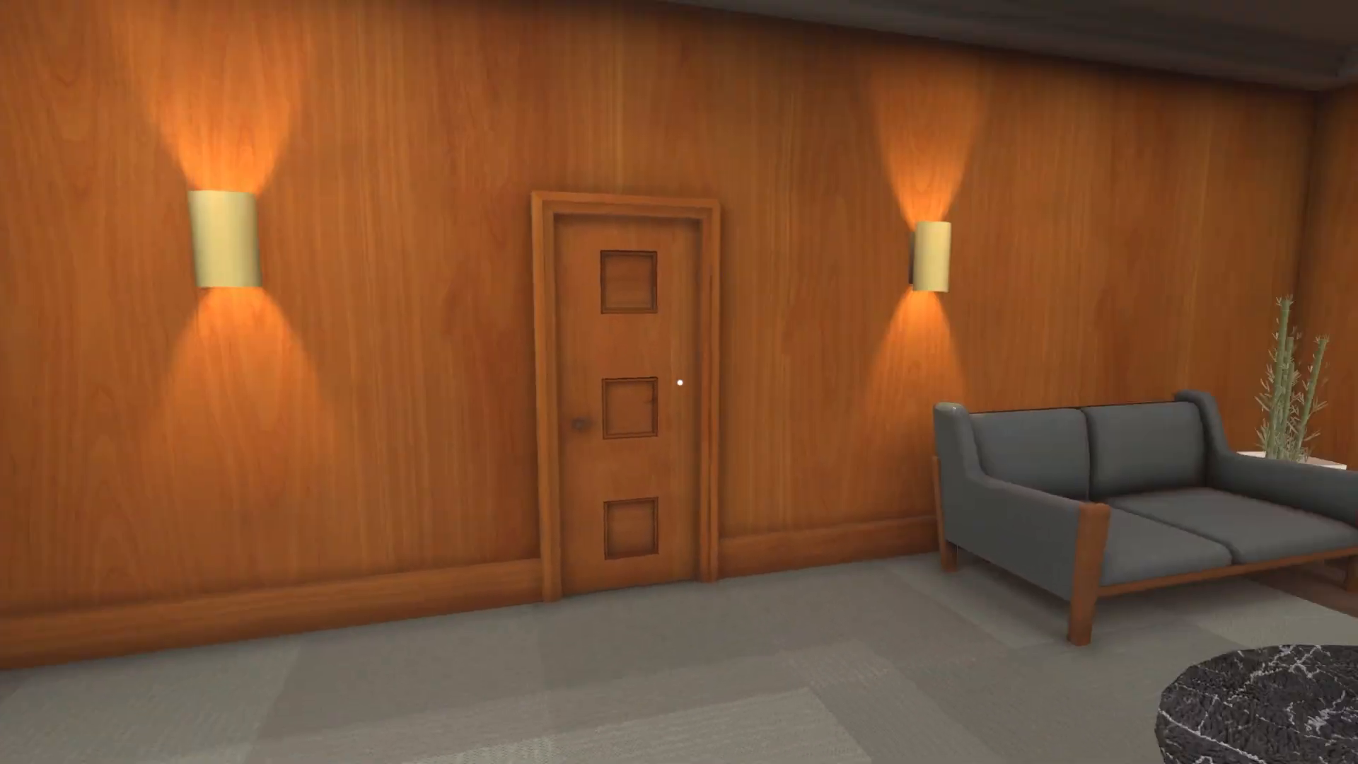
pyautogui.moveTo(679, 382)
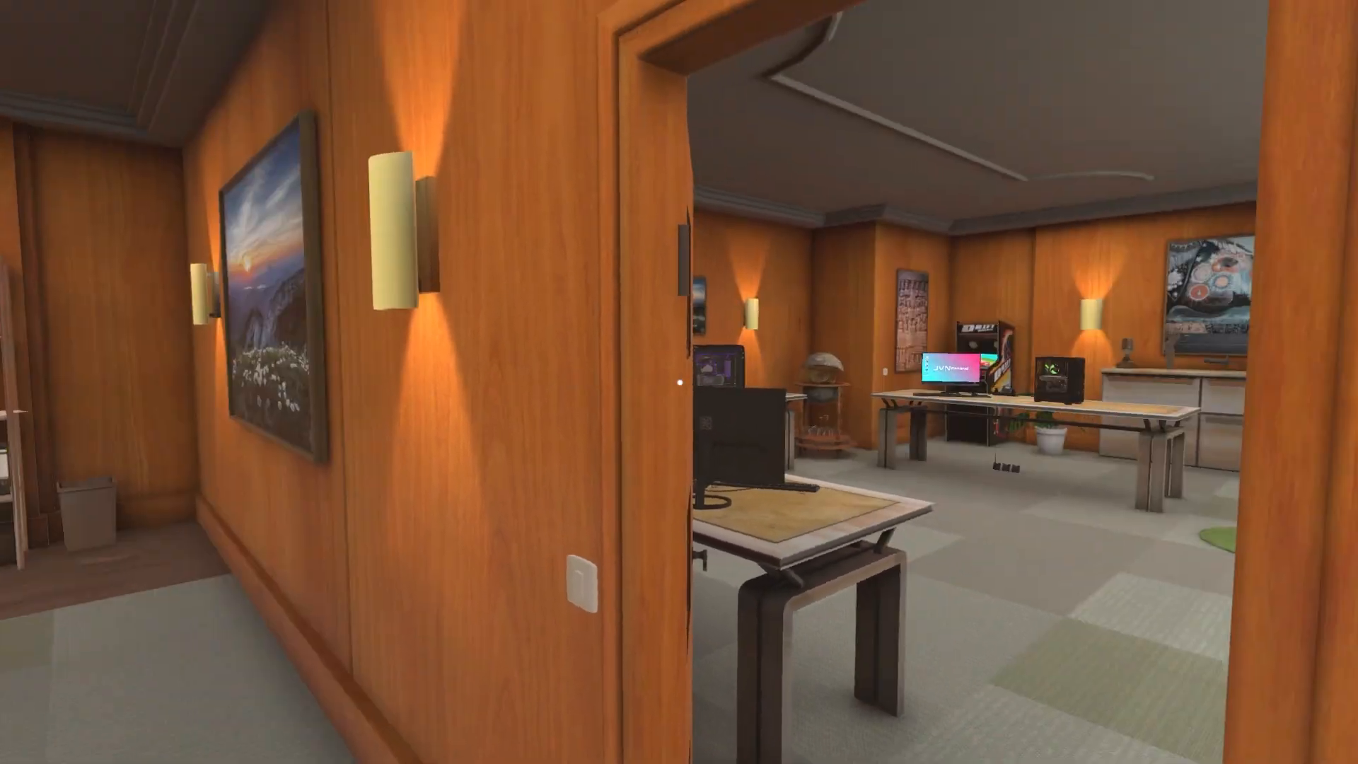
pyautogui.moveTo(679, 381)
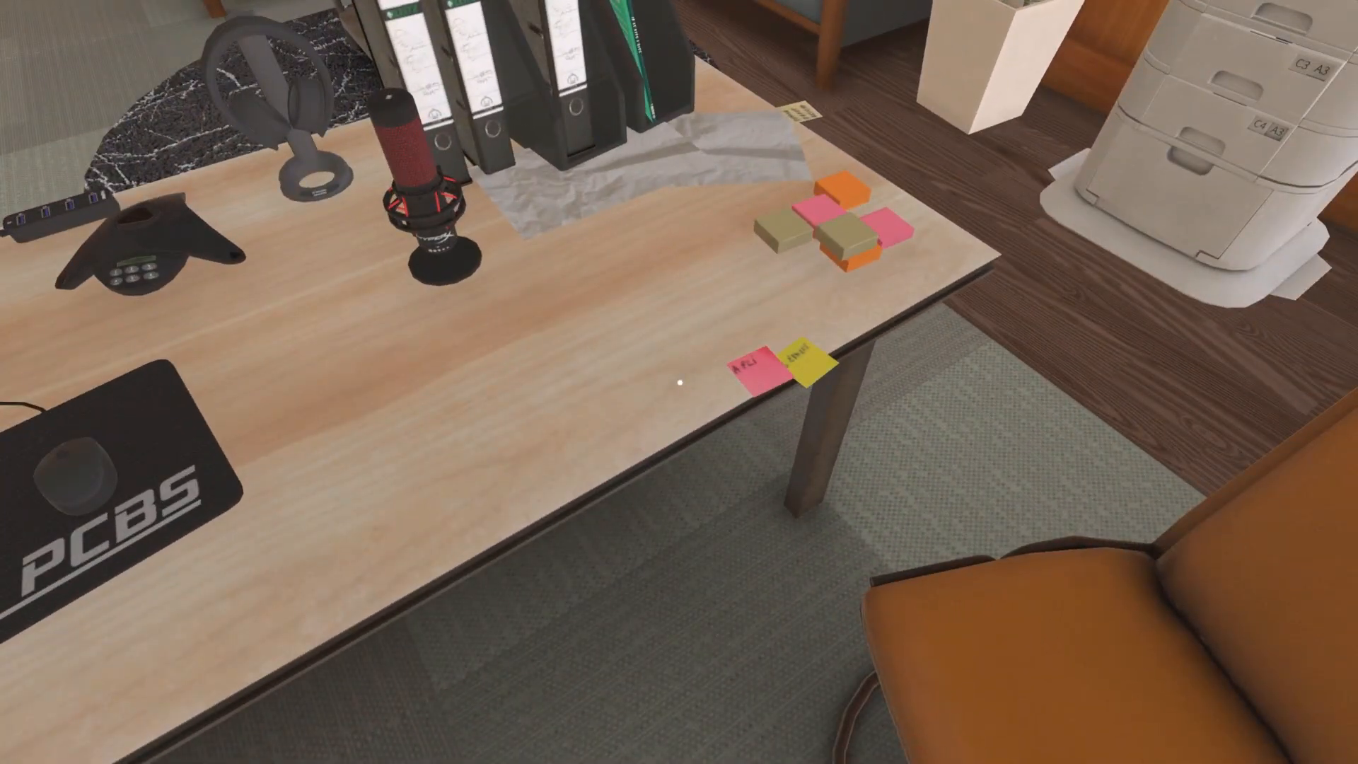
pyautogui.moveTo(679, 382)
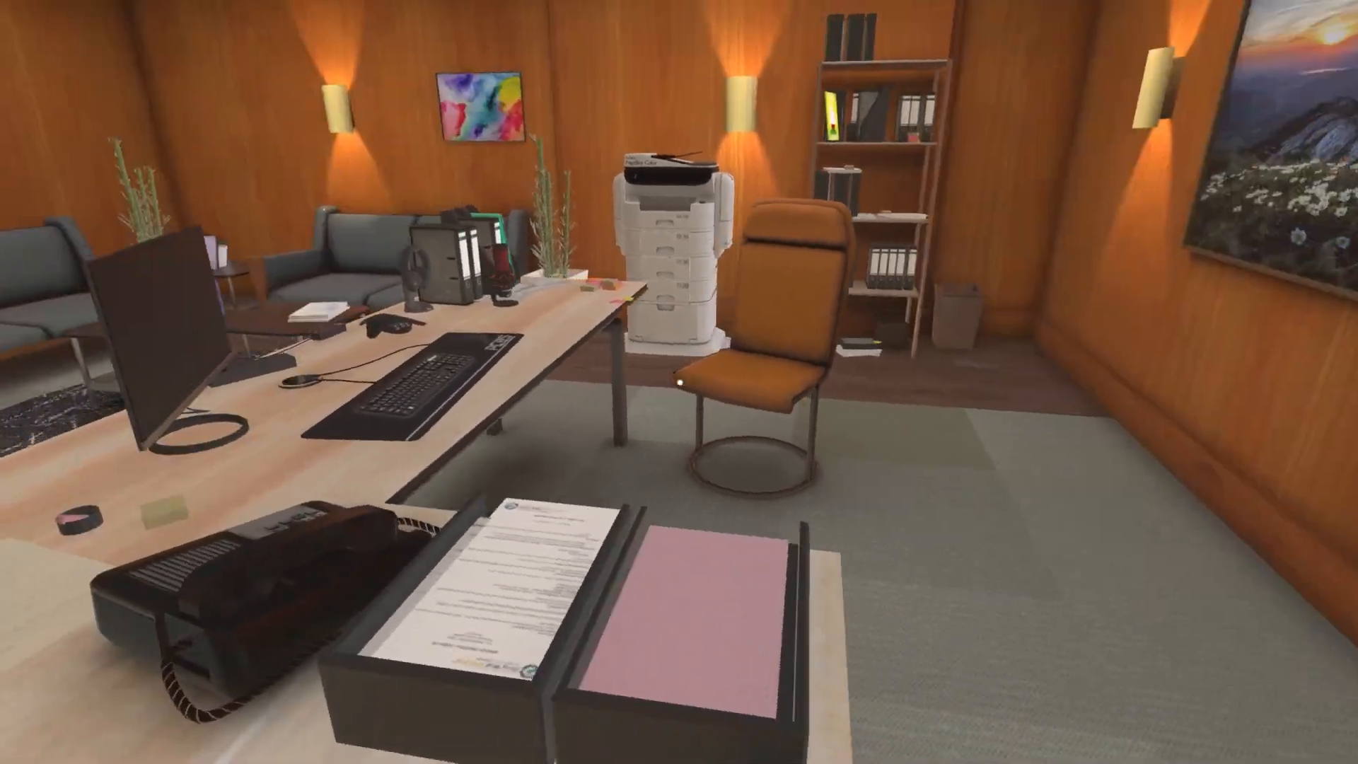
pyautogui.moveTo(679, 382)
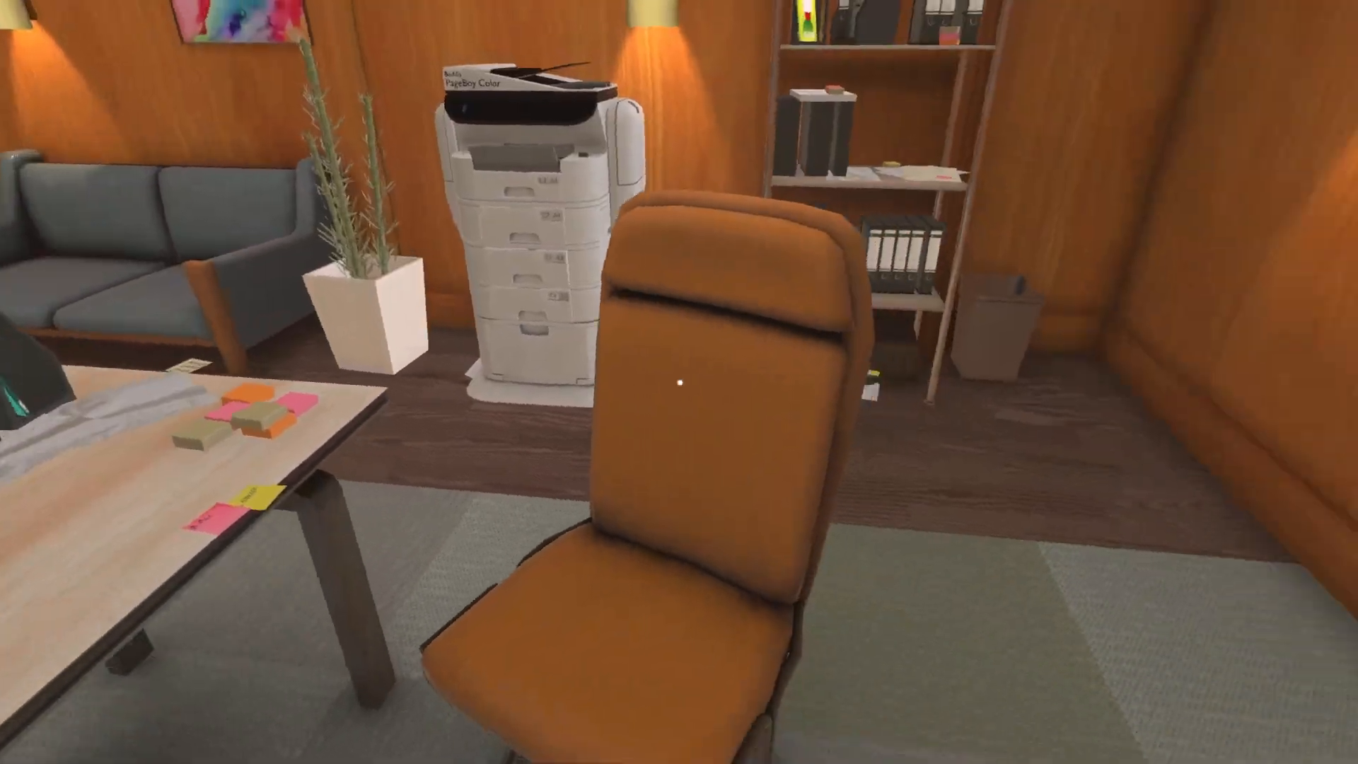
pyautogui.moveTo(679, 382)
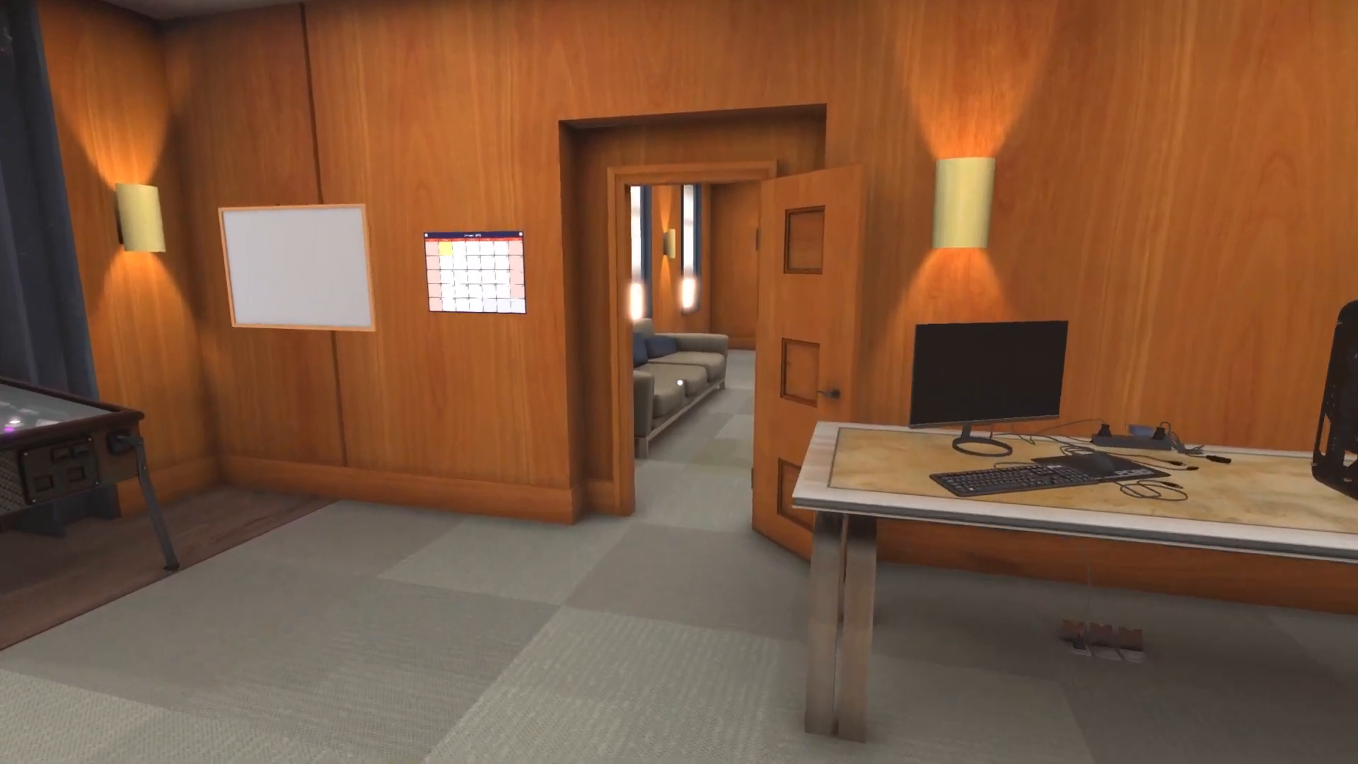
pyautogui.moveTo(679, 382)
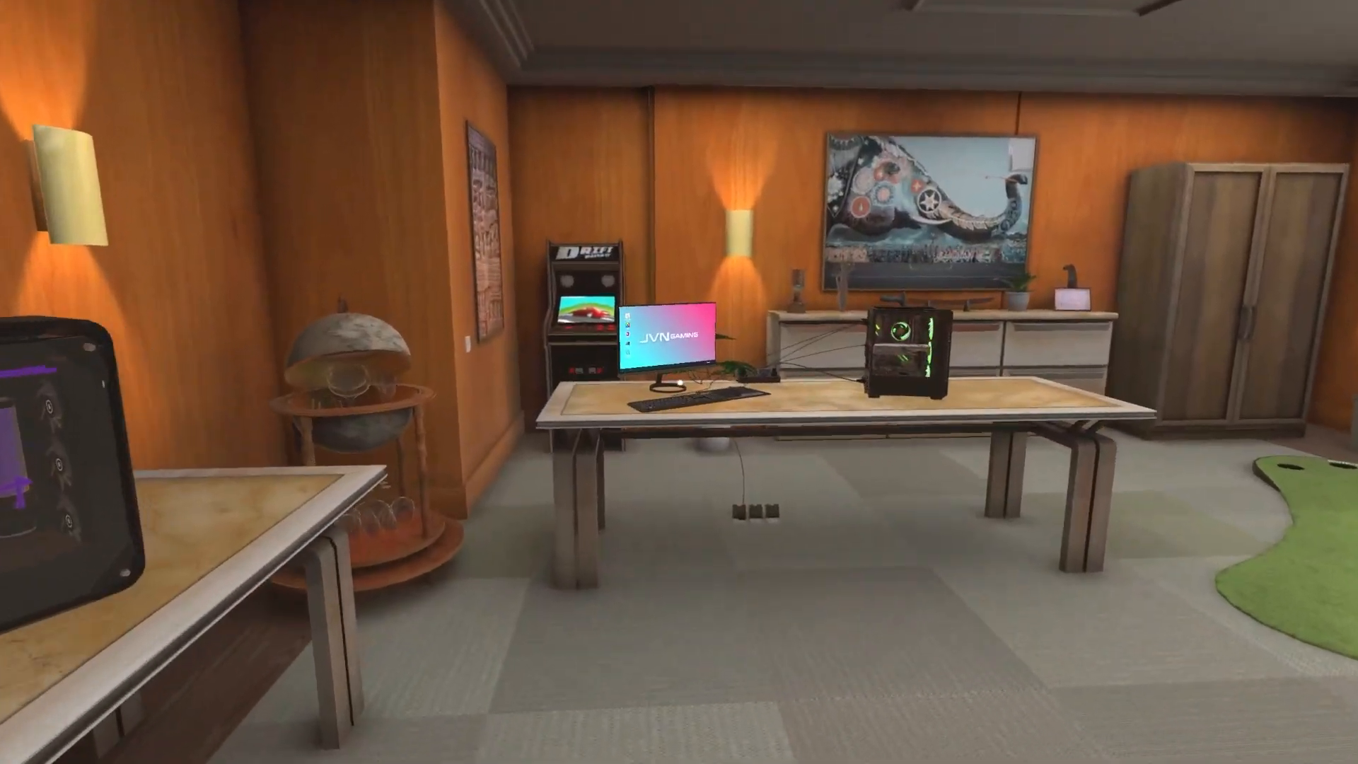
# Step: View the JVN Gaming desktop on the workshop PC, then exit back to the workshop
pyautogui.click(667, 347)
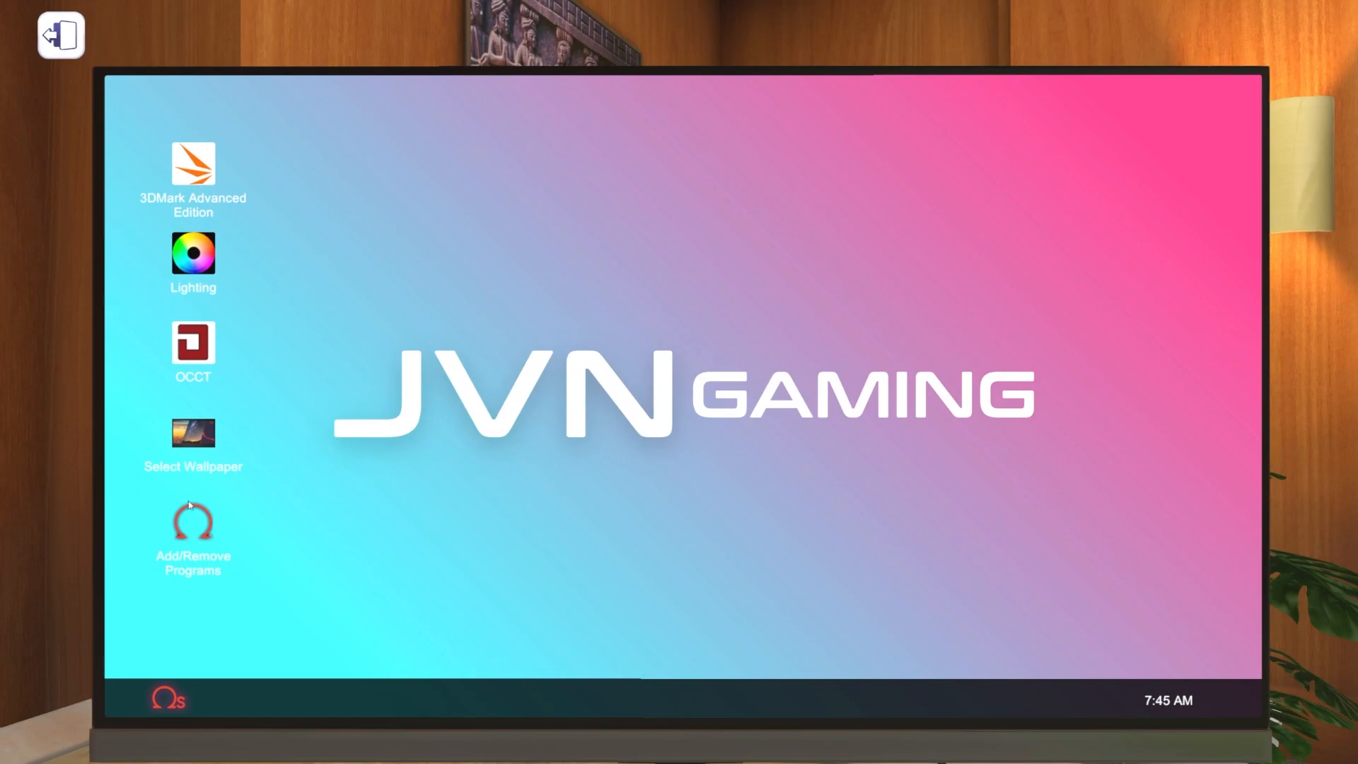
pyautogui.doubleClick(194, 524)
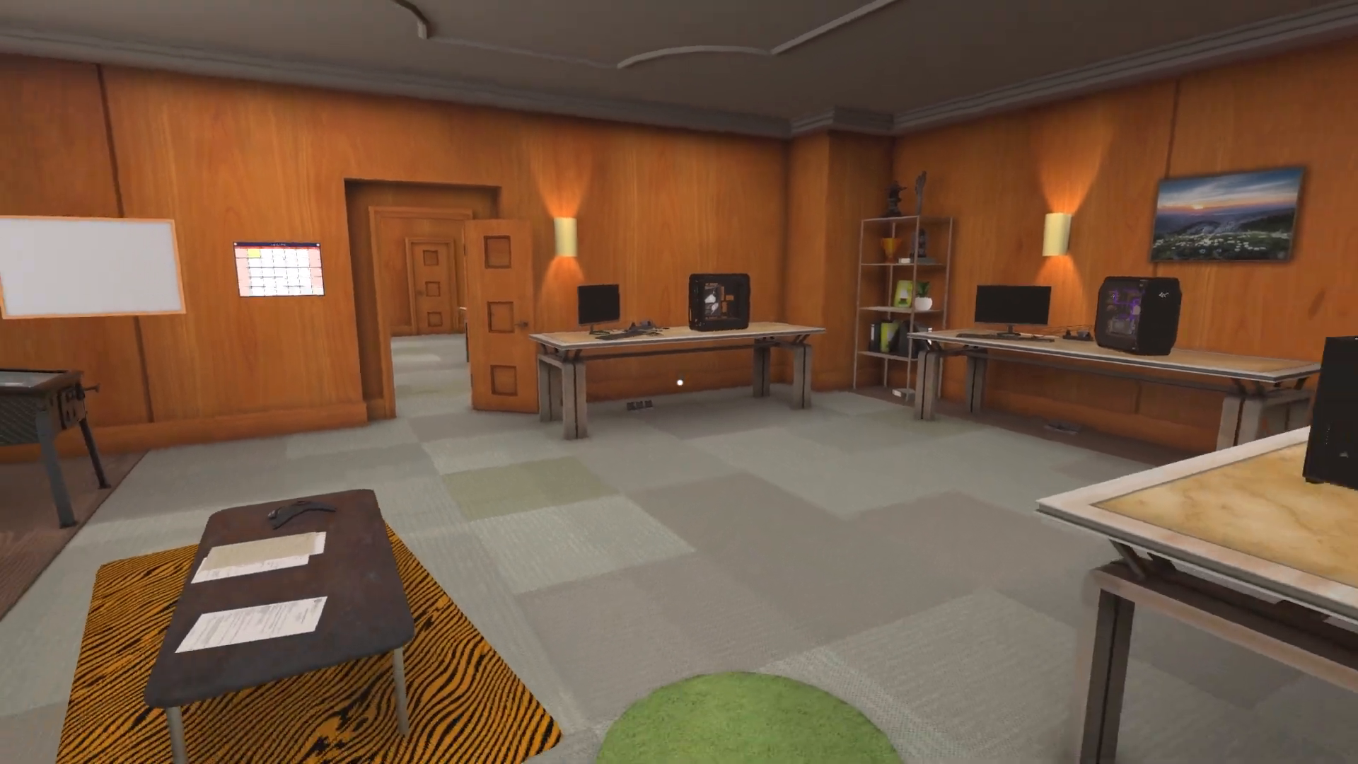
pyautogui.moveTo(679, 382)
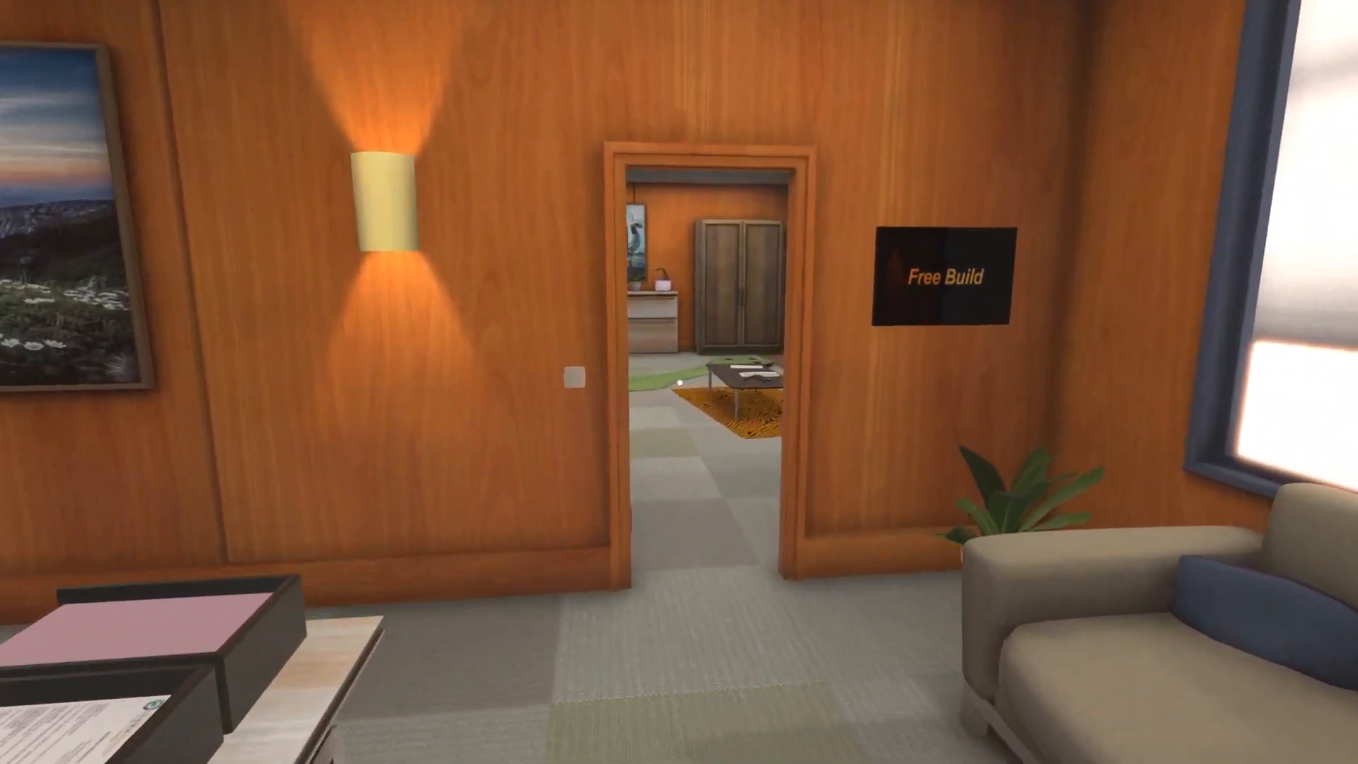
pyautogui.moveTo(679, 382)
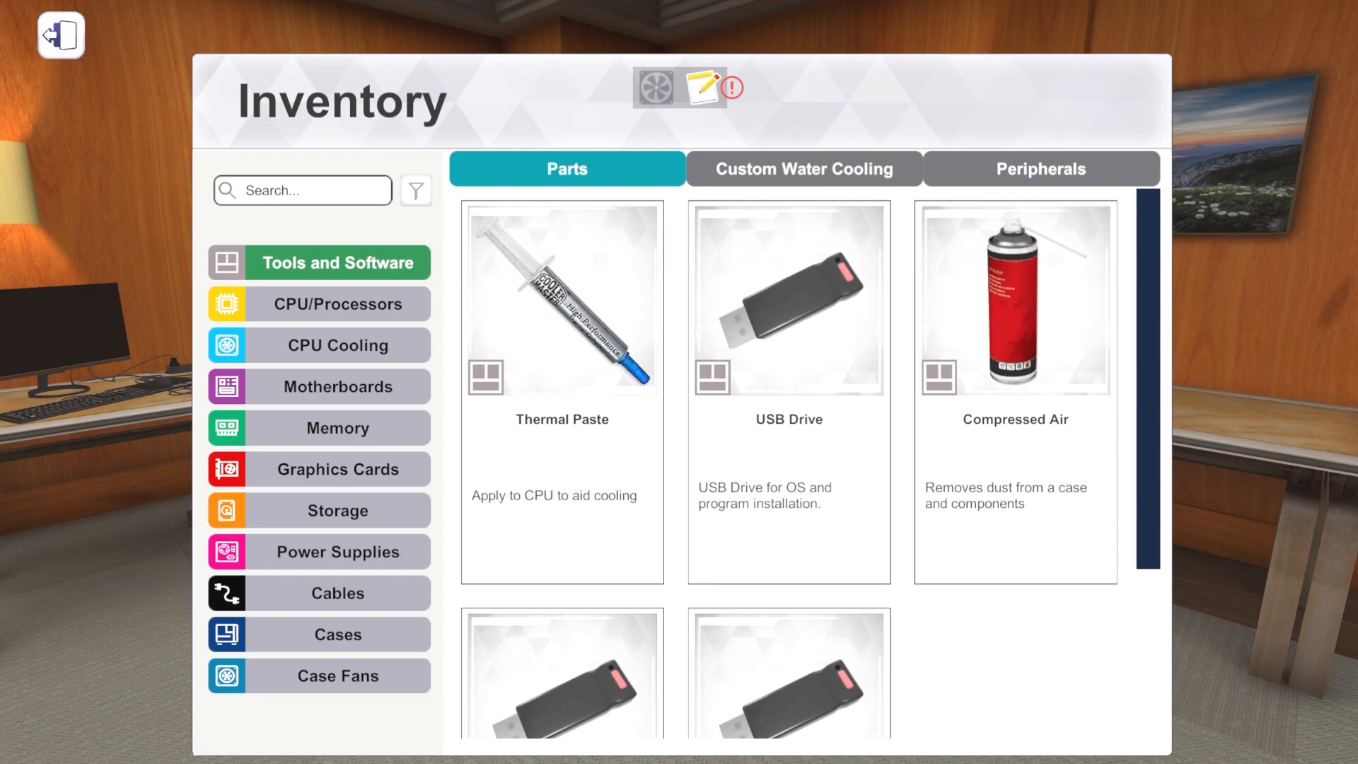
pyautogui.moveTo(1161, 316)
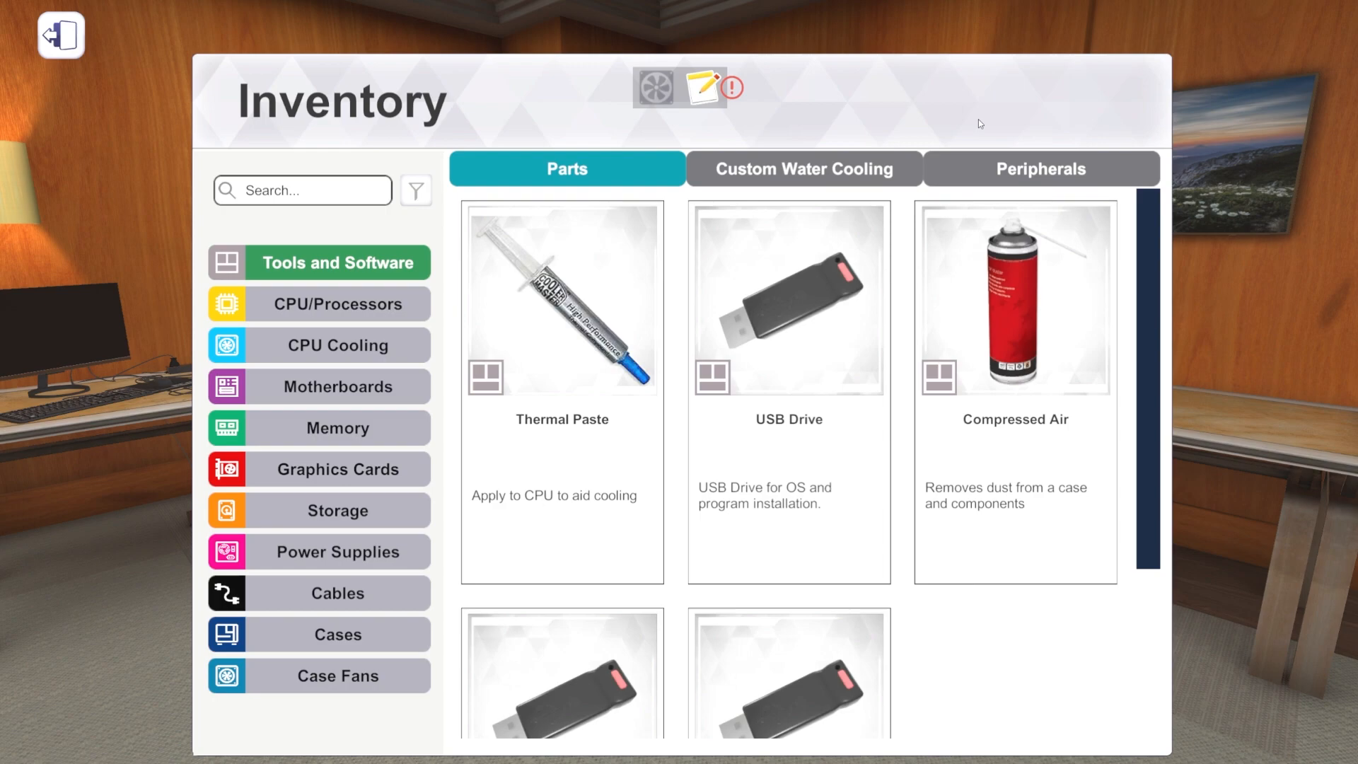
pyautogui.click(61, 35)
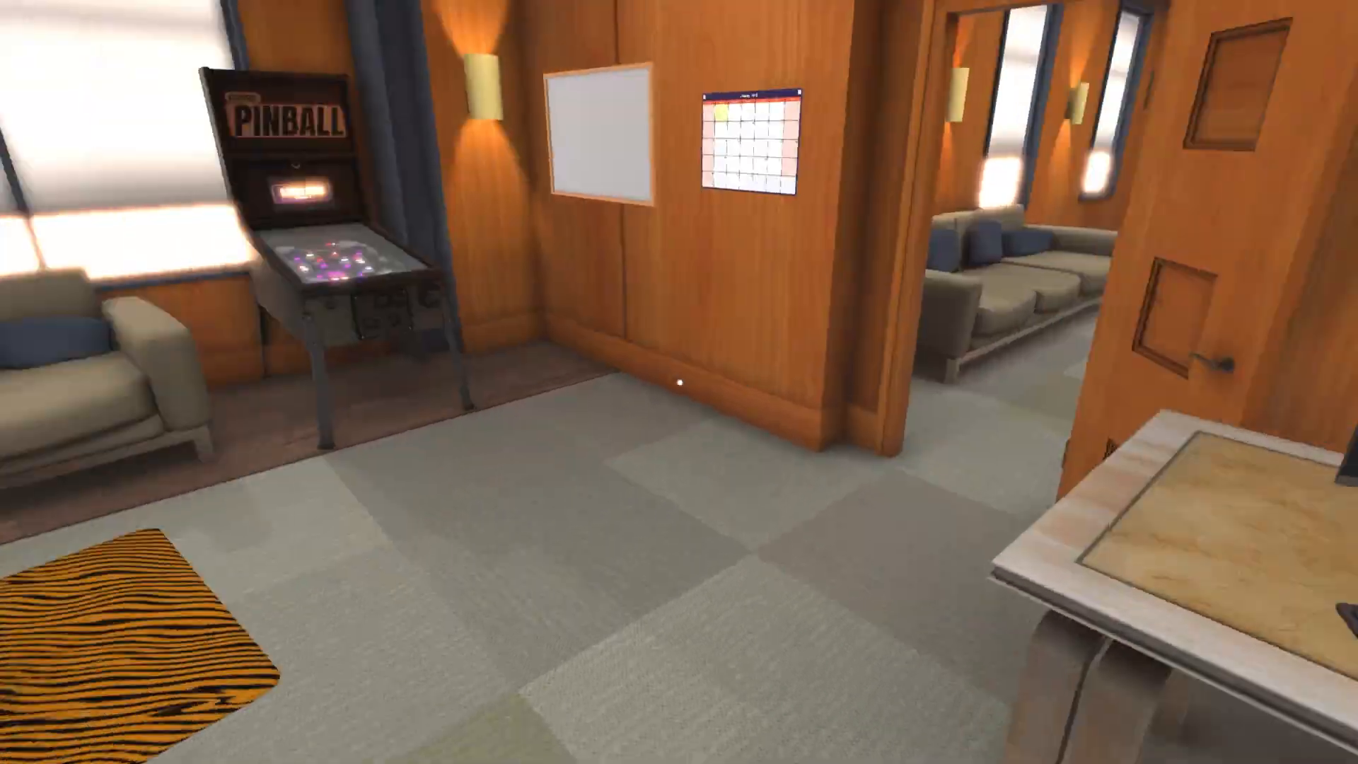
pyautogui.moveTo(679, 382)
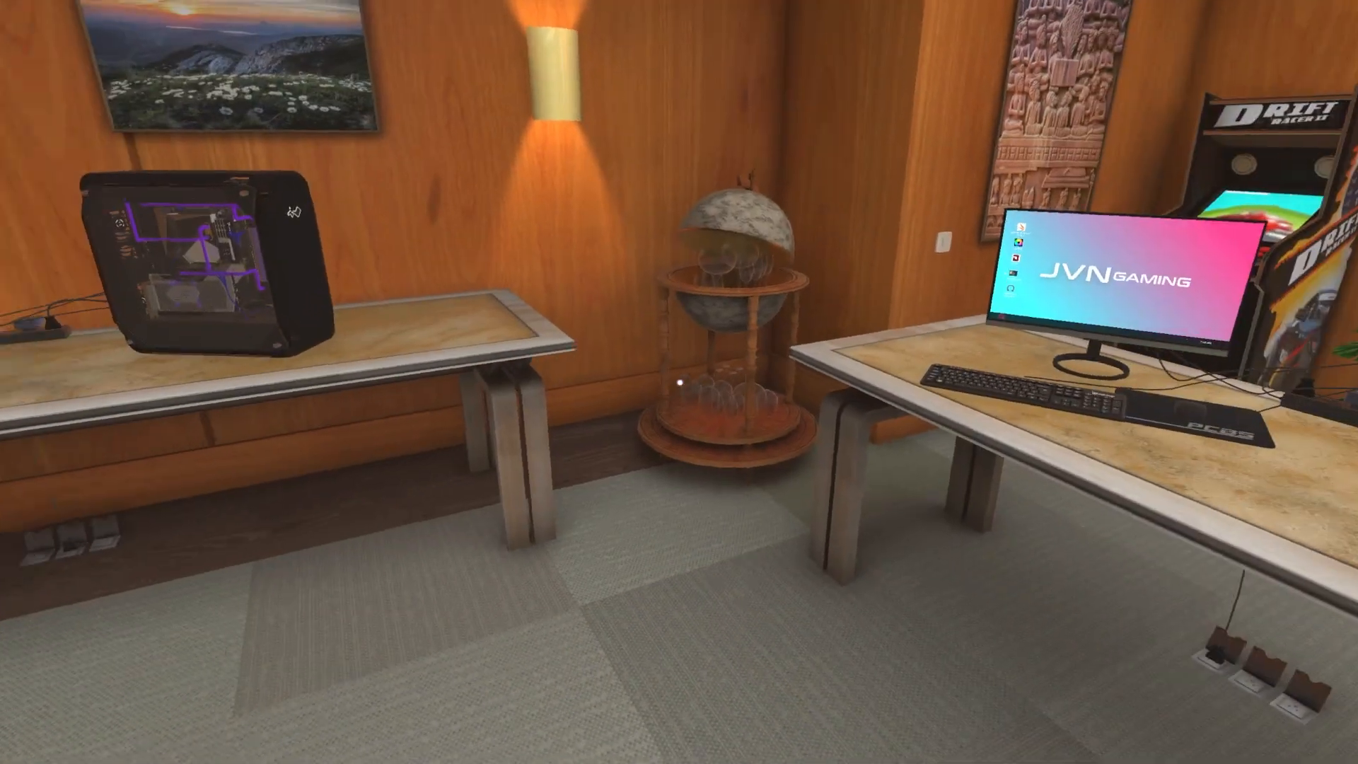
pyautogui.moveTo(679, 382)
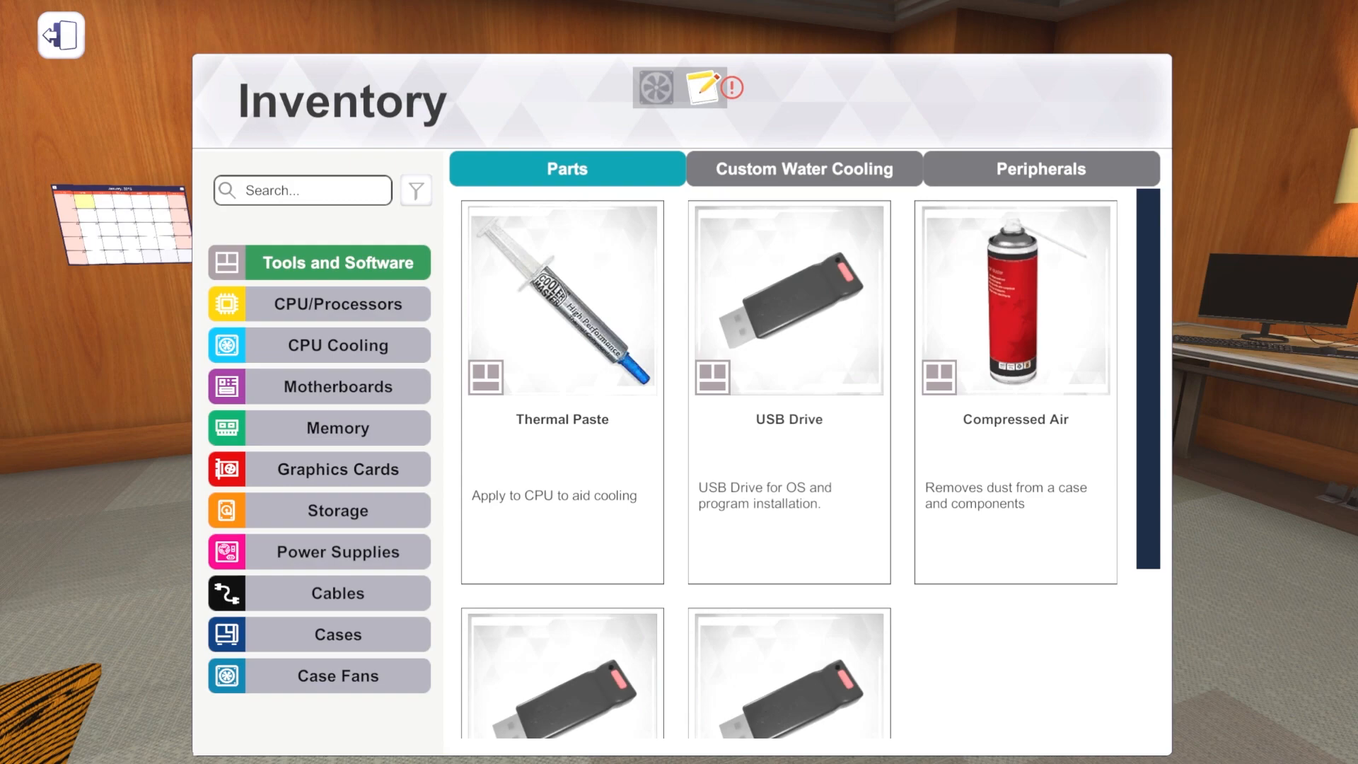
pyautogui.moveTo(1011, 708)
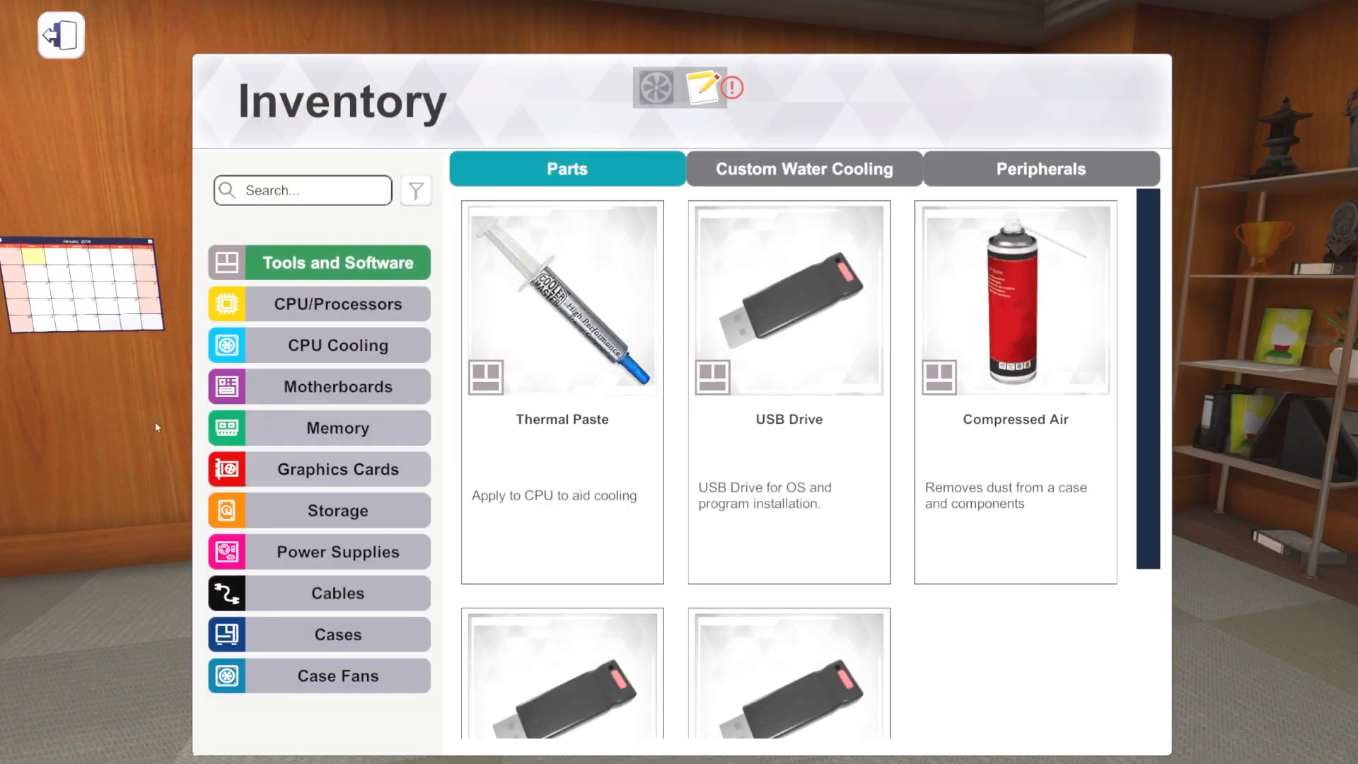
# Step: Browse the Cooler Master NR200P case variants, then return to Tools and Software
pyautogui.click(336, 634)
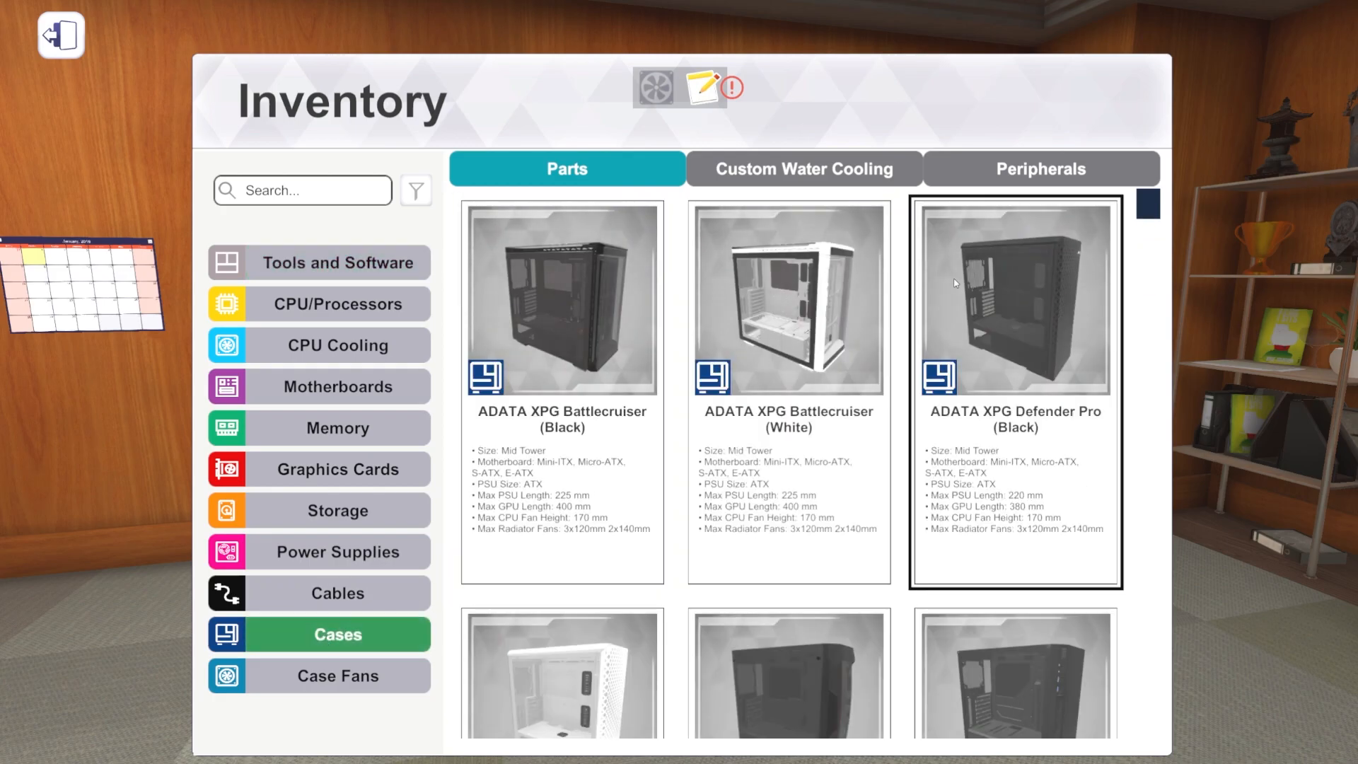
pyautogui.scroll(-3)
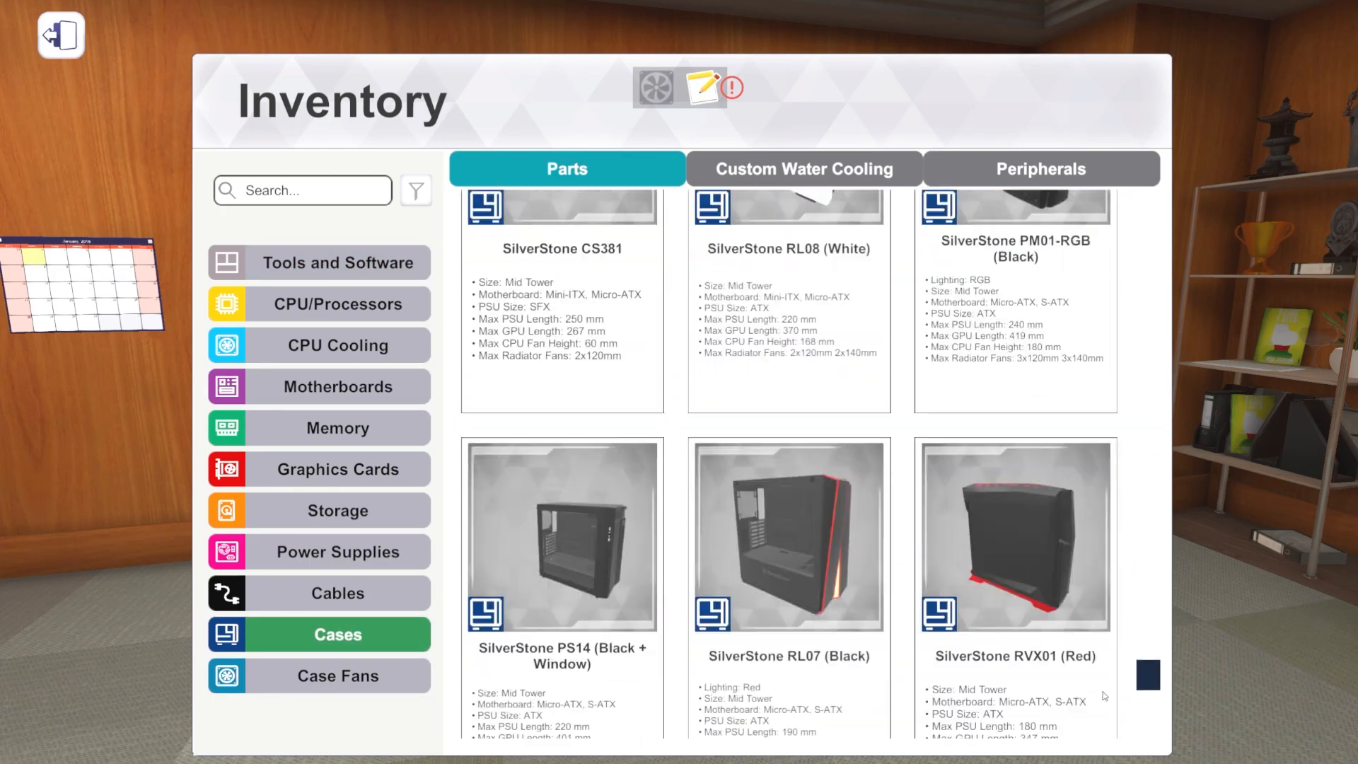
pyautogui.scroll(-3)
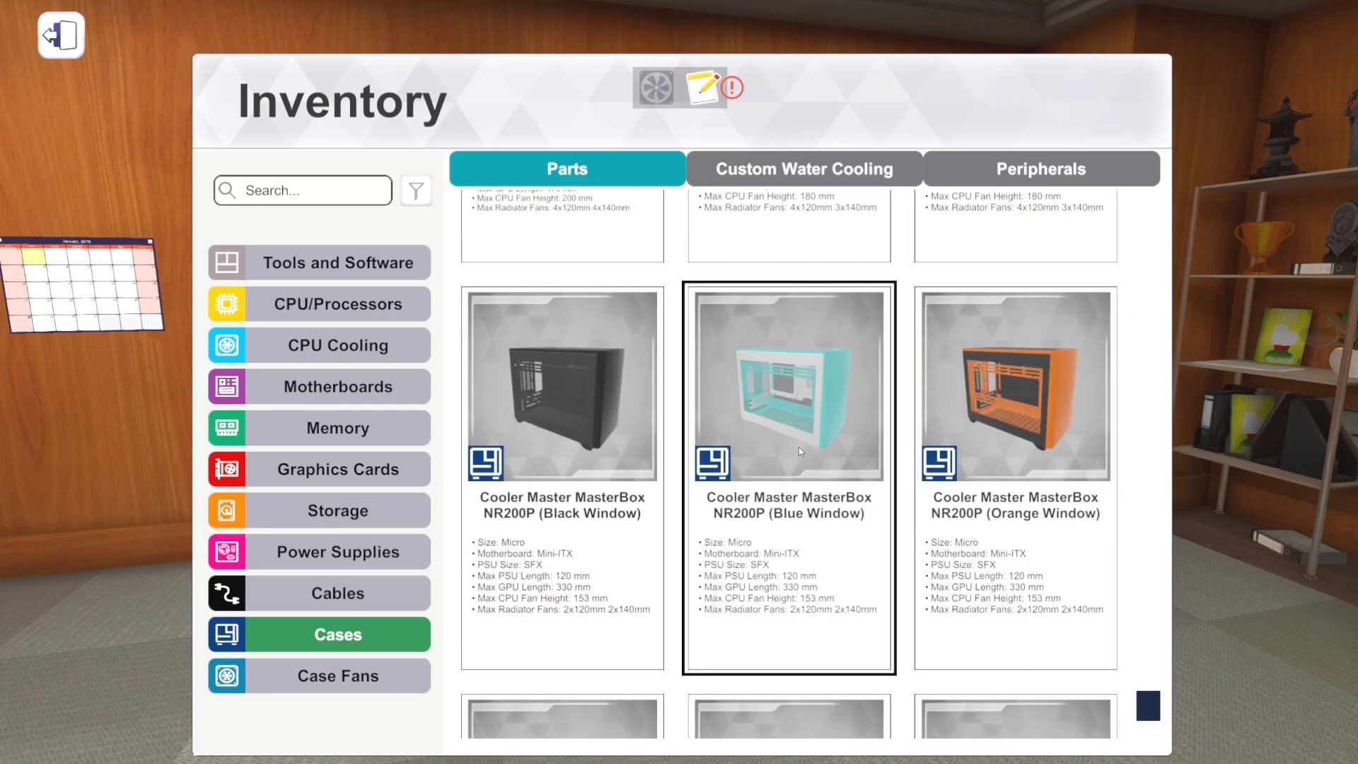
pyautogui.moveTo(783, 426)
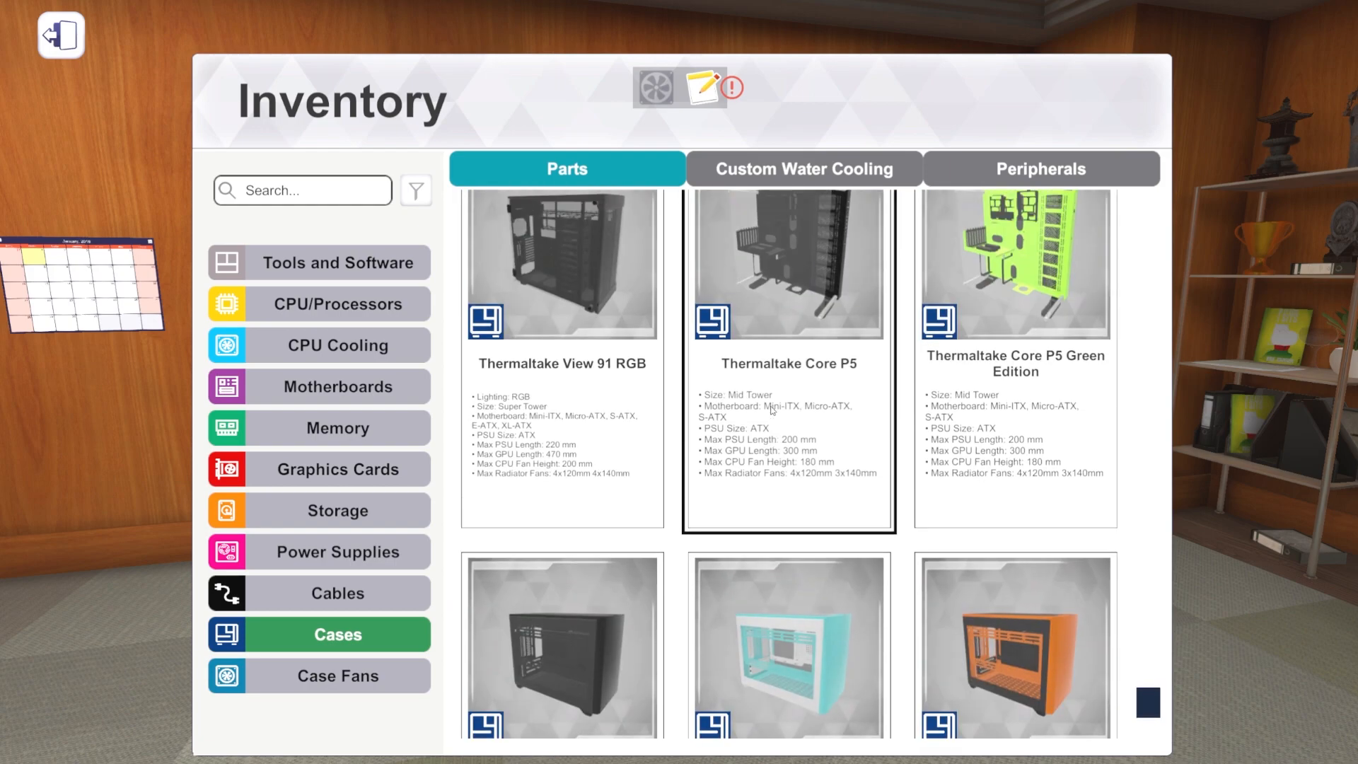
pyautogui.scroll(-3)
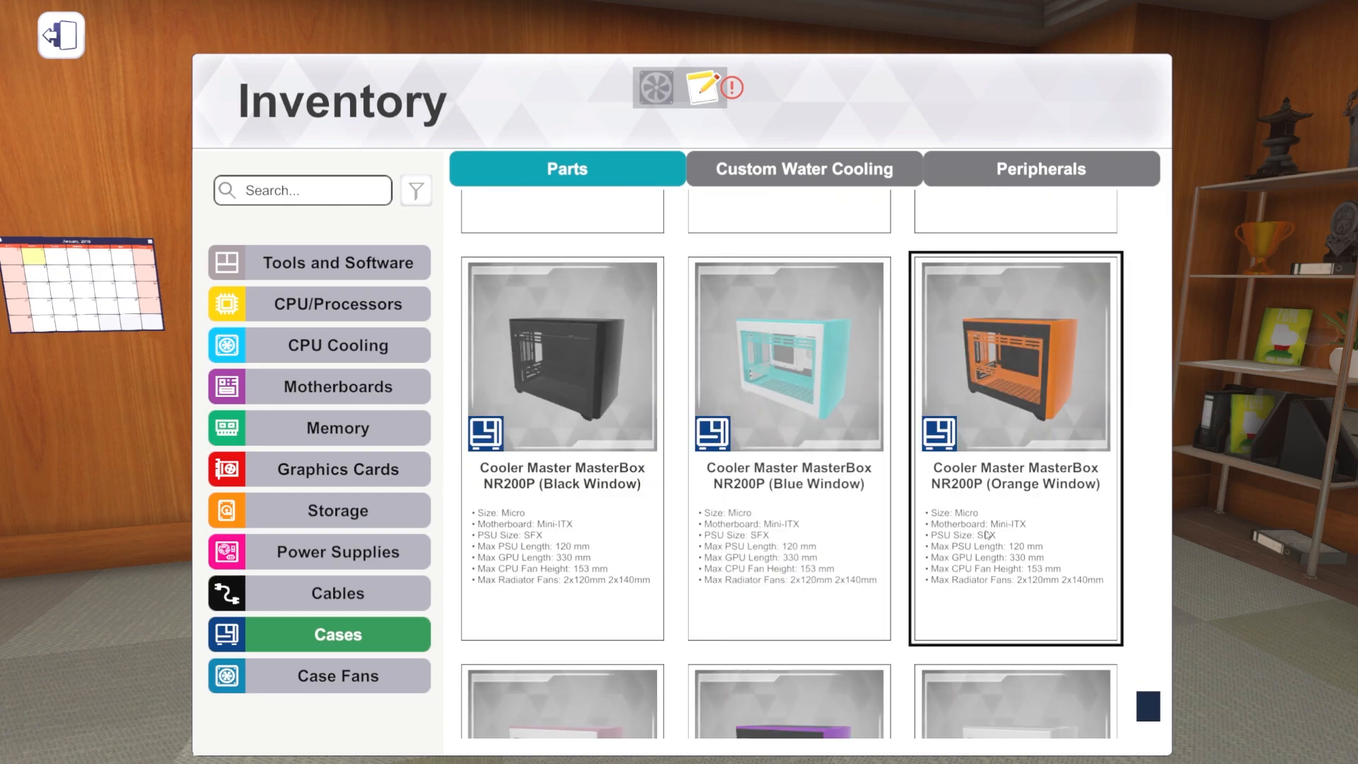
pyautogui.click(788, 355)
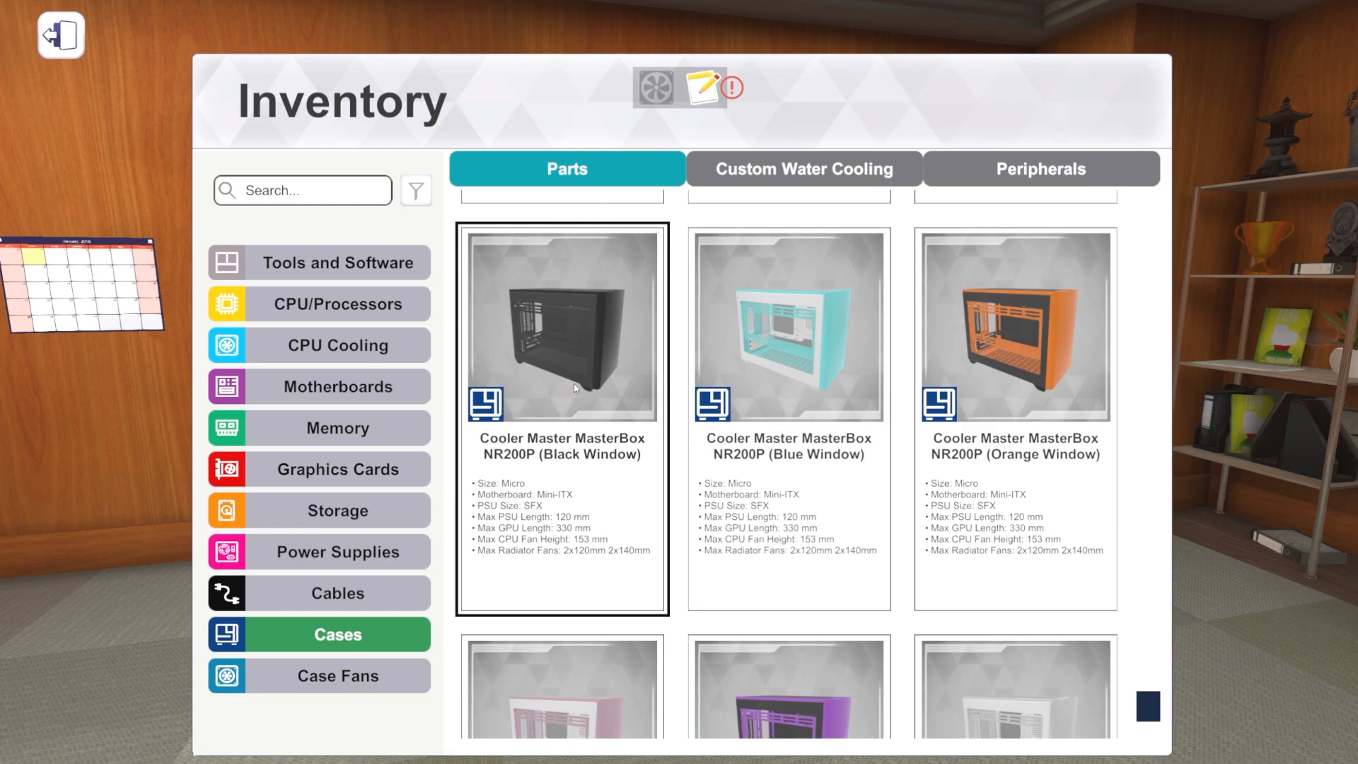
pyautogui.scroll(-3)
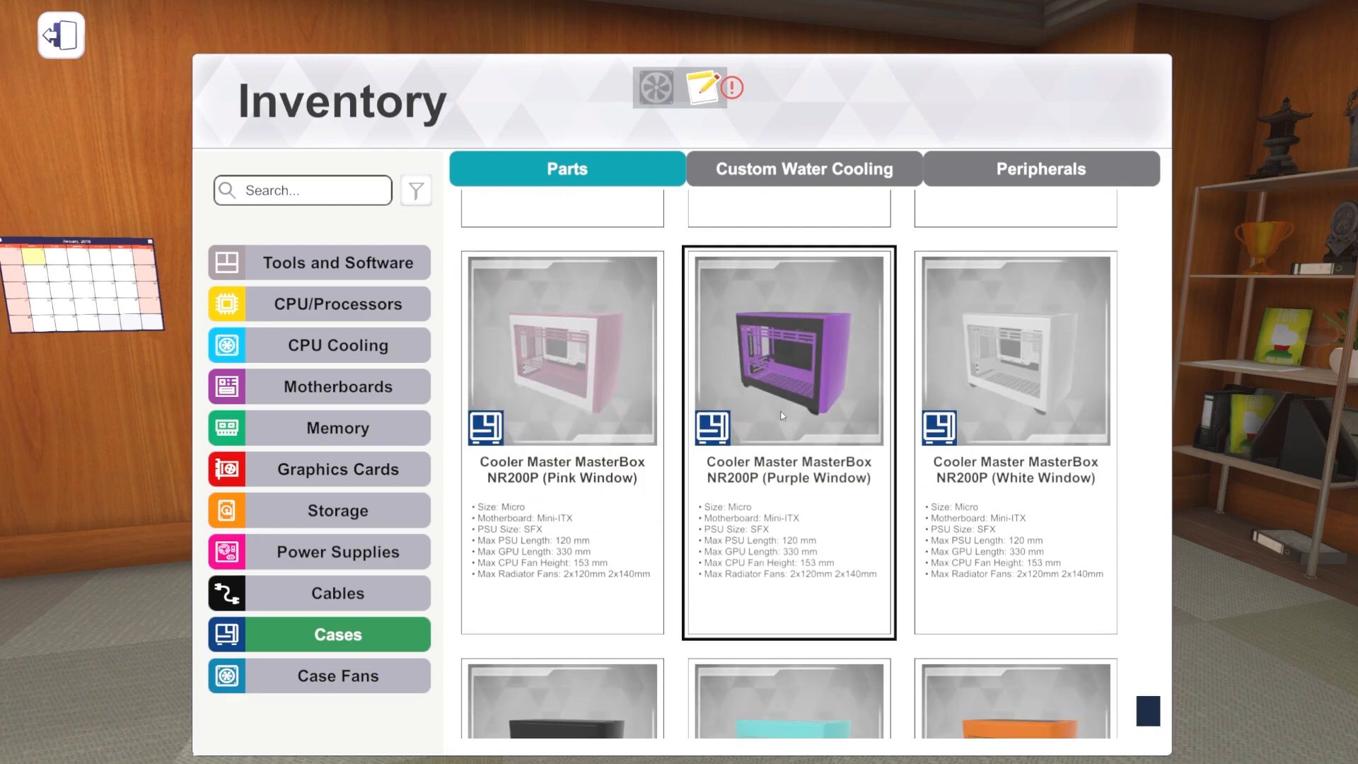
pyautogui.moveTo(781, 413)
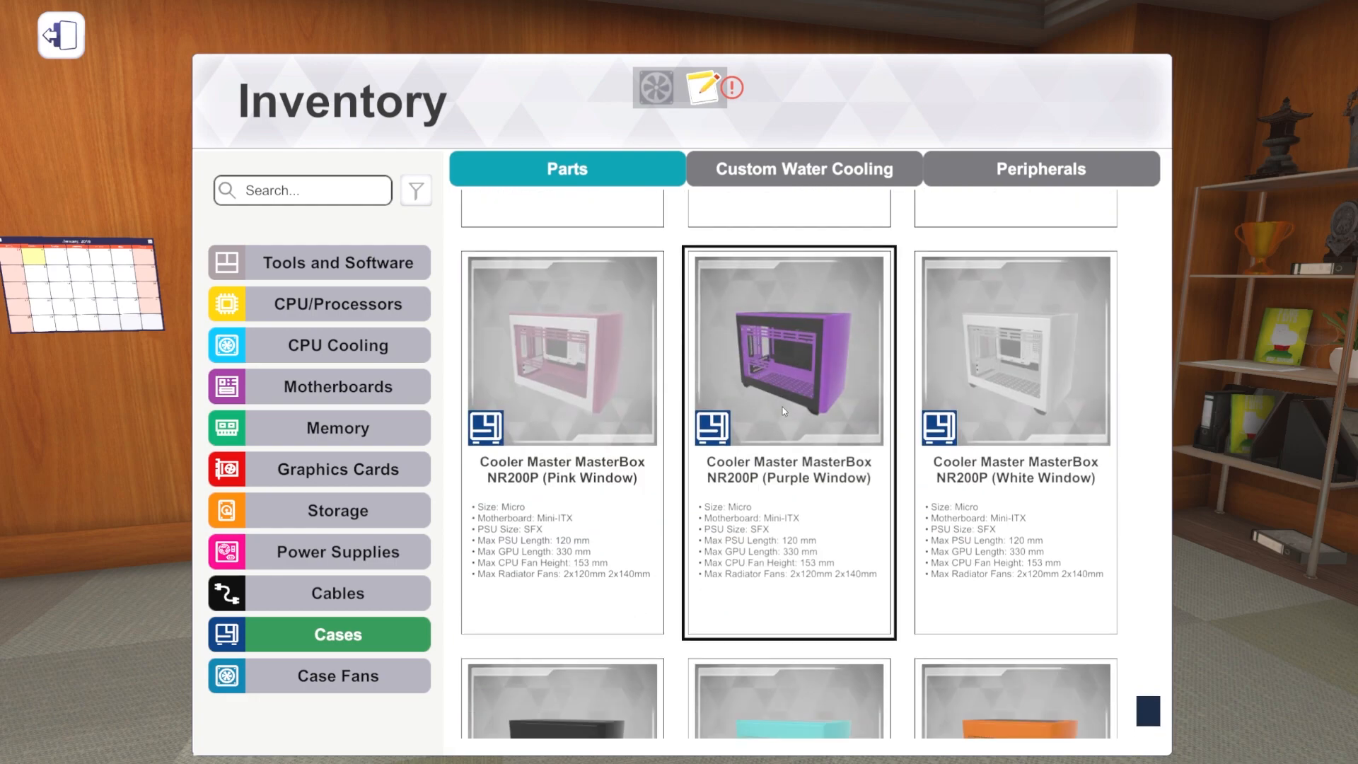
pyautogui.scroll(-3)
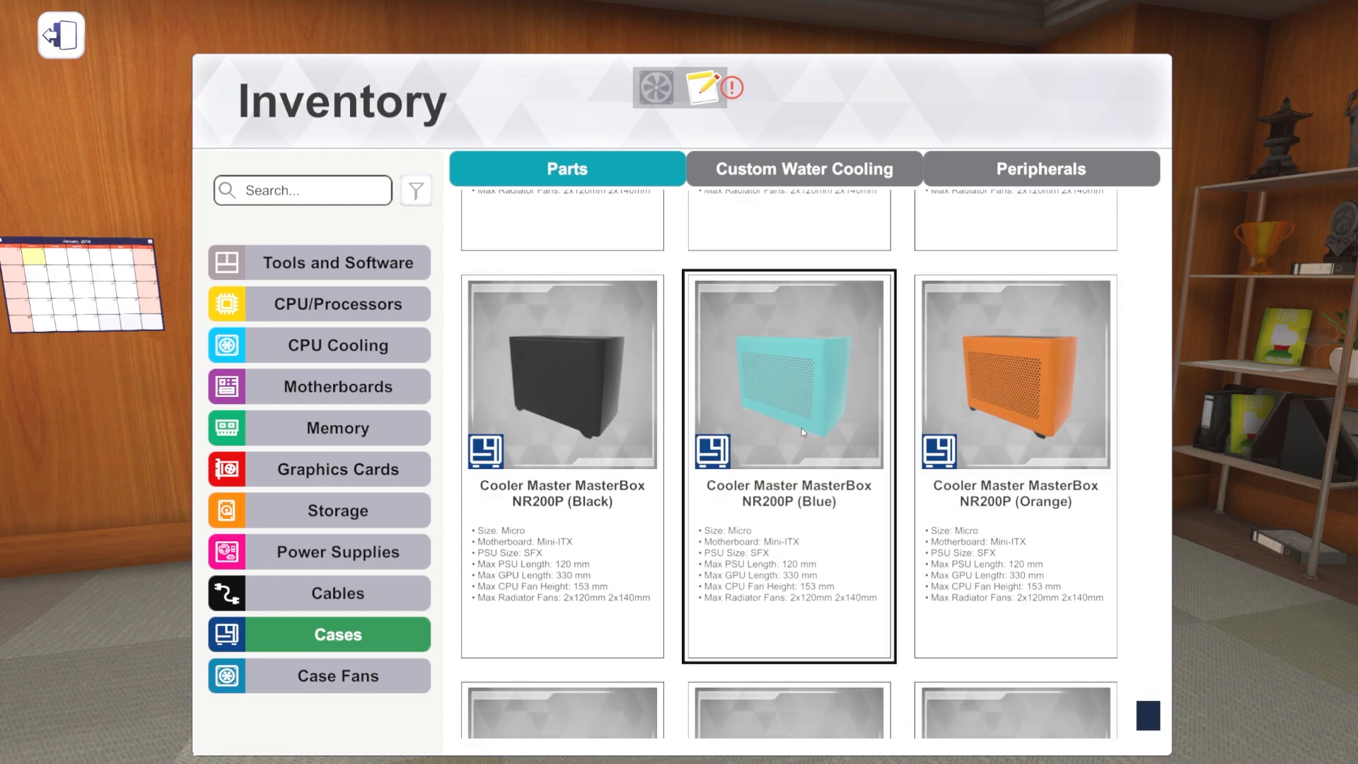
pyautogui.scroll(-3)
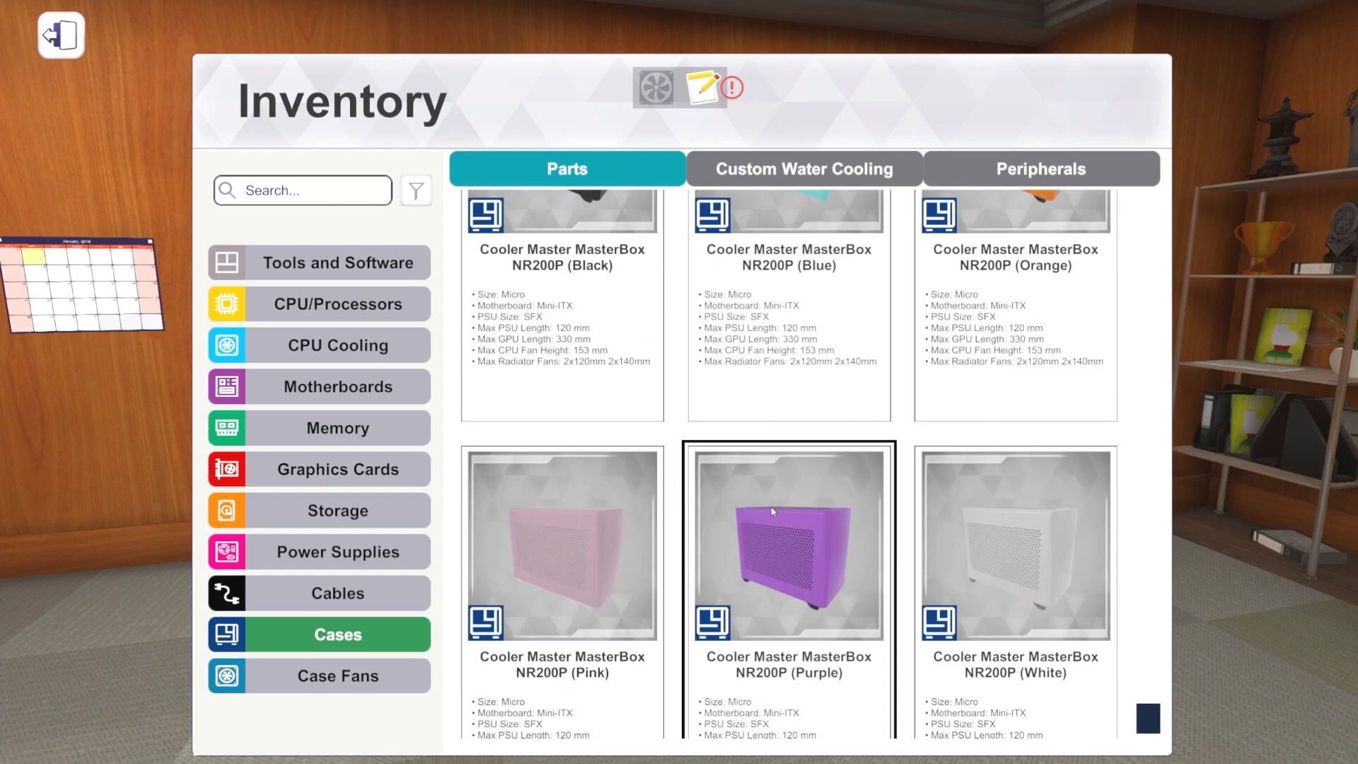
pyautogui.scroll(-3)
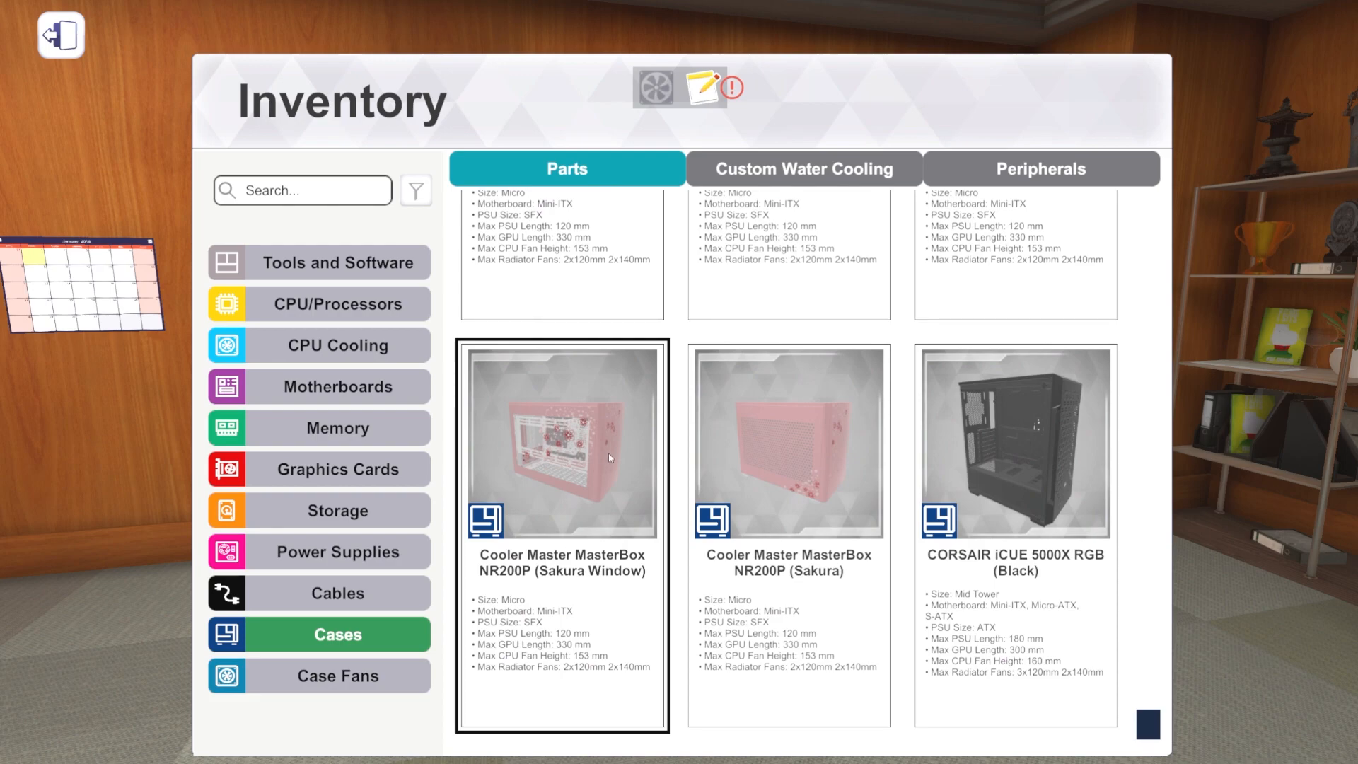
pyautogui.moveTo(588, 466)
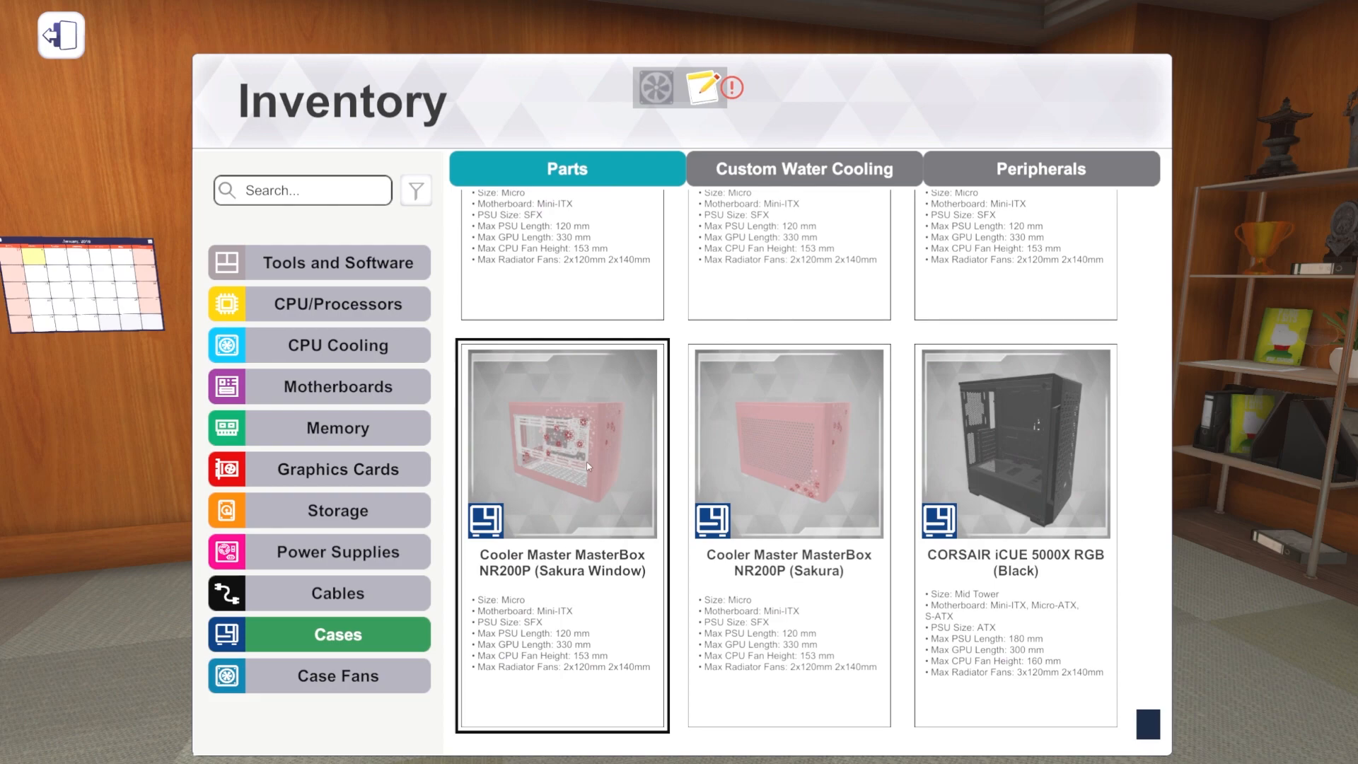
pyautogui.scroll(-3)
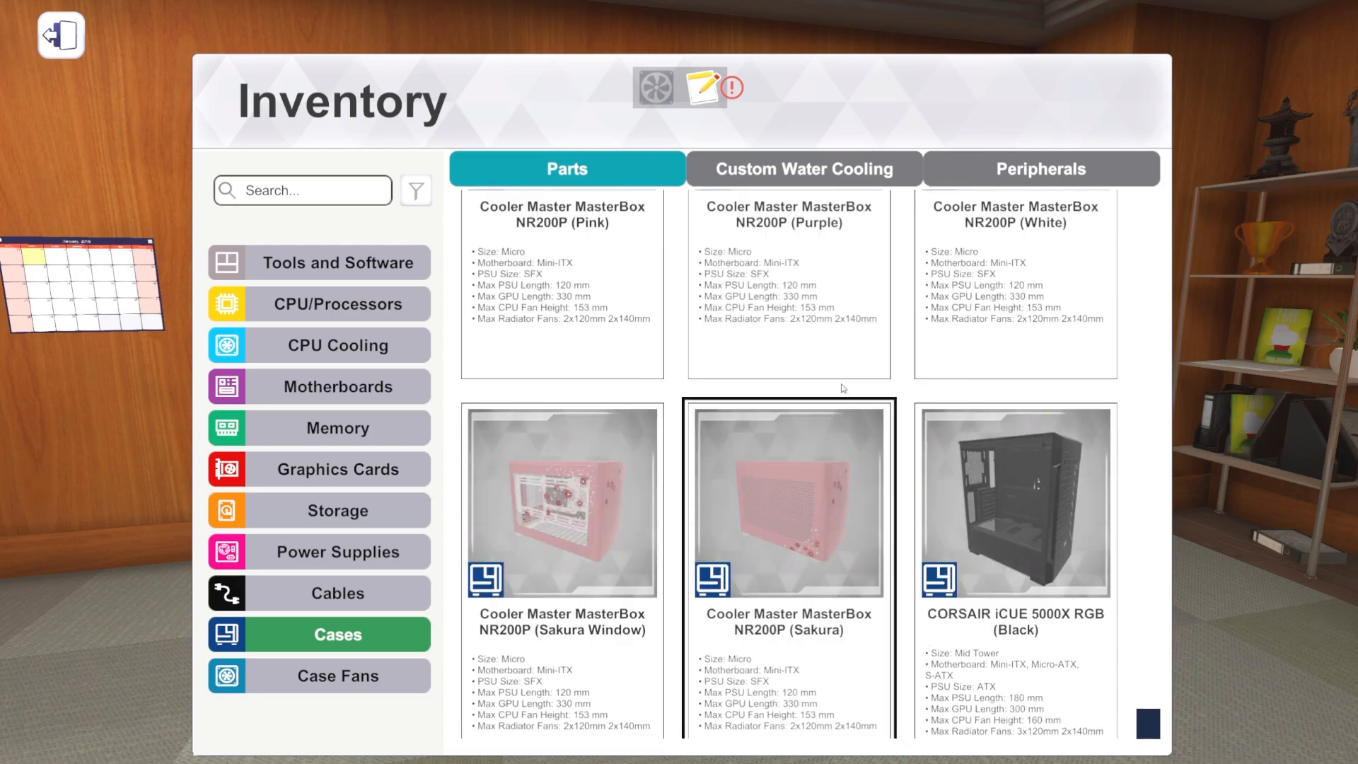
pyautogui.scroll(-3)
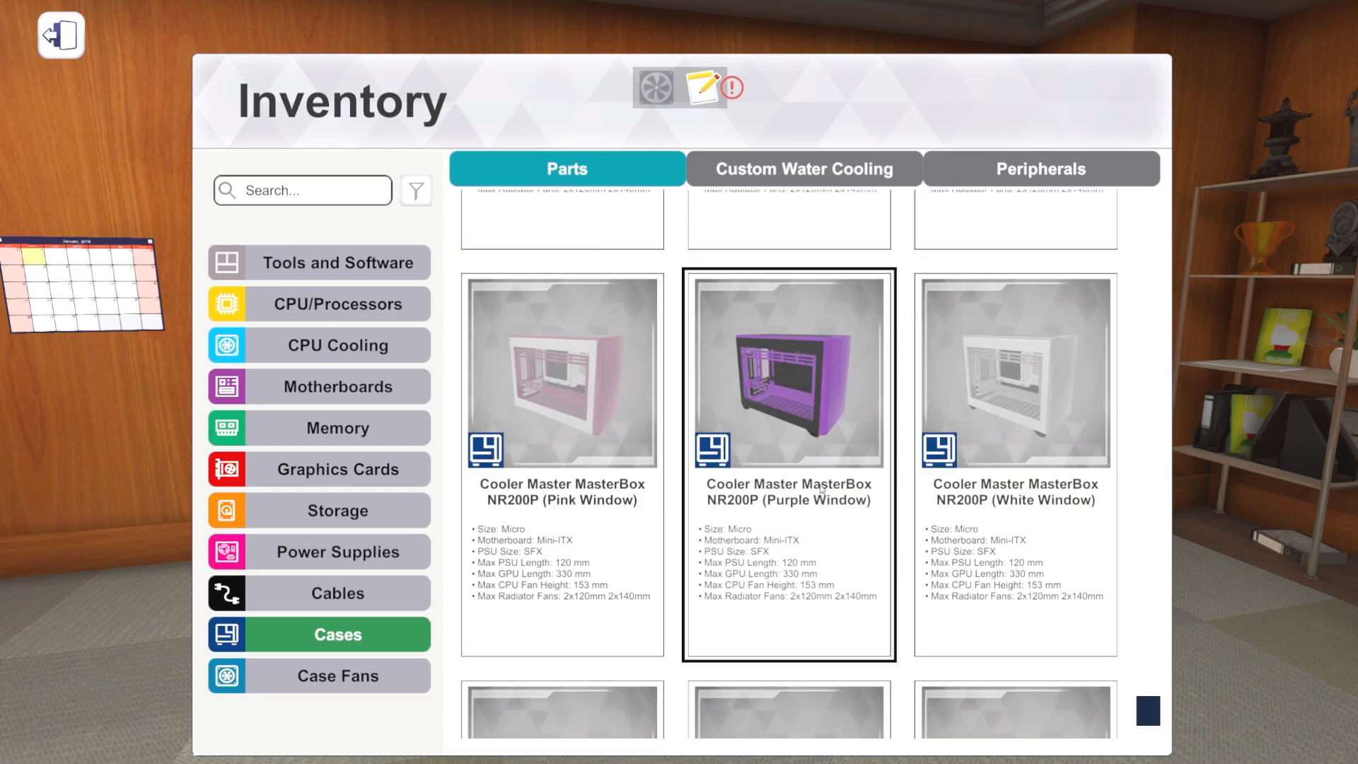
pyautogui.click(61, 35)
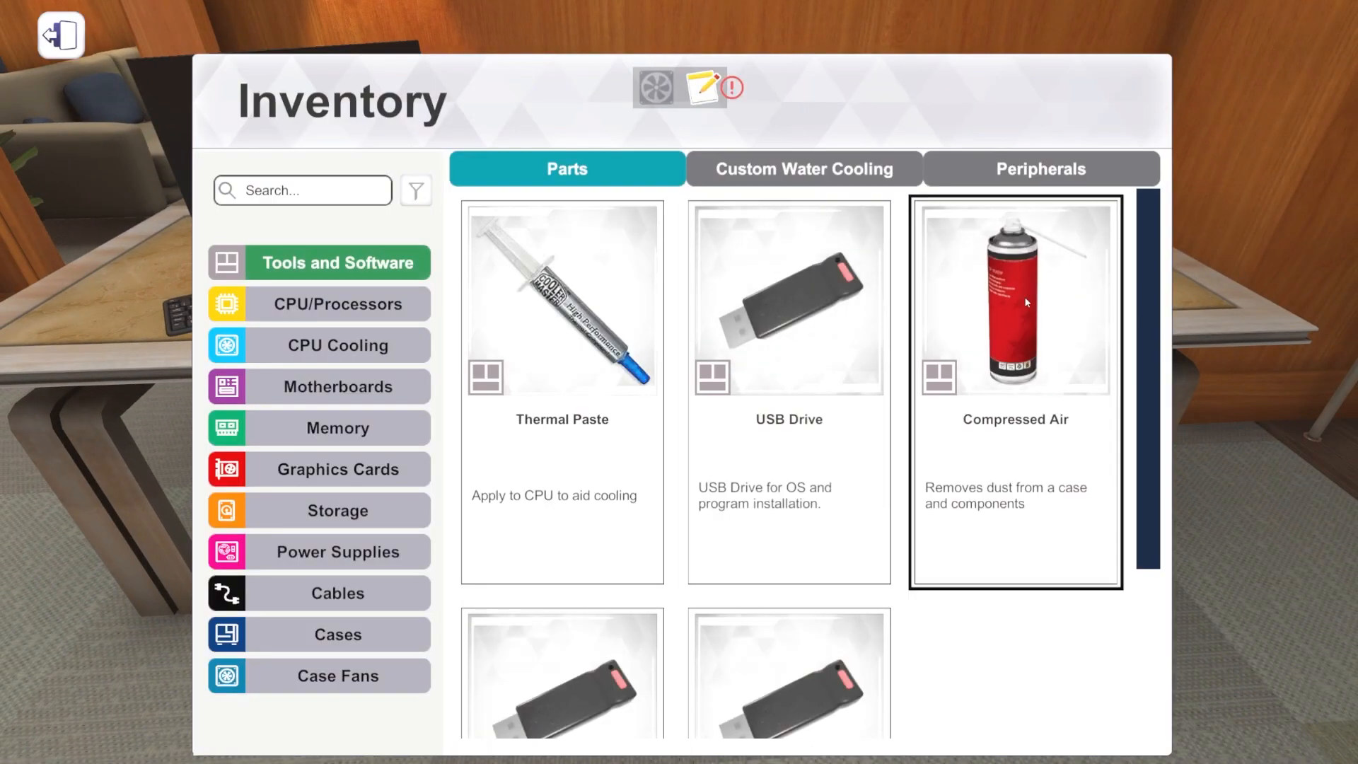
# Step: Search Cases for '5000', clear the search, and scroll to the NR200P Sakura cases
pyautogui.click(337, 633)
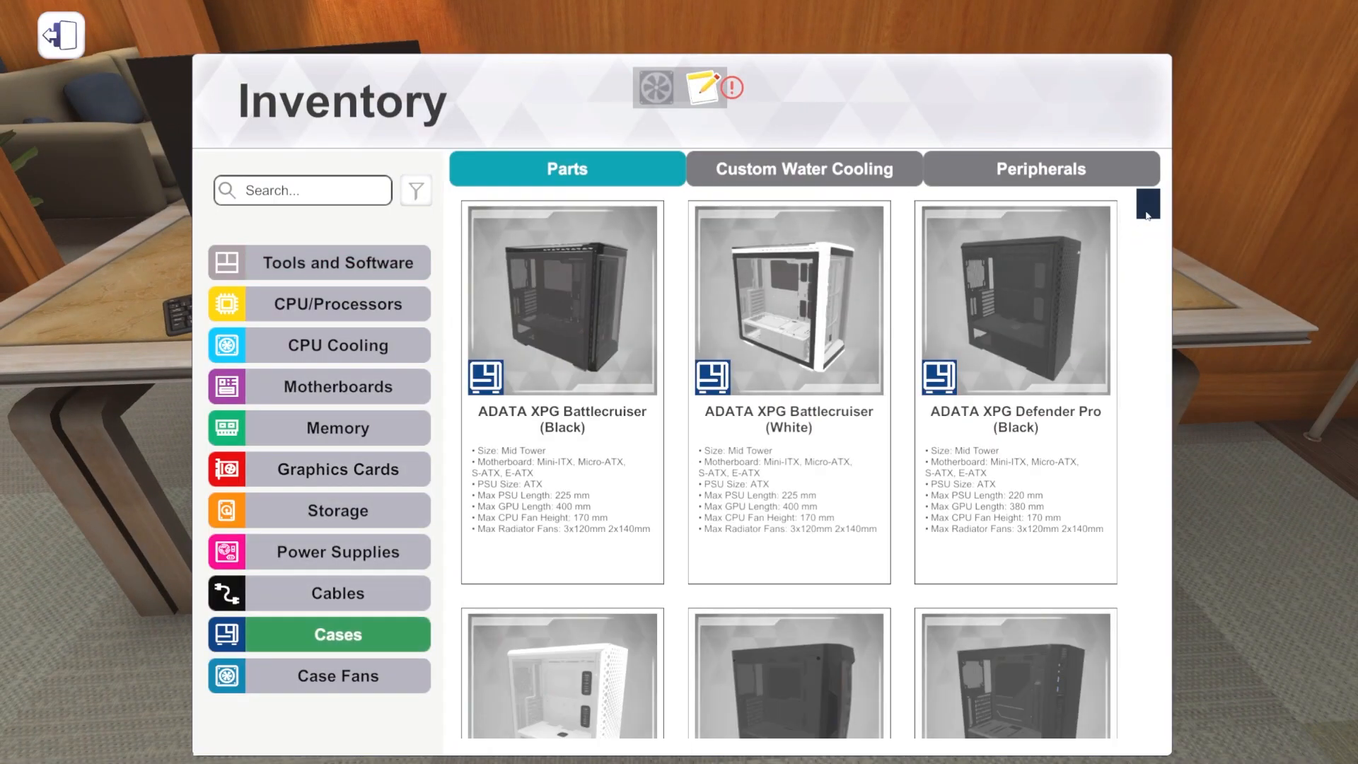
pyautogui.scroll(-3)
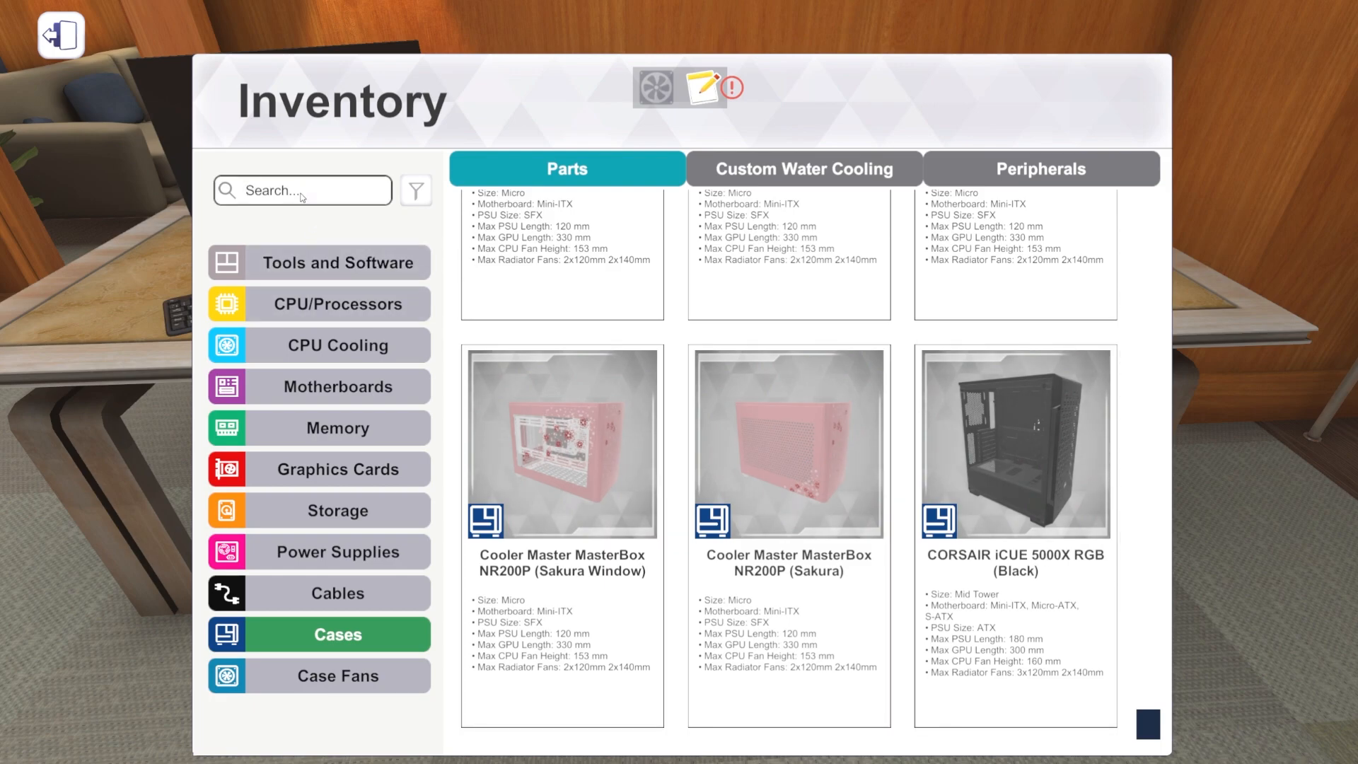
pyautogui.write('5000')
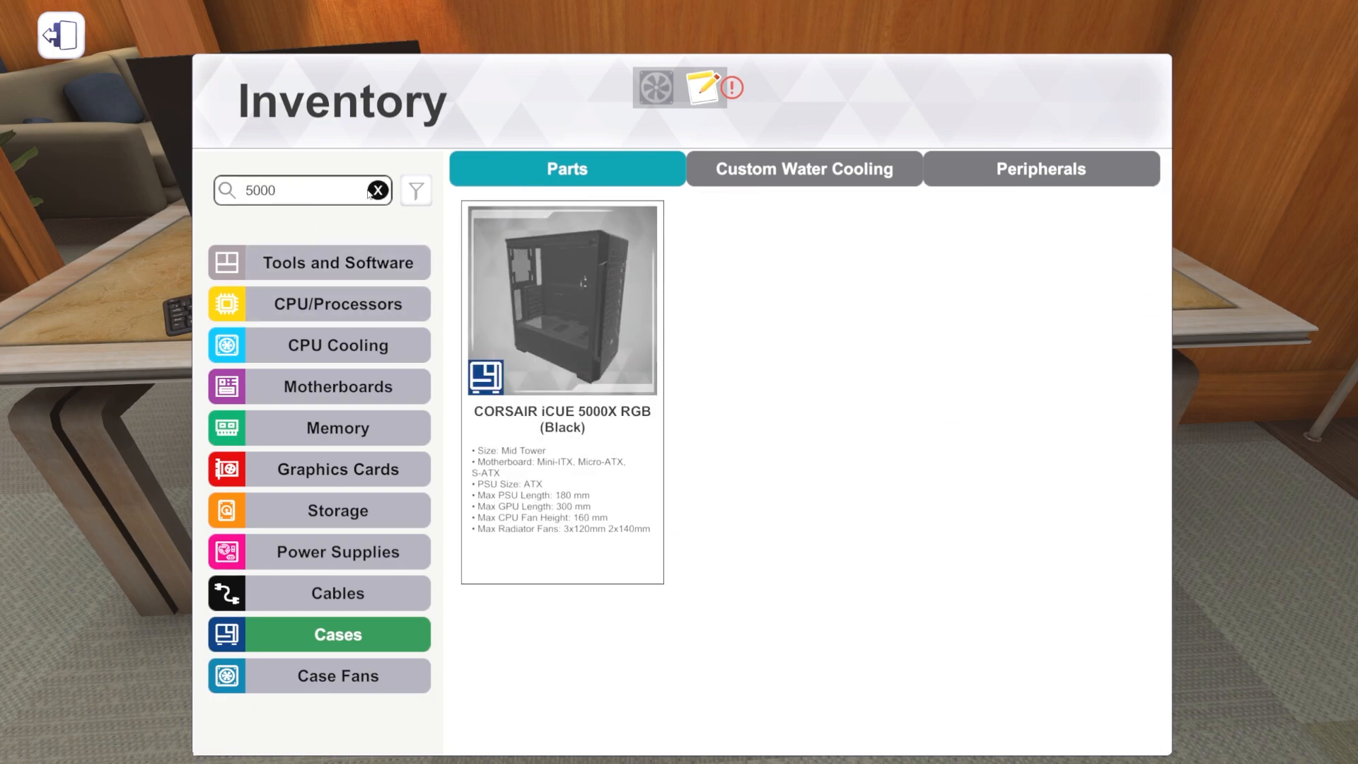
pyautogui.click(377, 190)
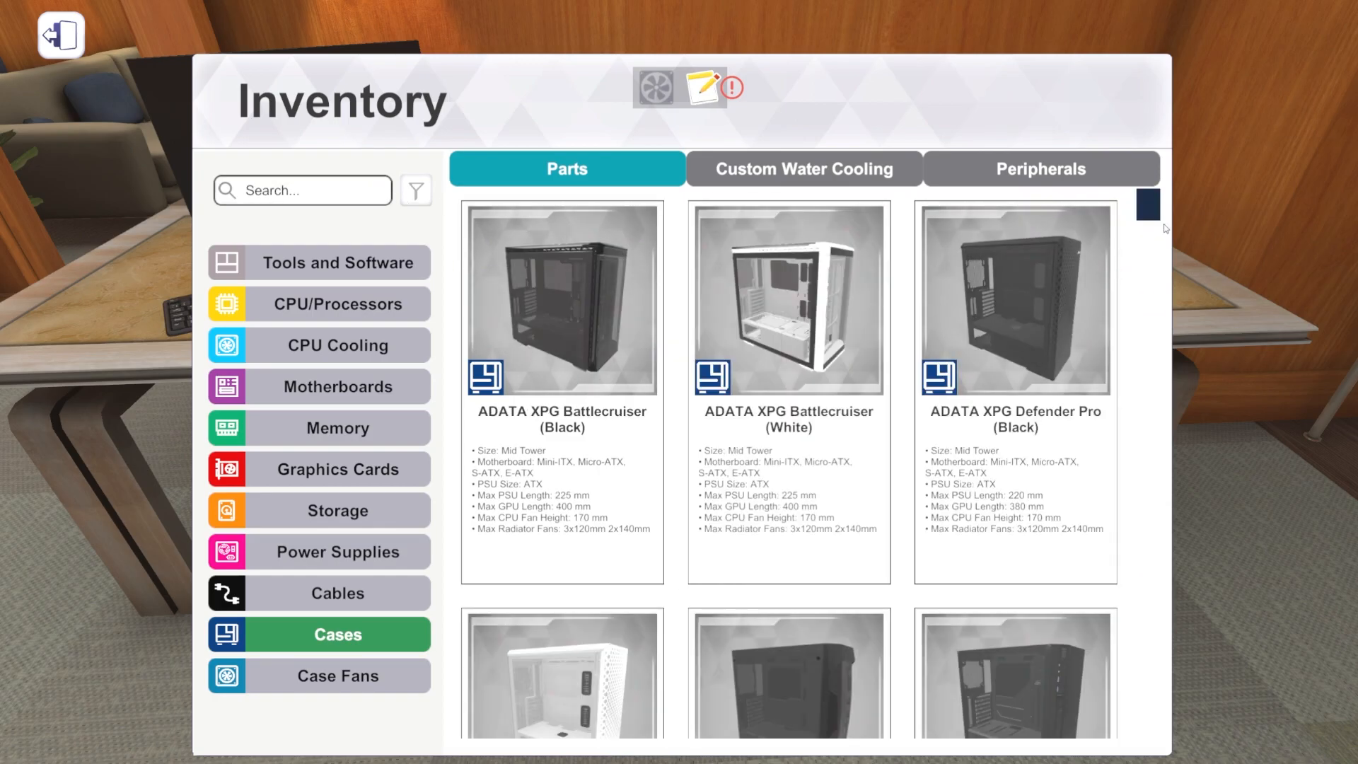
pyautogui.scroll(-3)
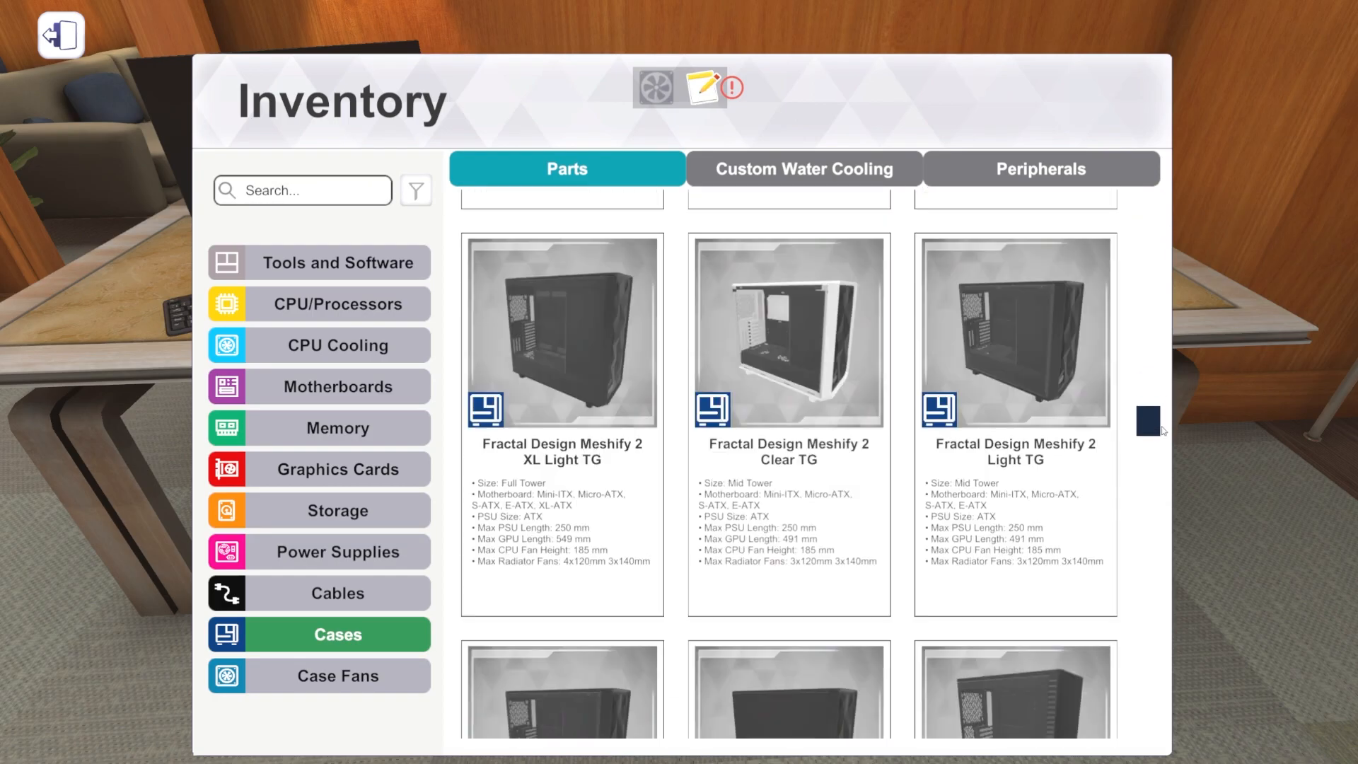
pyautogui.scroll(-3)
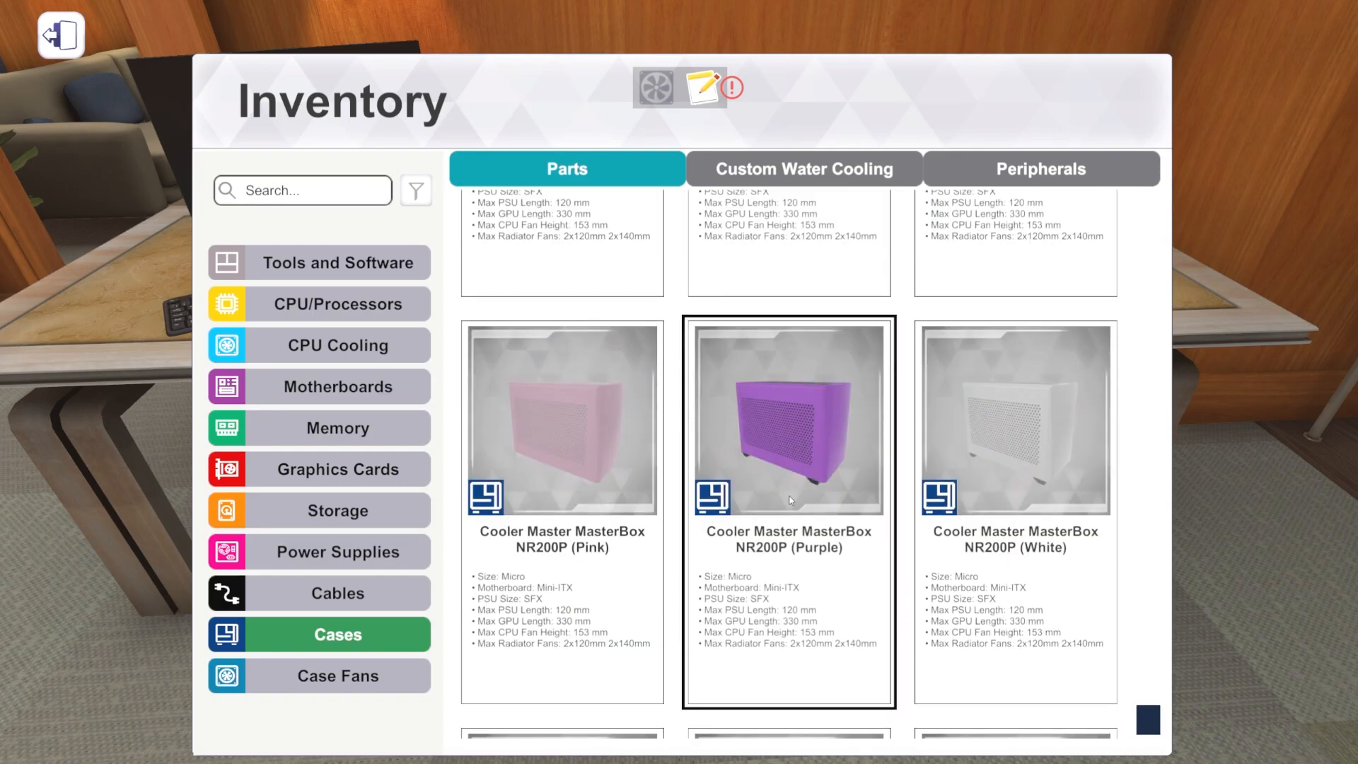
pyautogui.scroll(-3)
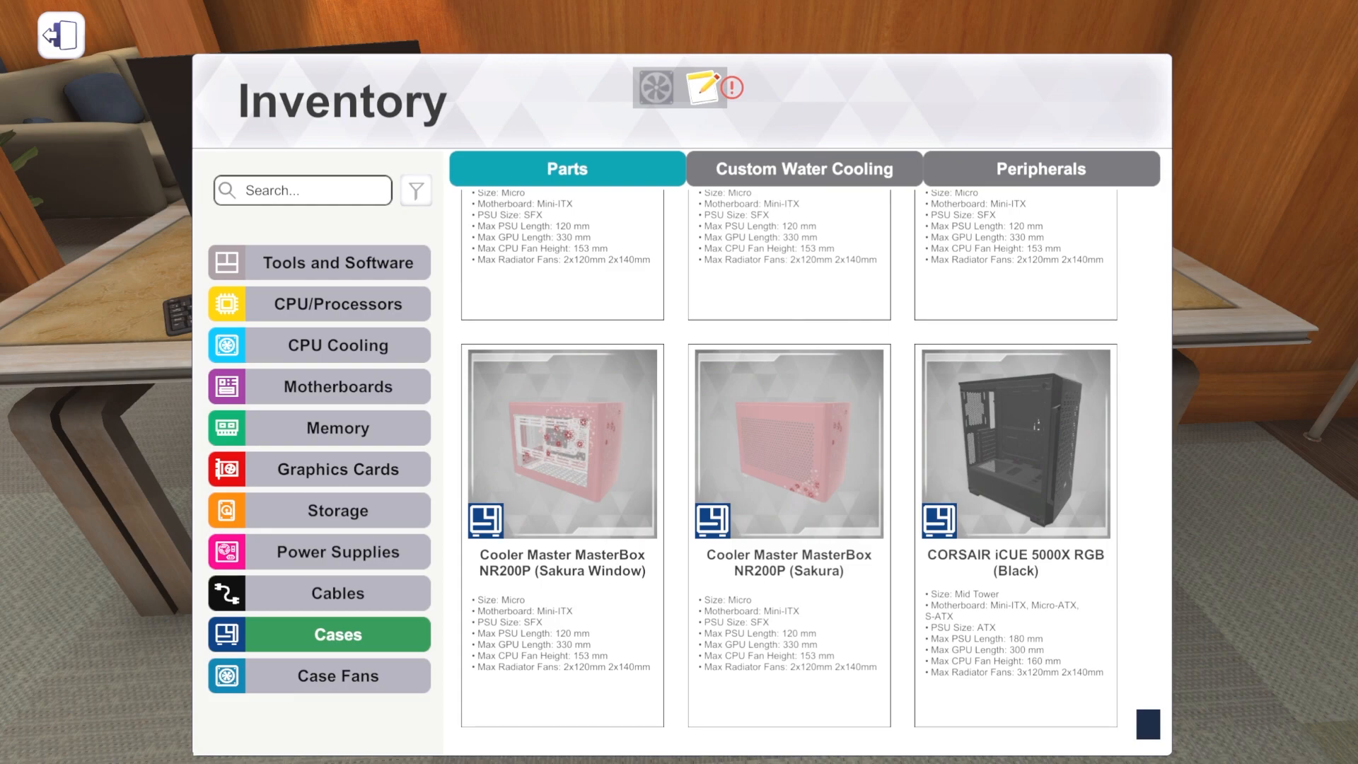
pyautogui.moveTo(338, 386)
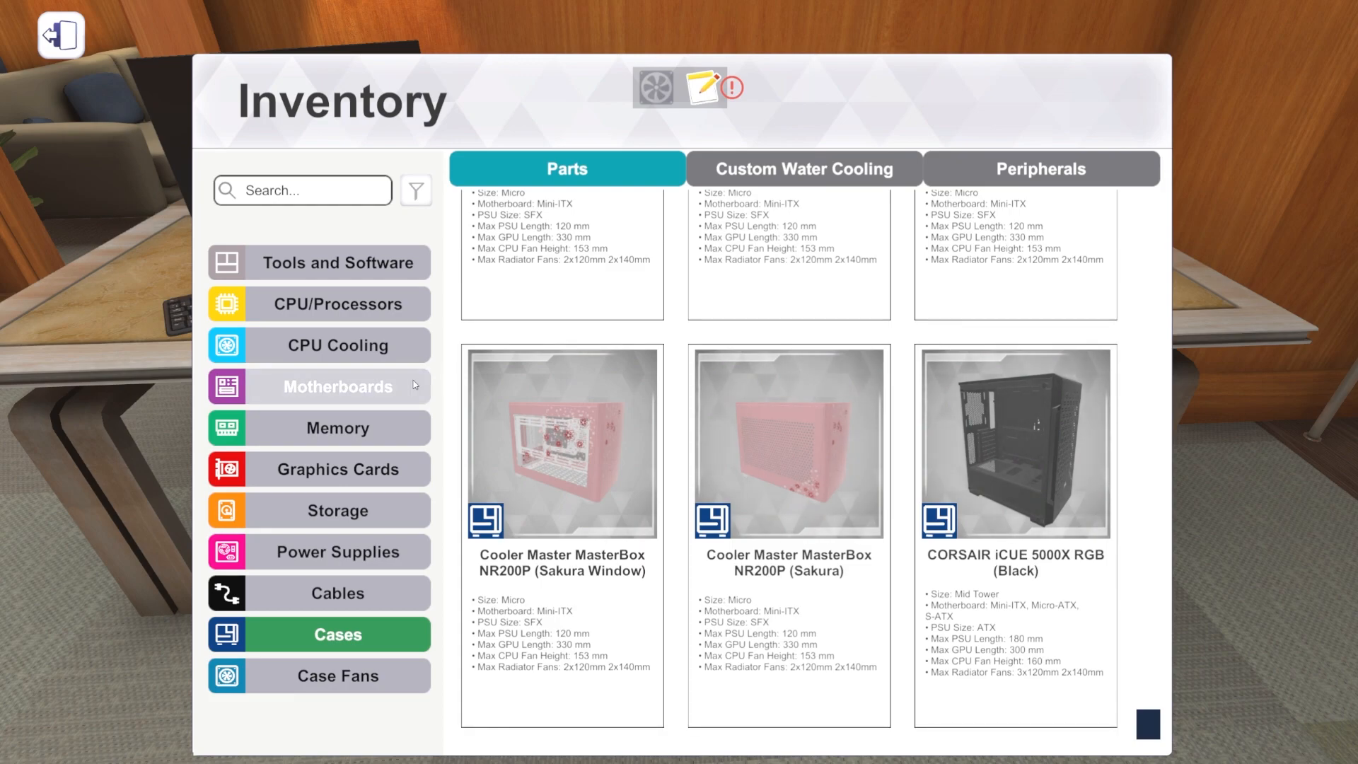
# Step: Scroll through motherboards: ASRock Z590M-ITX/ax, B550 Pro4, TRX40 Taichi and X570 boards
pyautogui.click(338, 386)
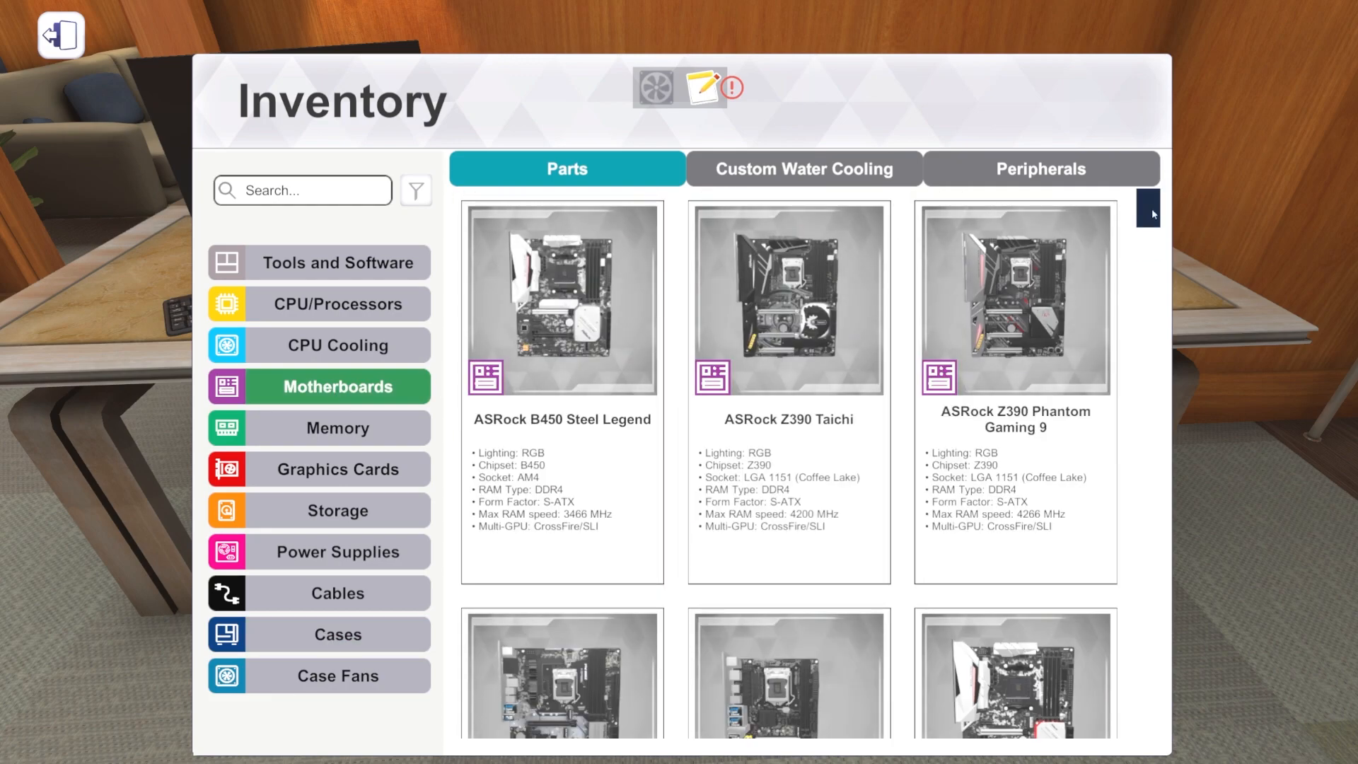
pyautogui.scroll(-3)
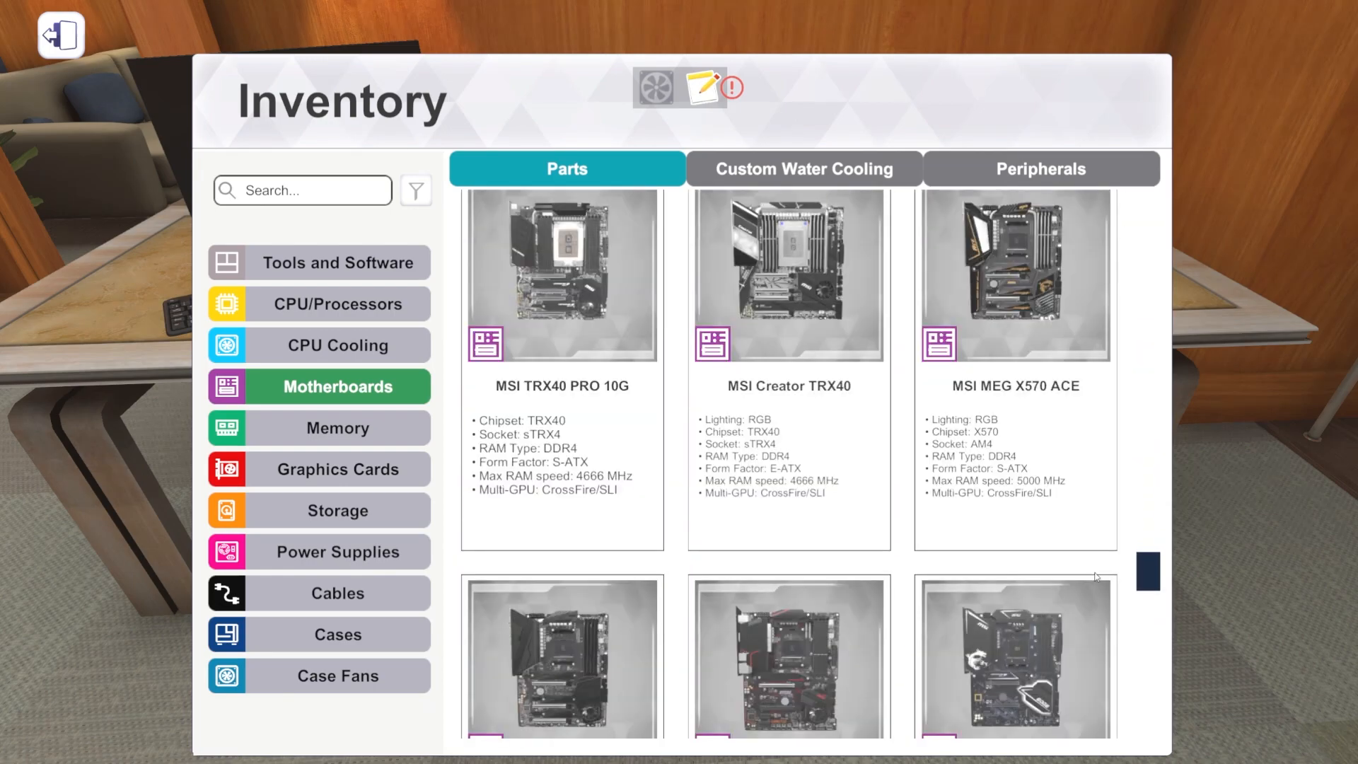
pyautogui.scroll(-3)
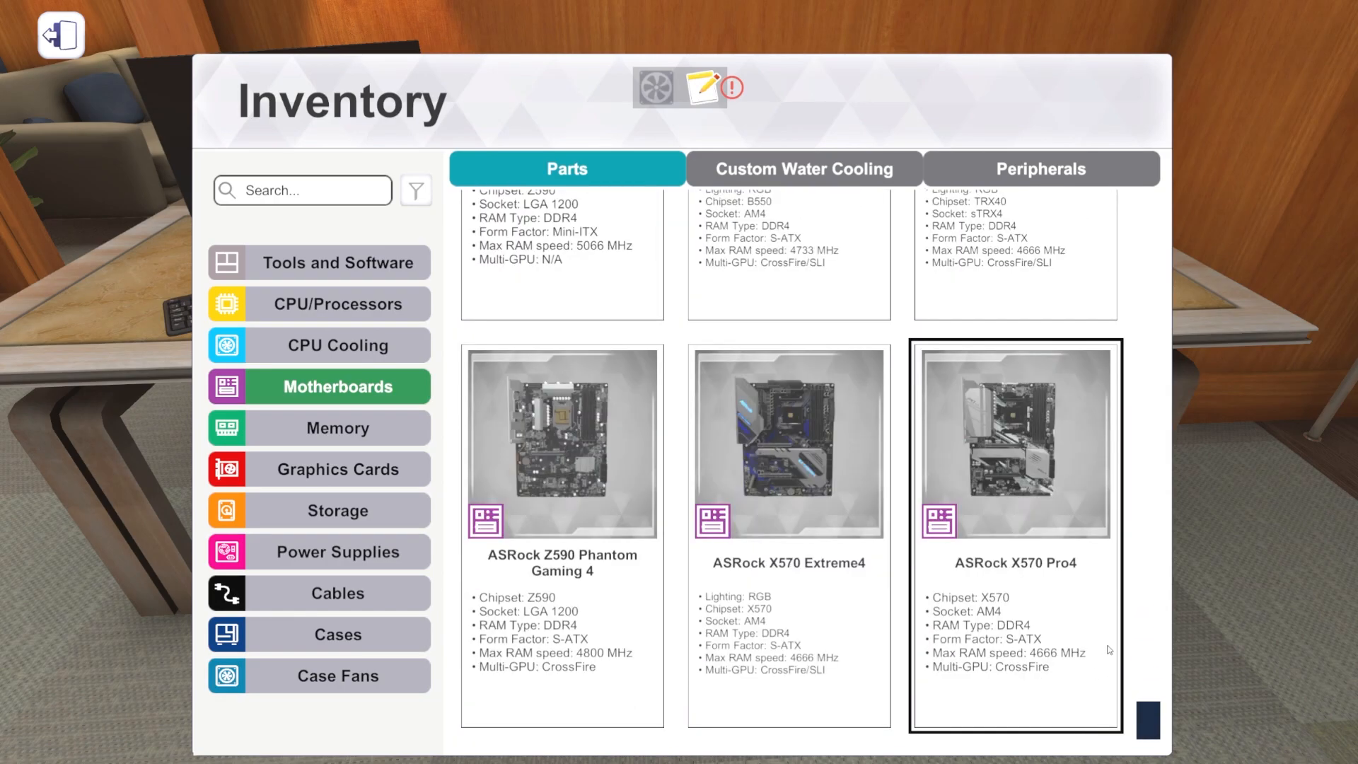
pyautogui.moveTo(1103, 611)
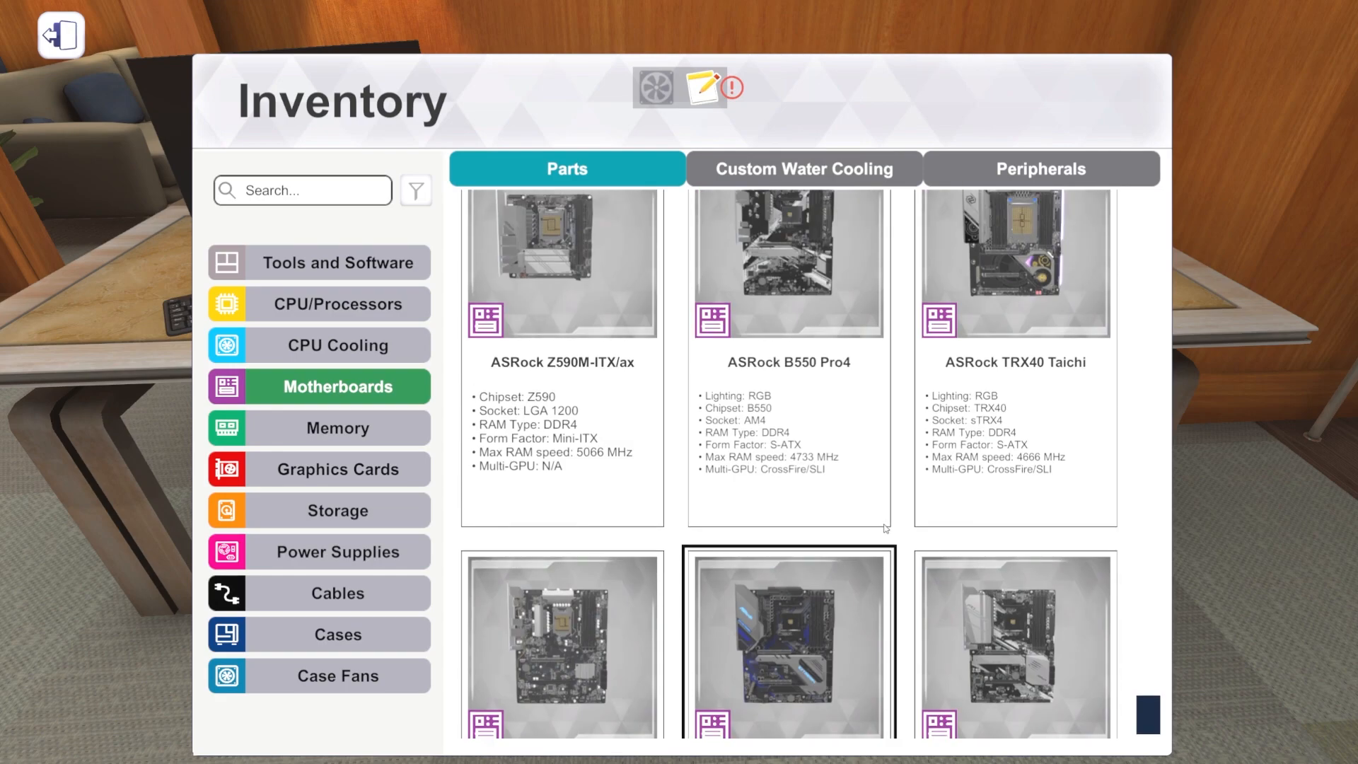
pyautogui.scroll(-3)
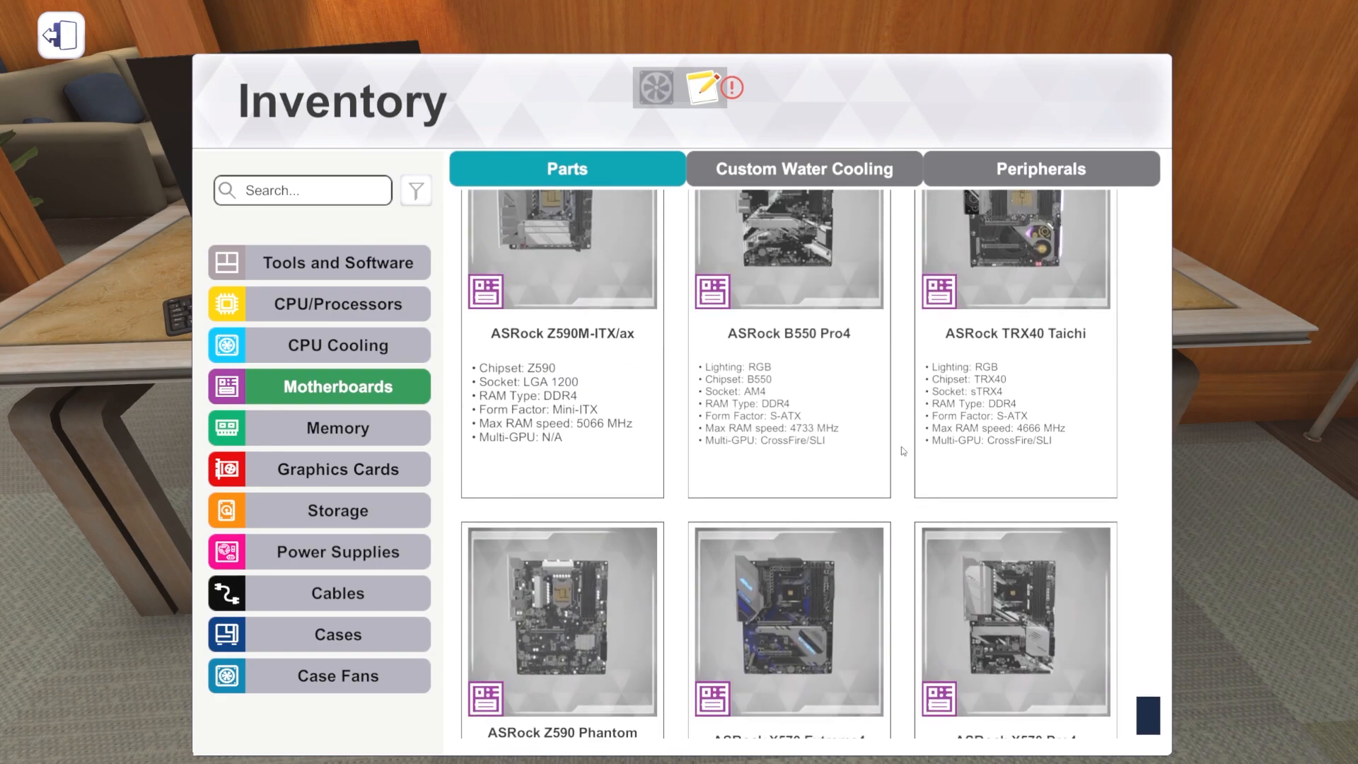
pyautogui.scroll(-3)
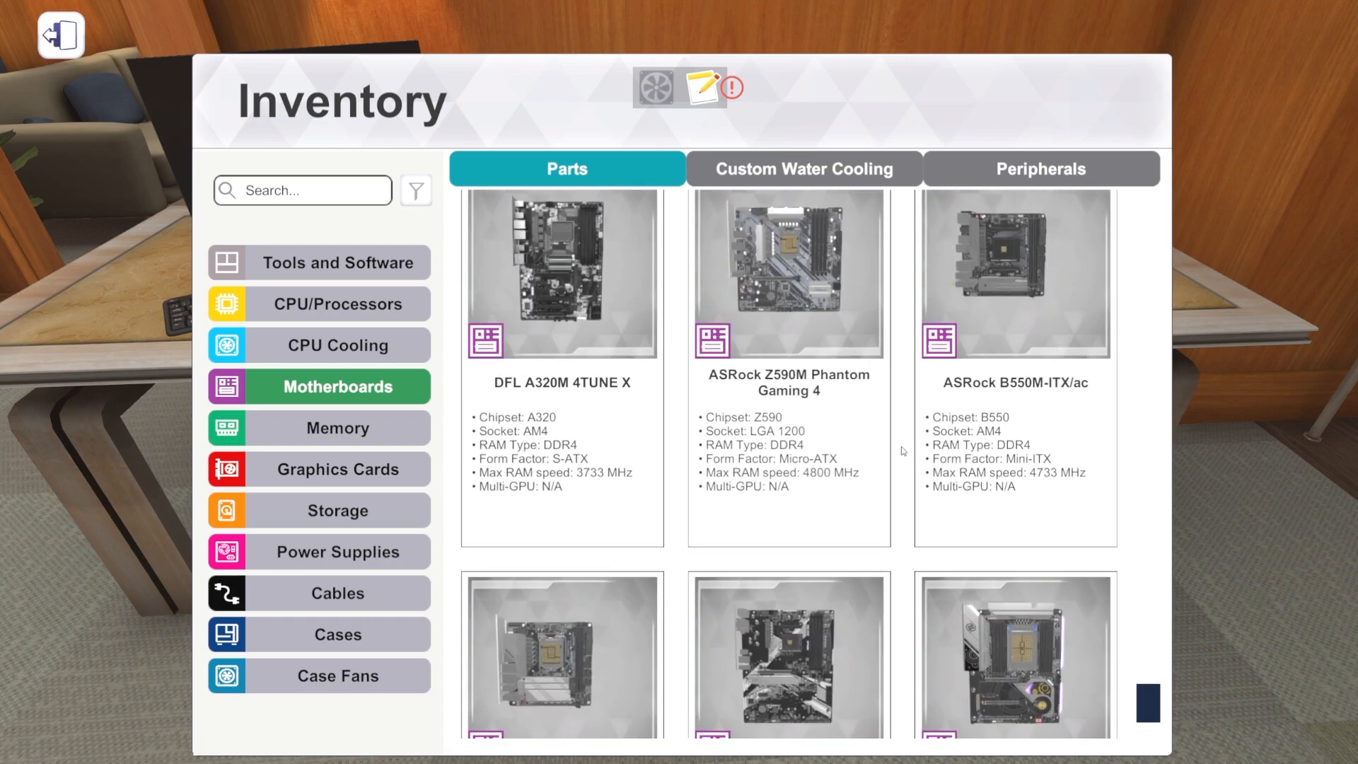
pyautogui.click(787, 286)
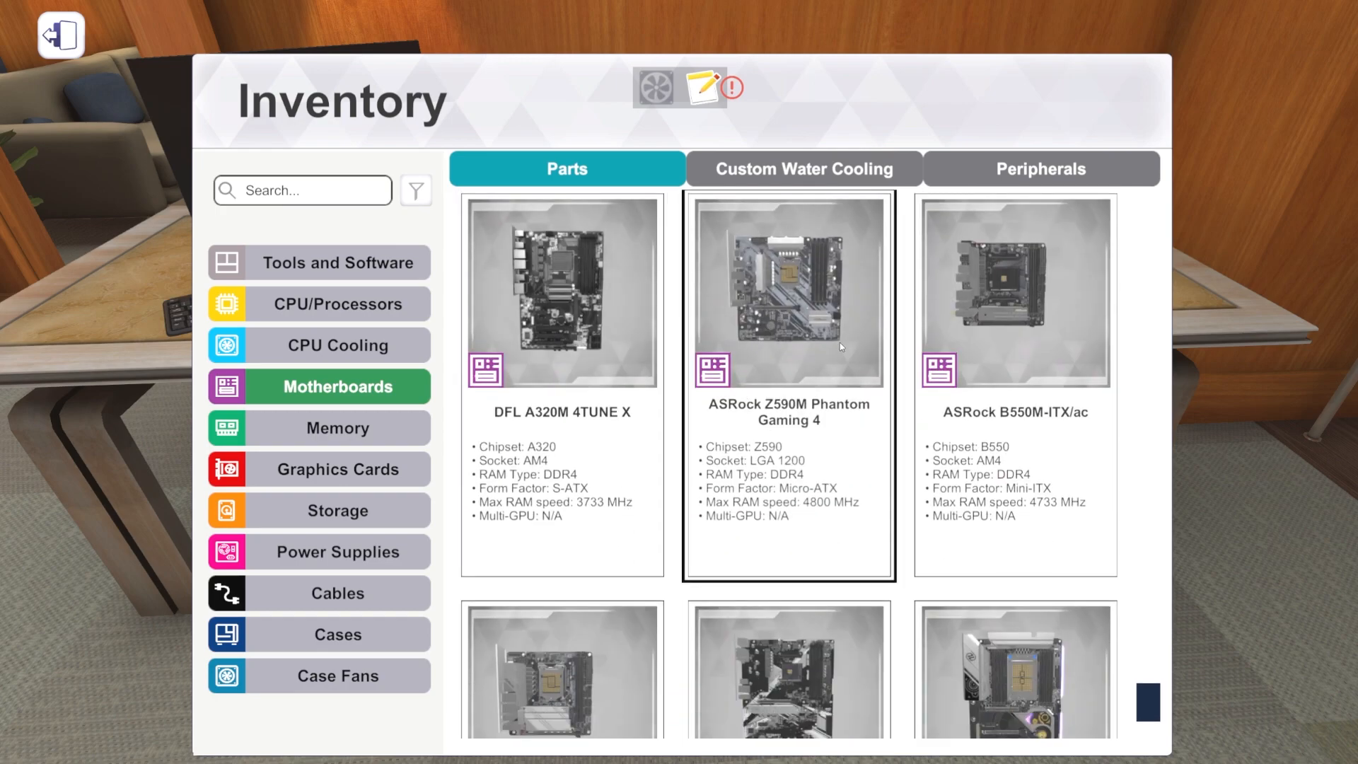
pyautogui.scroll(-3)
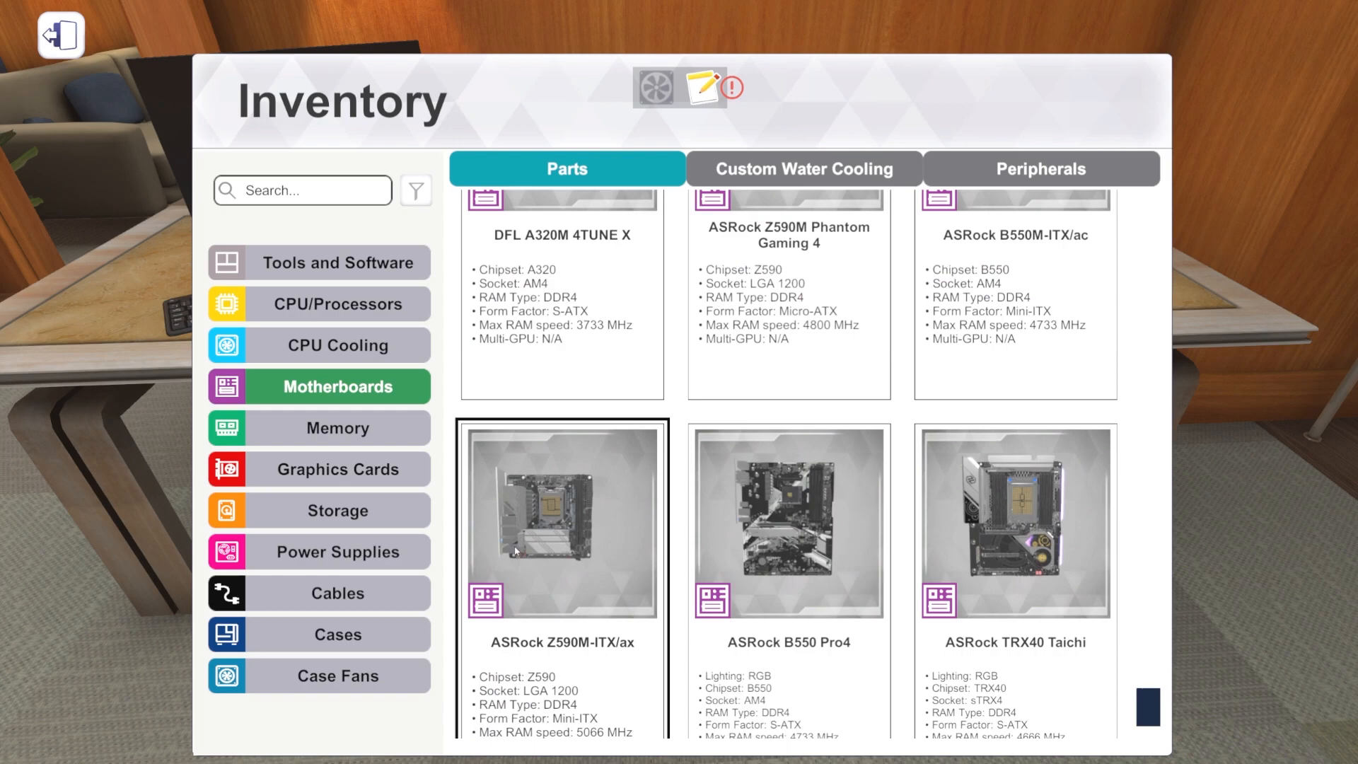
pyautogui.scroll(-3)
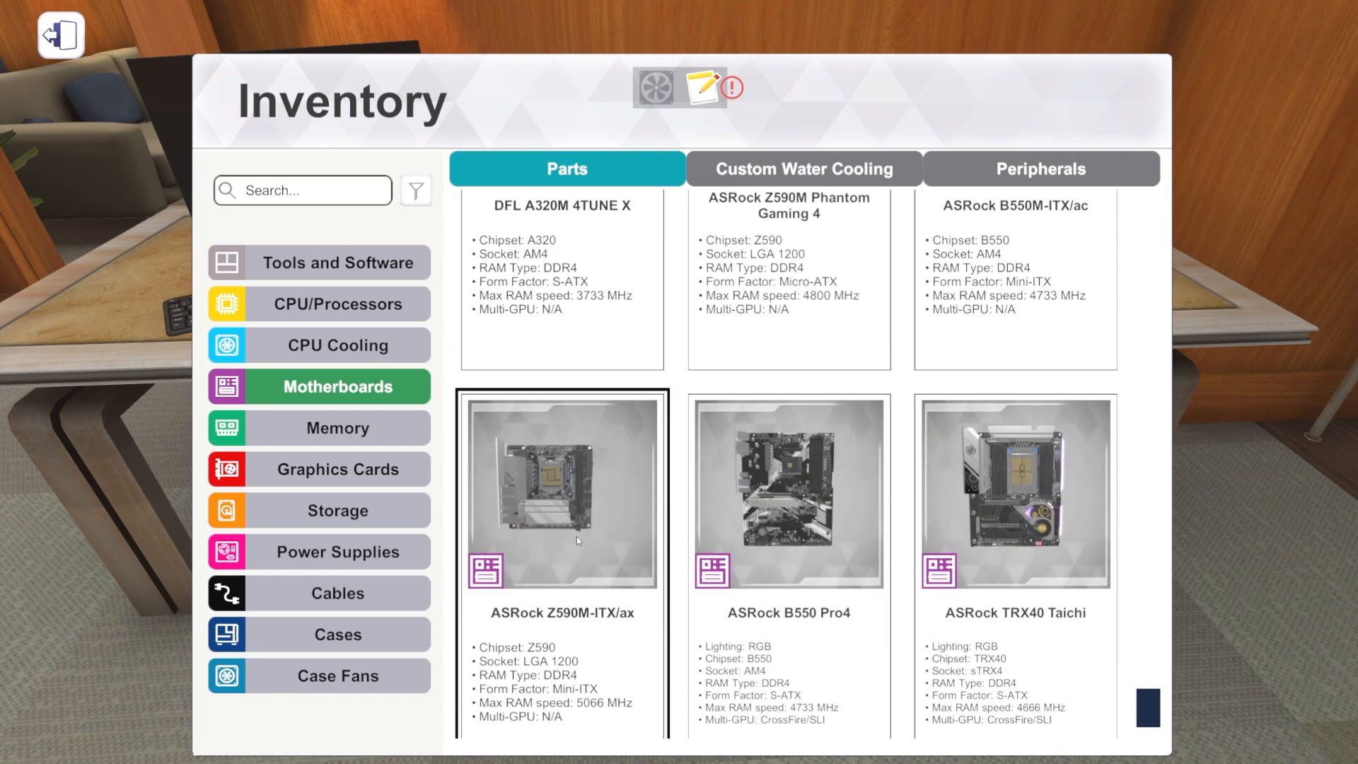
pyautogui.scroll(-3)
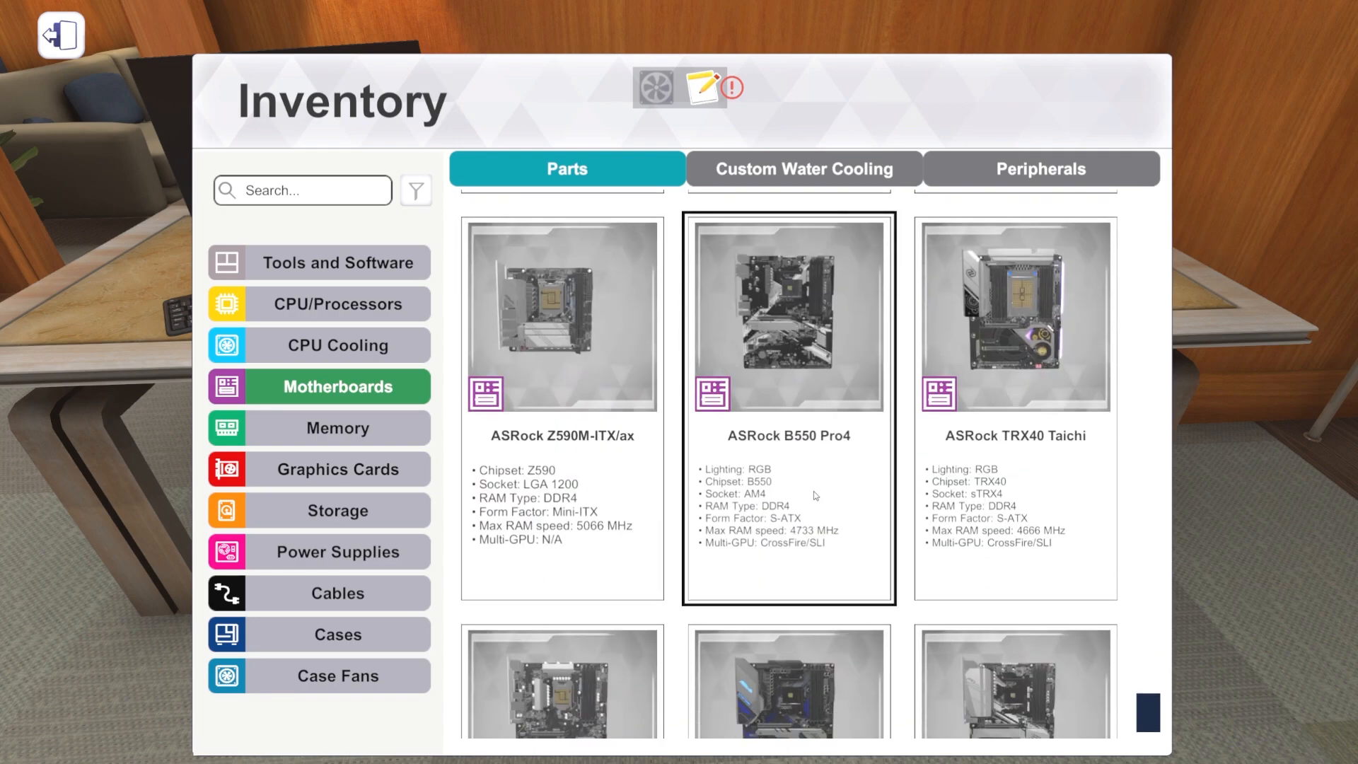
pyautogui.click(1015, 338)
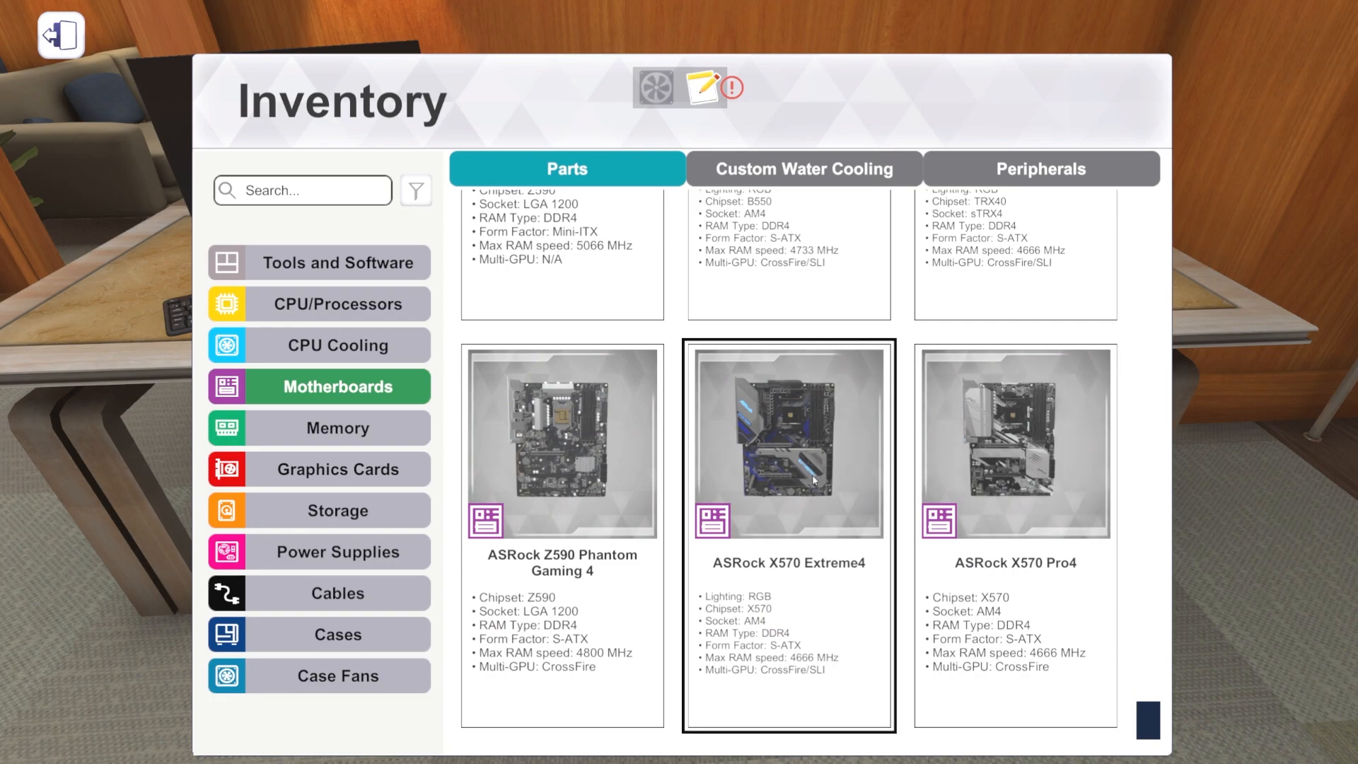
pyautogui.scroll(-3)
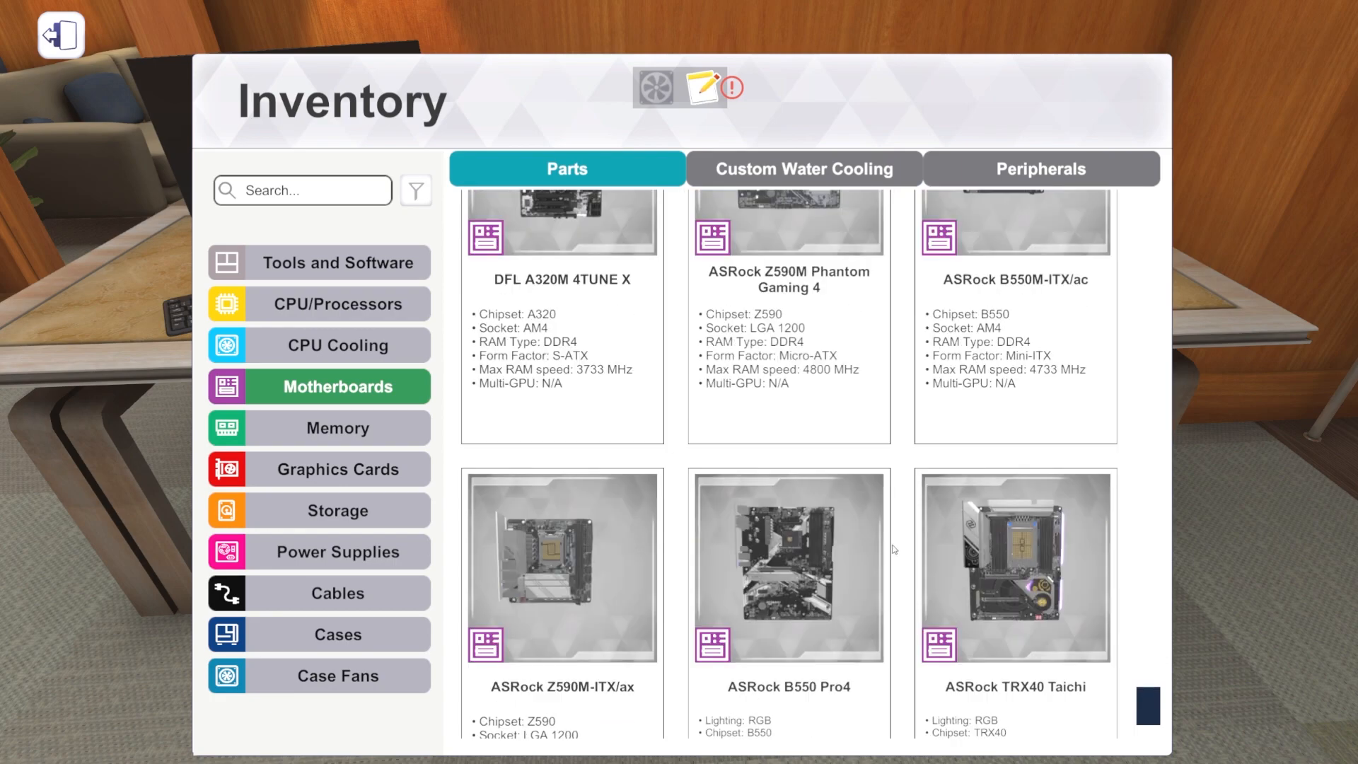
pyautogui.moveTo(908, 412)
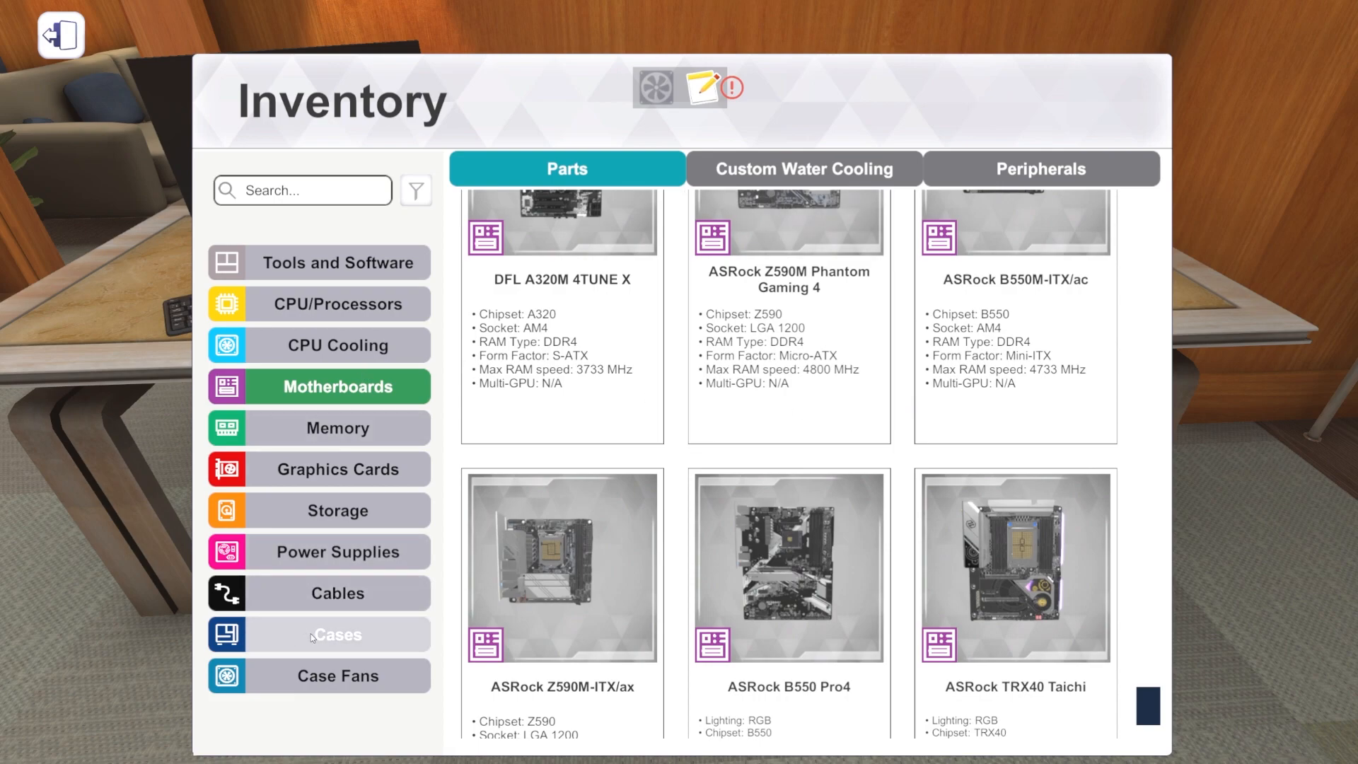
# Step: Look at Intel CPUs like the i9-10980XE, then list cases from ADATA XPG Battlecruiser
pyautogui.click(338, 304)
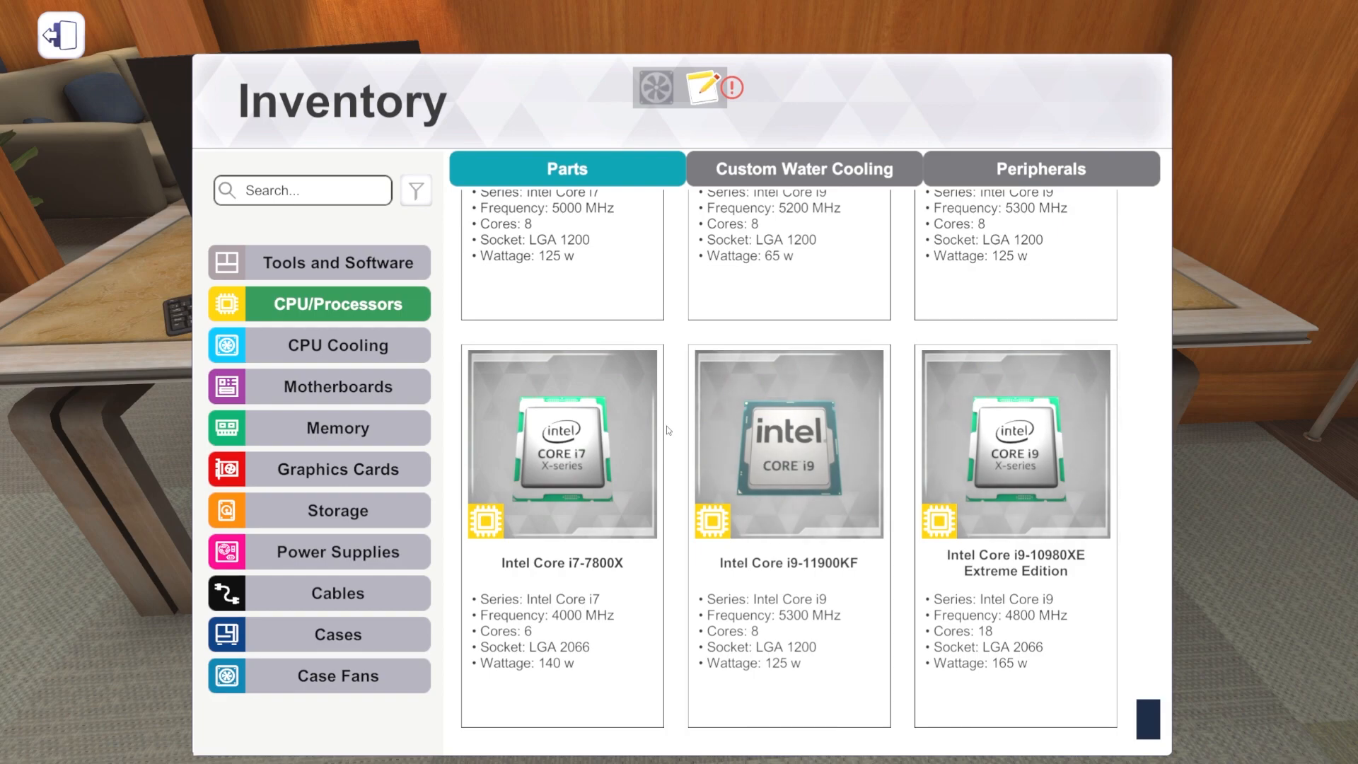
pyautogui.click(1015, 443)
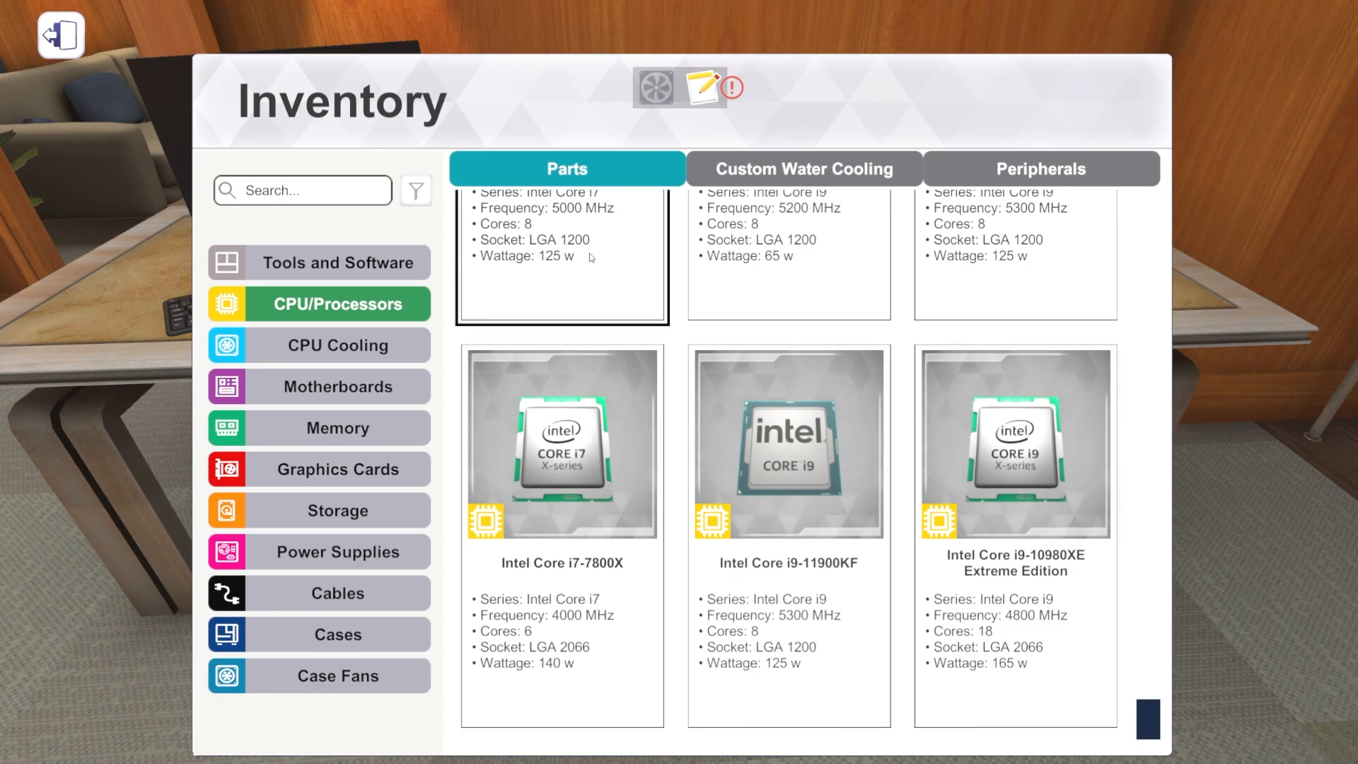
pyautogui.click(1015, 532)
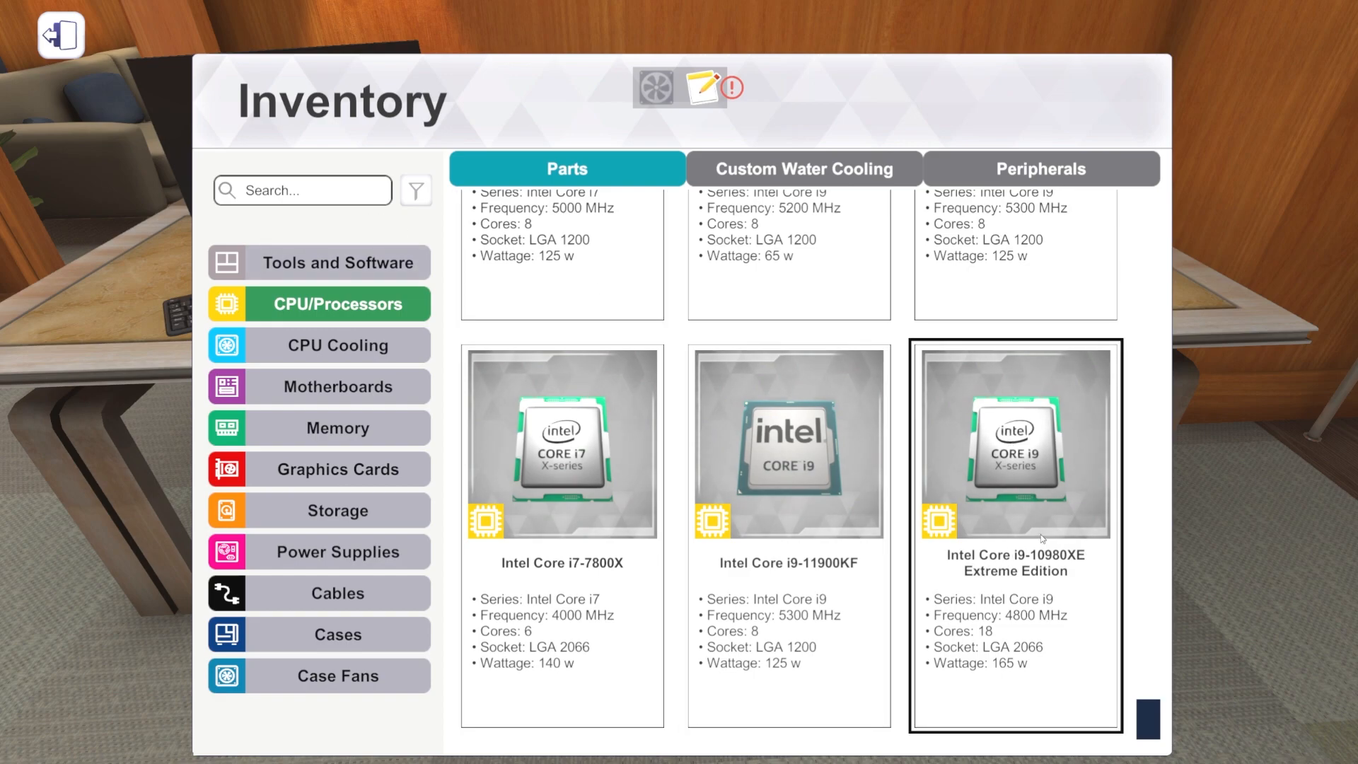
pyautogui.moveTo(930, 642)
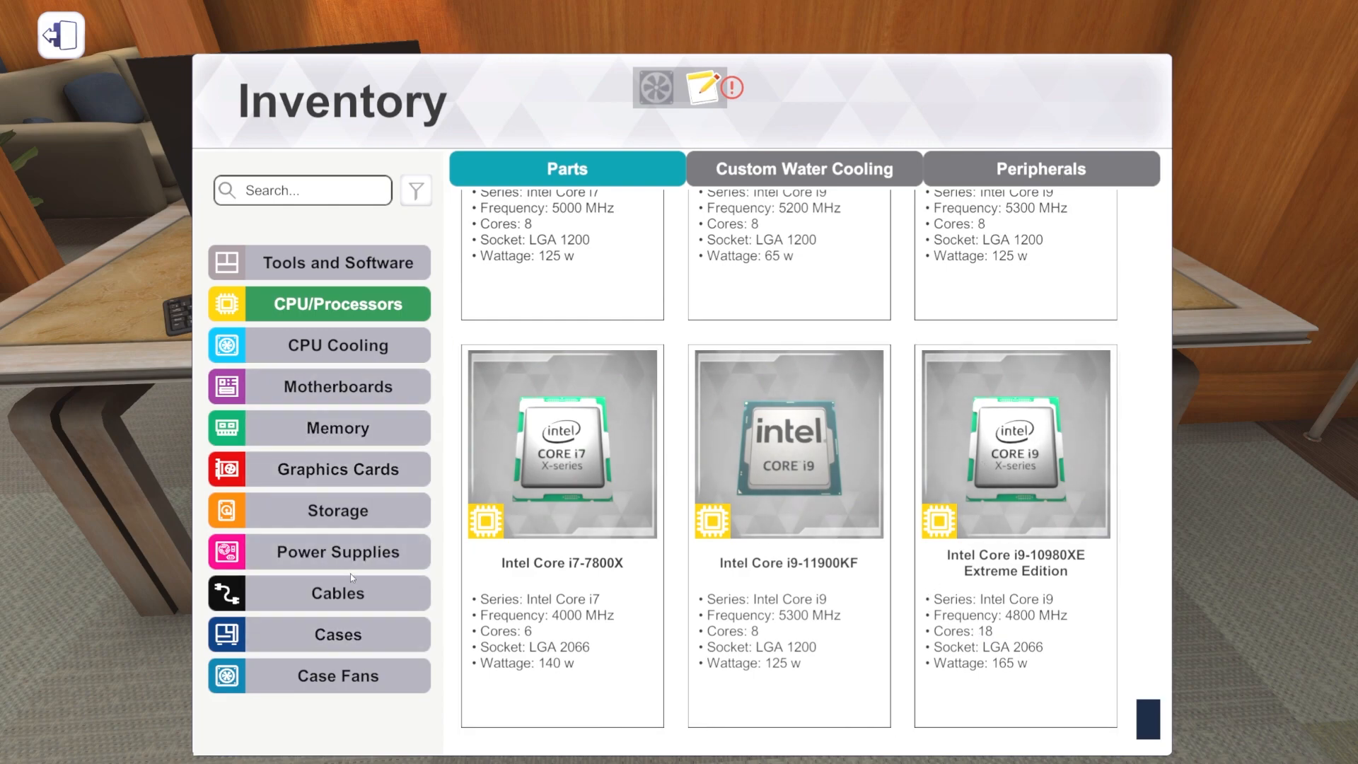
pyautogui.click(337, 634)
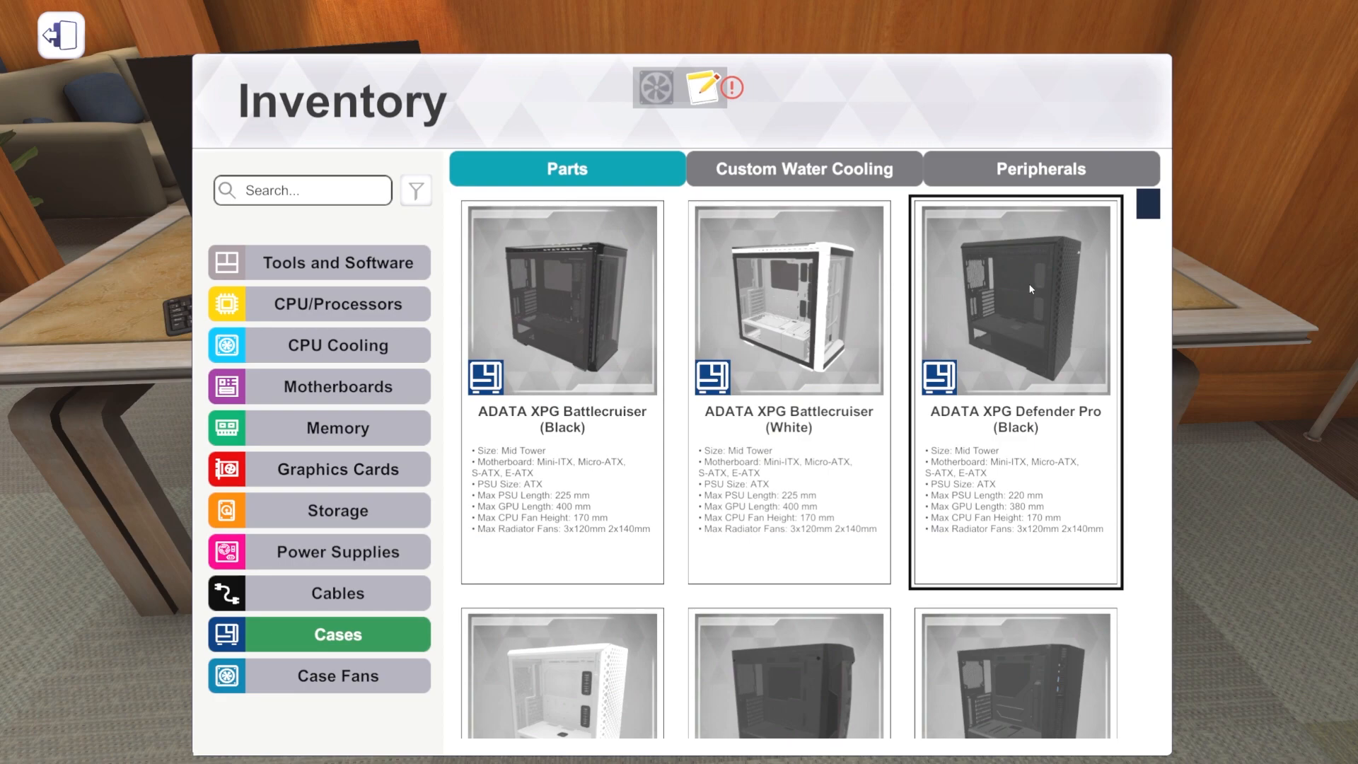
pyautogui.moveTo(1042, 227)
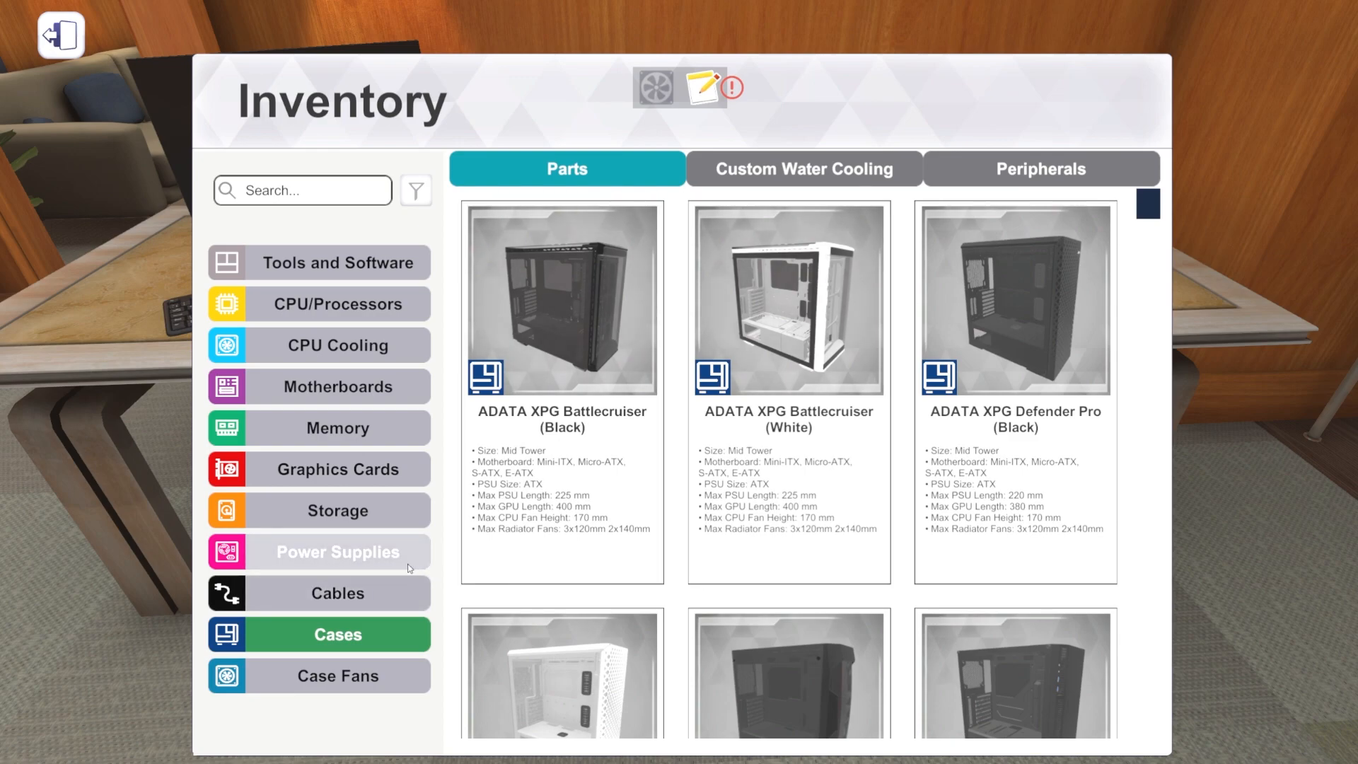
pyautogui.moveTo(305, 325)
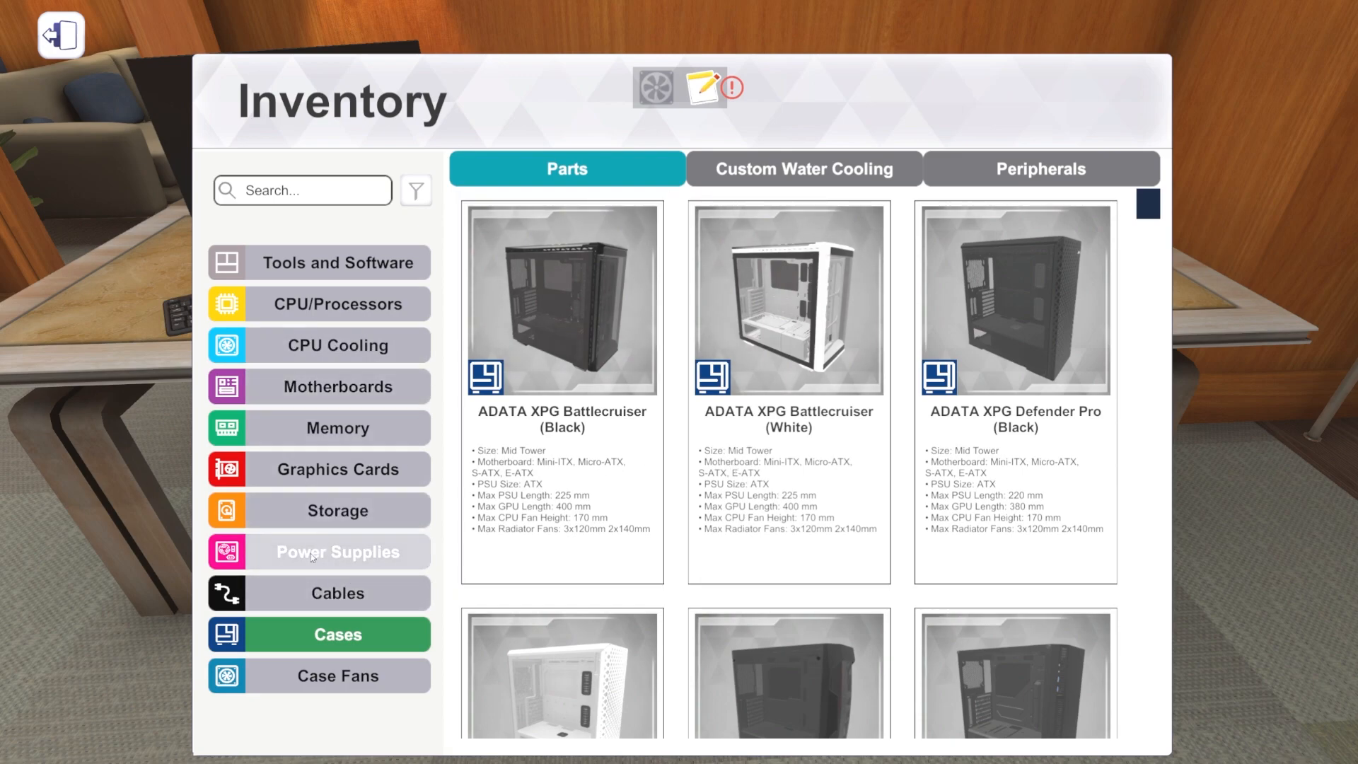
pyautogui.moveTo(404, 644)
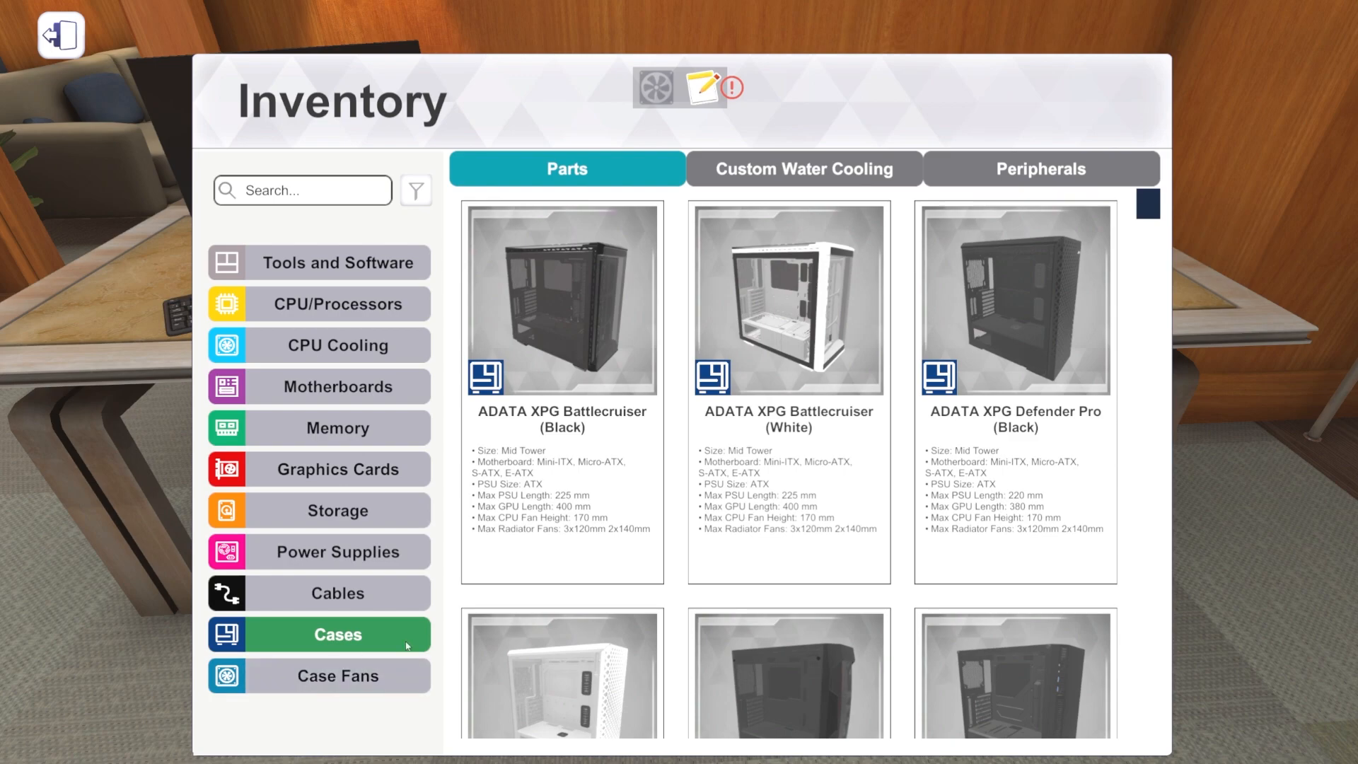
# Step: Scroll case fans past ARCTIC BioniX and Thermaltake Riing to Cooler Master SickleFlow
pyautogui.click(338, 675)
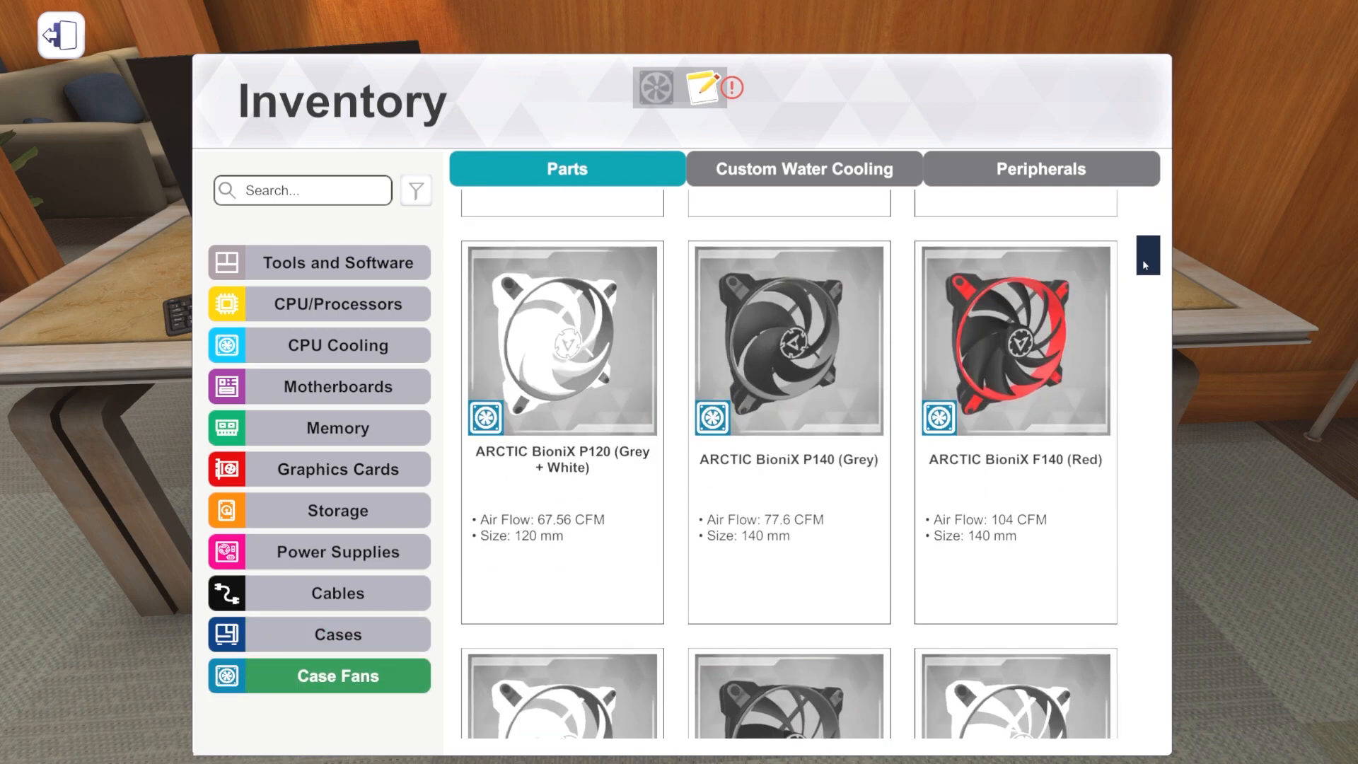
pyautogui.scroll(-3)
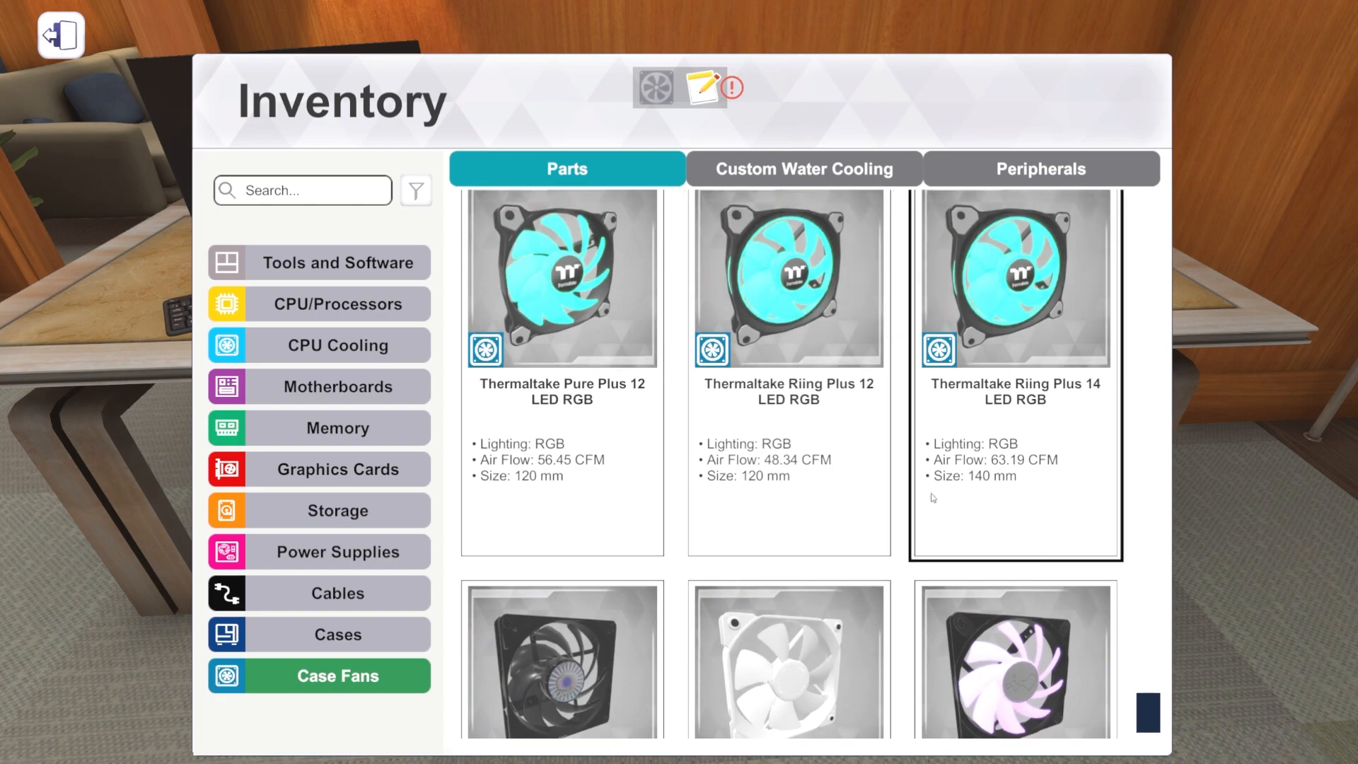
pyautogui.scroll(-3)
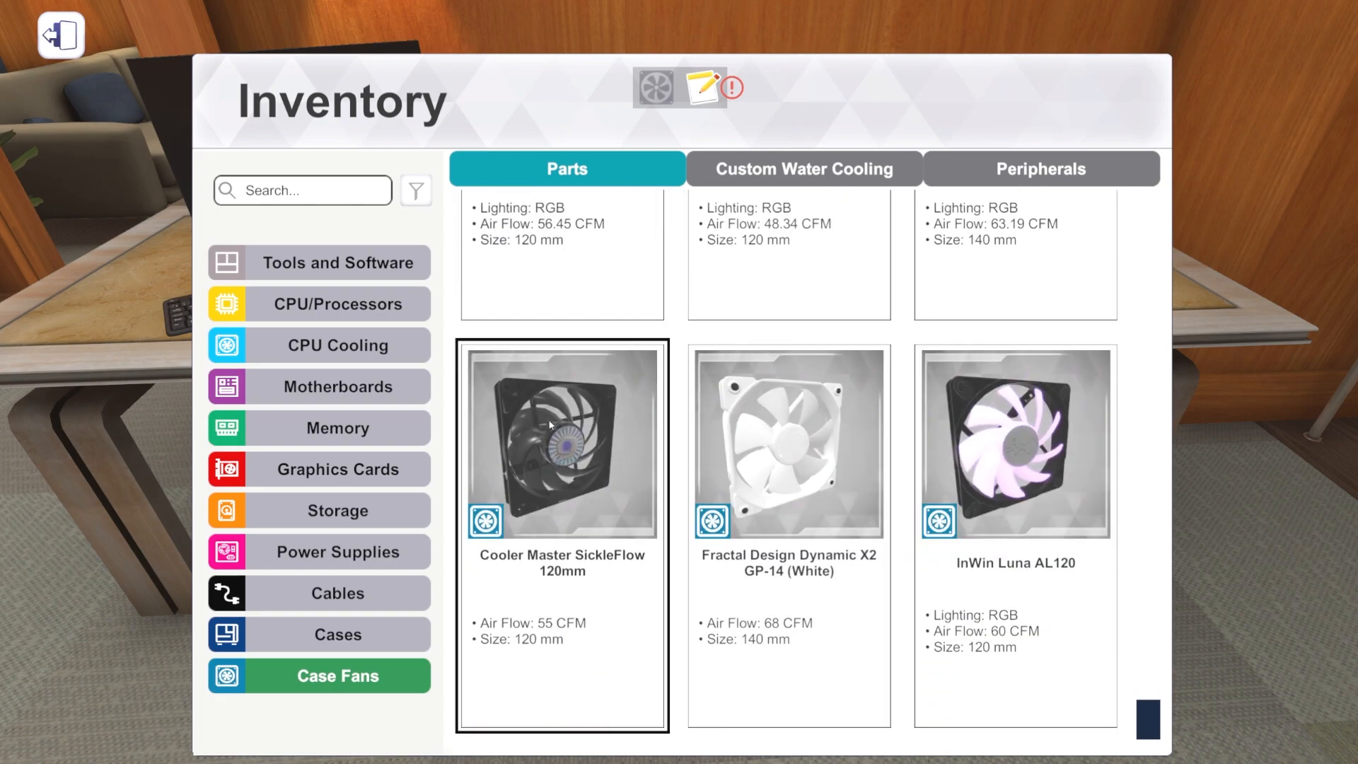
pyautogui.moveTo(563, 424)
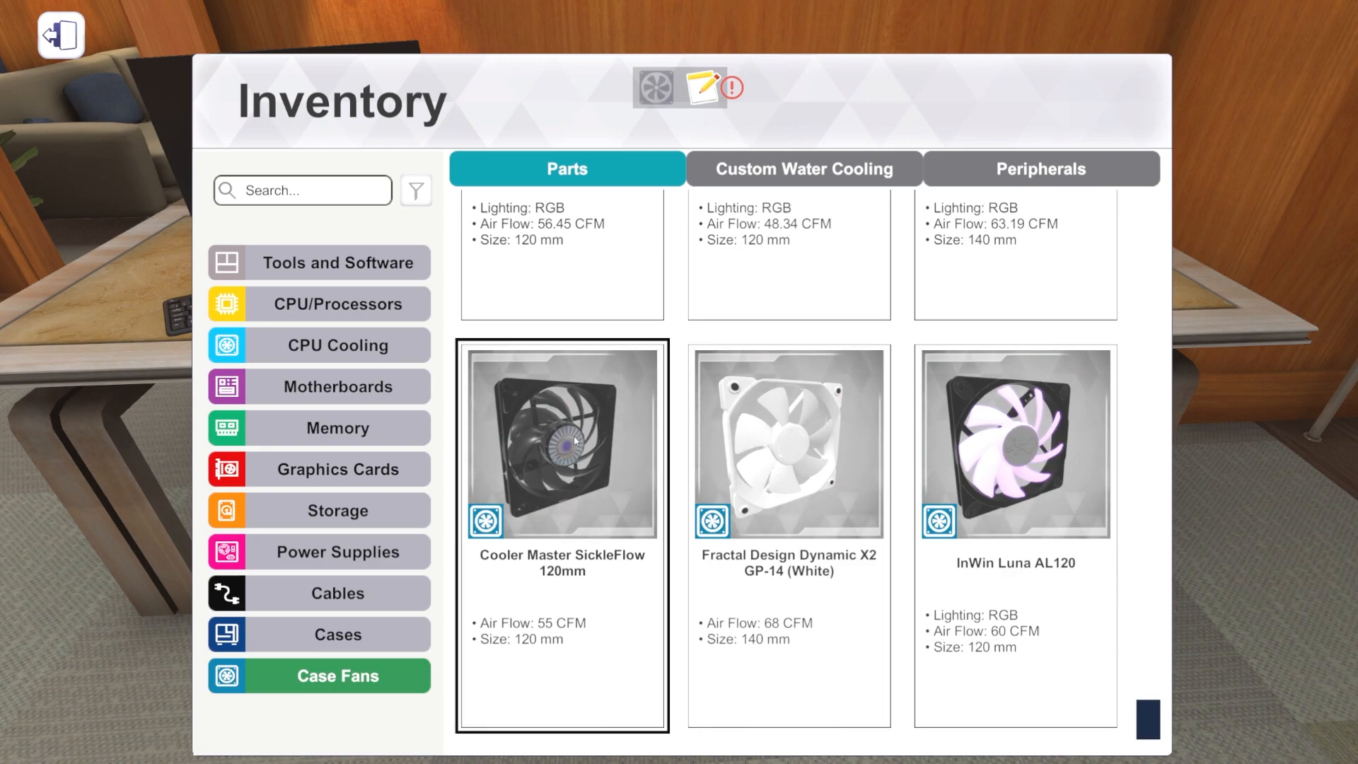
pyautogui.moveTo(544, 467)
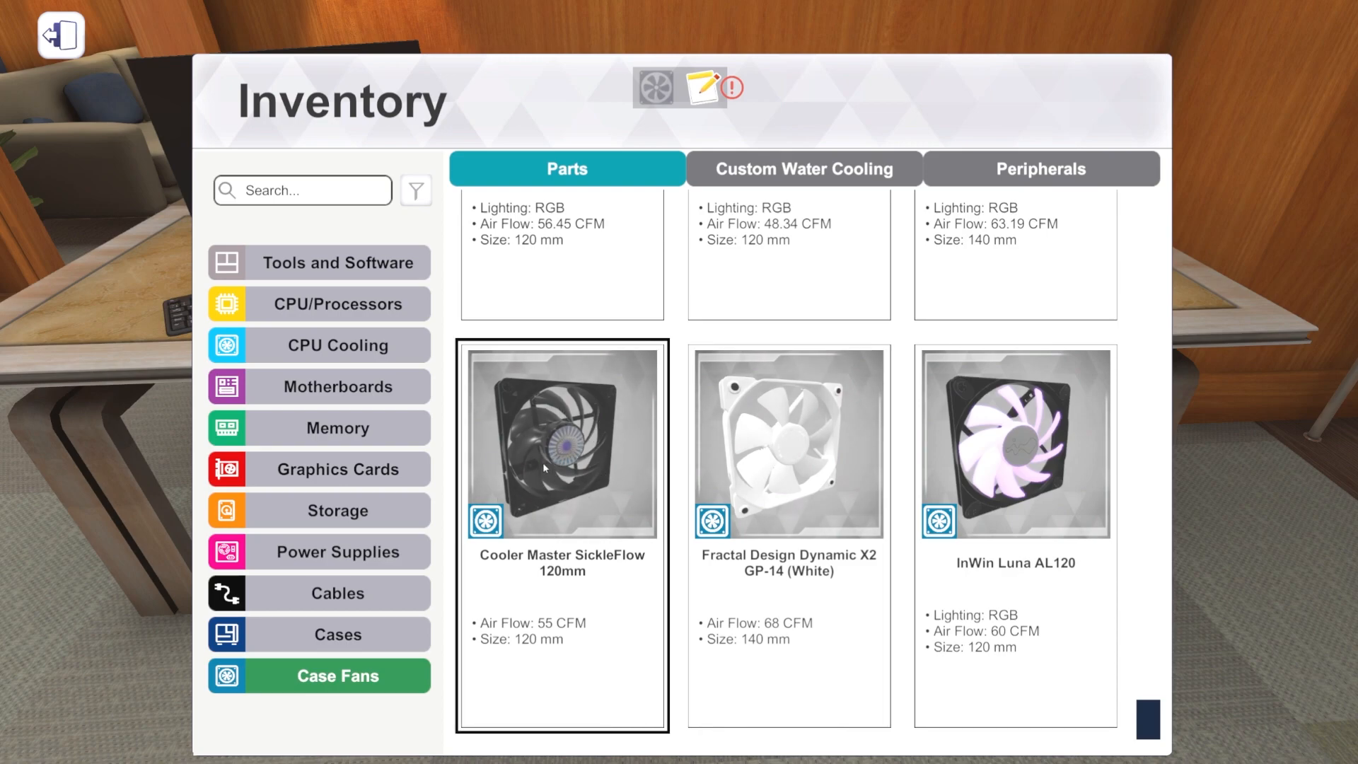
pyautogui.click(1015, 444)
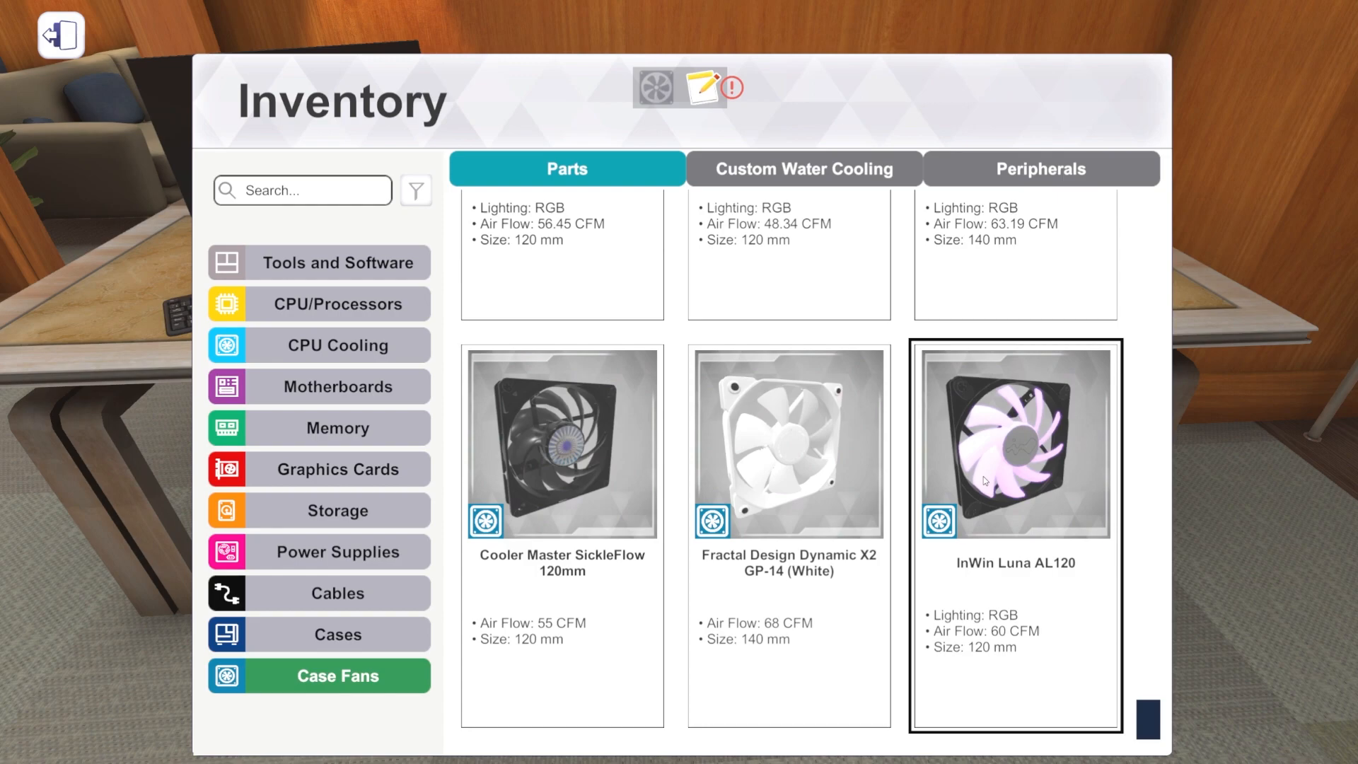
pyautogui.moveTo(1003, 499)
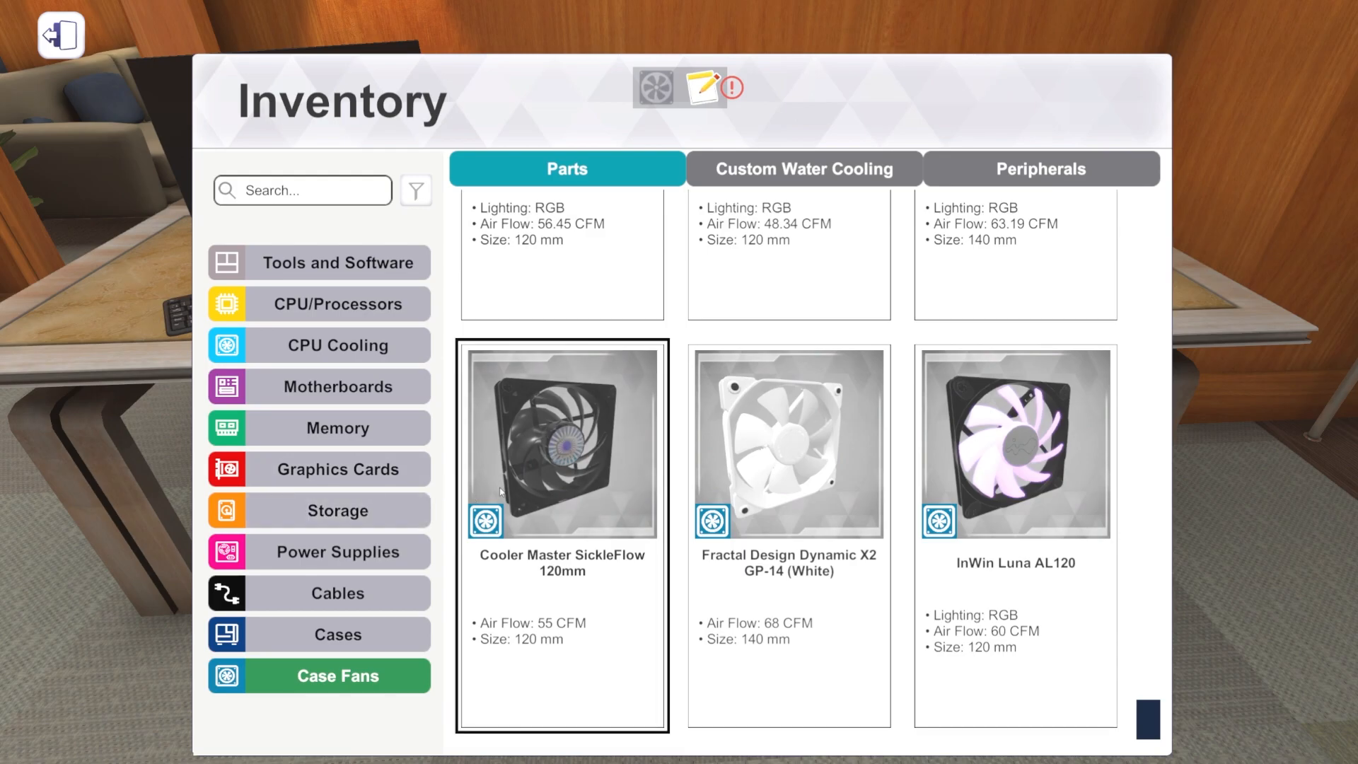
# Step: List CPU Cooling parts and scroll through the liquid coolers
pyautogui.click(336, 345)
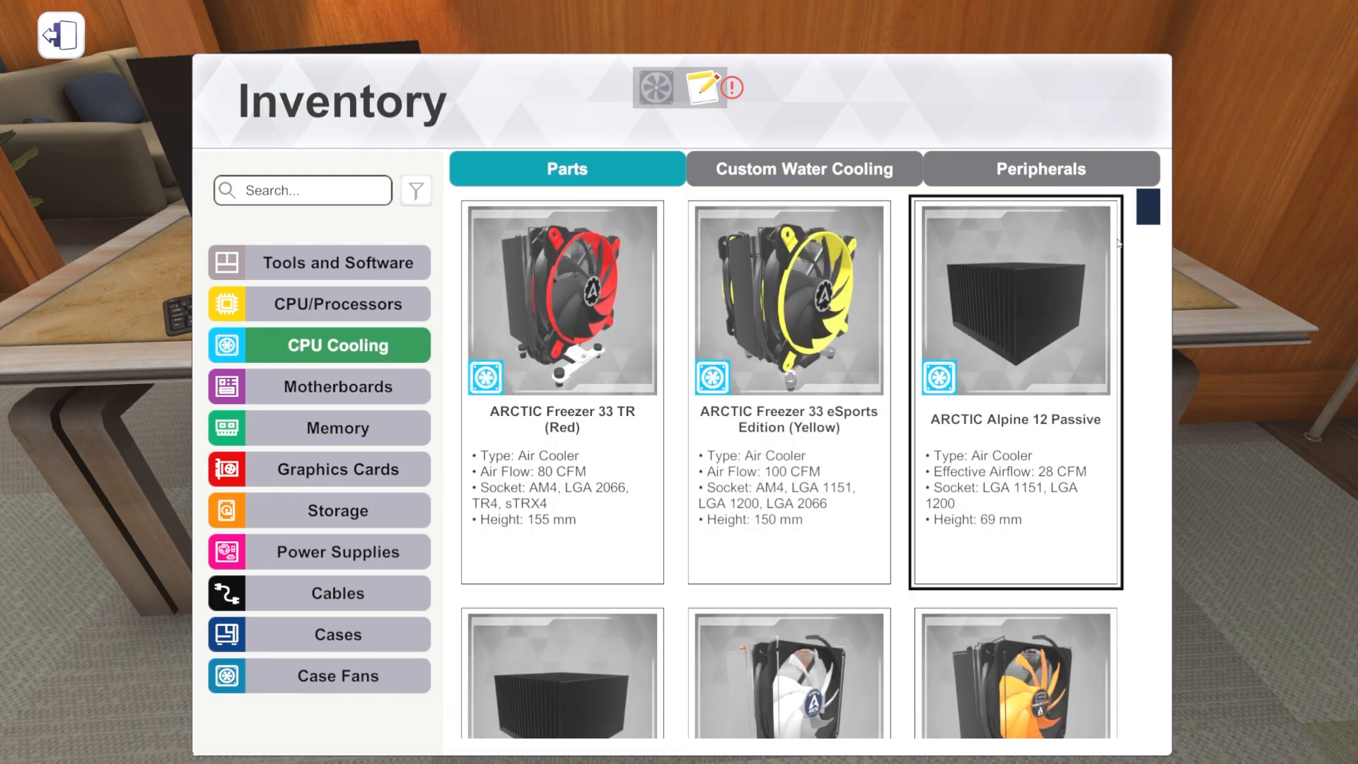
pyautogui.scroll(-3)
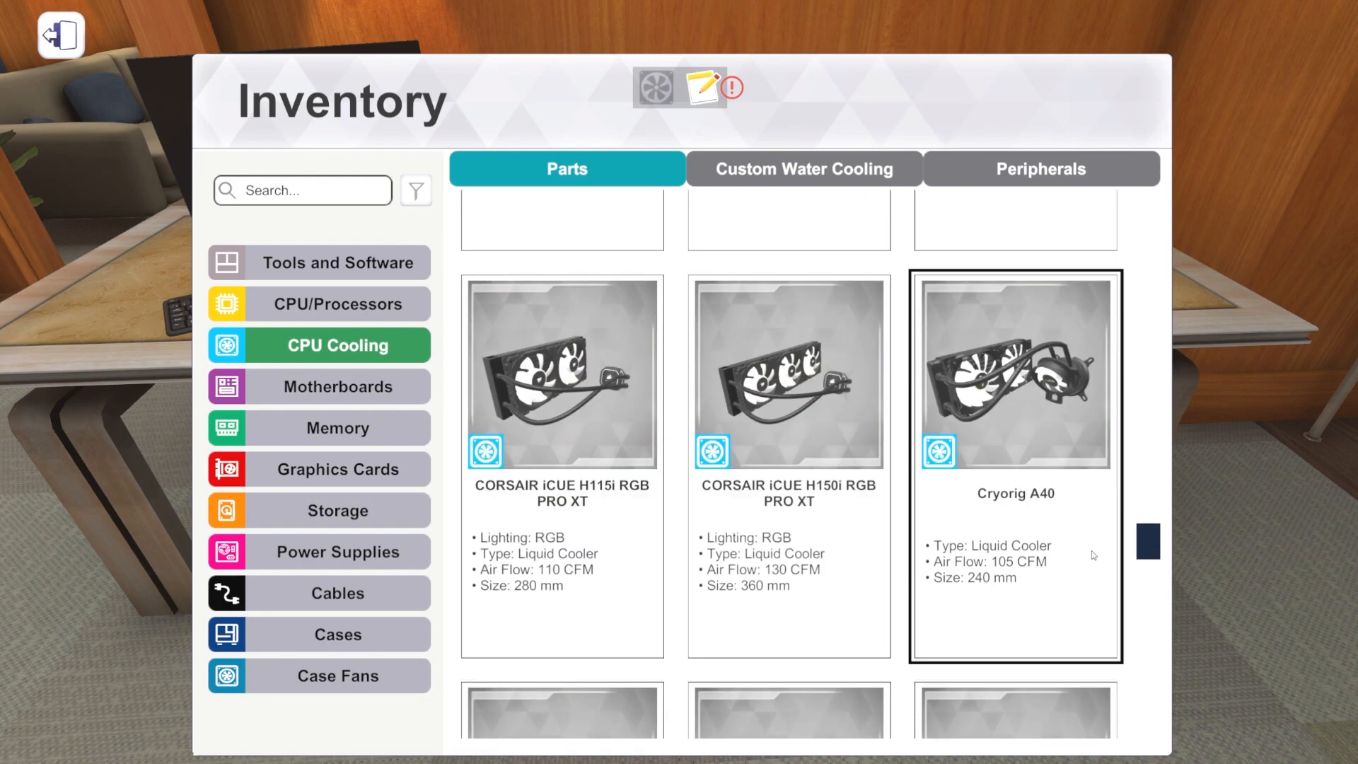
pyautogui.scroll(-3)
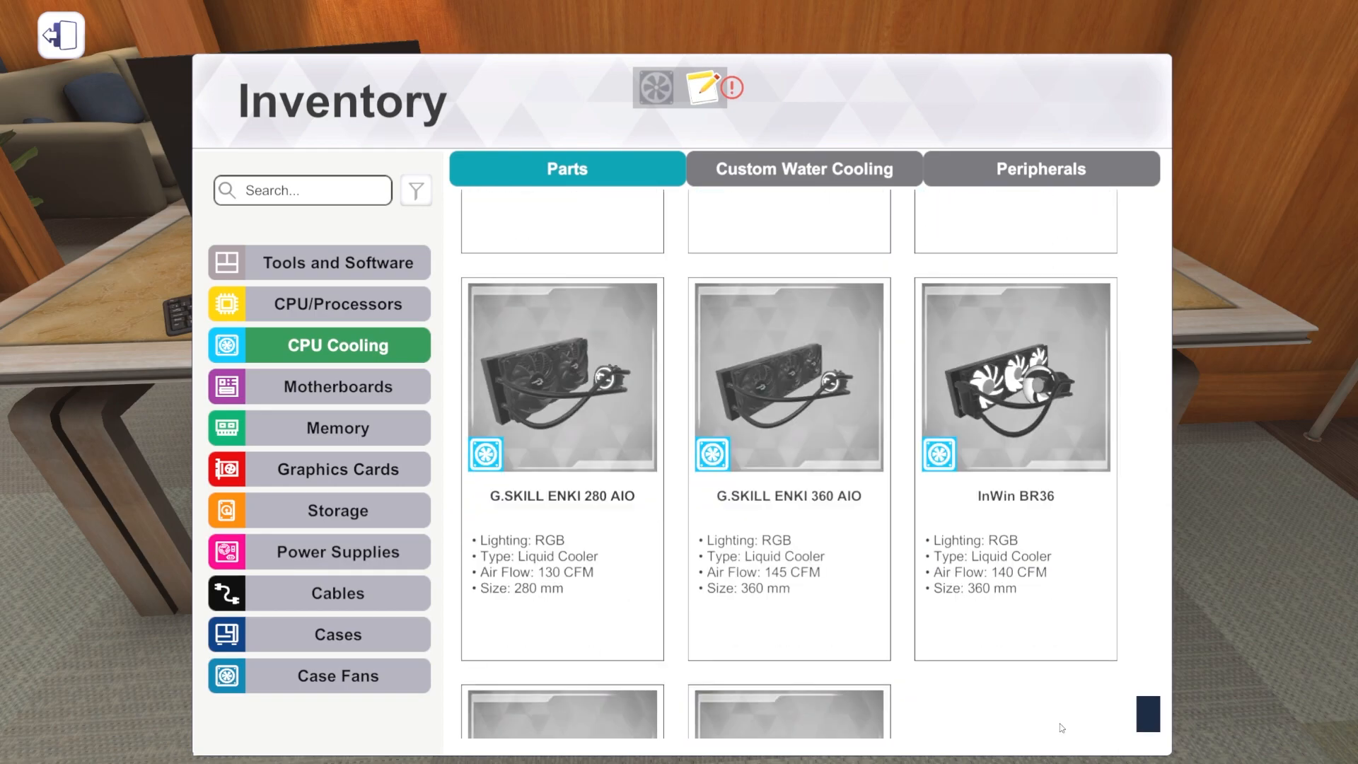
pyautogui.scroll(-3)
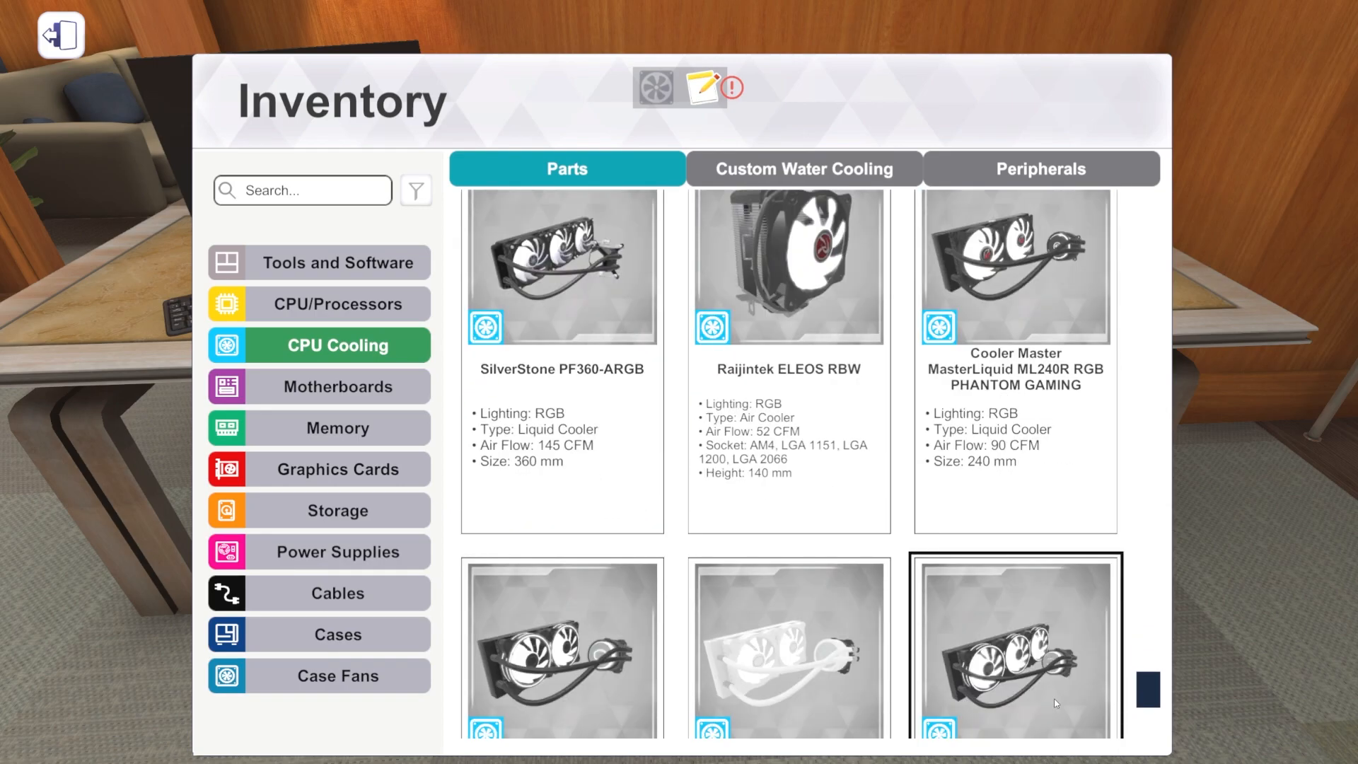
pyautogui.scroll(-3)
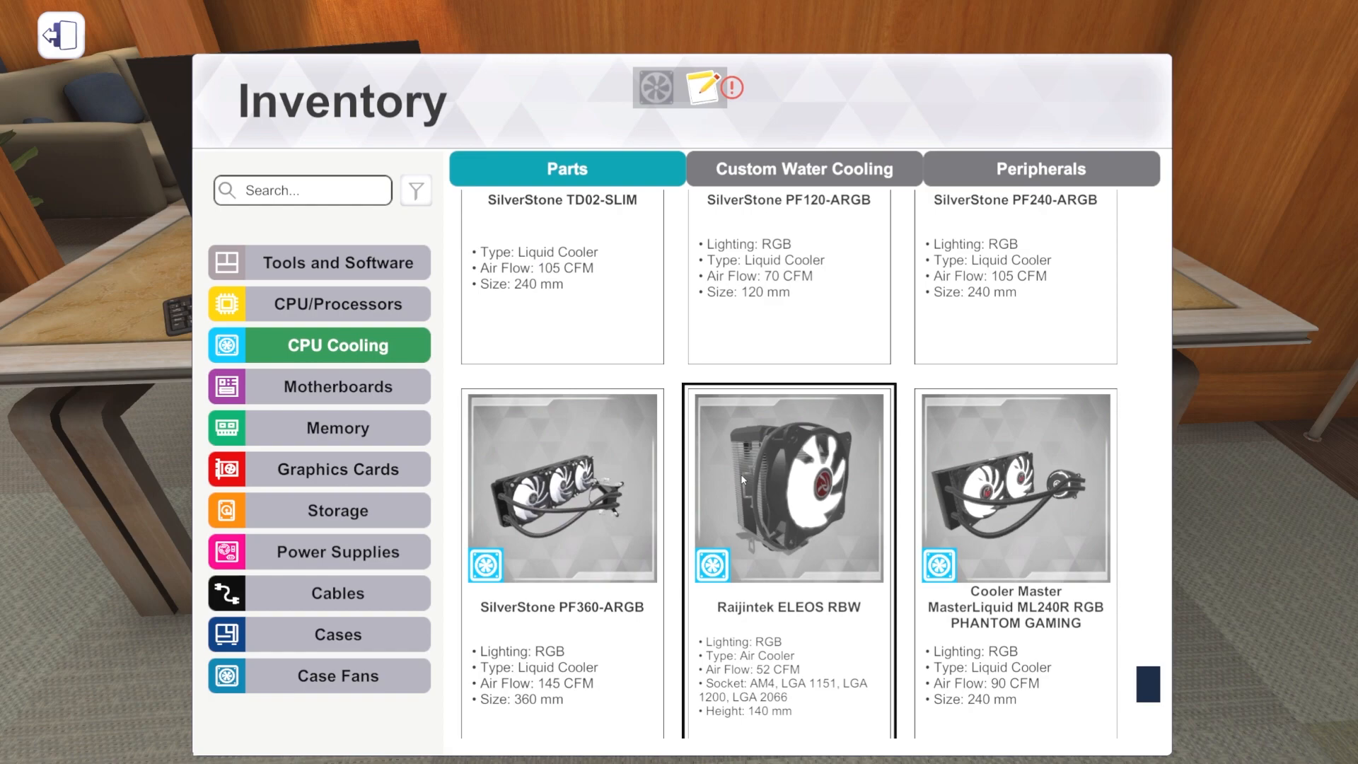
pyautogui.moveTo(837, 487)
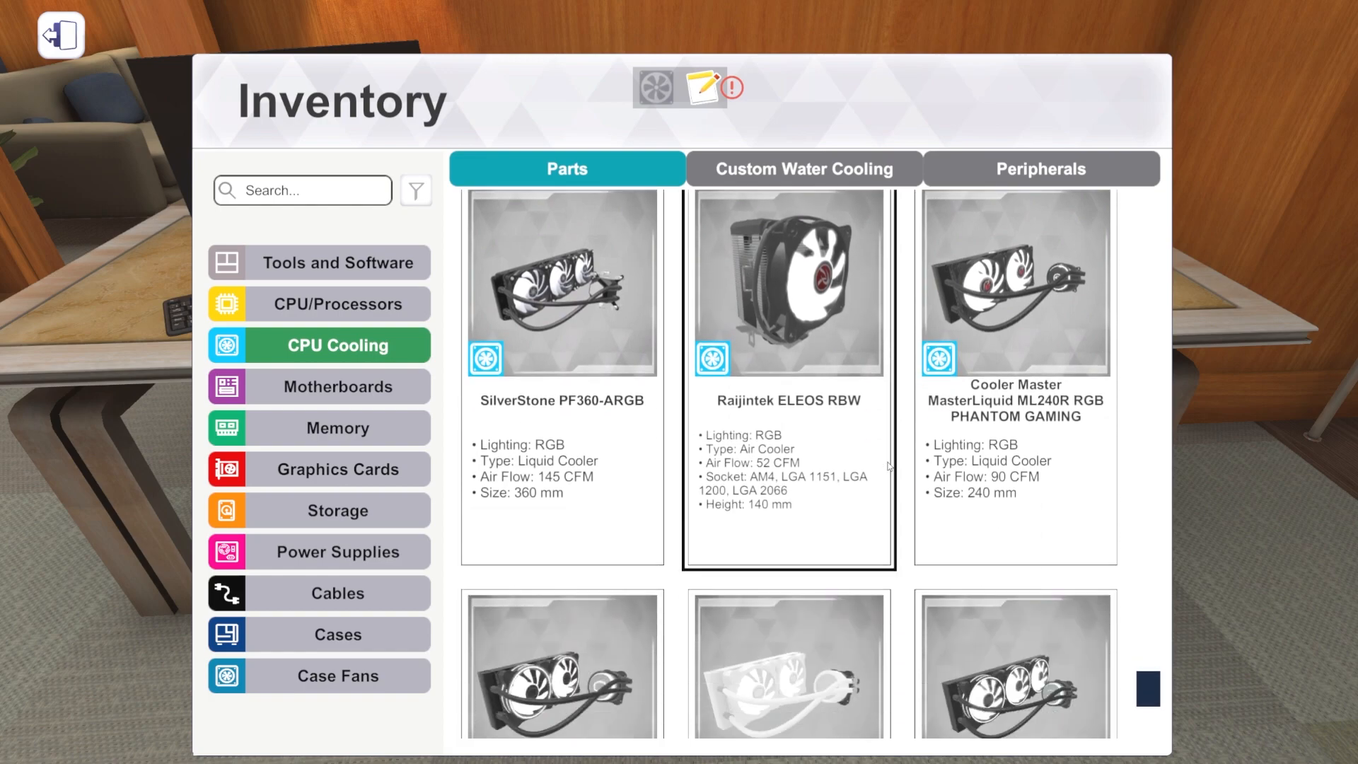
pyautogui.scroll(-3)
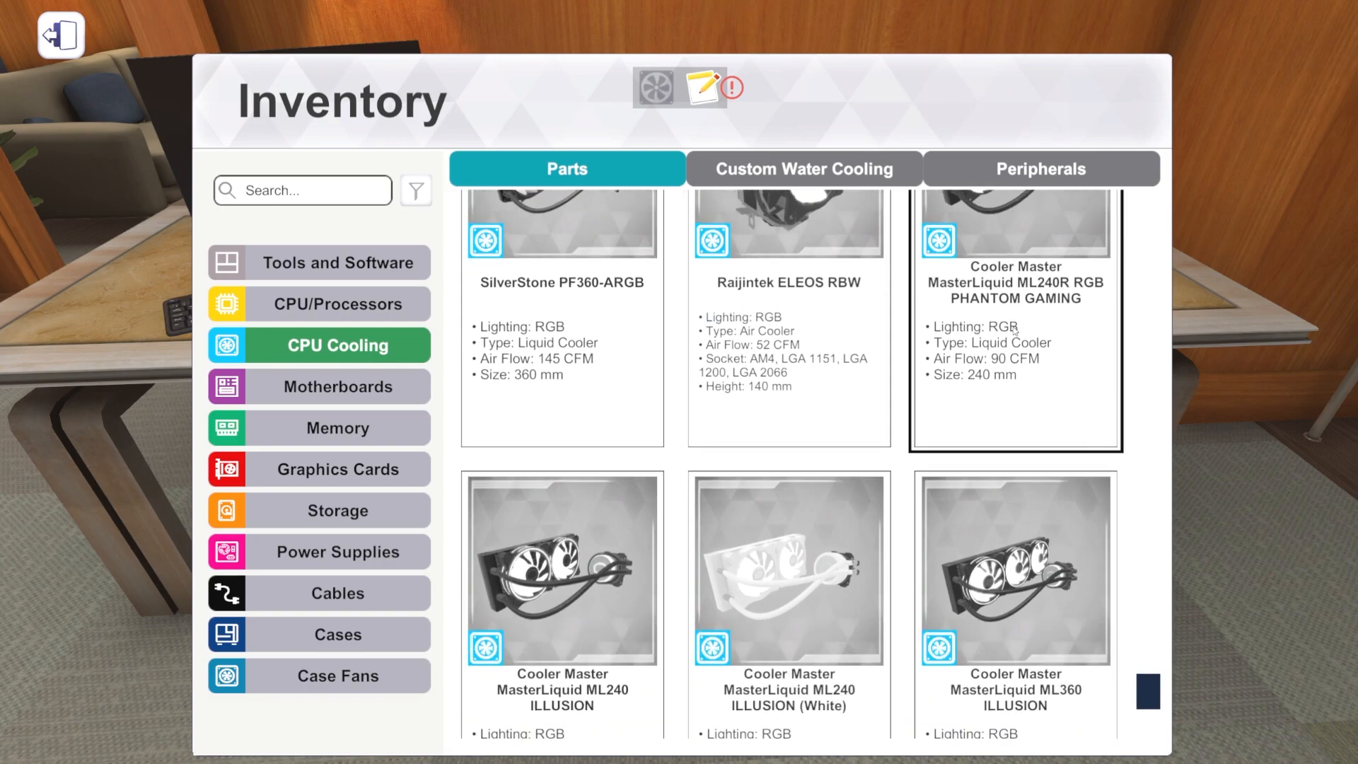
pyautogui.scroll(-3)
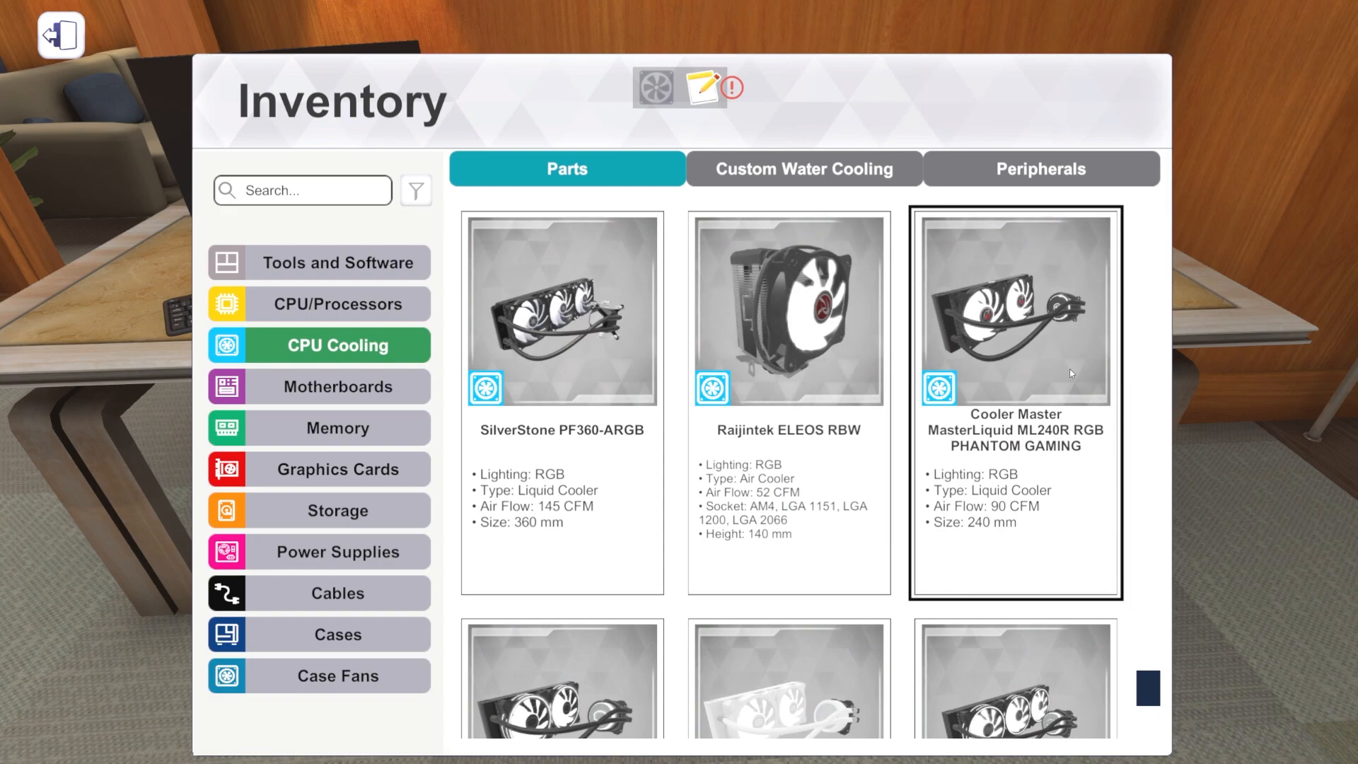
pyautogui.scroll(-3)
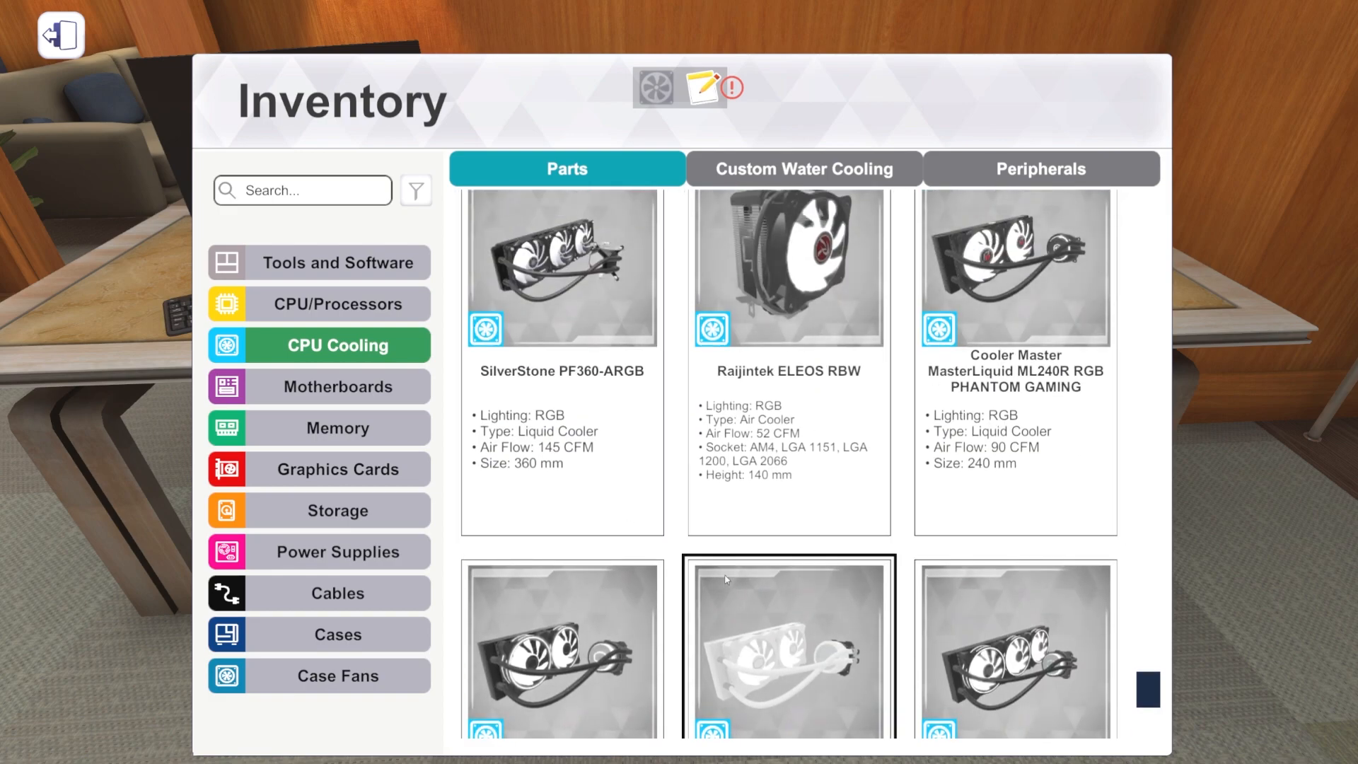
pyautogui.scroll(-3)
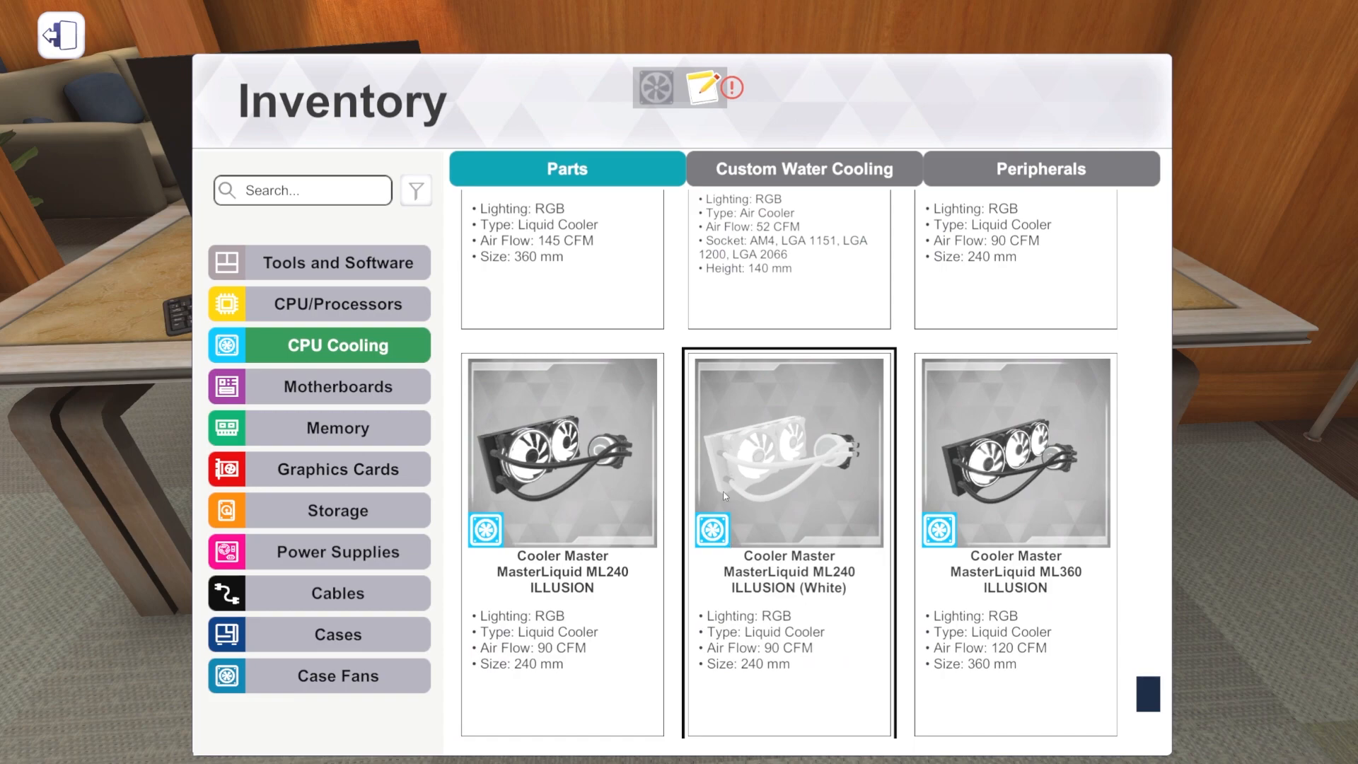
pyautogui.moveTo(786, 466)
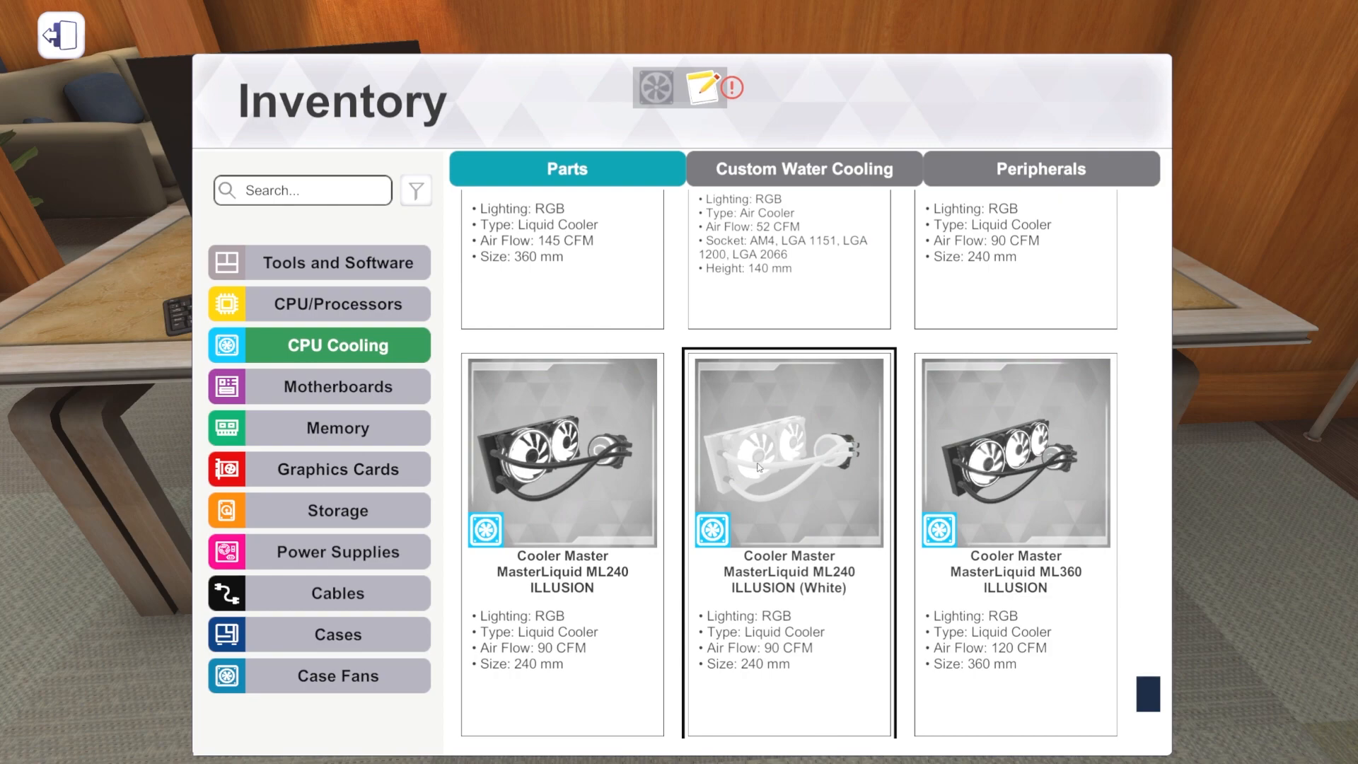
pyautogui.scroll(-3)
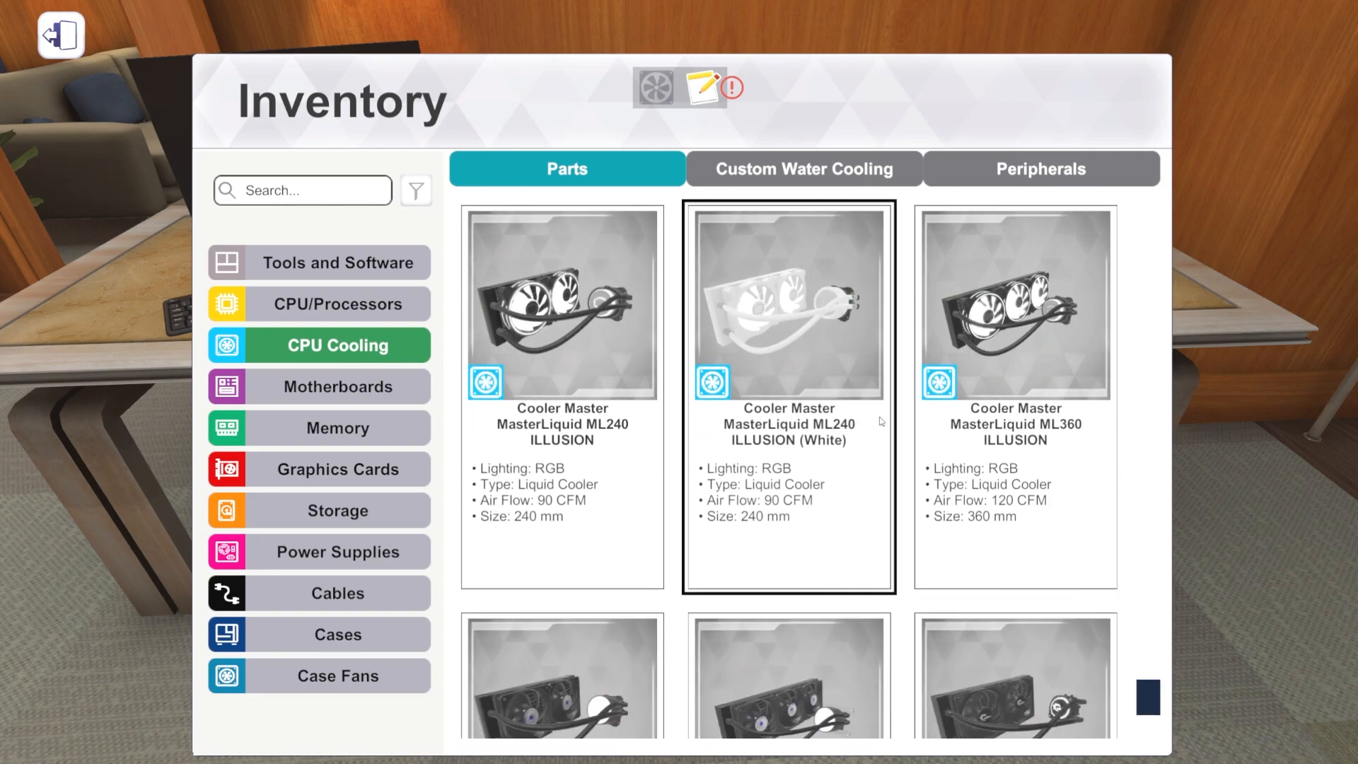
pyautogui.scroll(-3)
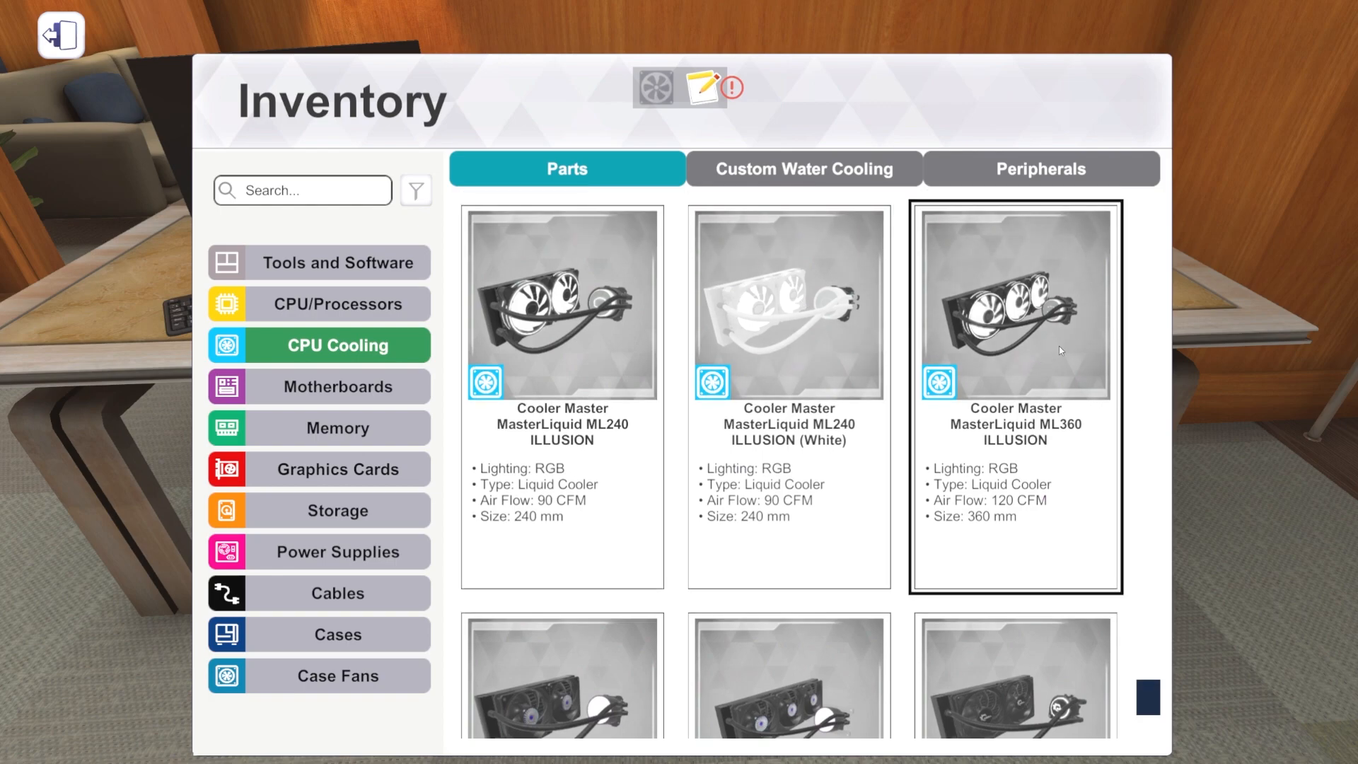
pyautogui.scroll(-3)
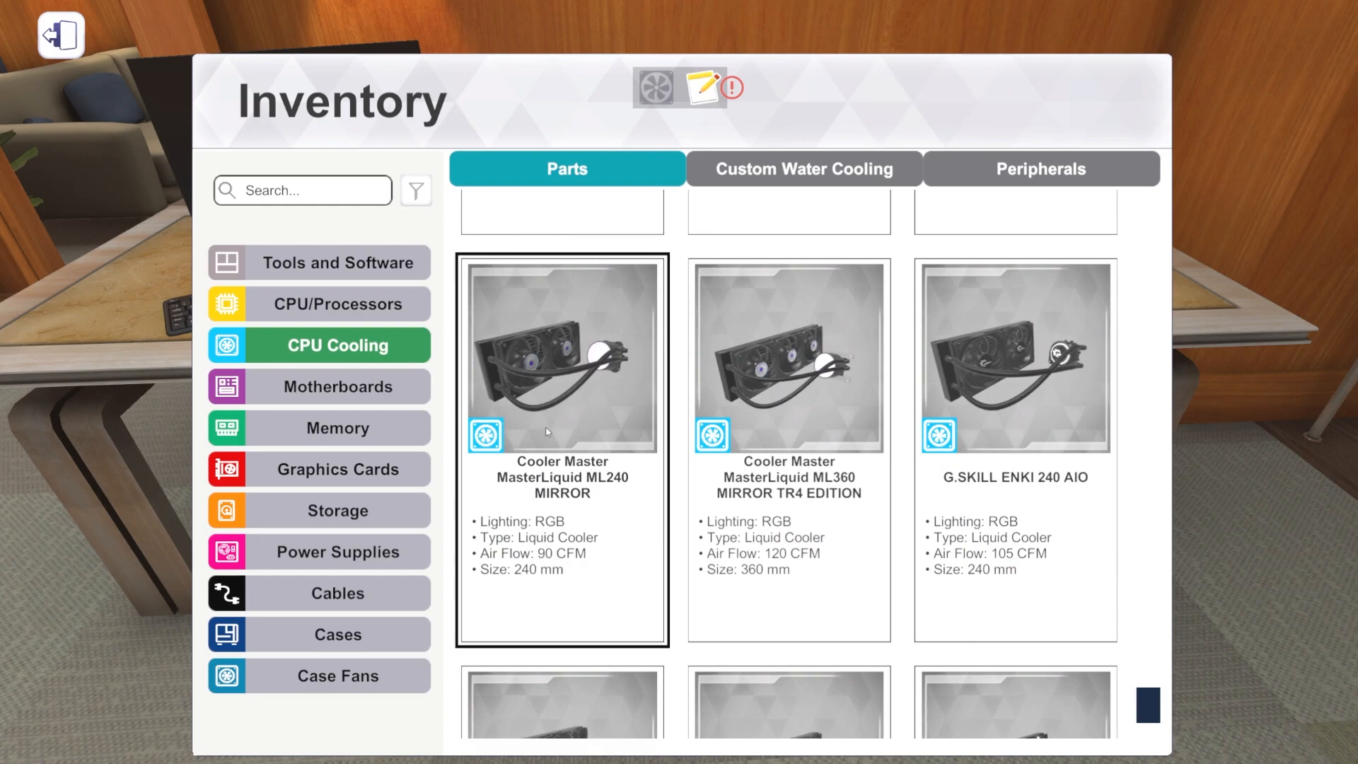
# Step: Continue through the coolers to Raijintek EOS, then return to Tools and Software
pyautogui.click(788, 355)
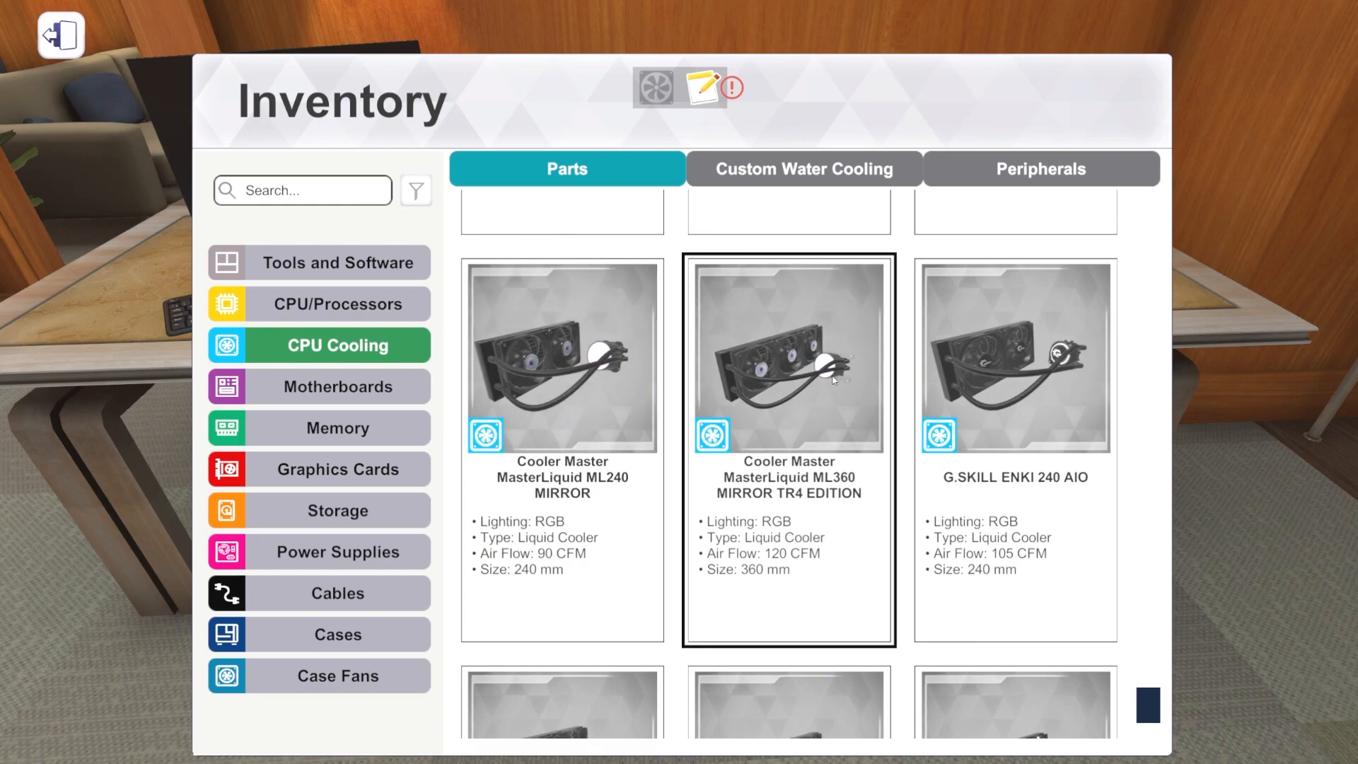
pyautogui.moveTo(757, 425)
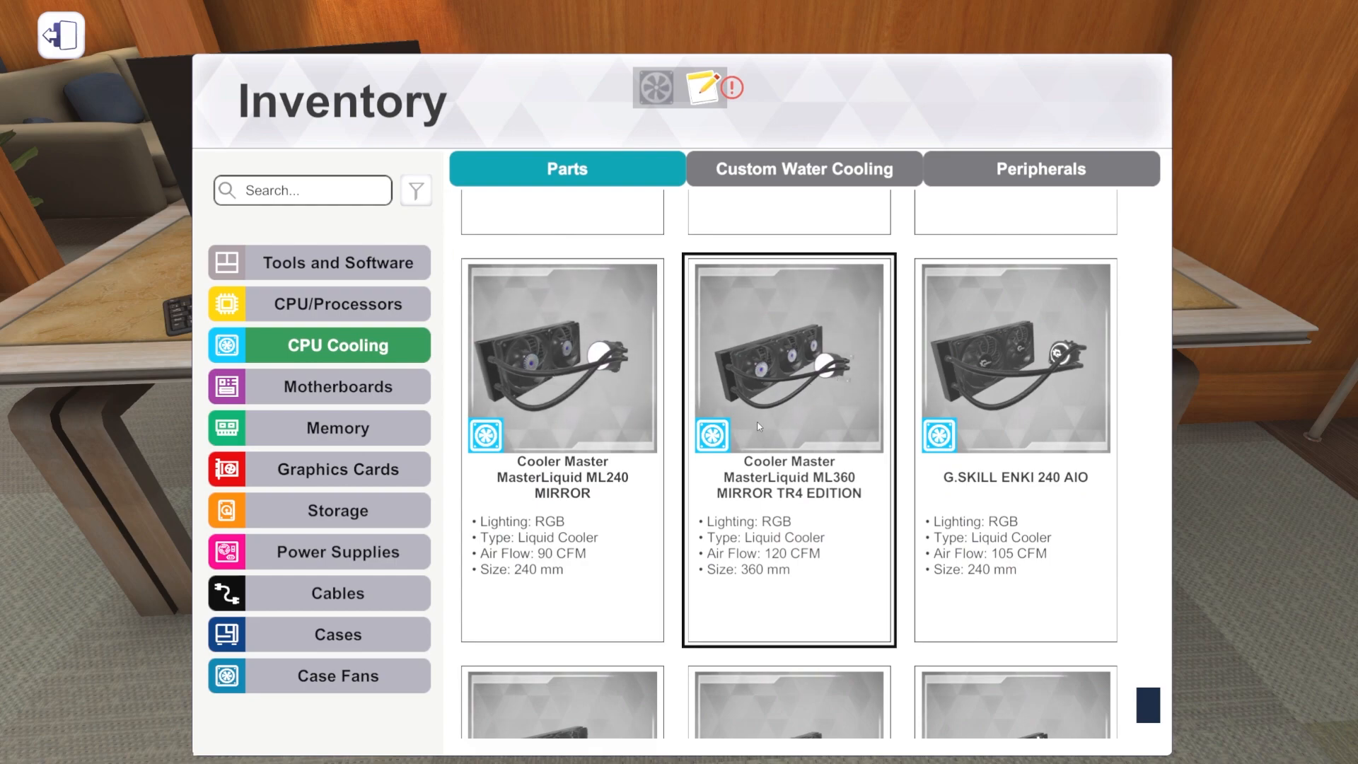
pyautogui.scroll(-3)
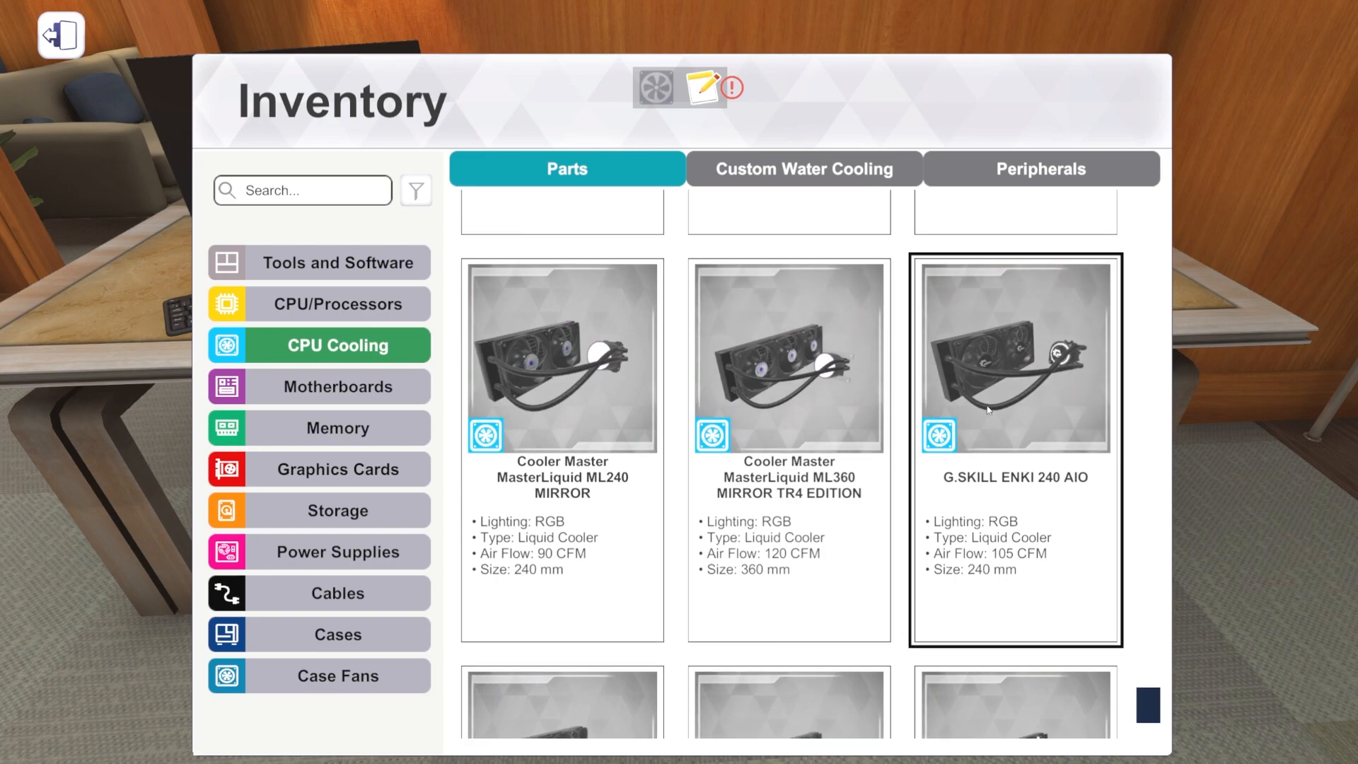
pyautogui.moveTo(1022, 400)
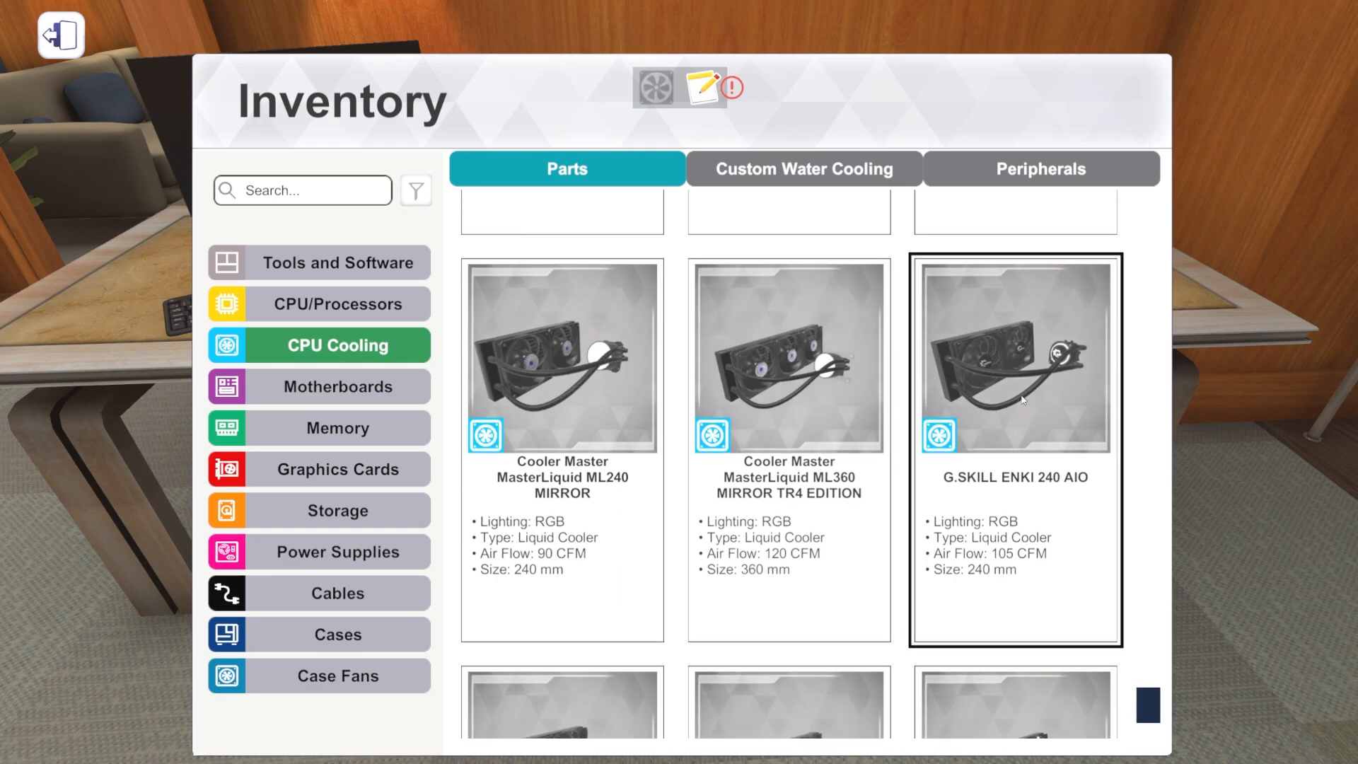
pyautogui.moveTo(1000, 428)
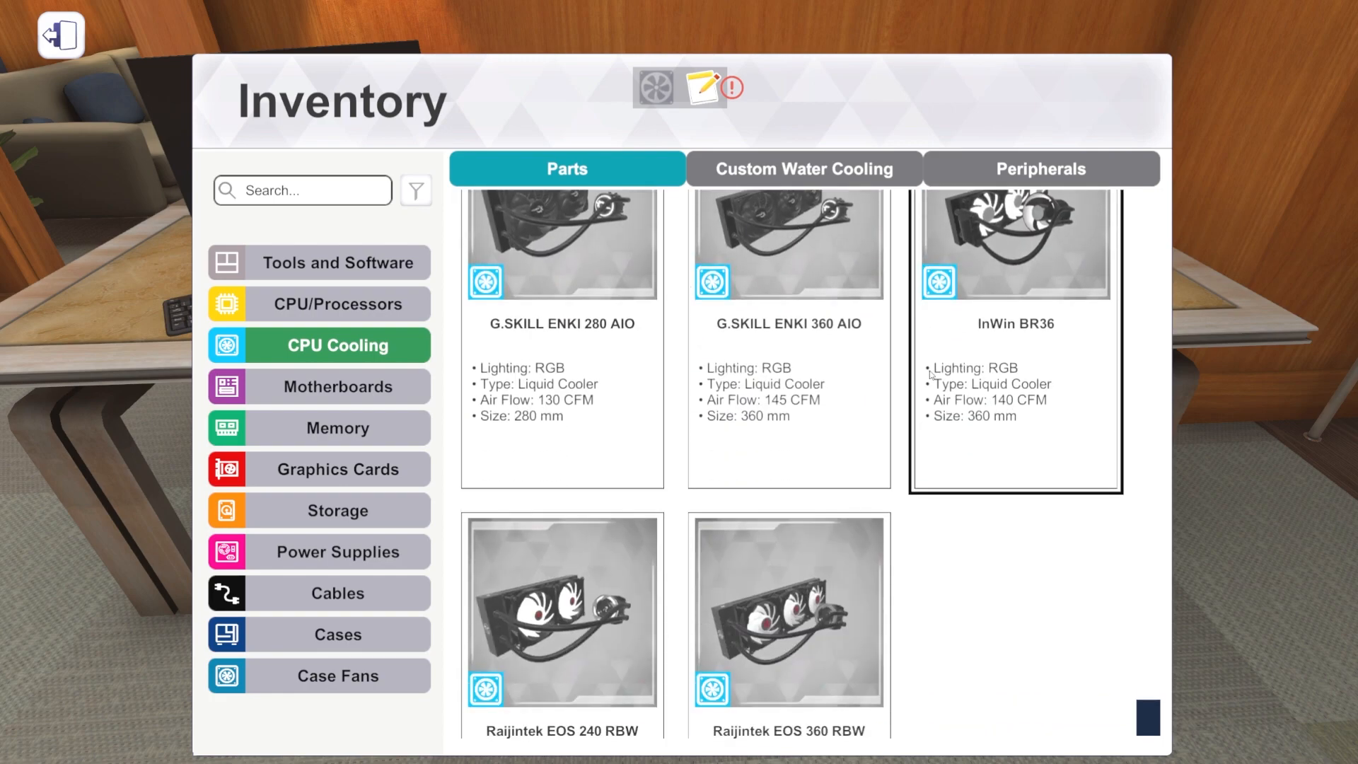
pyautogui.scroll(-3)
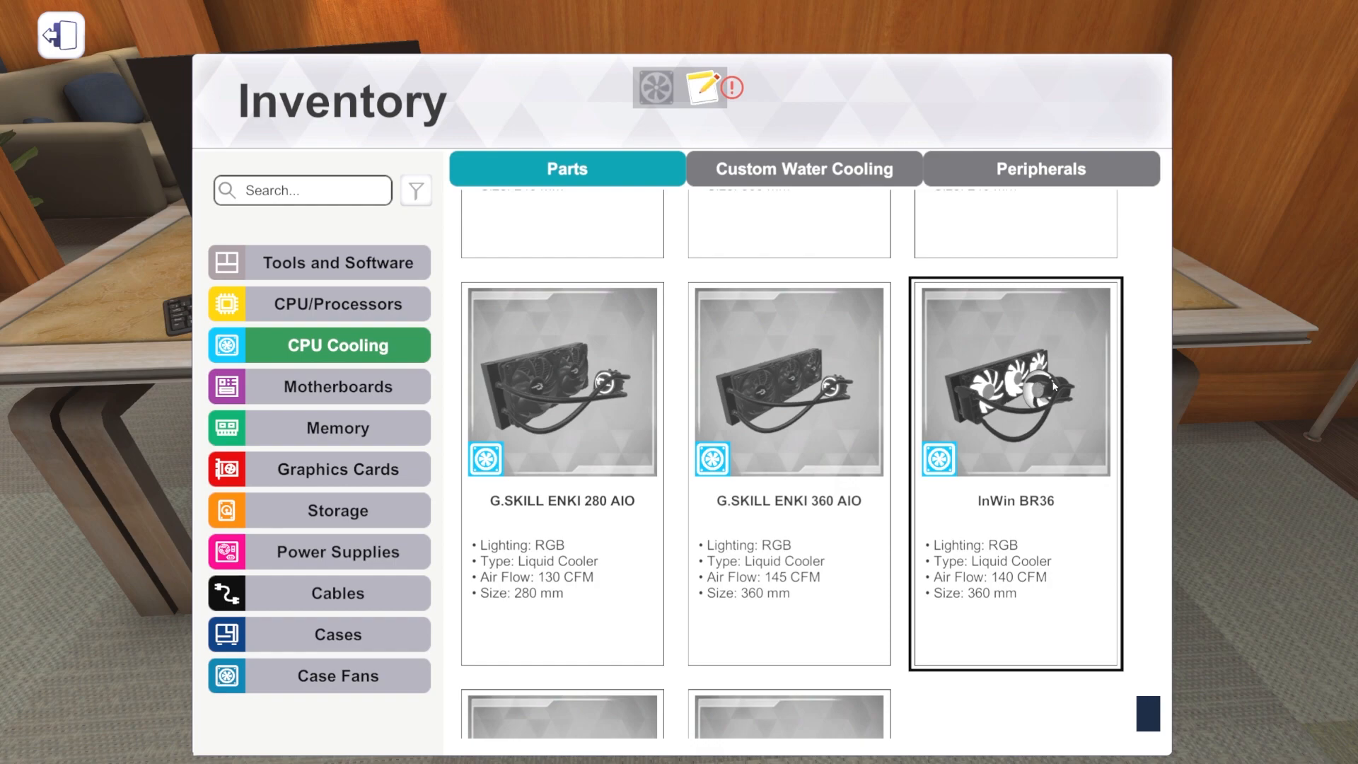
pyautogui.moveTo(921, 500)
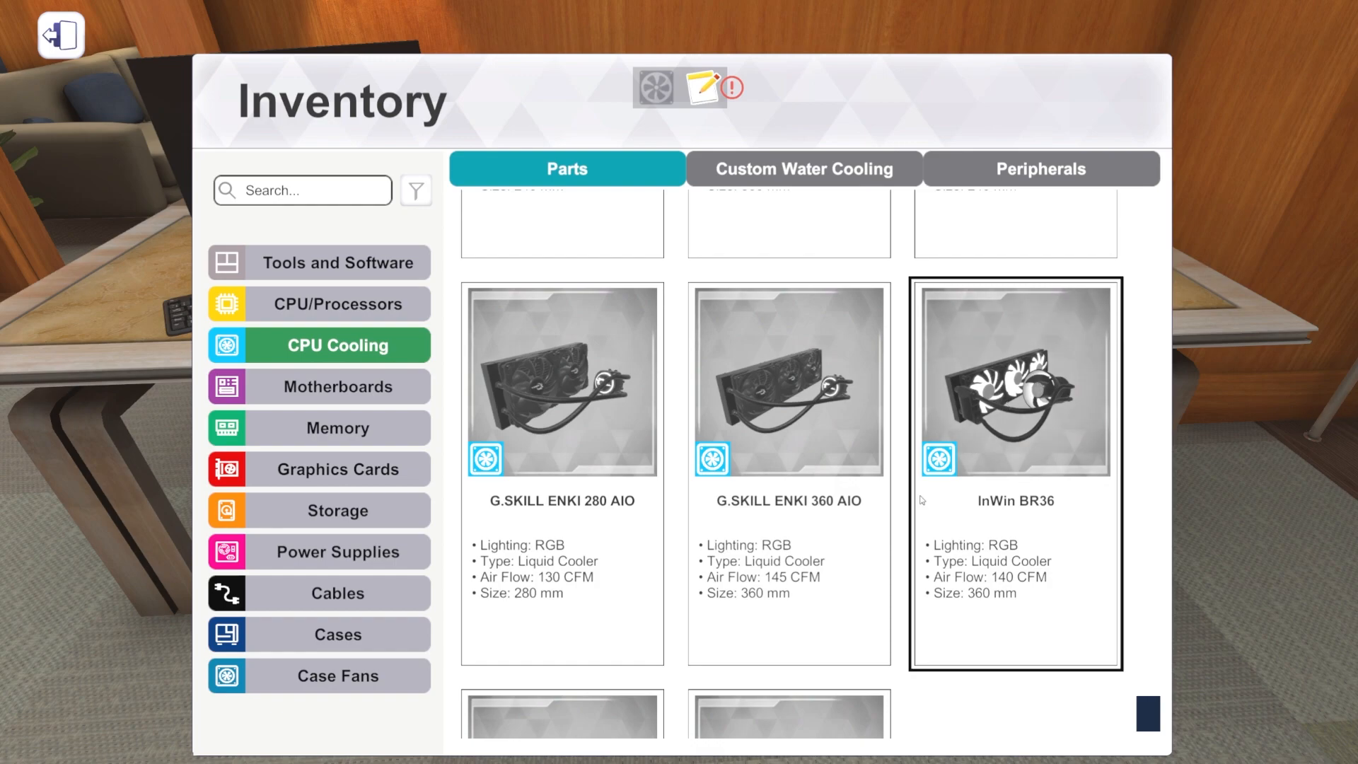
pyautogui.scroll(-3)
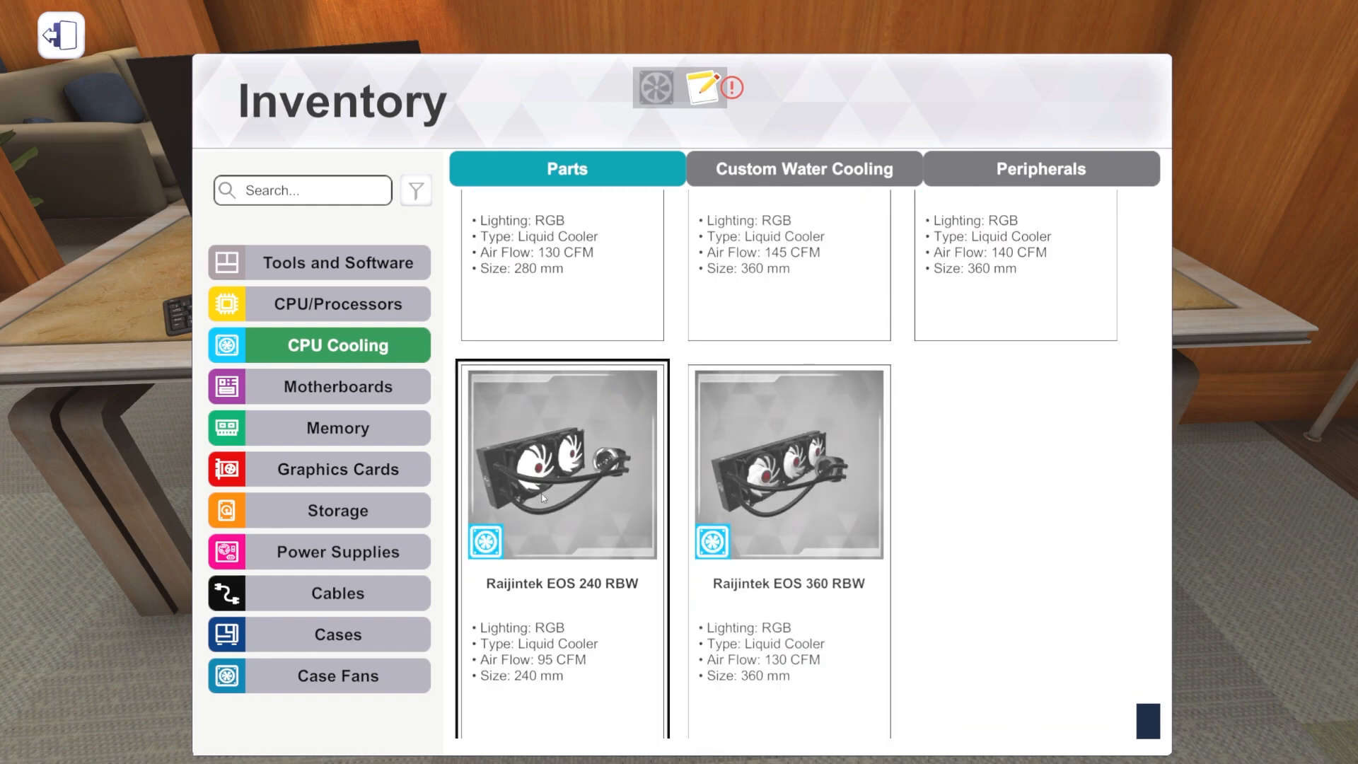
pyautogui.click(788, 466)
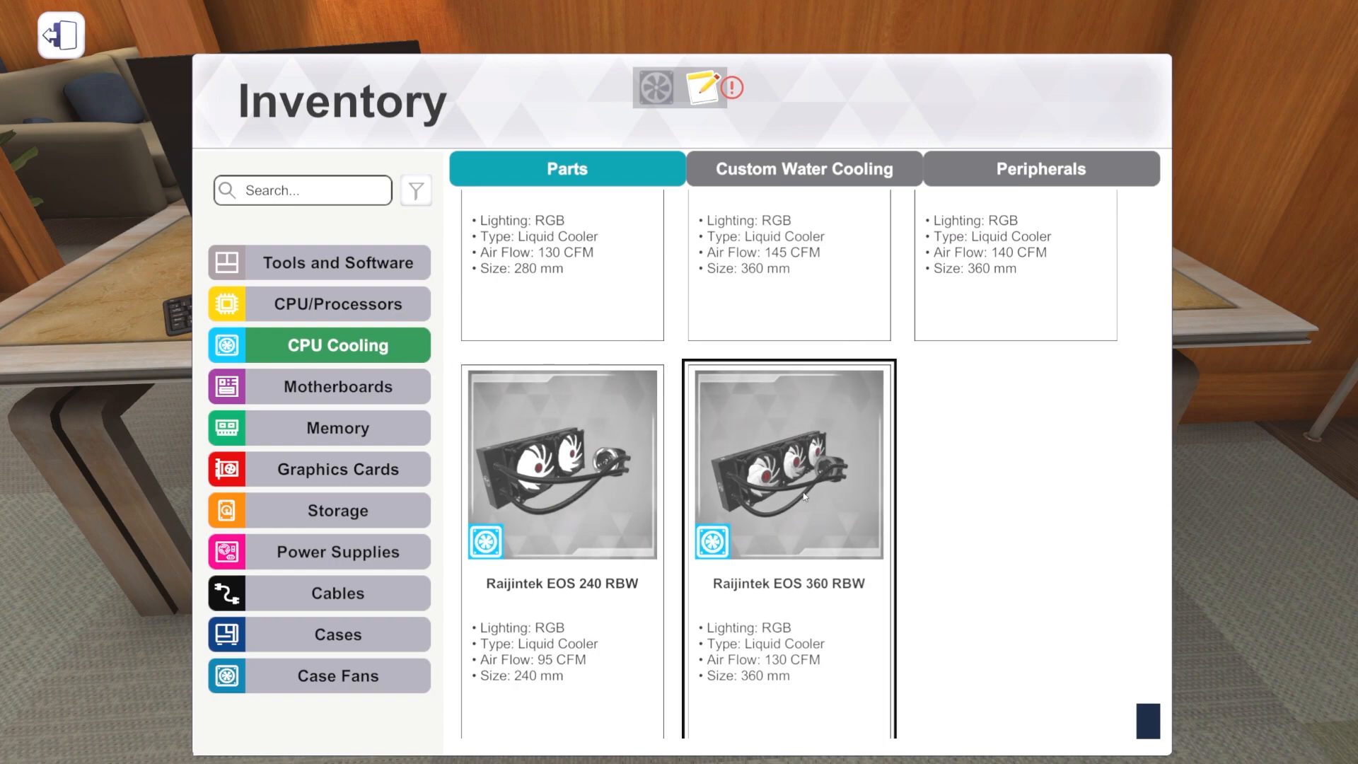
pyautogui.click(61, 35)
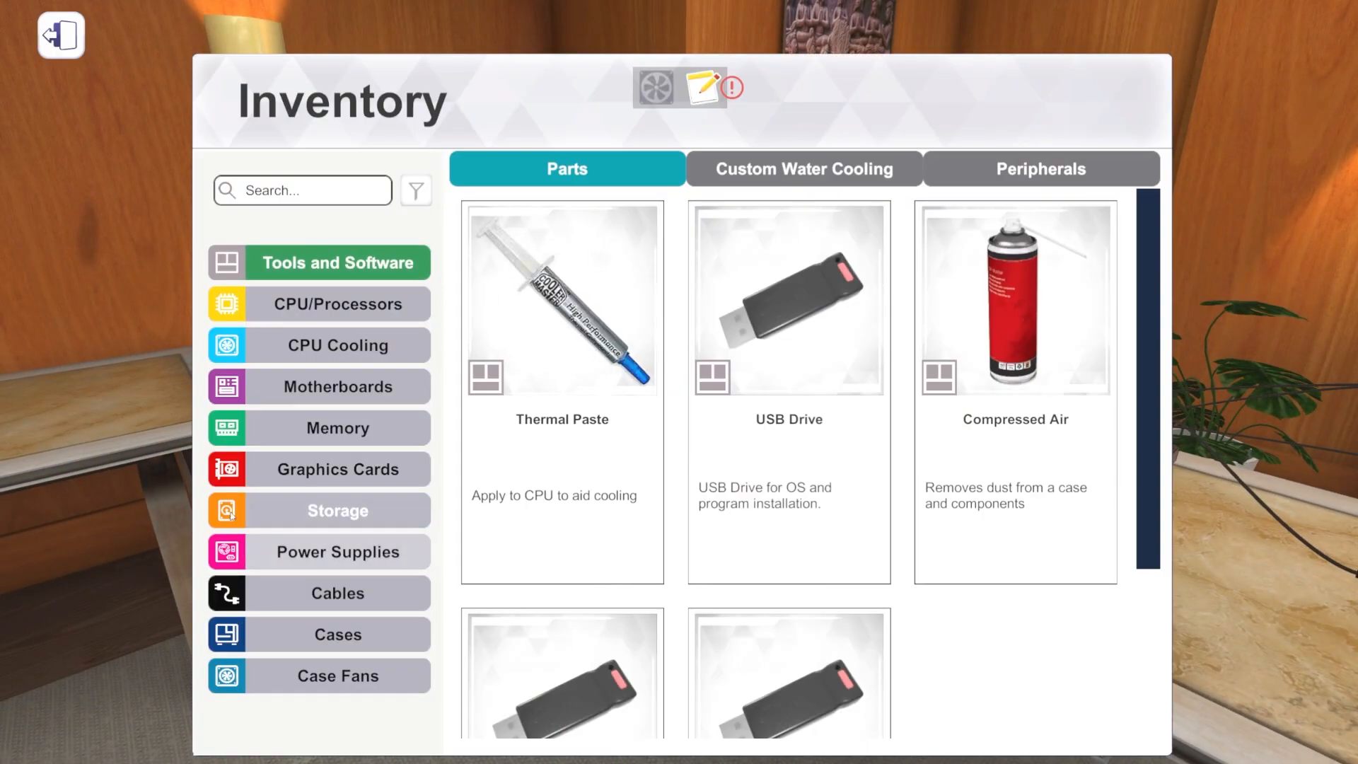
# Step: Scroll graphics cards from AMD Radeon RX Vega through MSI to NVIDIA Founders Editions
pyautogui.click(336, 468)
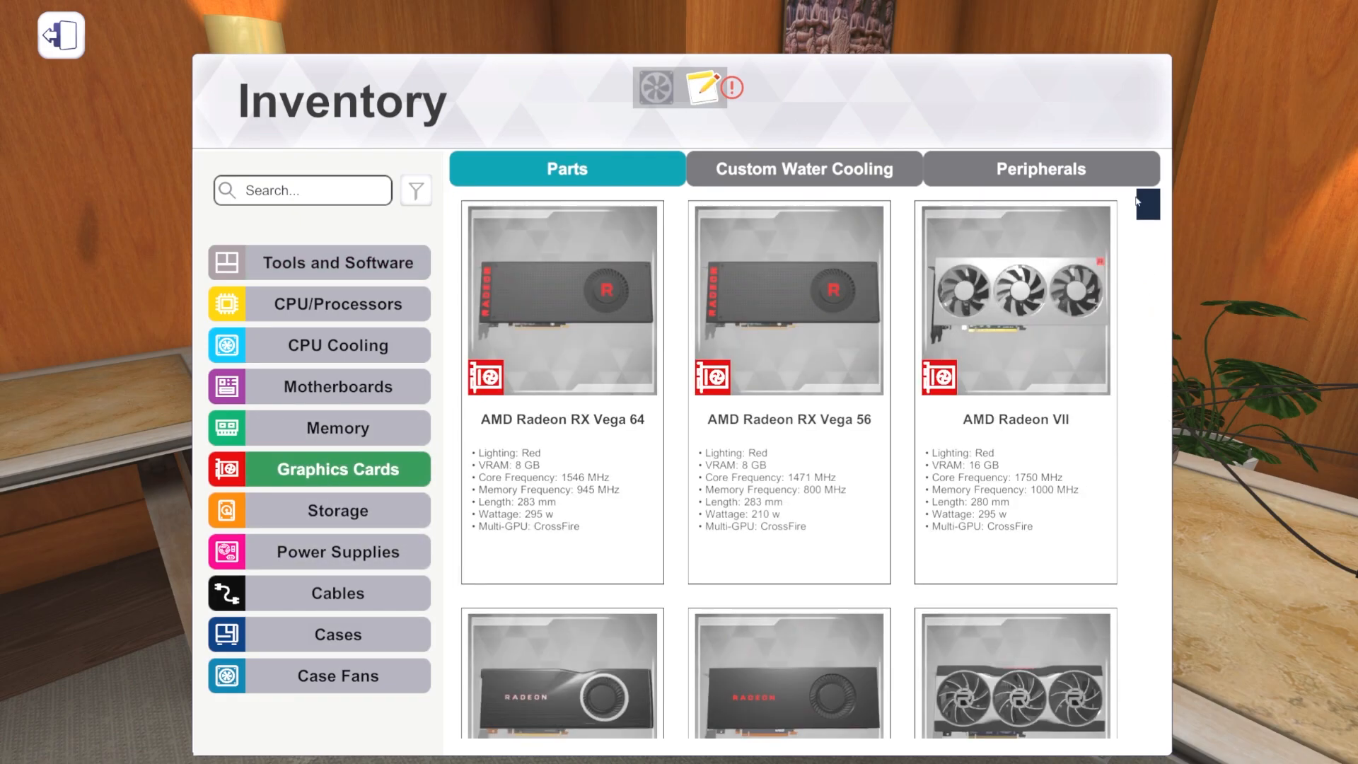
pyautogui.scroll(-3)
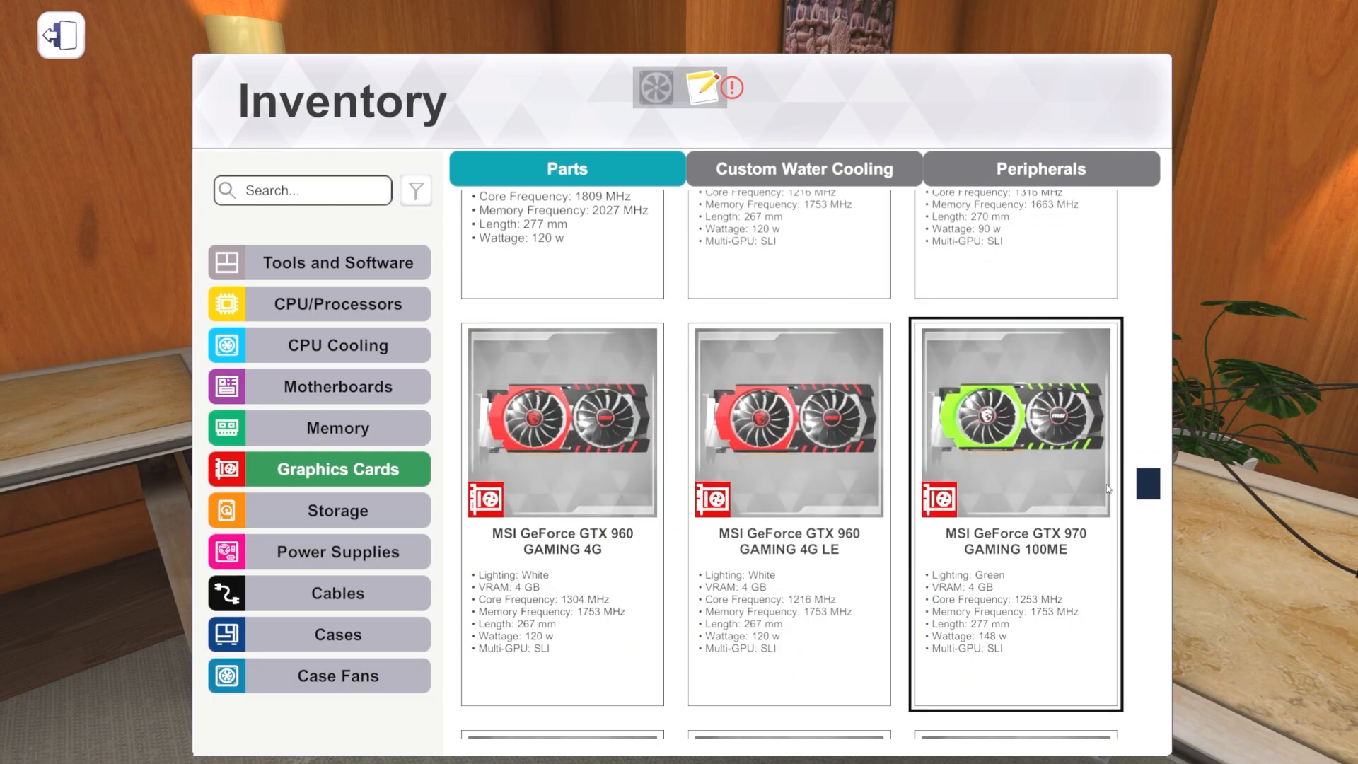
pyautogui.scroll(-3)
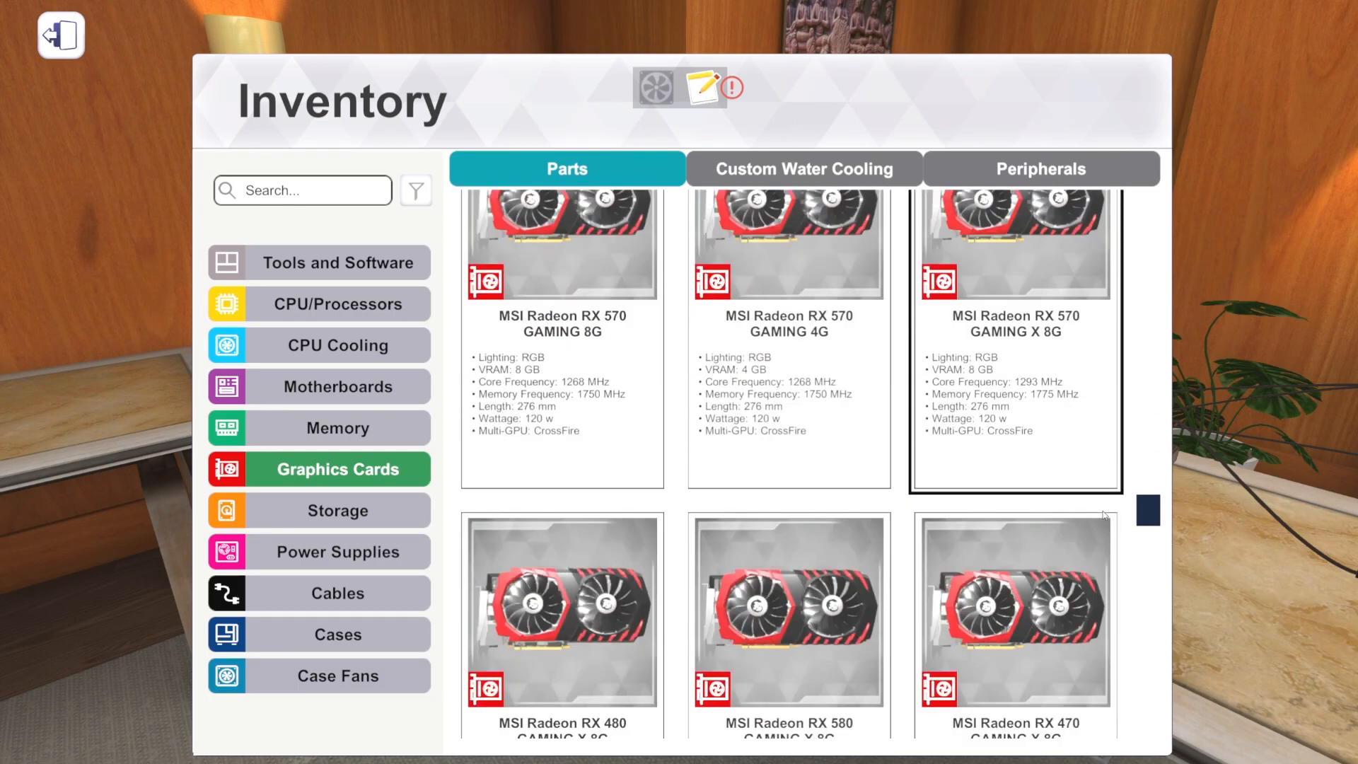
pyautogui.scroll(-3)
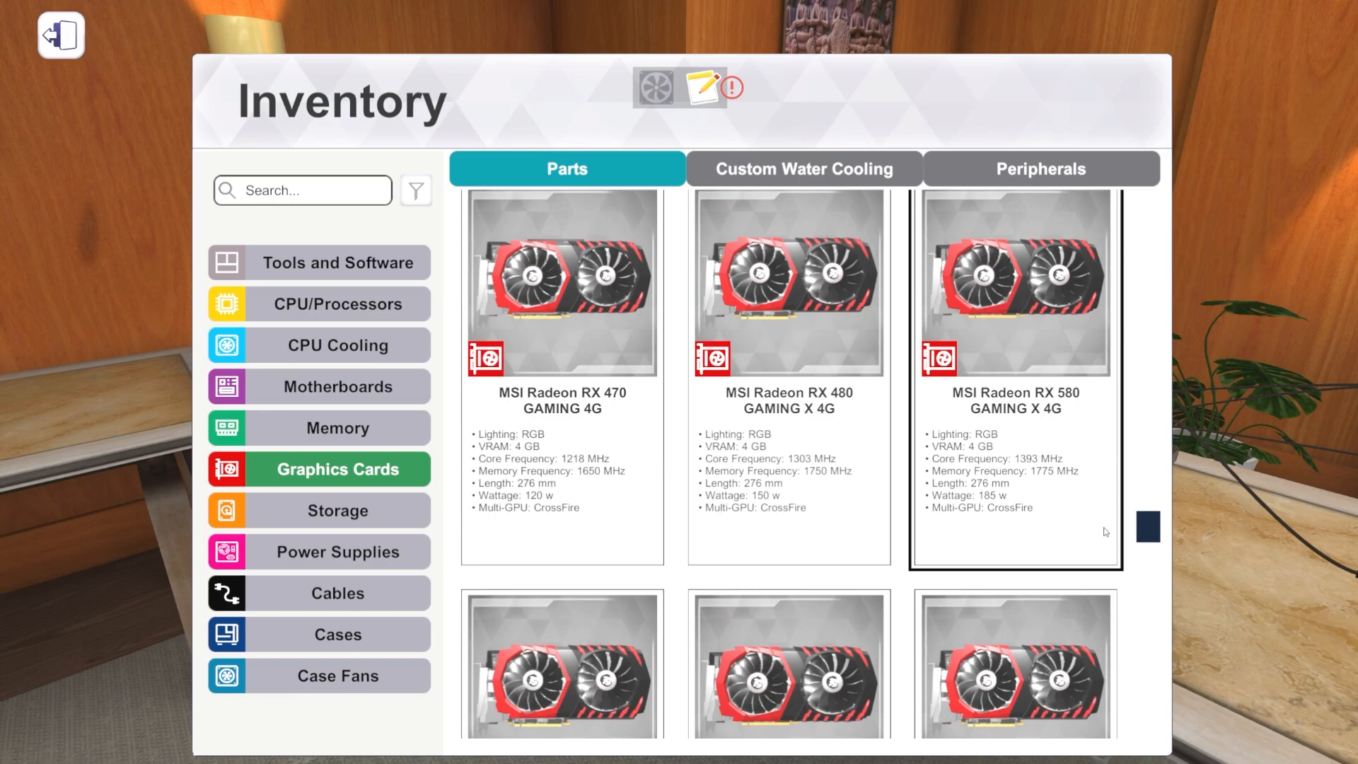
pyautogui.scroll(-3)
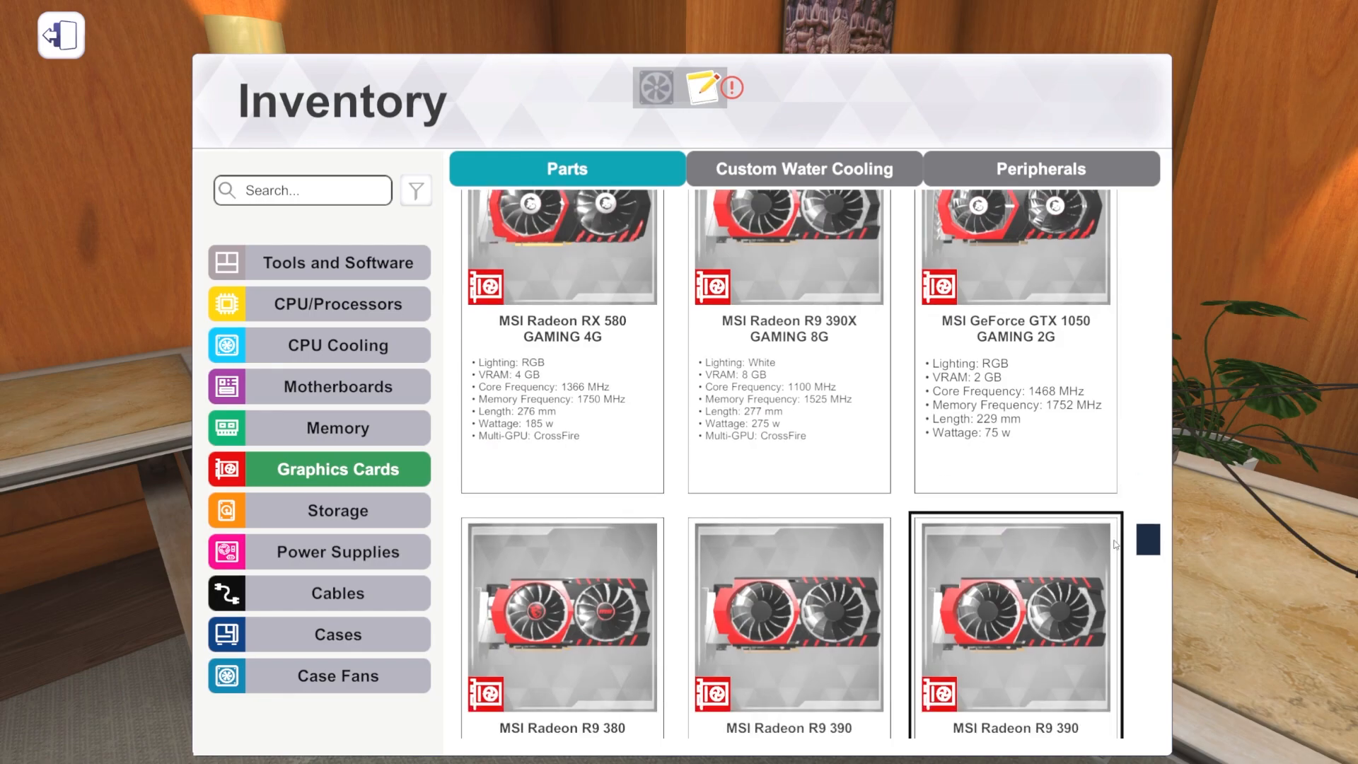
pyautogui.scroll(-3)
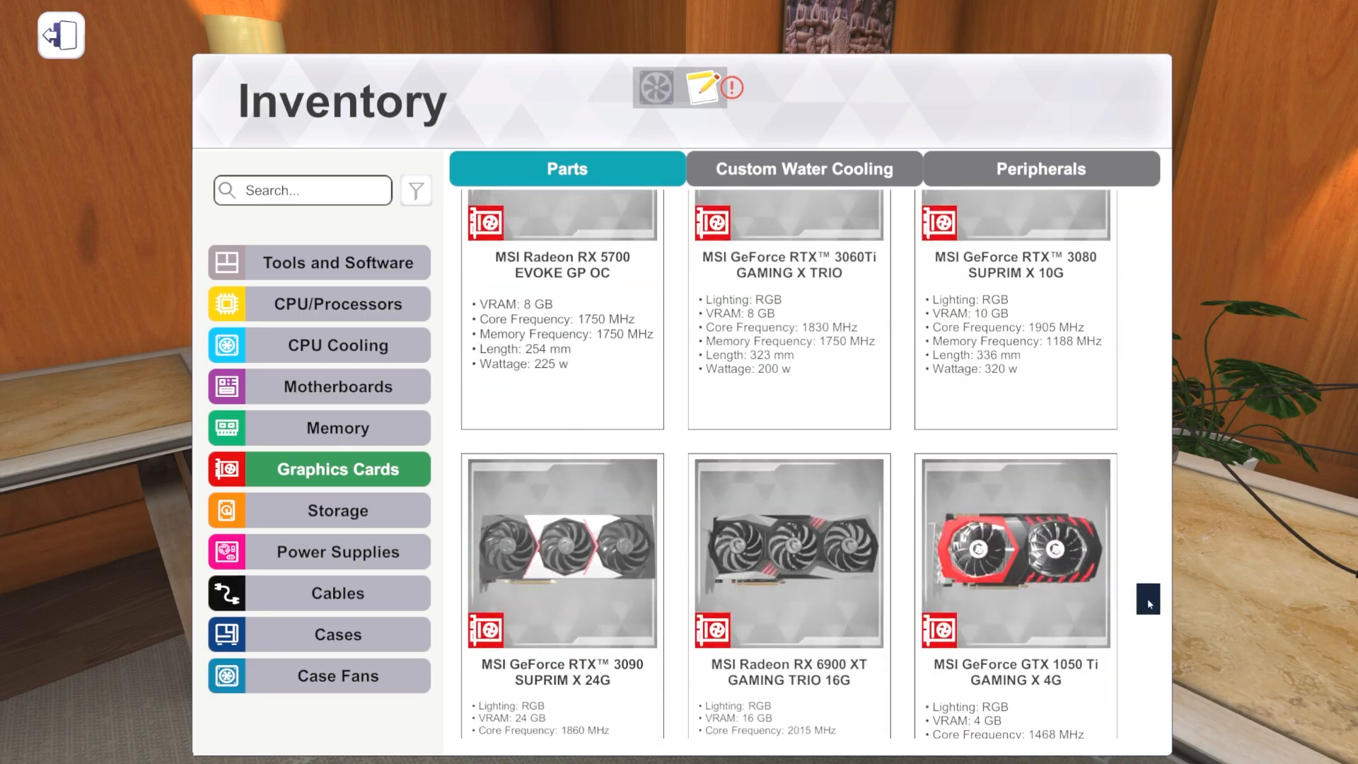
pyautogui.scroll(-3)
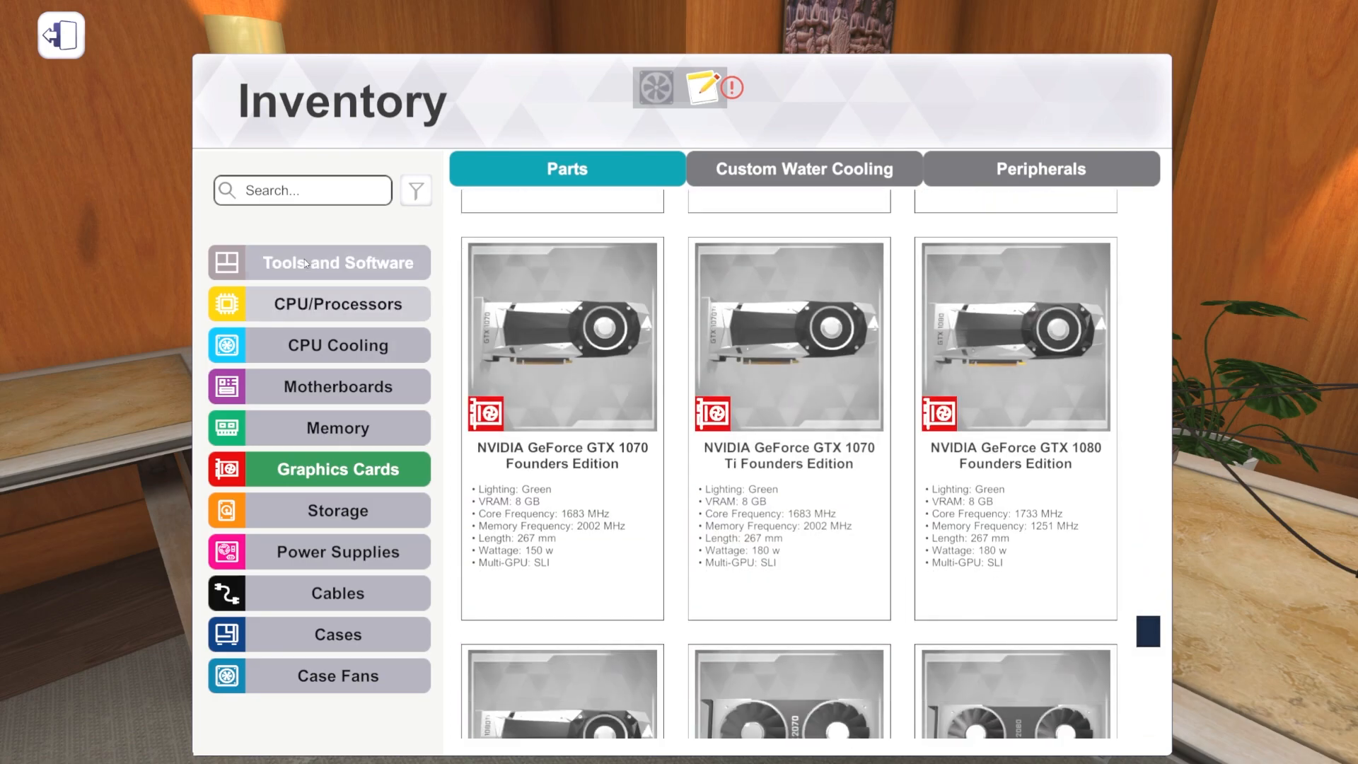
# Step: Search graphics cards for '3060 ti', clear it, then search '3070 ti' and scroll results
pyautogui.write('3060 ti')
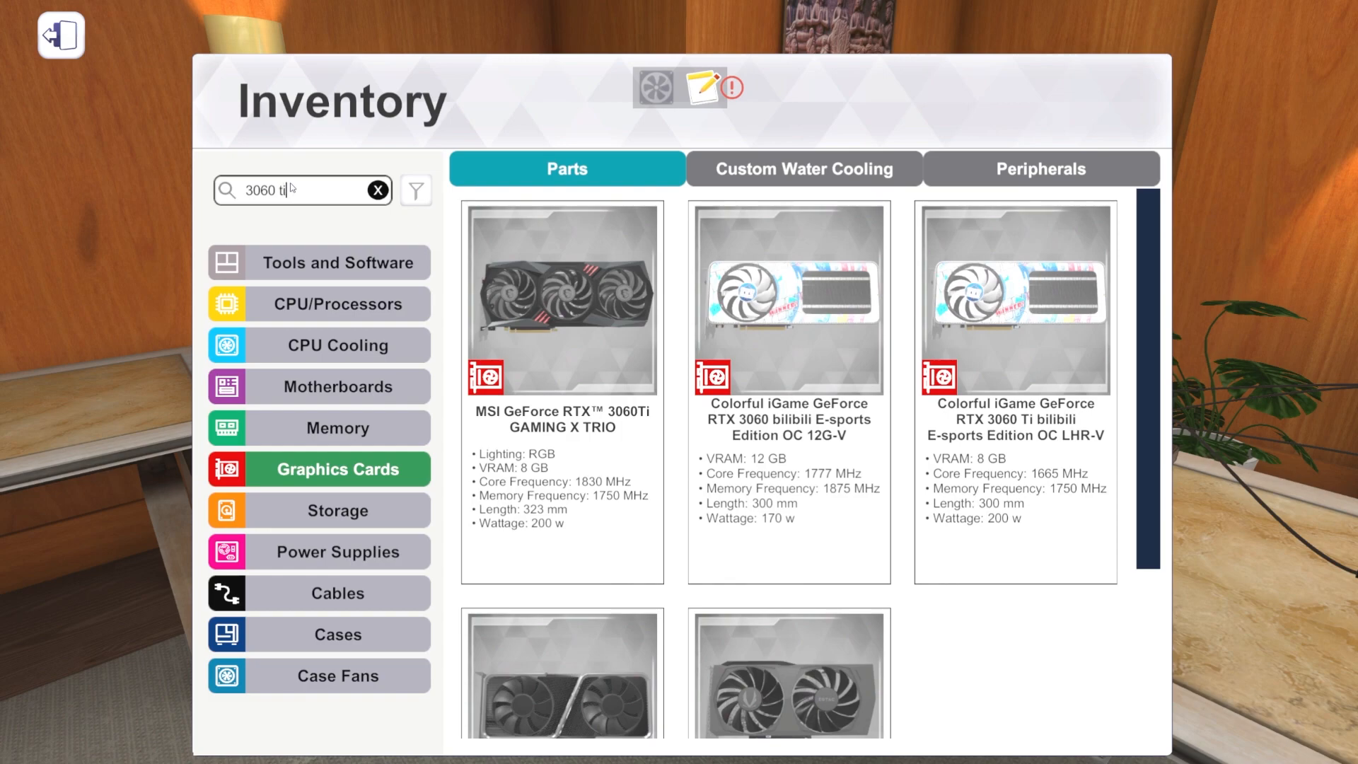
pyautogui.click(561, 301)
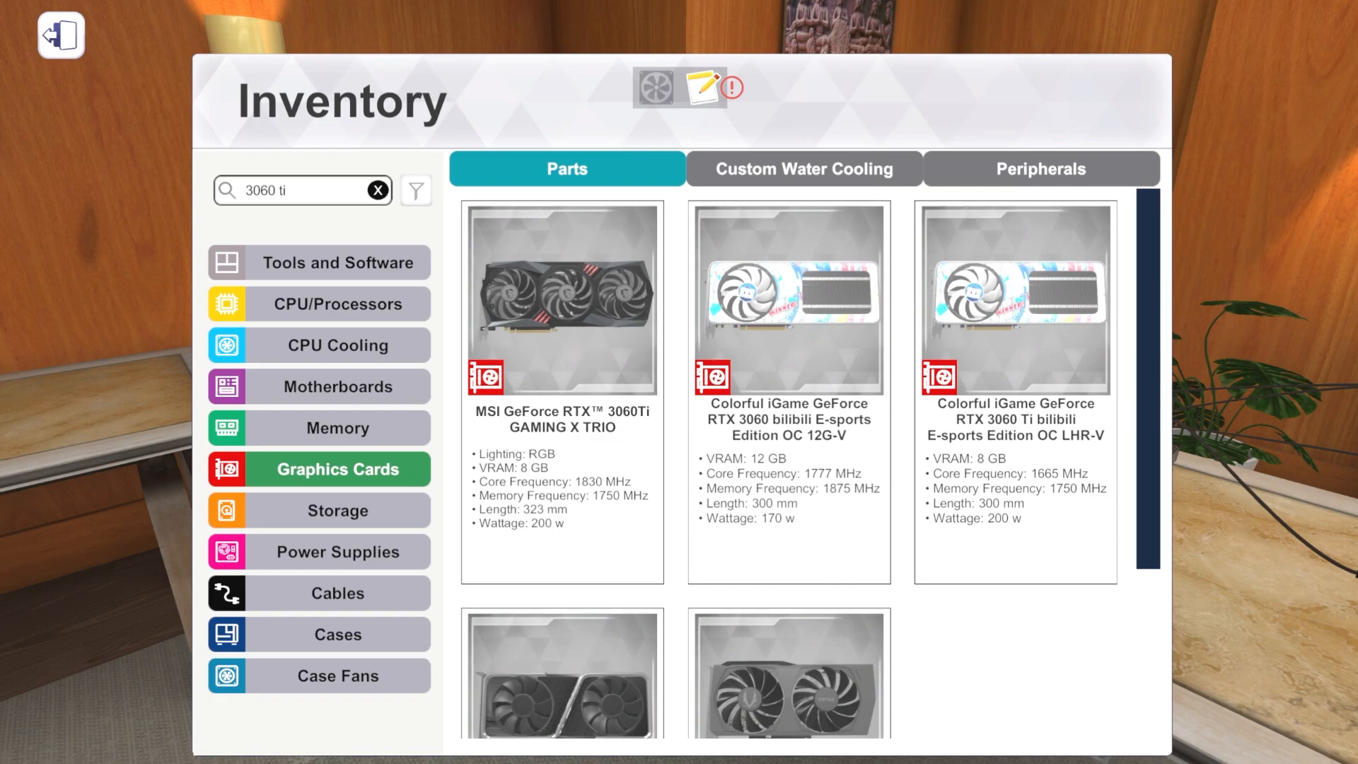
pyautogui.click(561, 299)
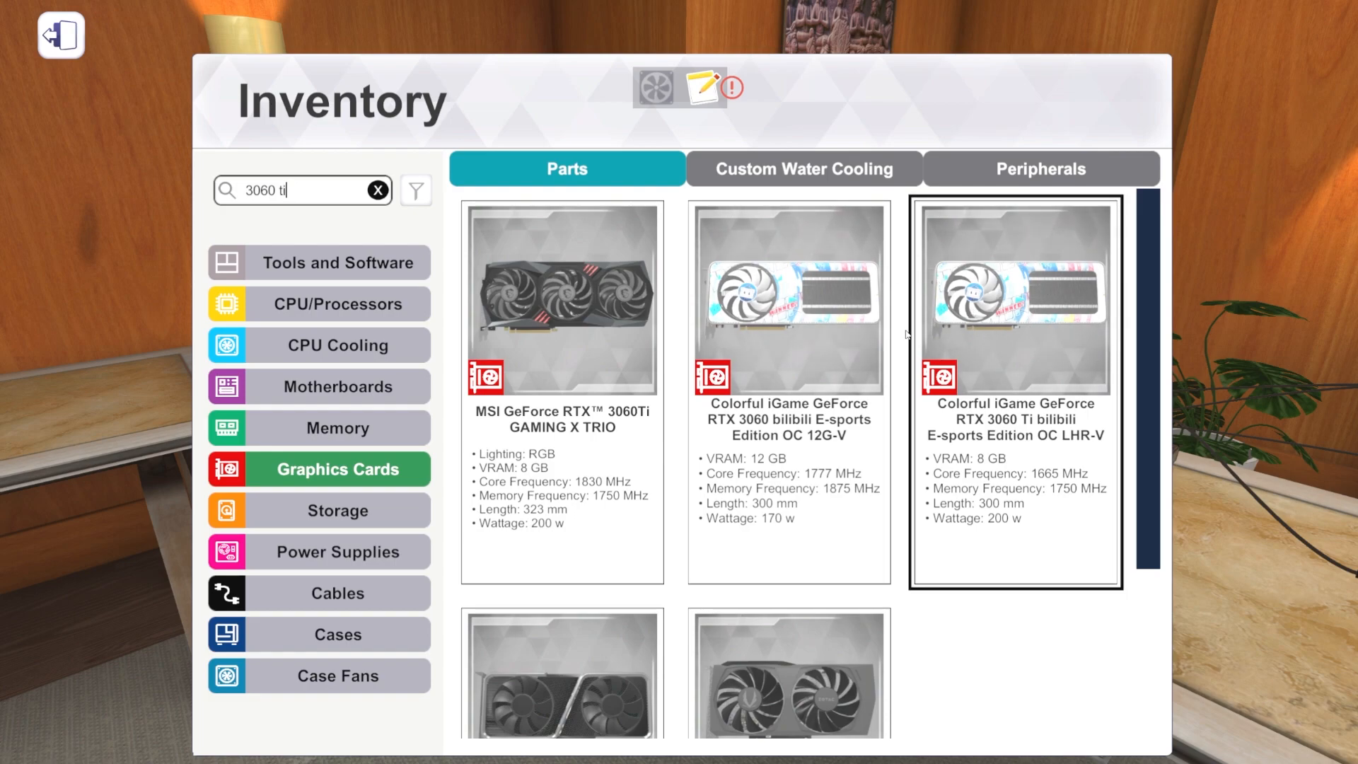
pyautogui.moveTo(1022, 300)
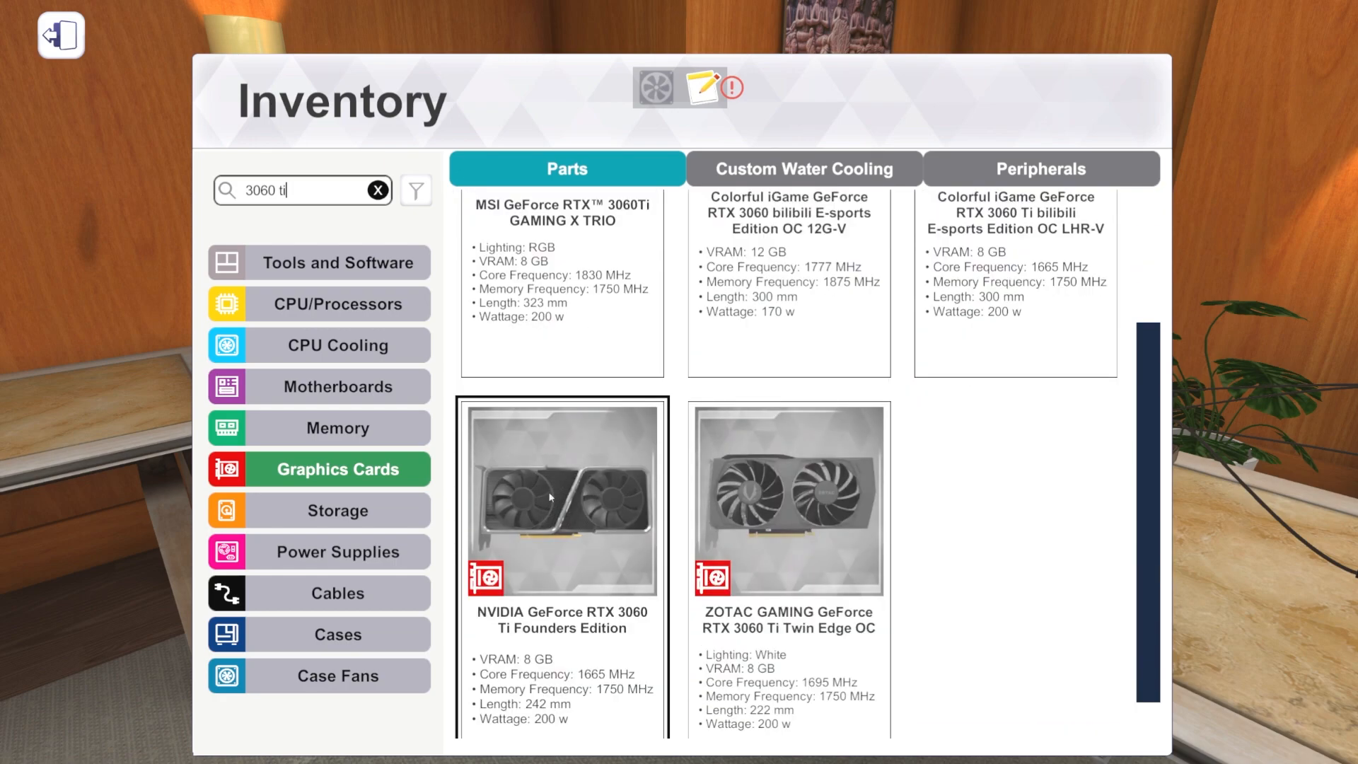
pyautogui.click(376, 190)
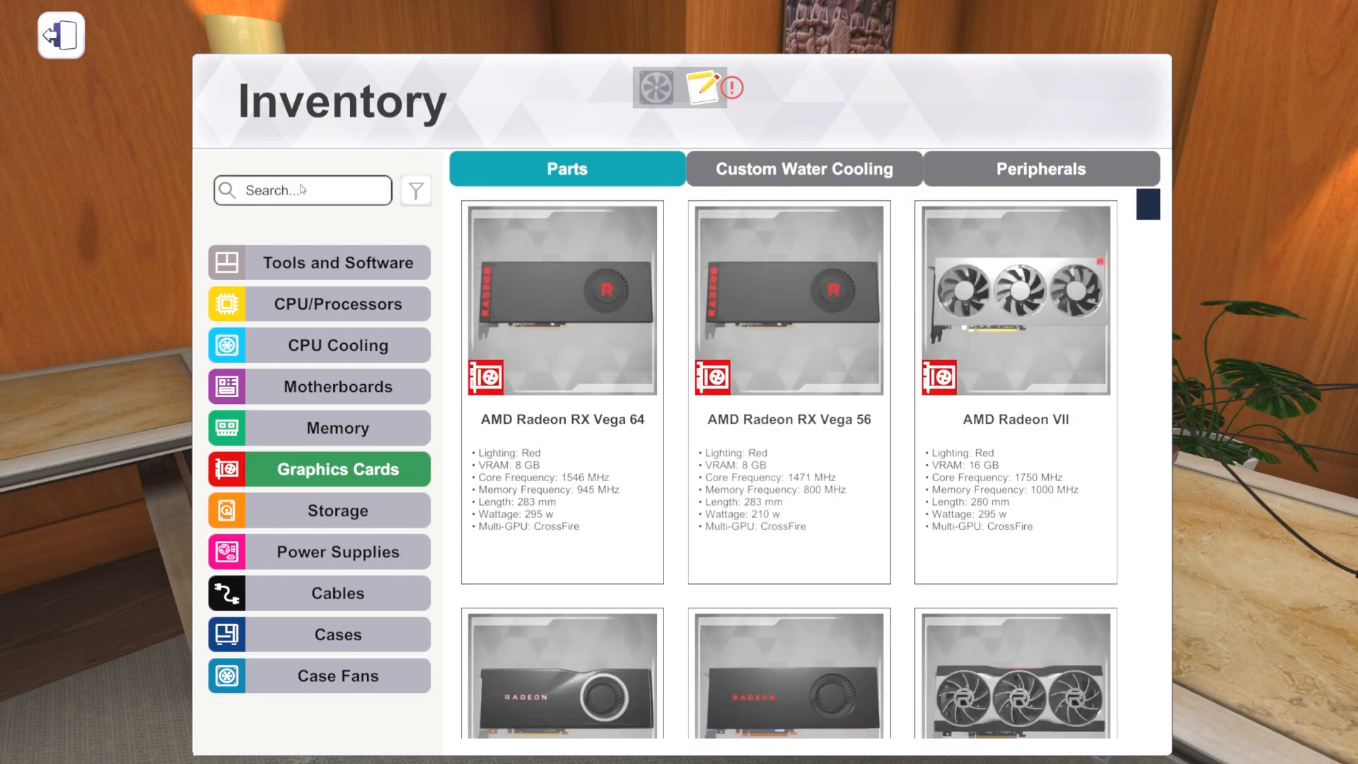
pyautogui.write('3070 ti')
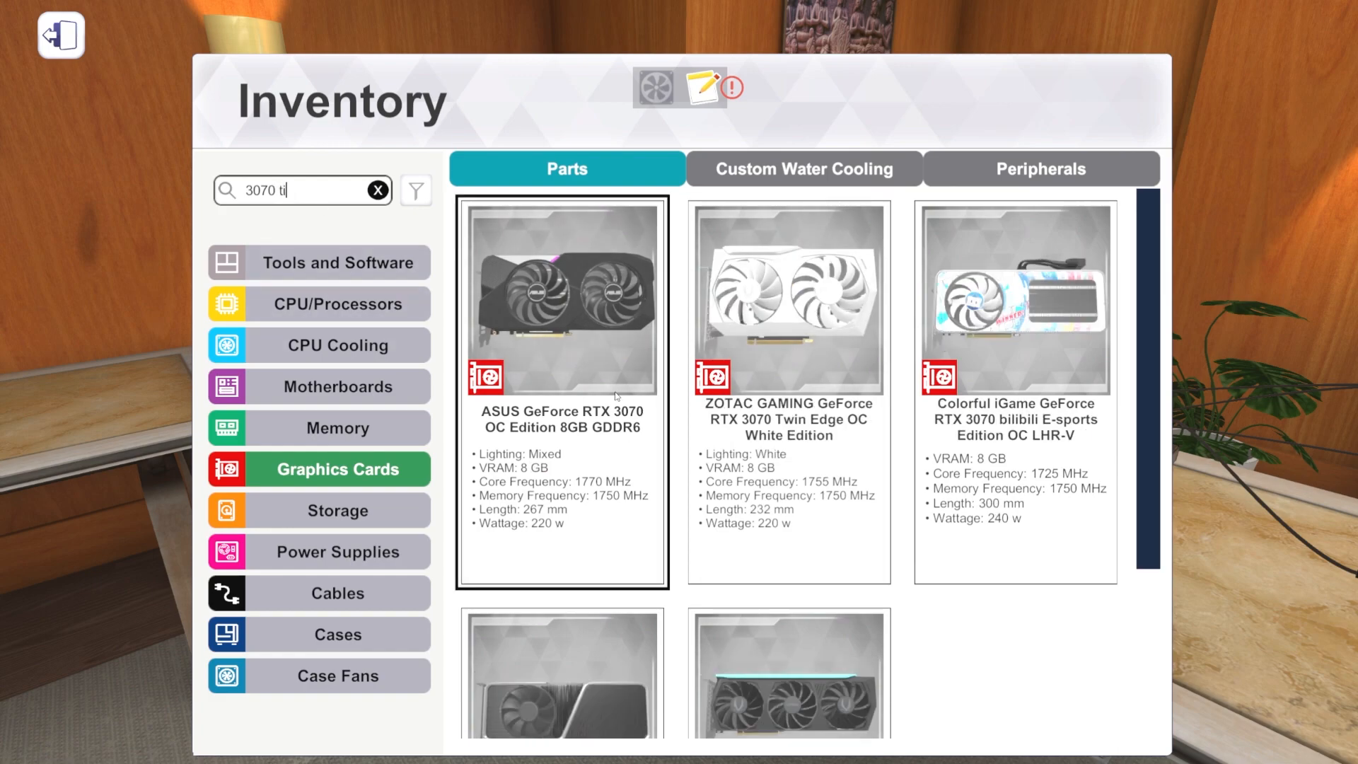
pyautogui.scroll(-3)
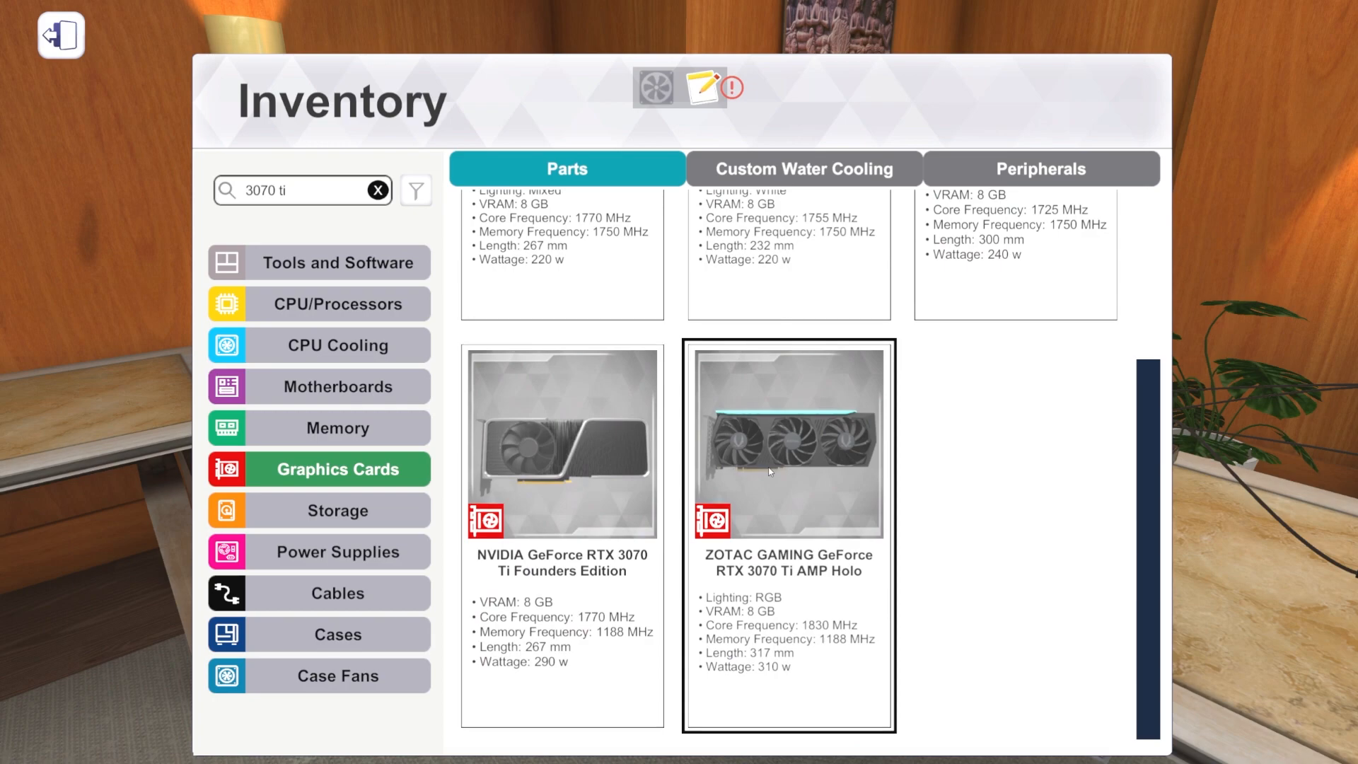
pyautogui.moveTo(621, 508)
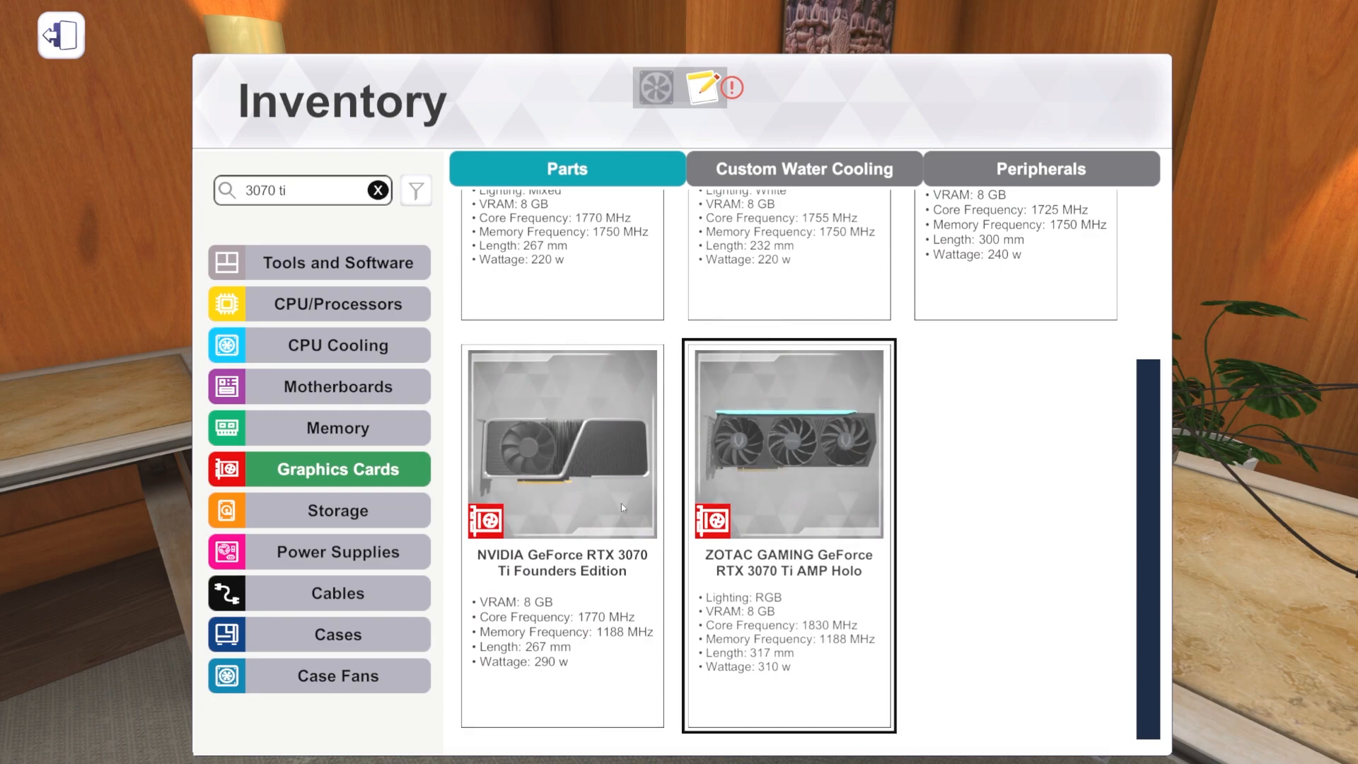
pyautogui.scroll(-3)
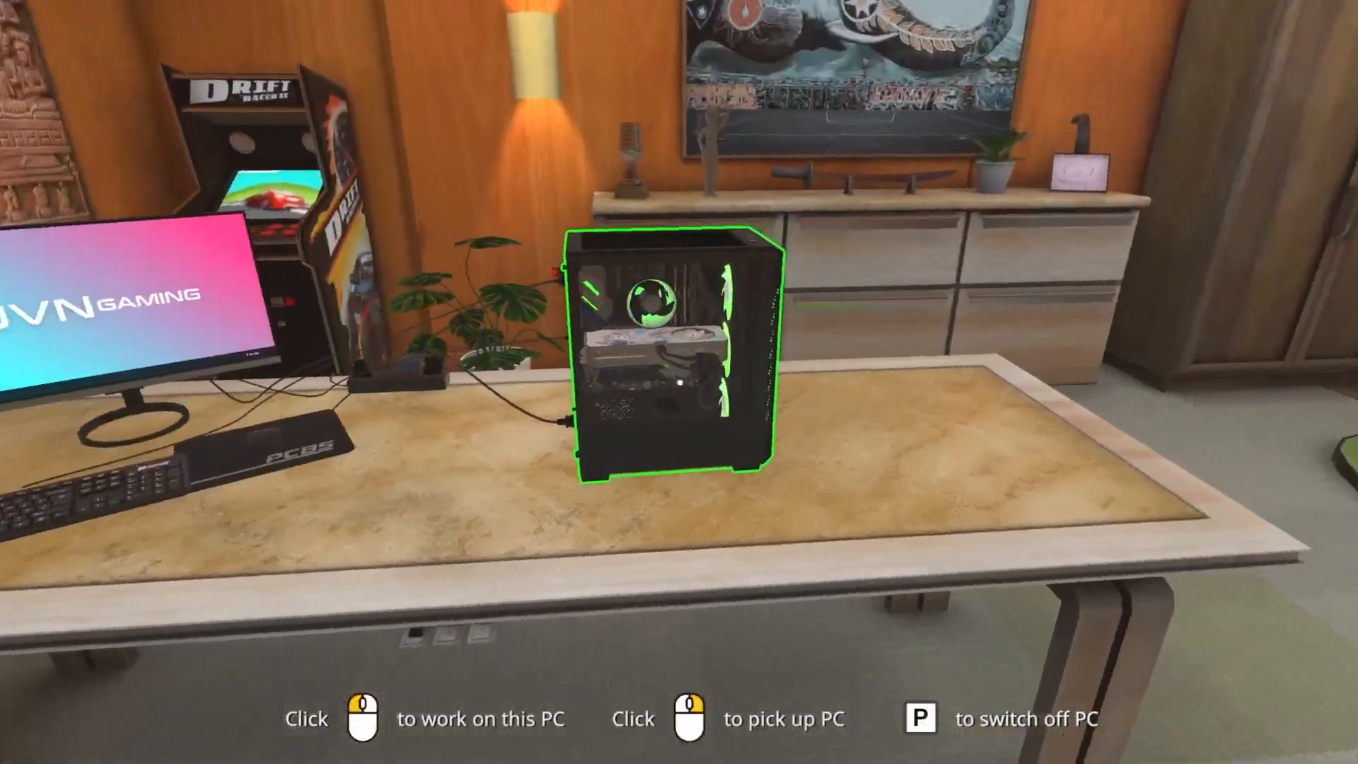
# Step: Close the inventory to view the green-lit PC case and monitor on the desk
pyautogui.click(678, 381)
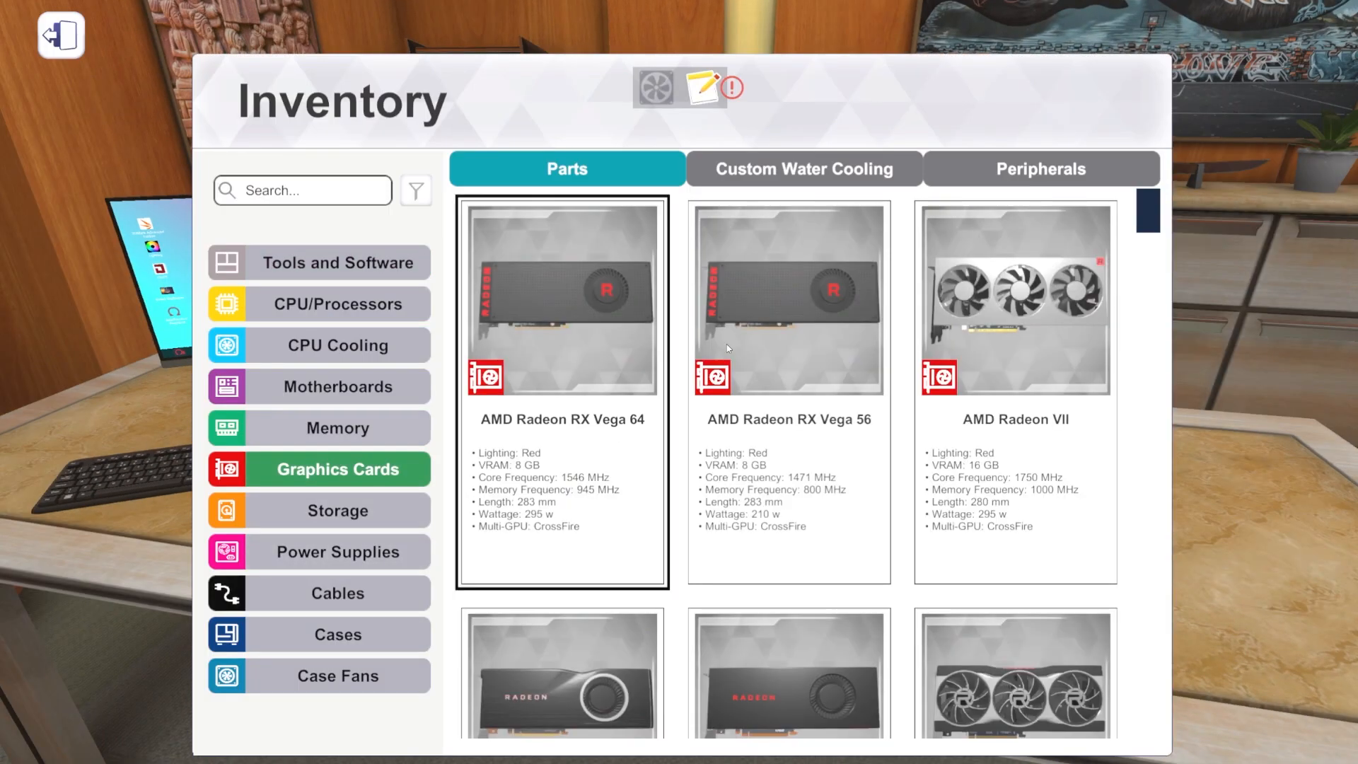
# Step: Scroll the GPU list past ZOTAC GTX 1080 and RTX 3090 AMP Core Holo to Founders Edition cards
pyautogui.scroll(-3)
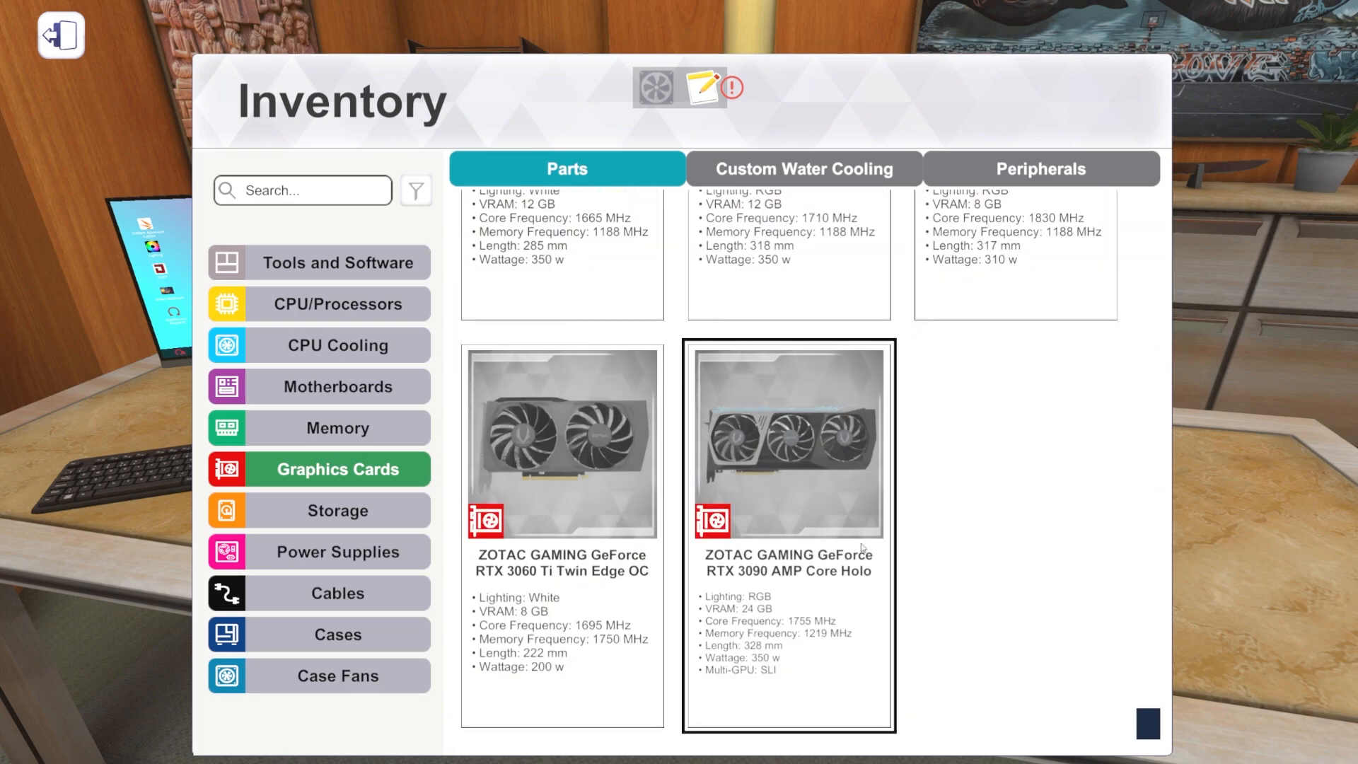
pyautogui.moveTo(784, 482)
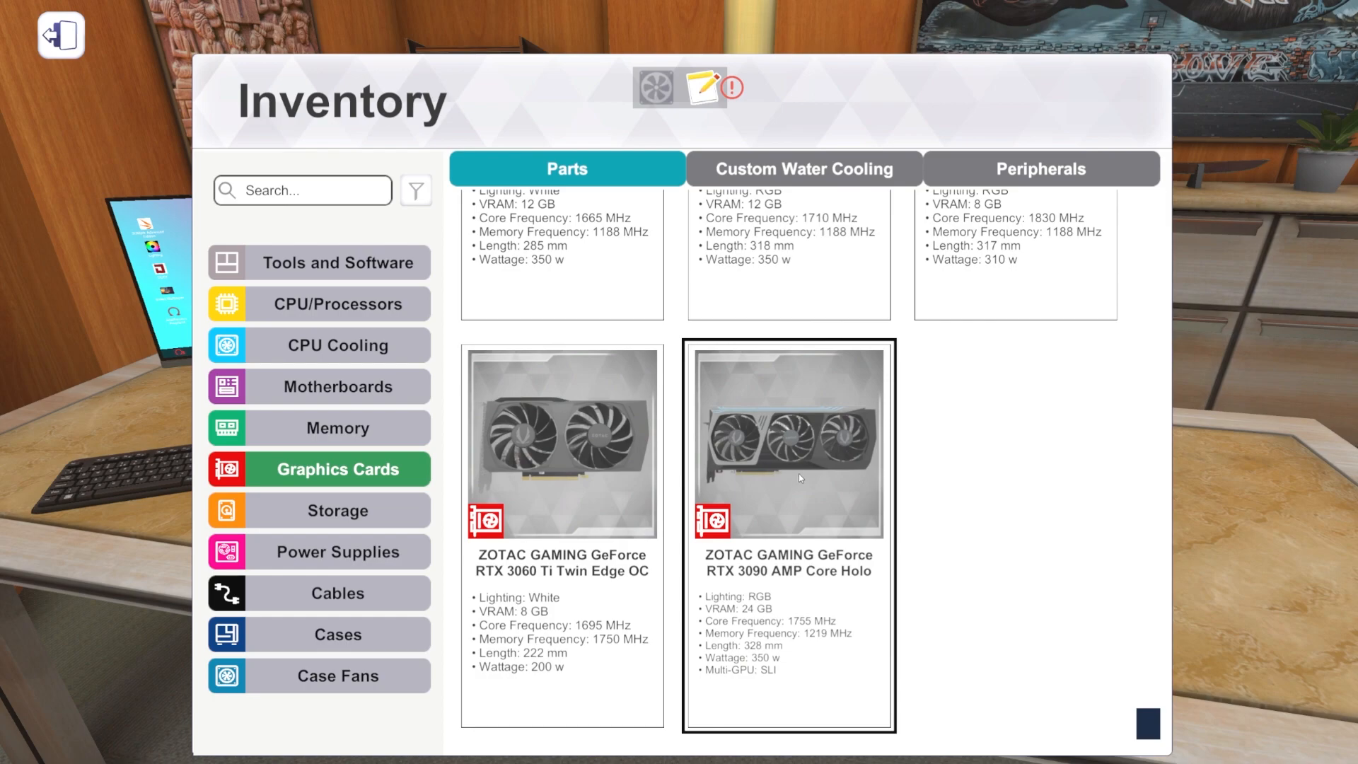
pyautogui.scroll(-3)
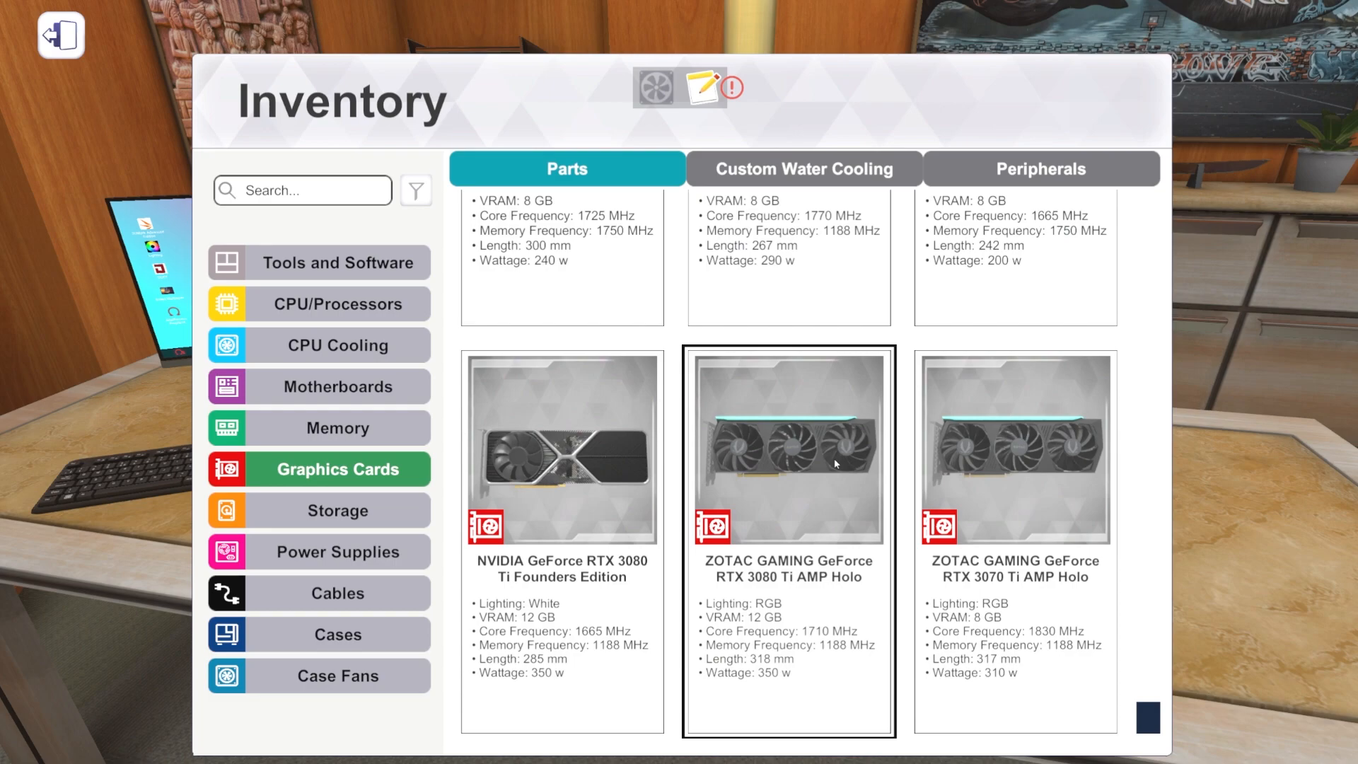
pyautogui.scroll(-3)
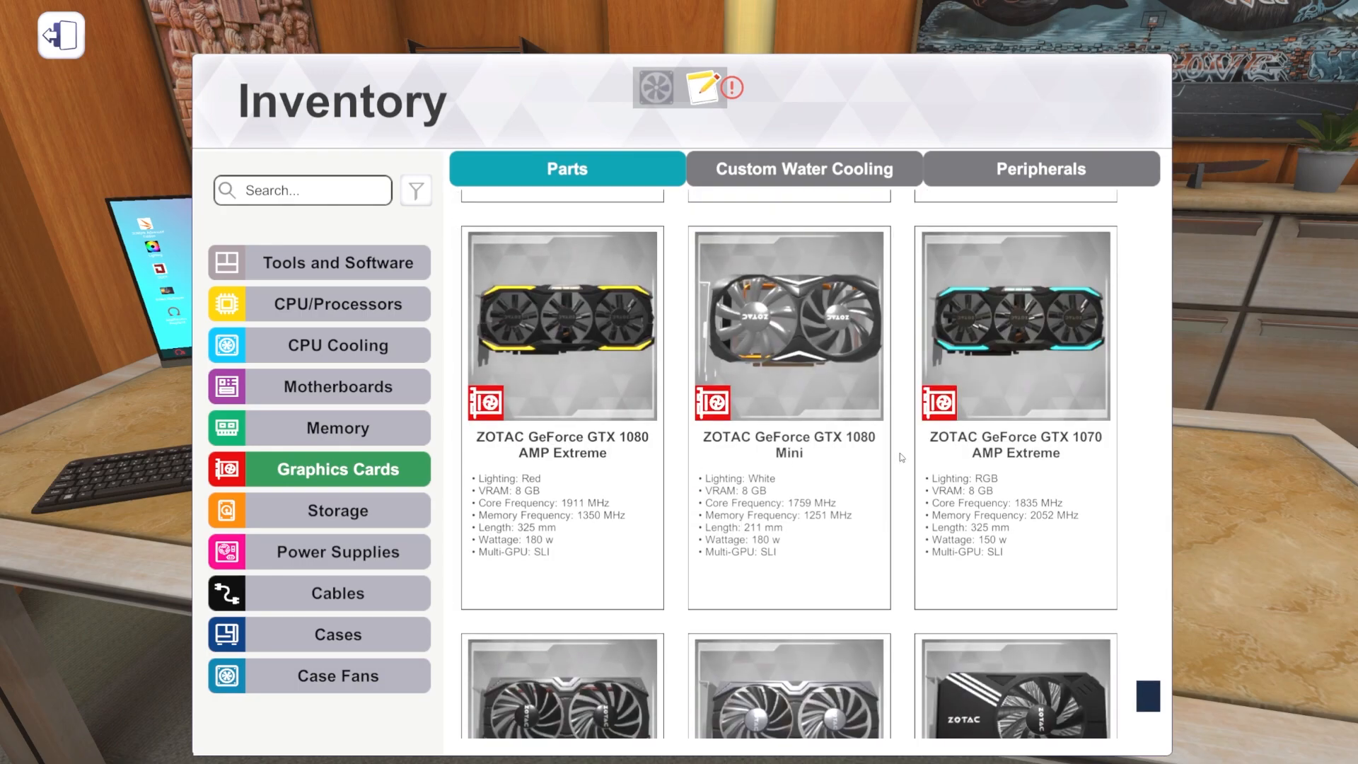
pyautogui.scroll(-3)
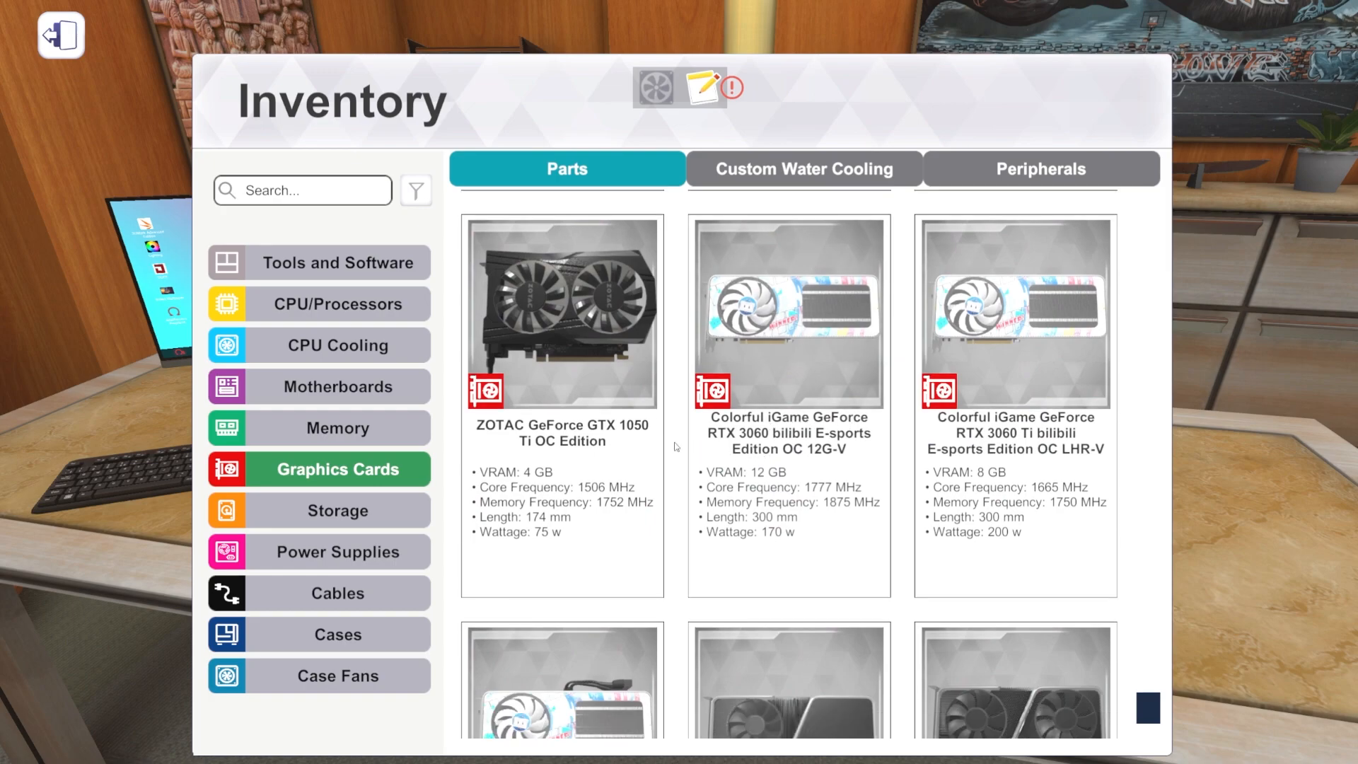
pyautogui.scroll(-3)
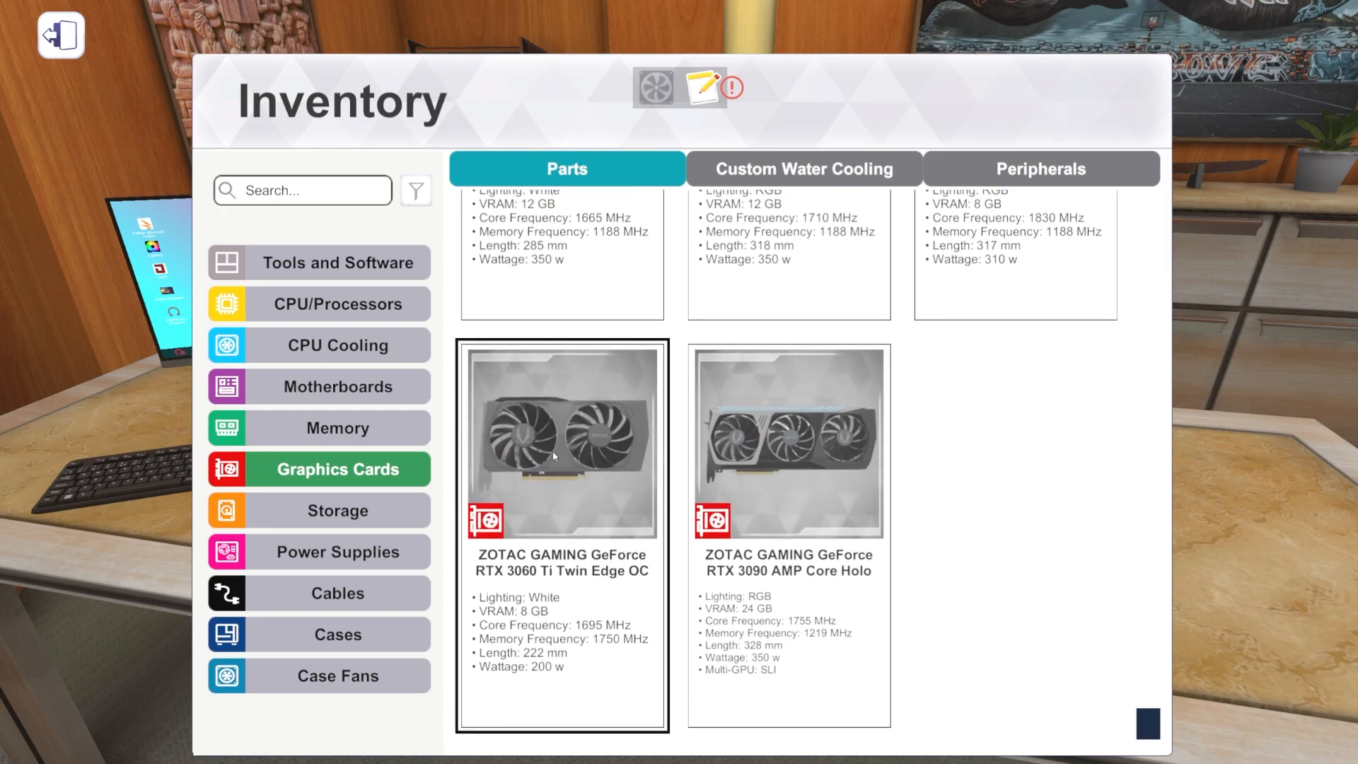
pyautogui.click(788, 443)
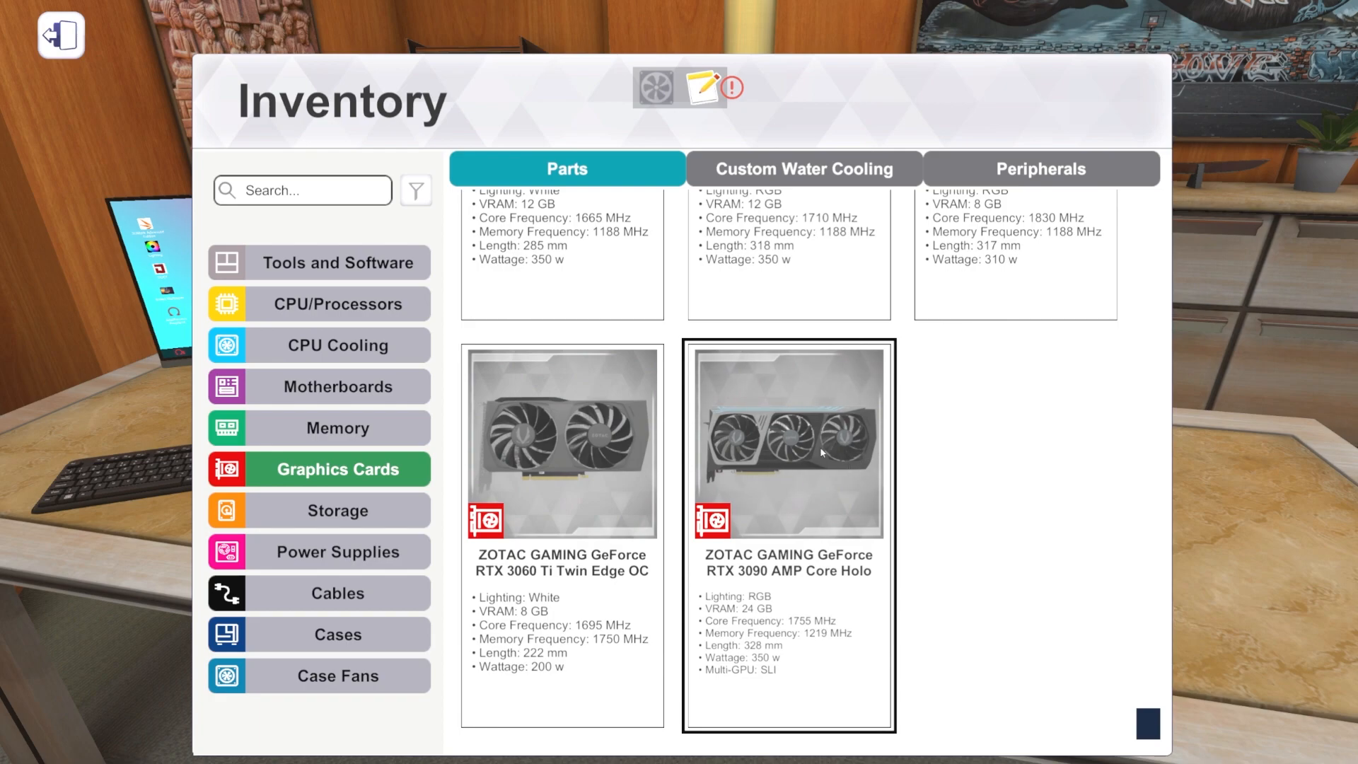
pyautogui.scroll(-3)
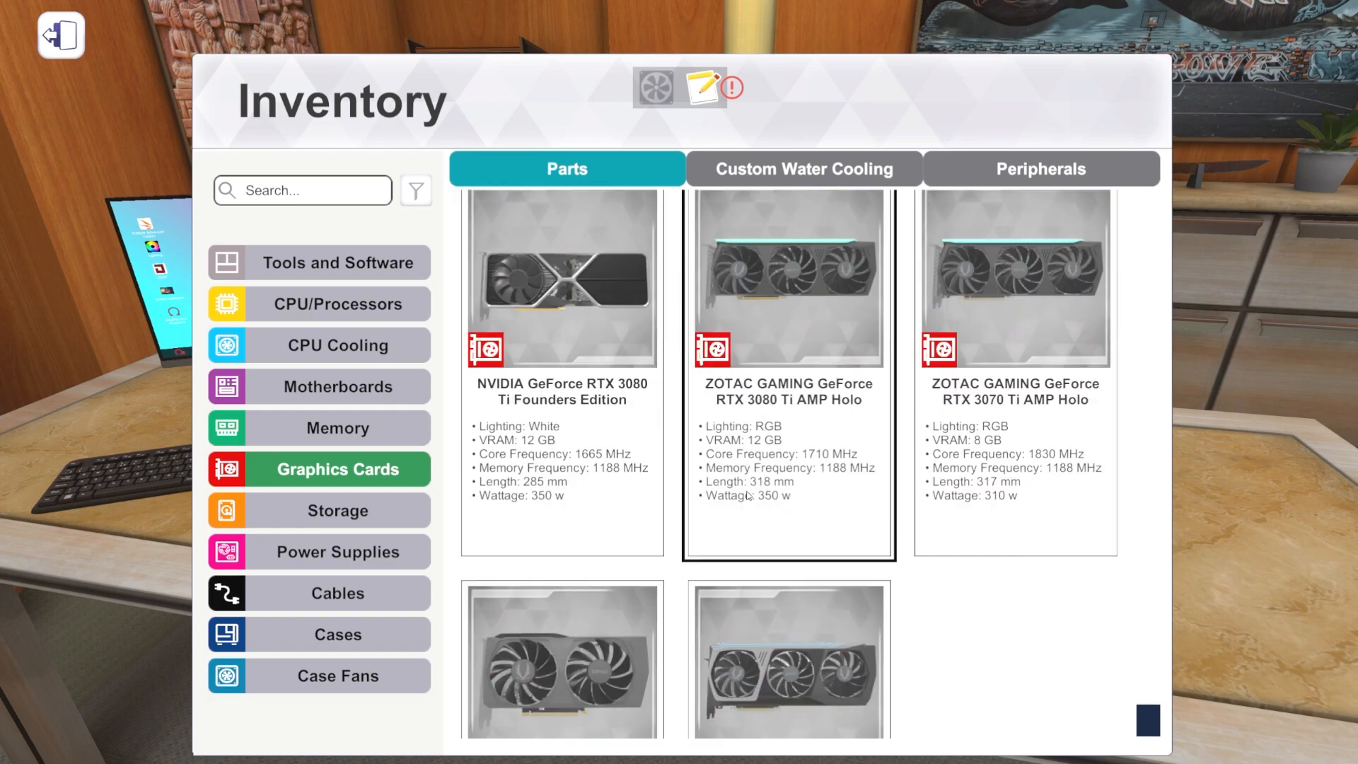
pyautogui.scroll(-3)
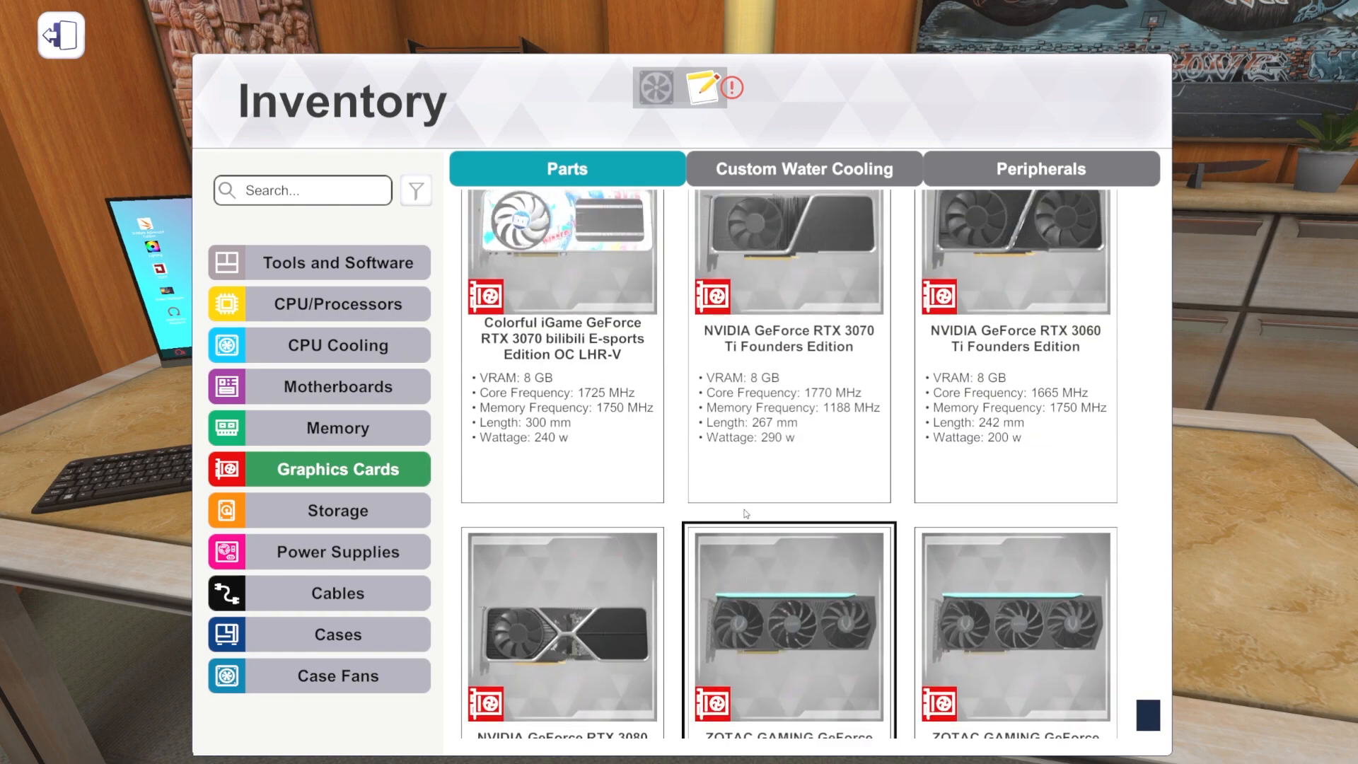
pyautogui.scroll(-3)
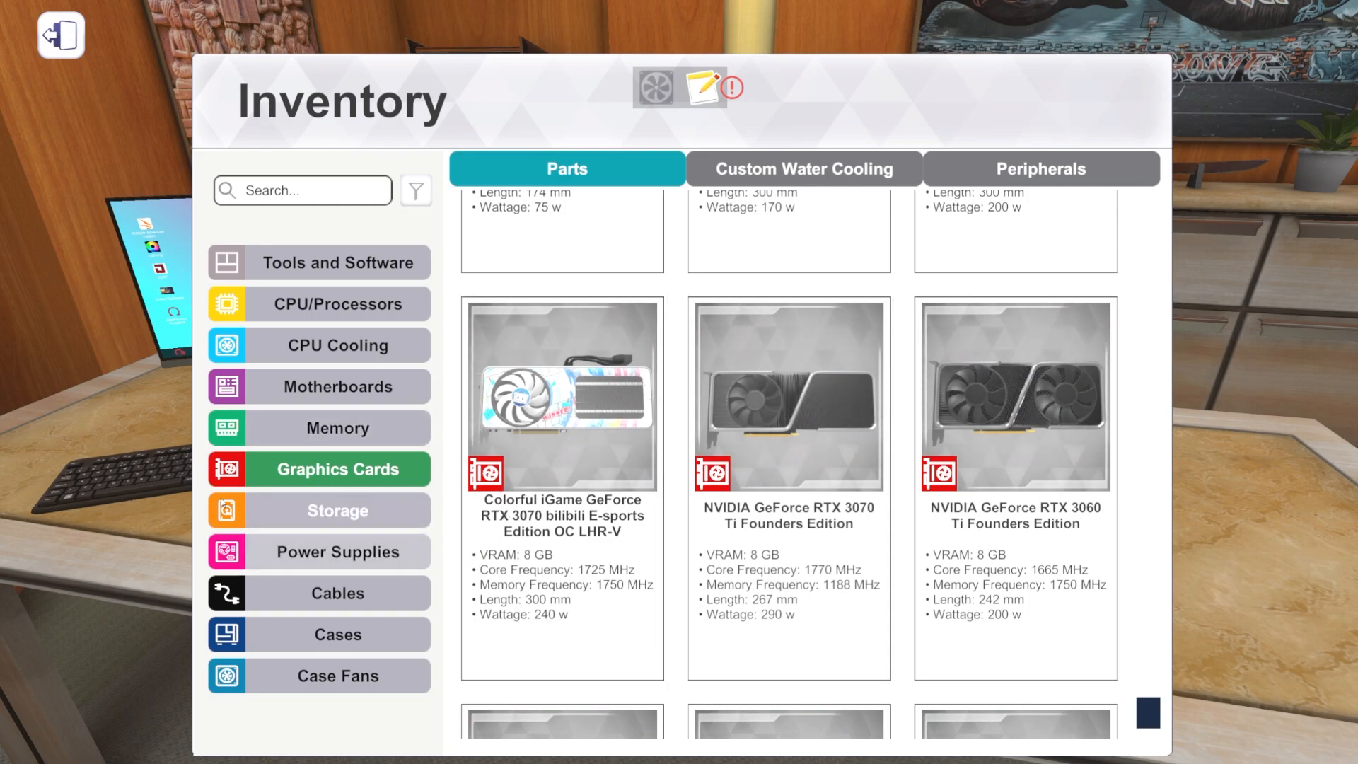
# Step: Show Memory and browse from ADATA and Corsair sticks past Team Group kits to Trident Z Royal
pyautogui.click(337, 428)
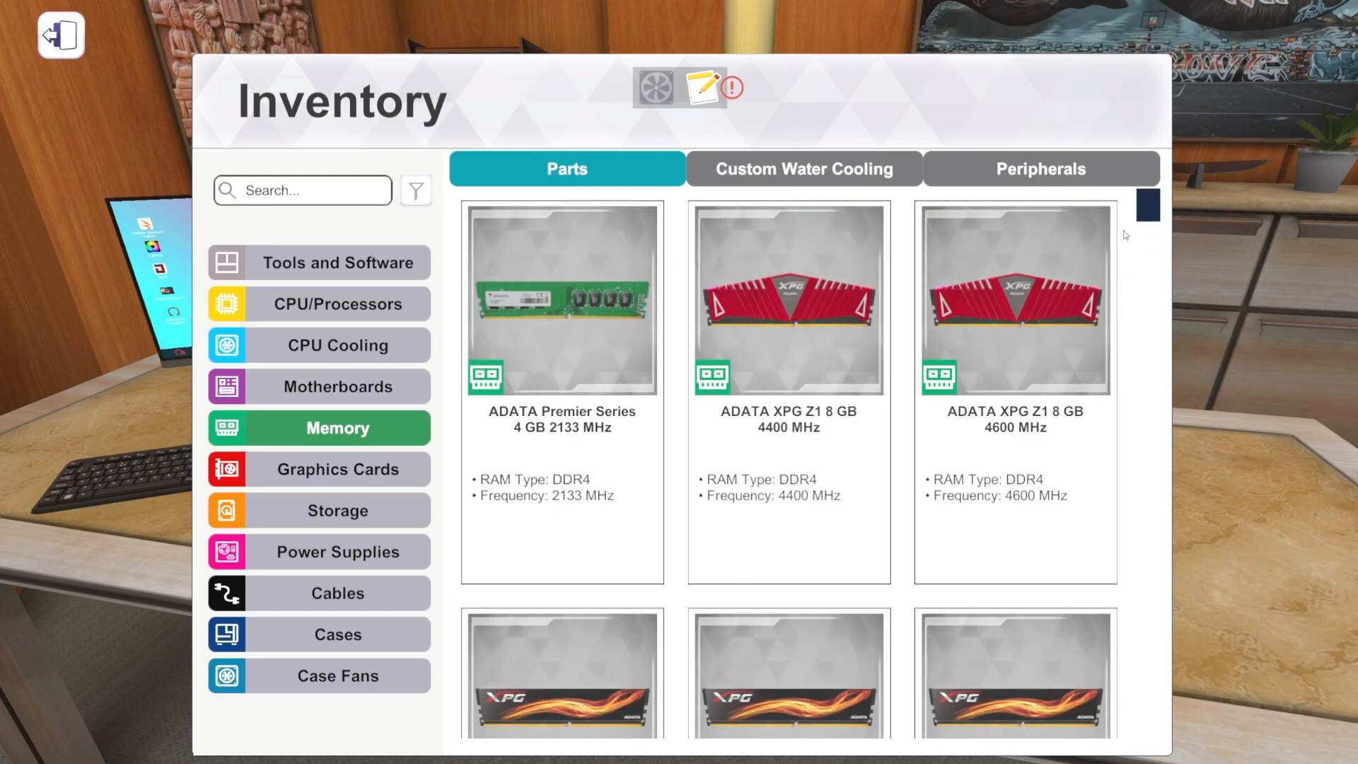
pyautogui.scroll(-3)
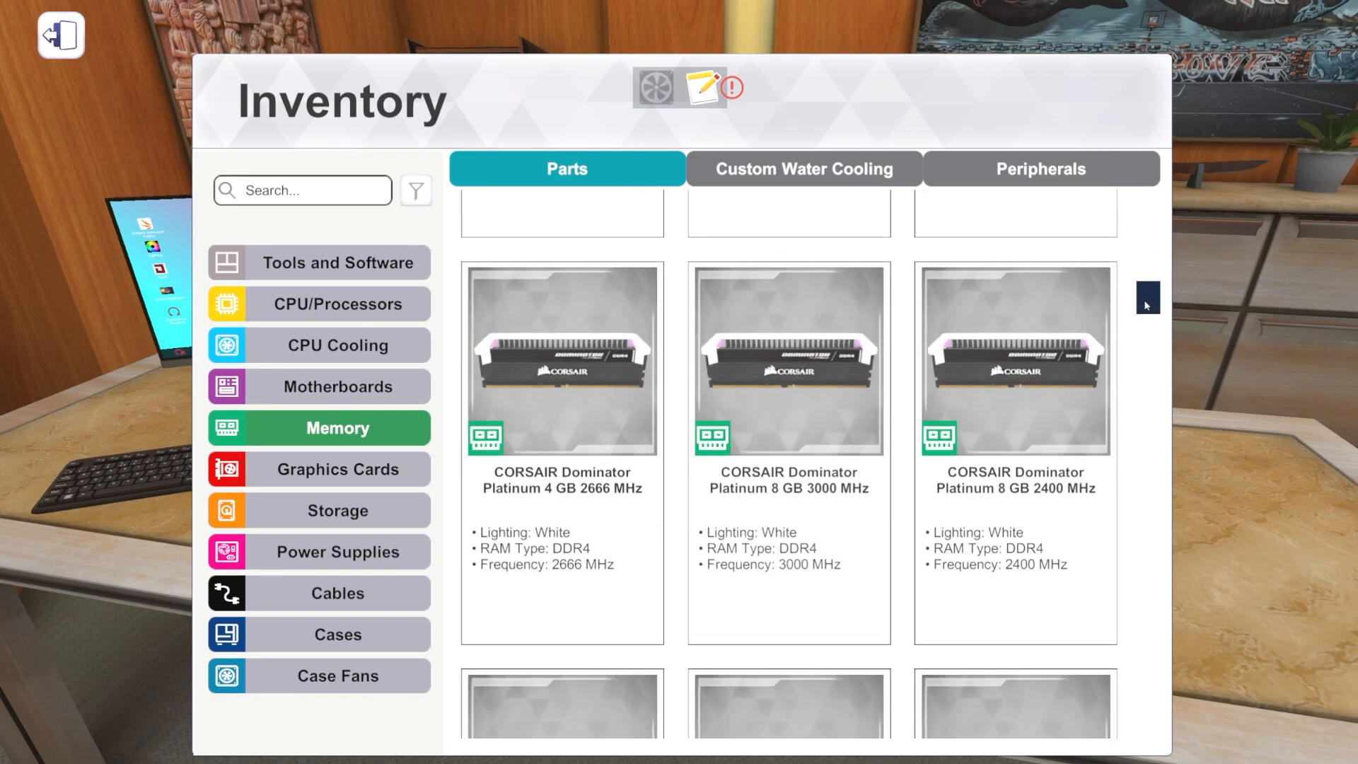
pyautogui.scroll(-3)
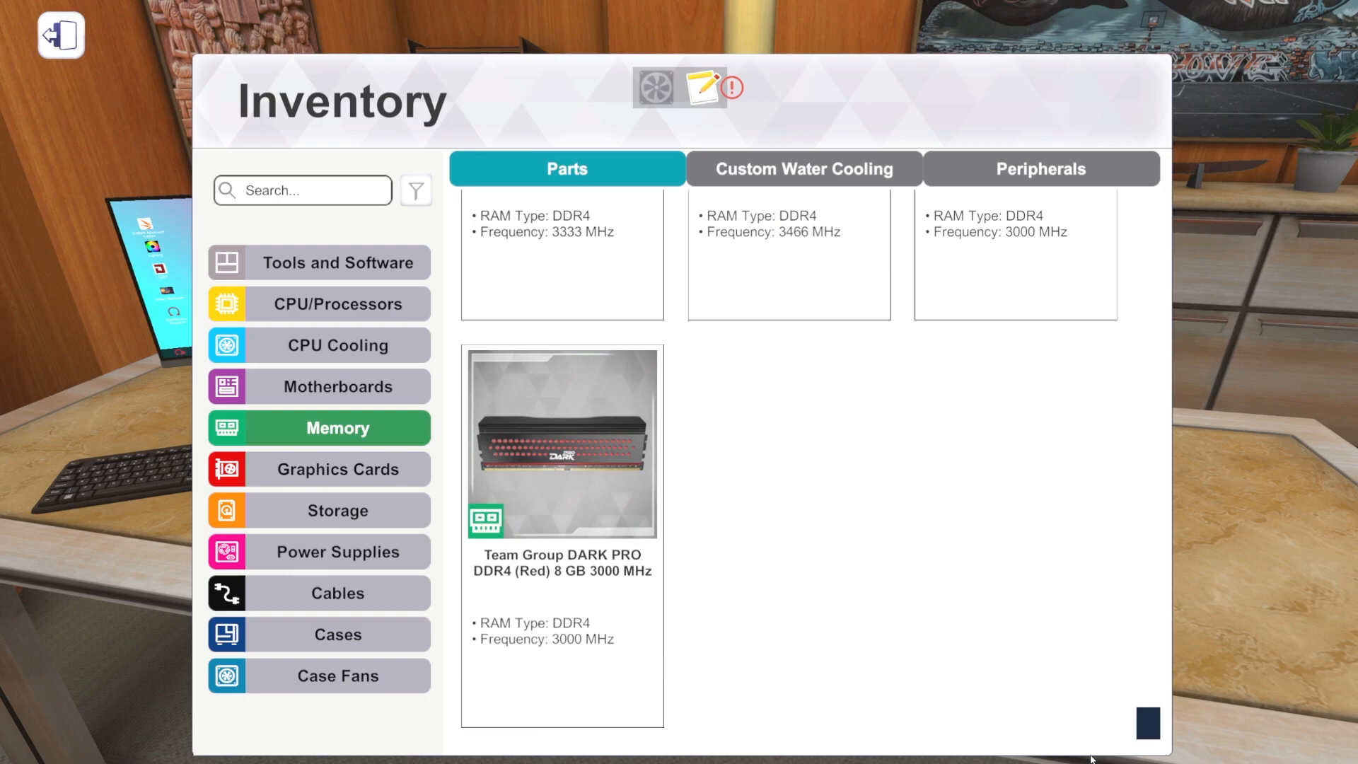
pyautogui.scroll(-3)
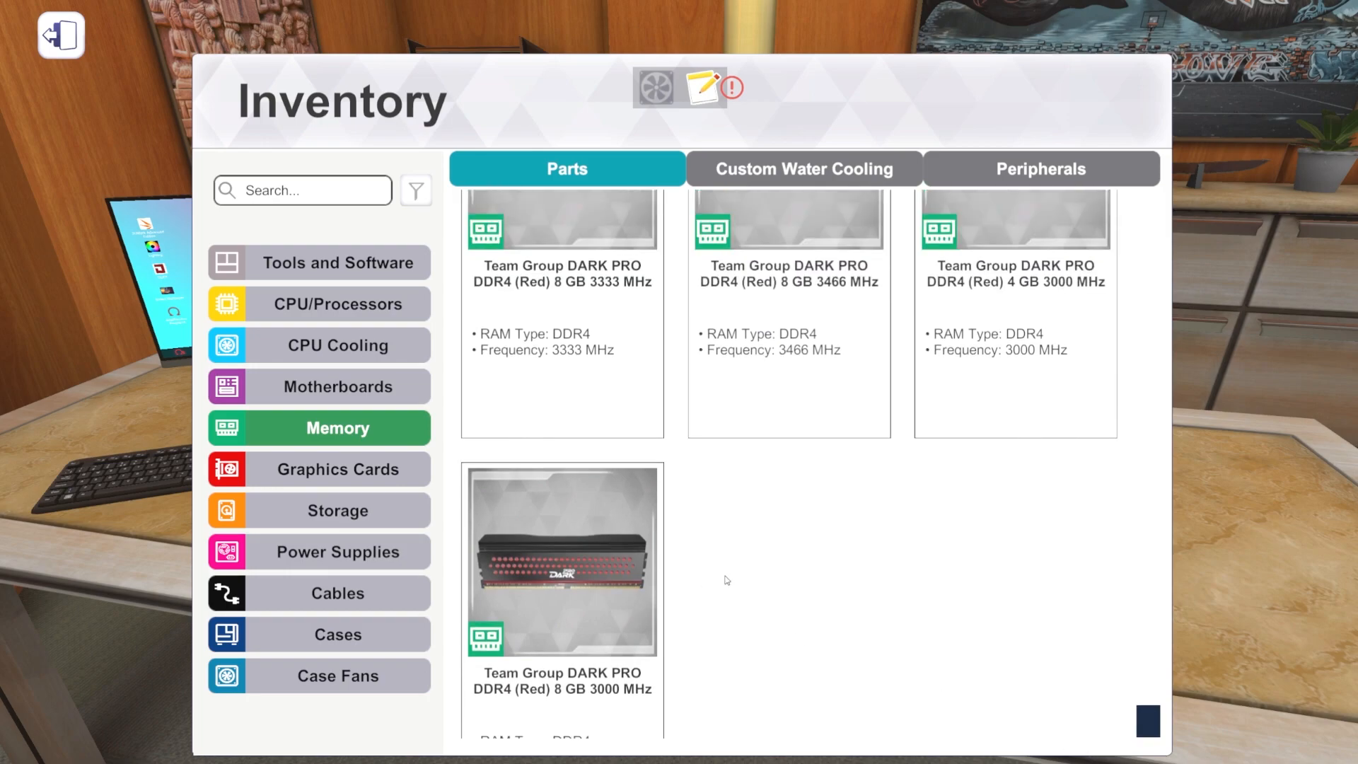
pyautogui.moveTo(741, 580)
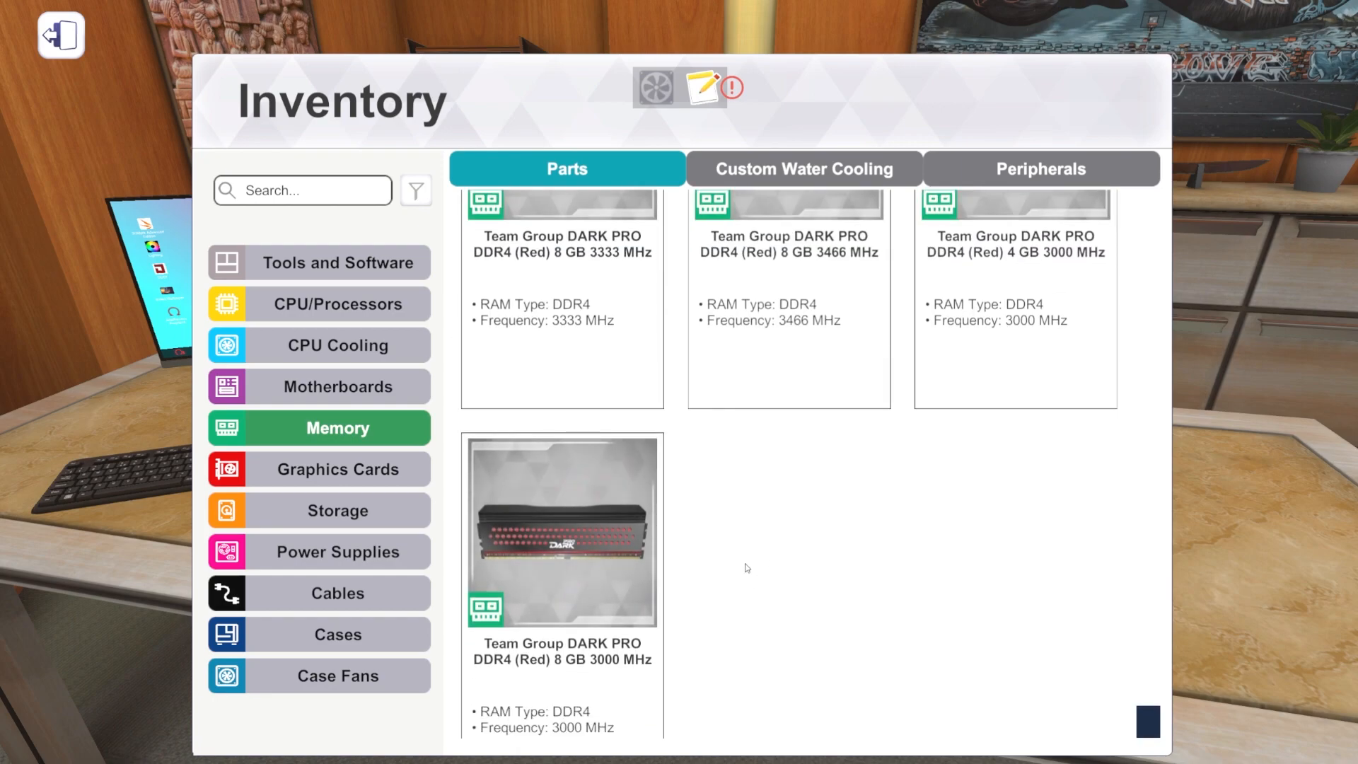
pyautogui.scroll(-3)
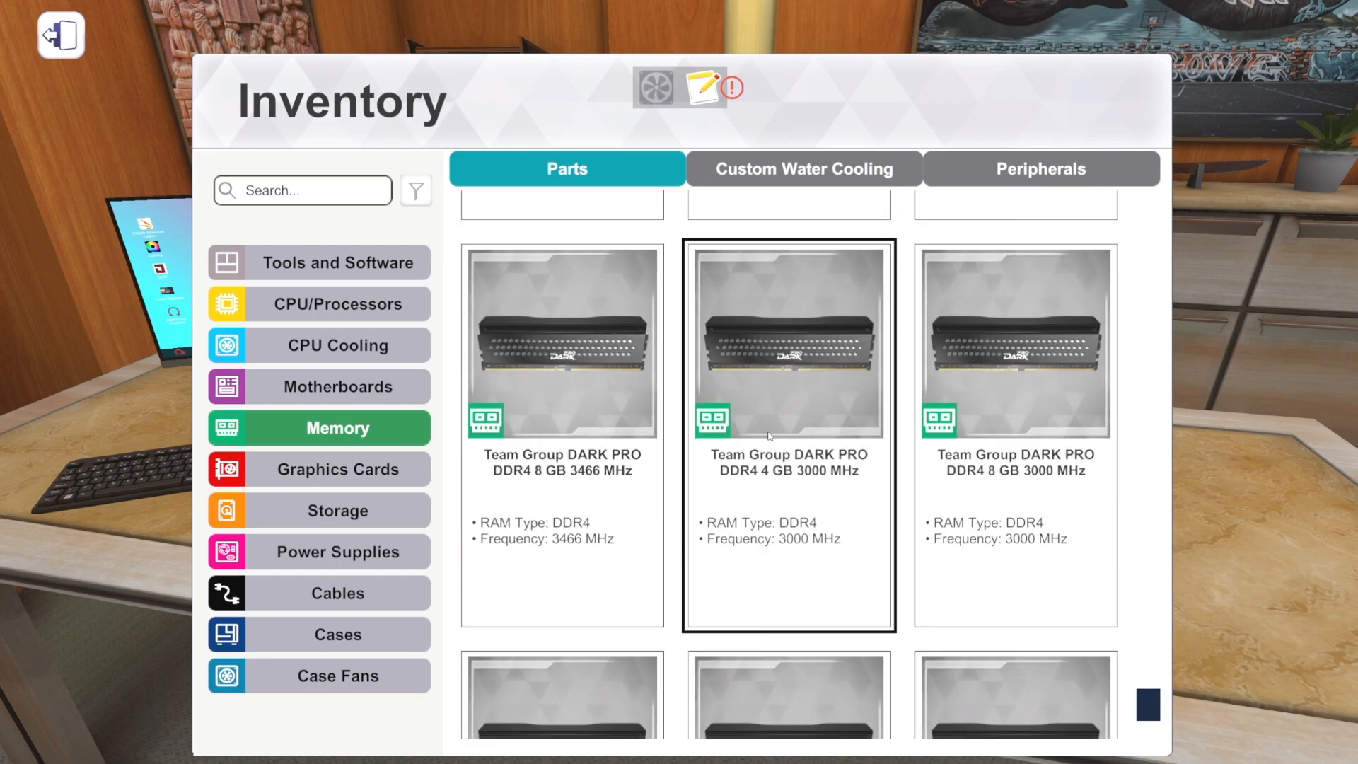
pyautogui.scroll(-3)
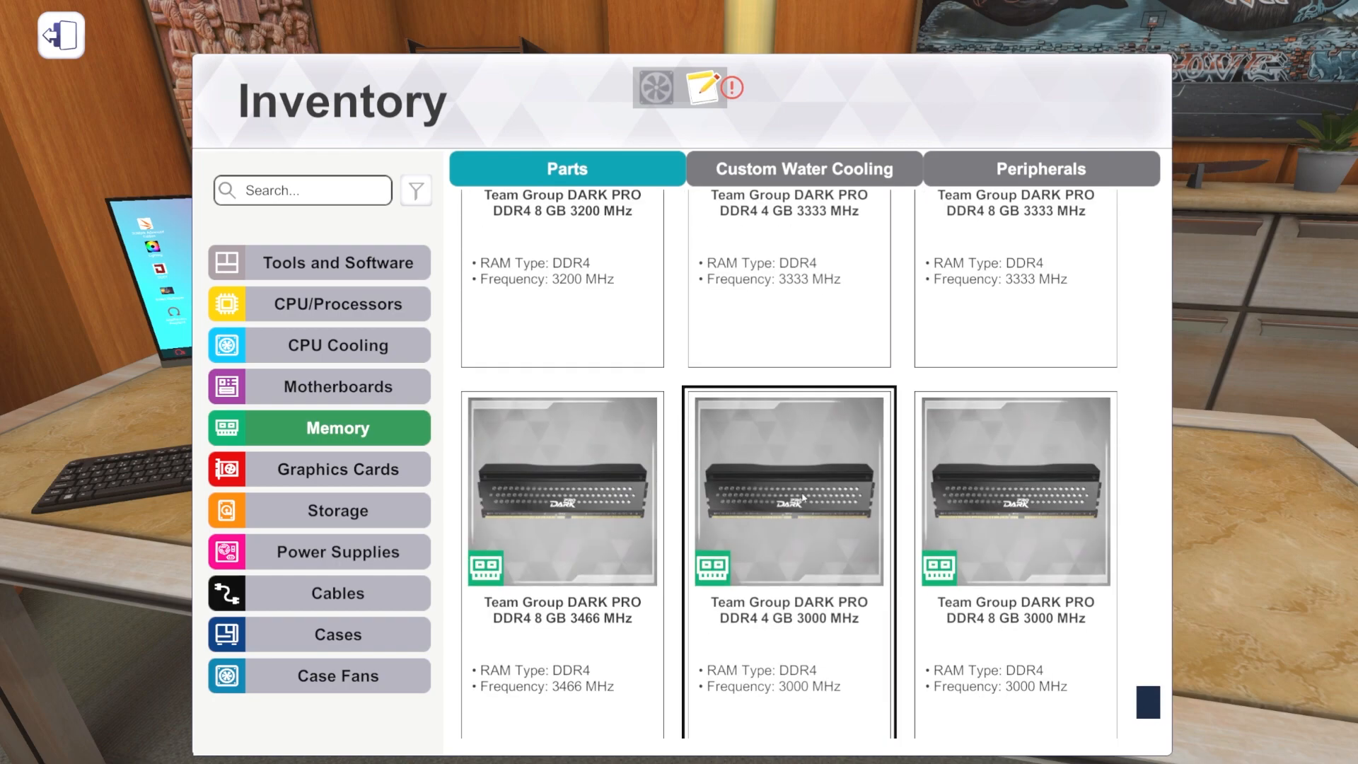
pyautogui.scroll(-3)
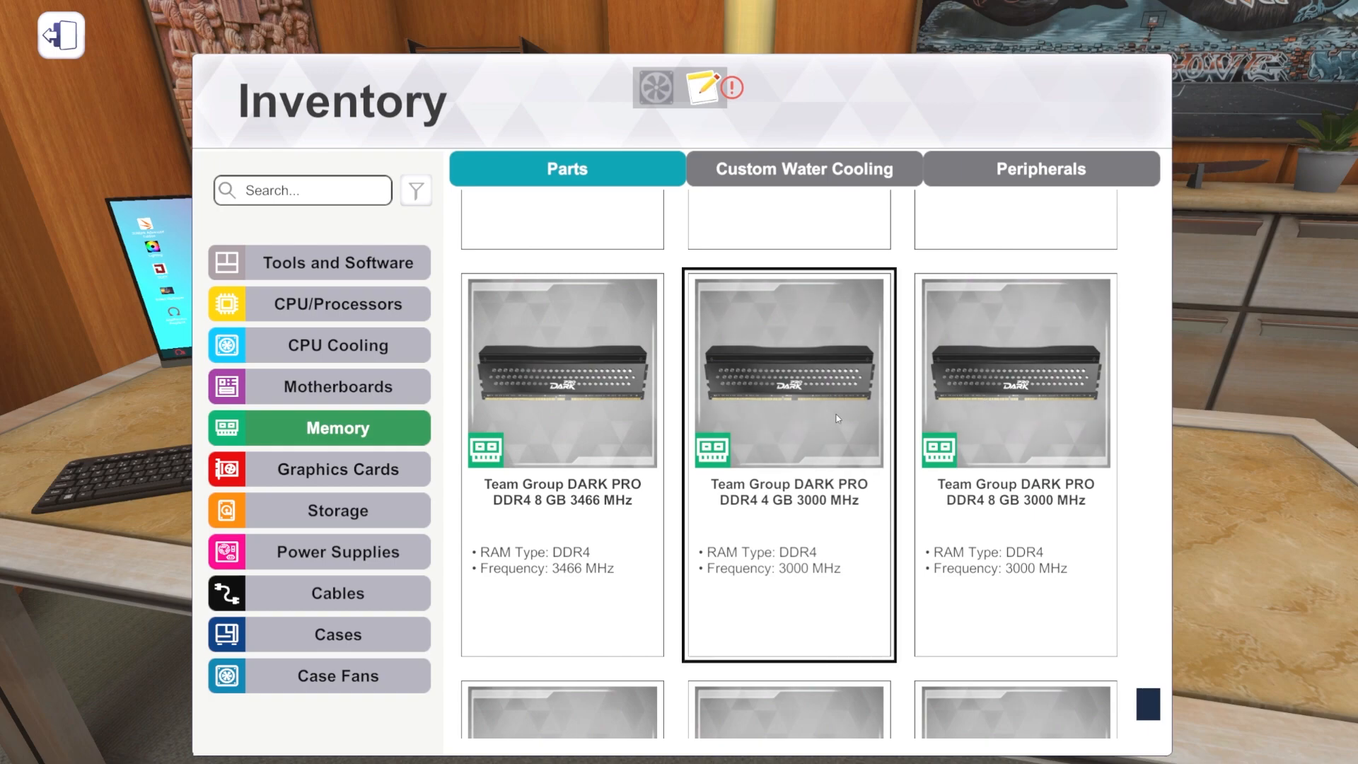
pyautogui.scroll(-3)
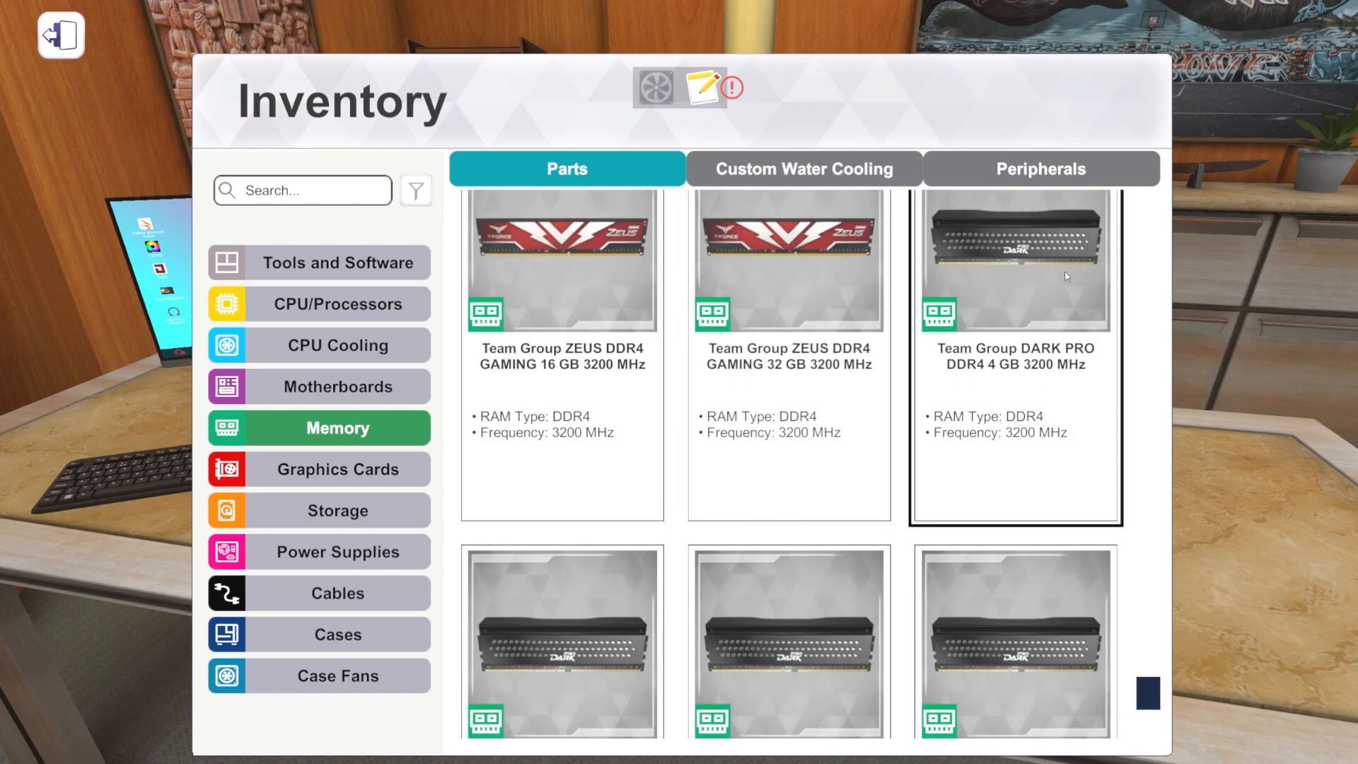
pyautogui.scroll(-3)
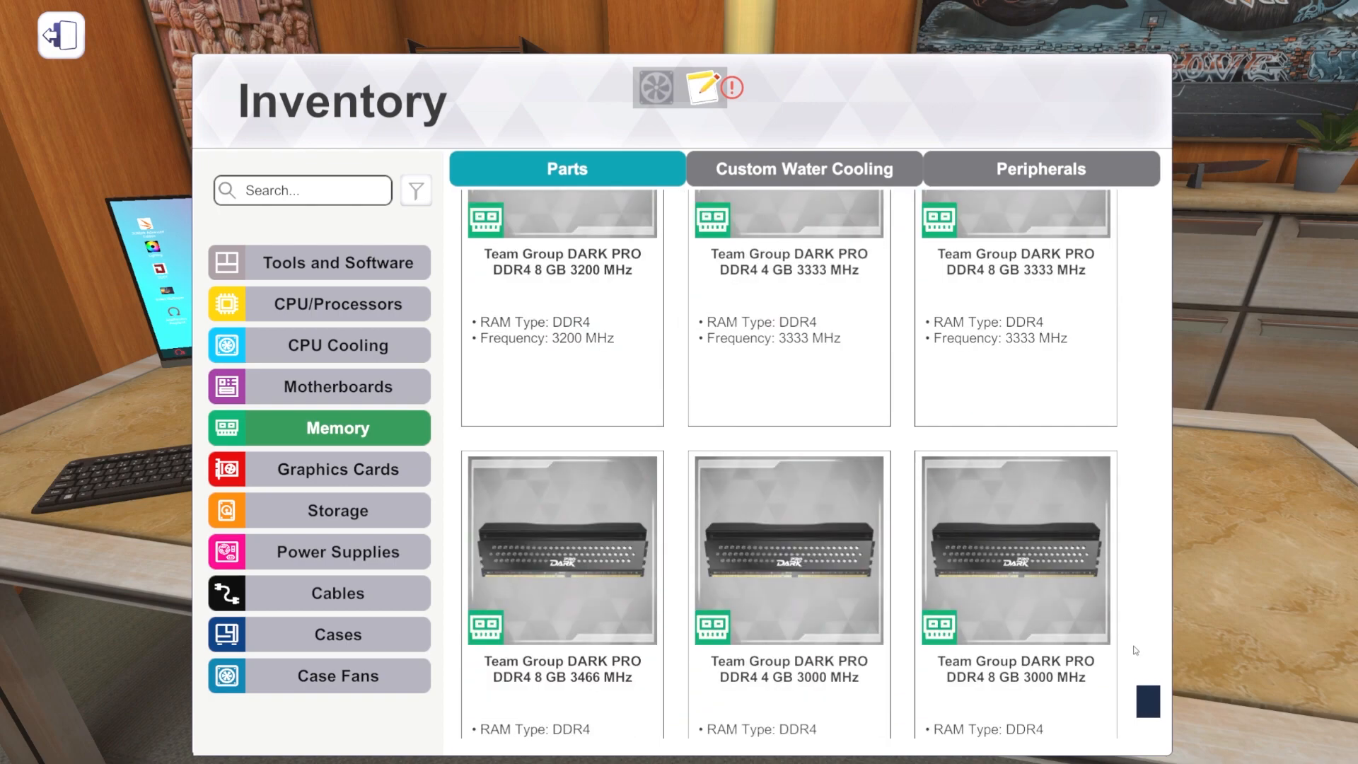
pyautogui.scroll(-3)
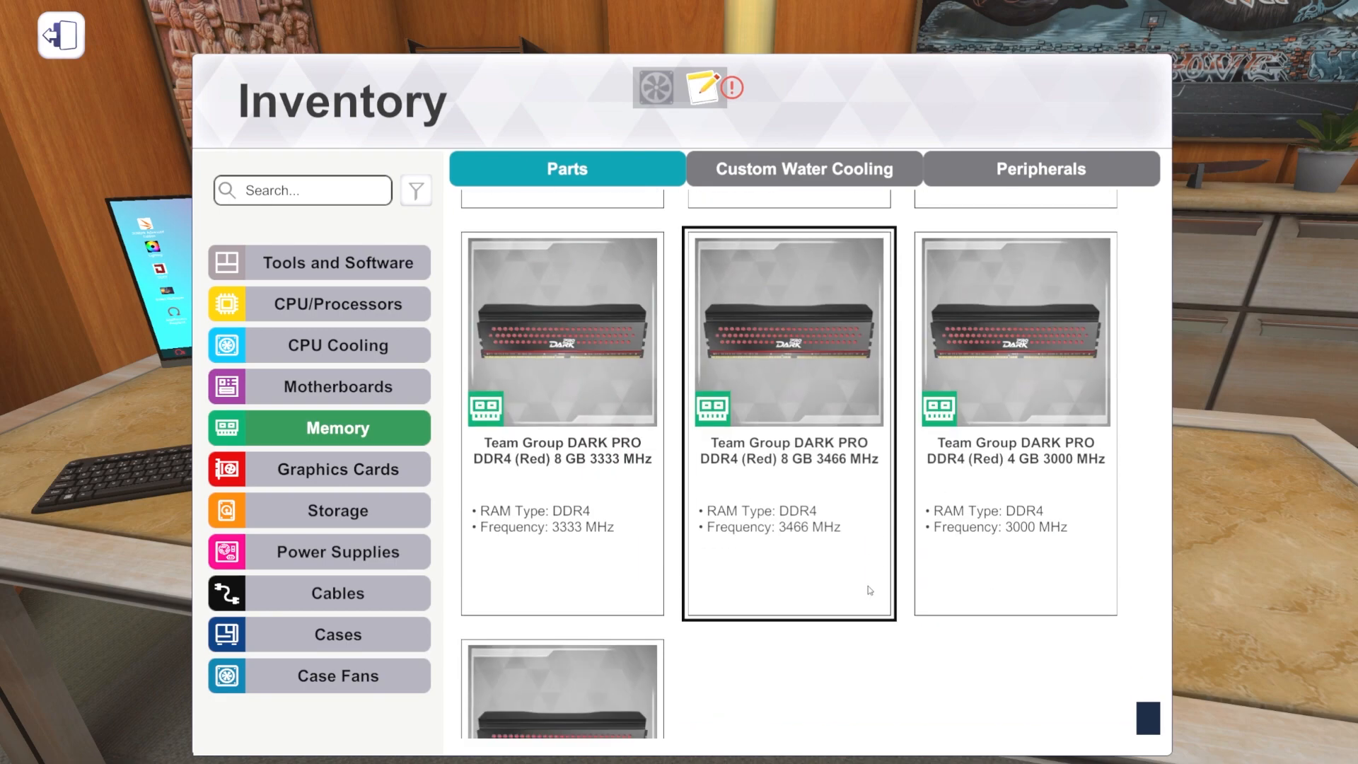
pyautogui.scroll(-3)
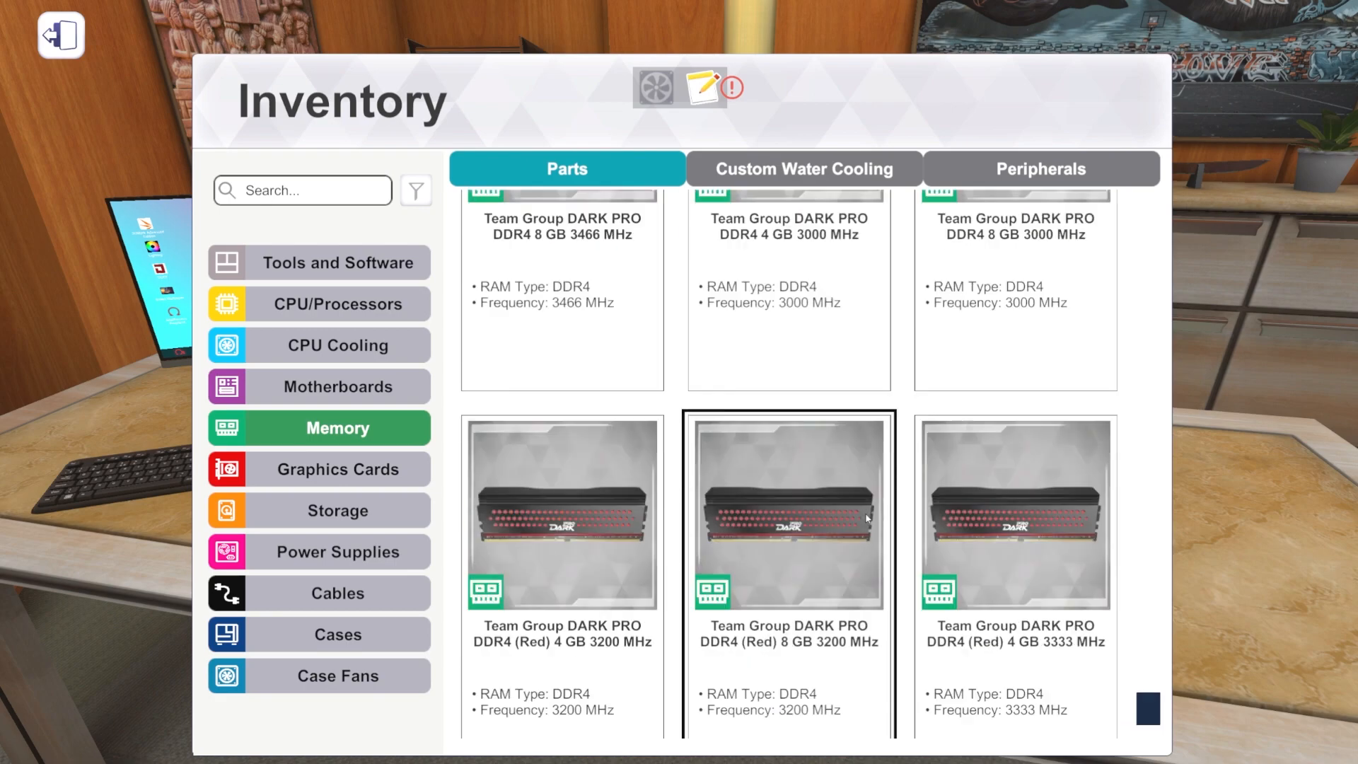
pyautogui.scroll(-3)
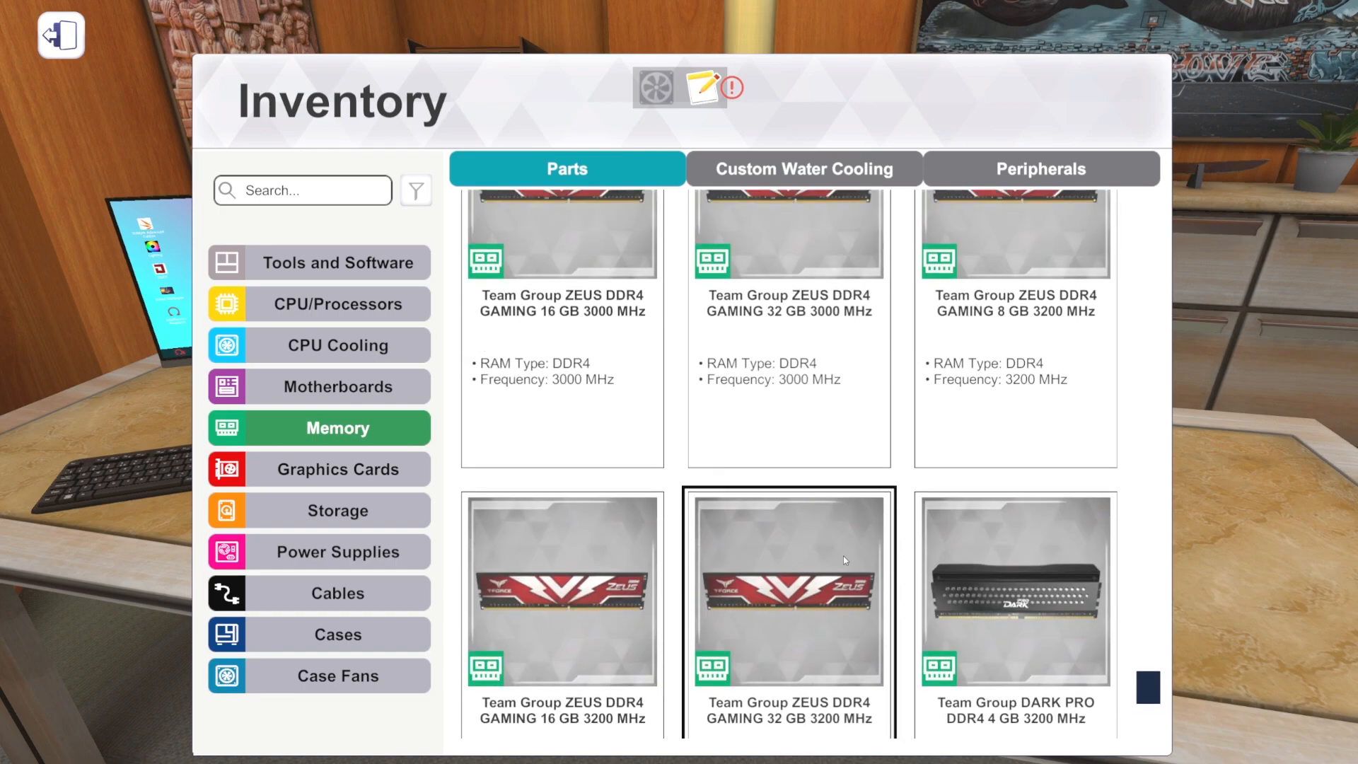
pyautogui.moveTo(797, 563)
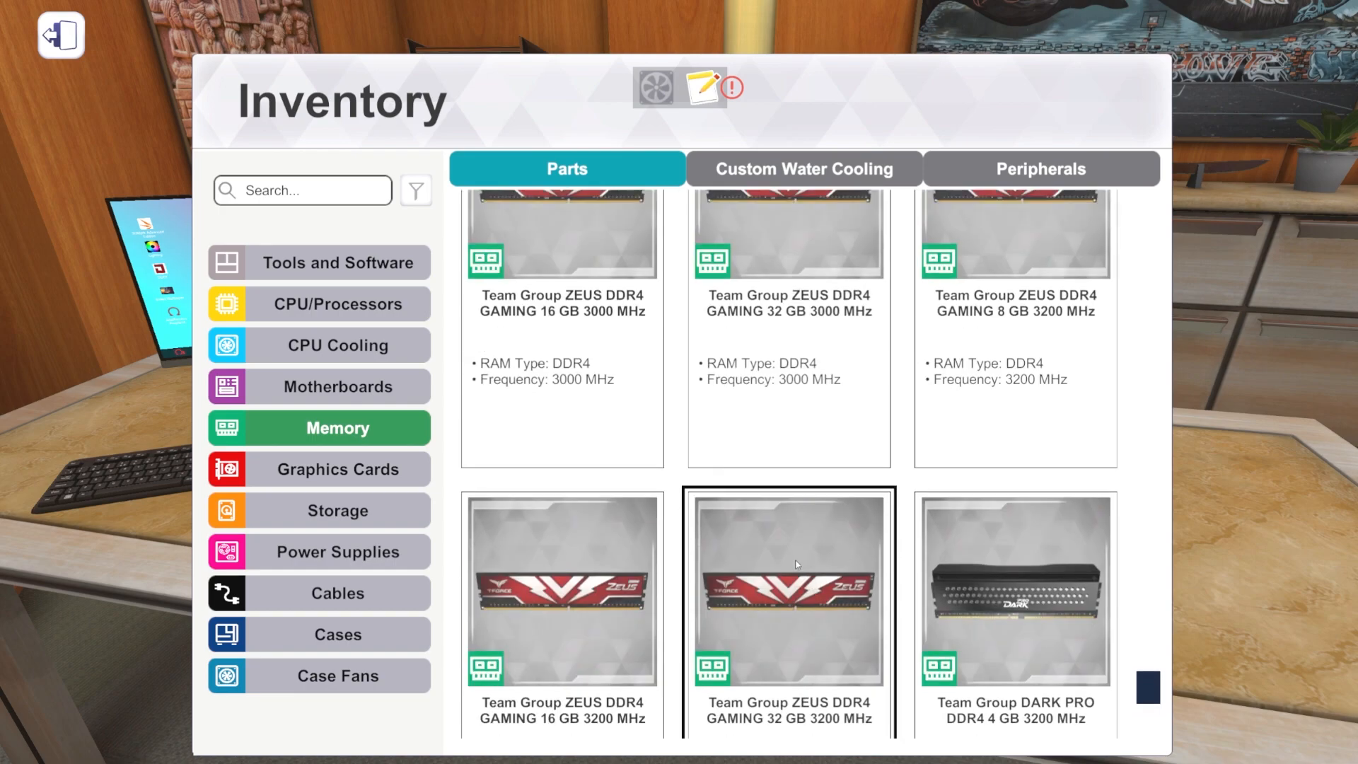
pyautogui.scroll(-3)
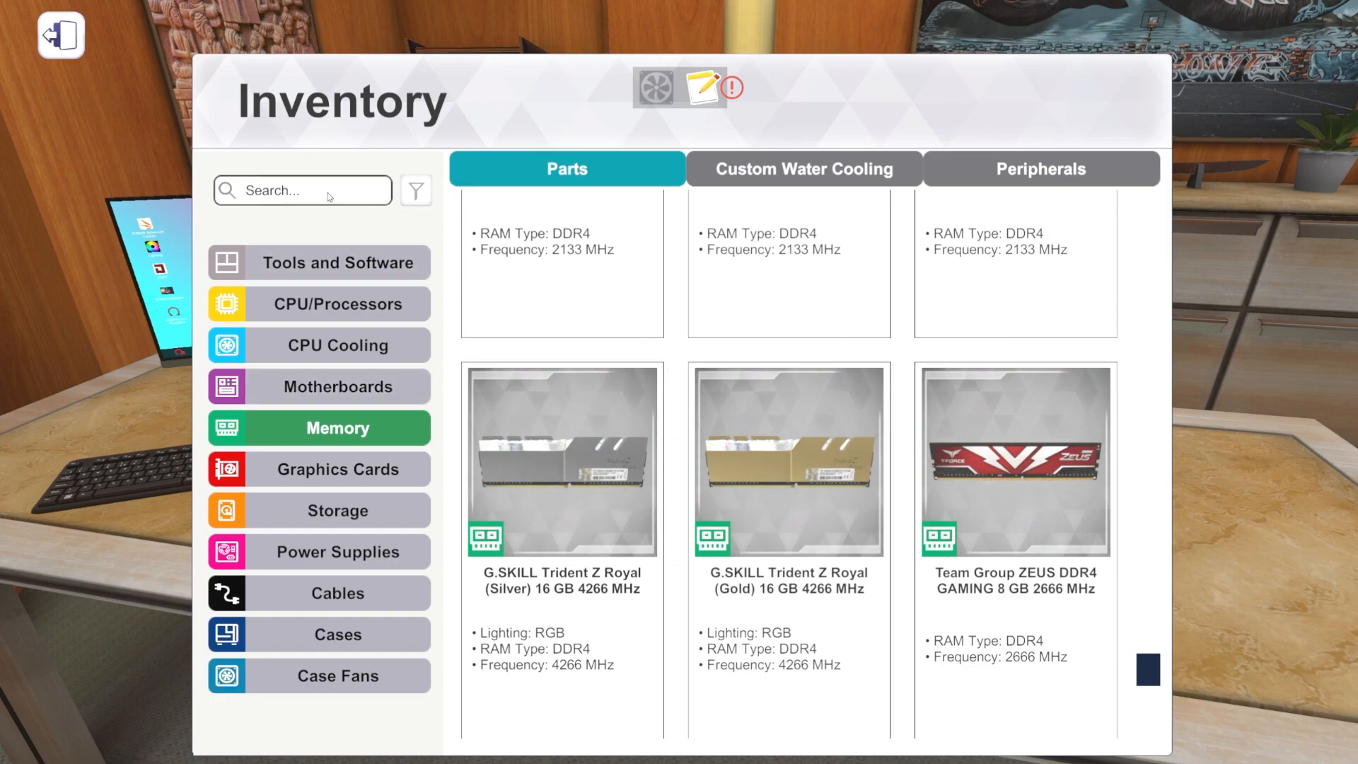
# Step: Search the inventory for 'royal' and browse the Trident Z Royal memory kits
pyautogui.write('royal')
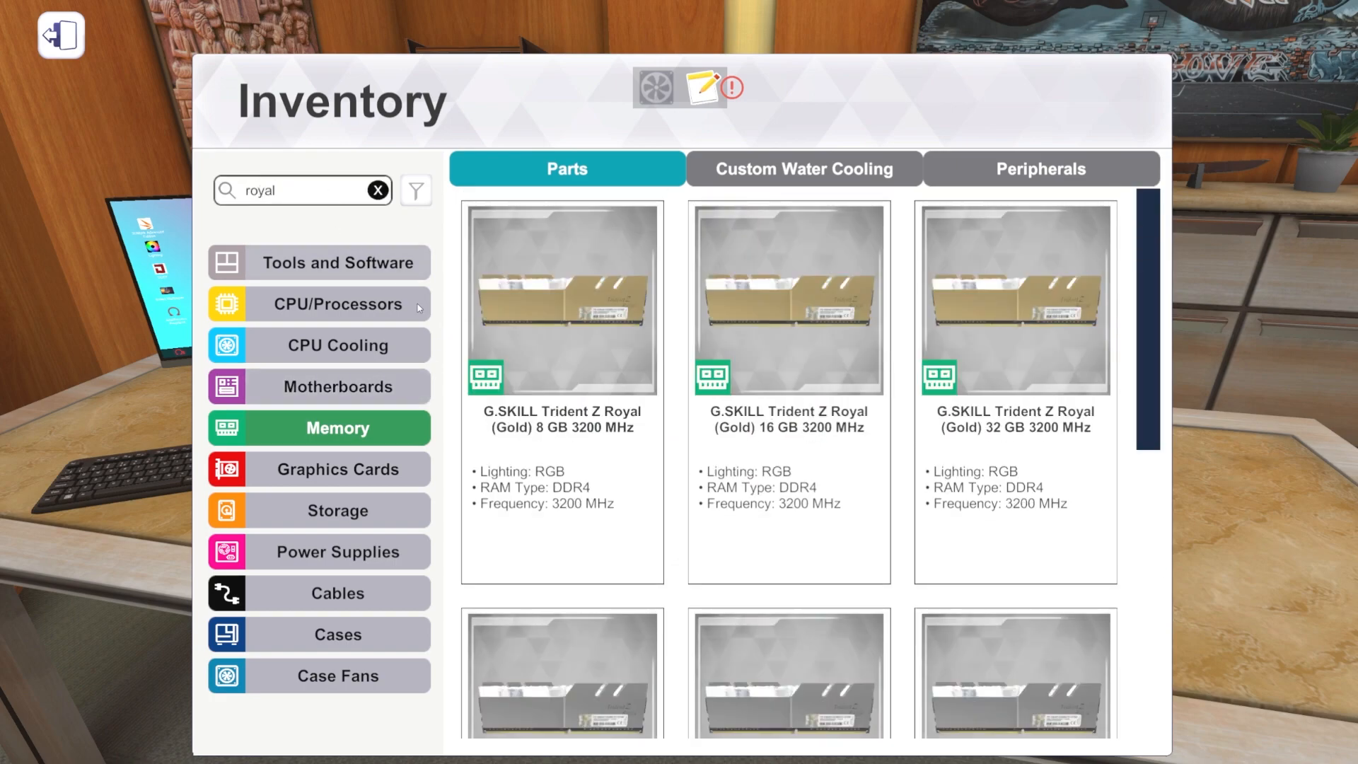
pyautogui.scroll(-3)
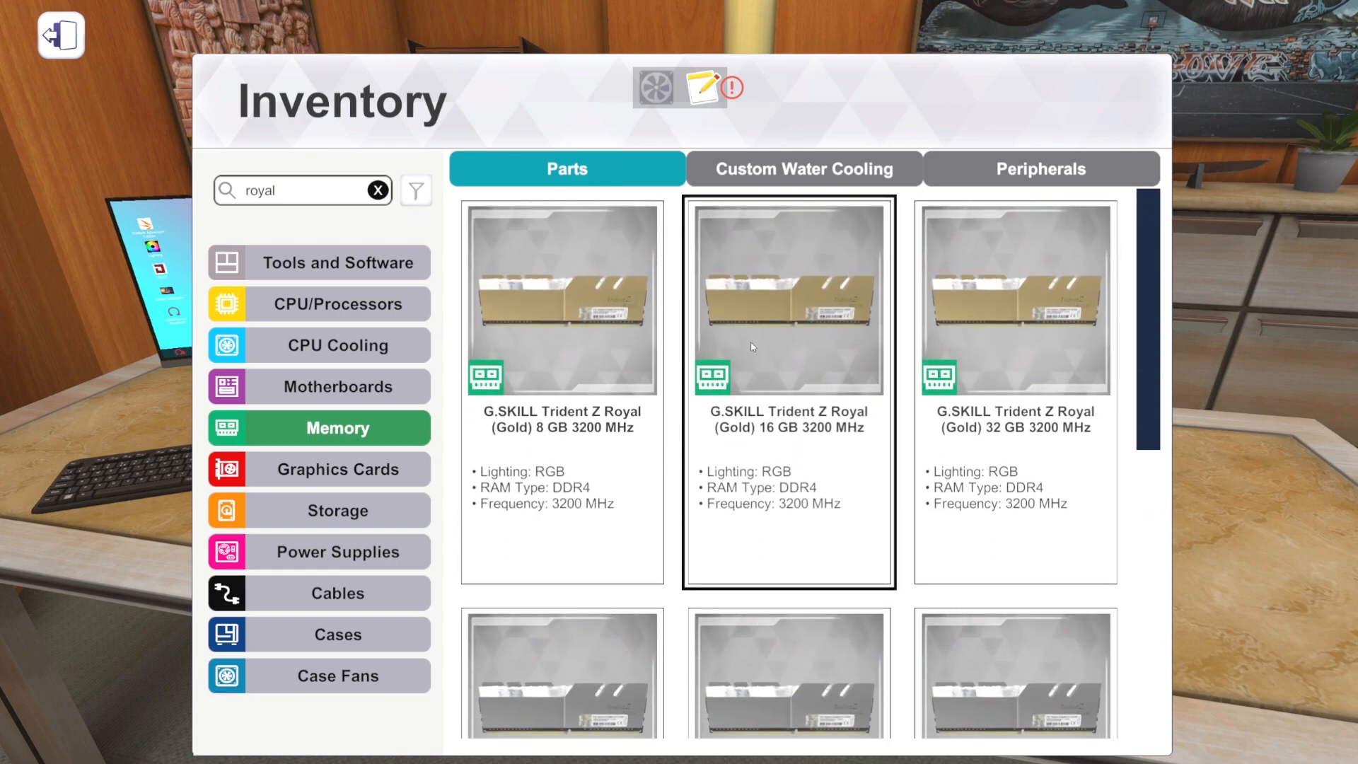
pyautogui.scroll(-3)
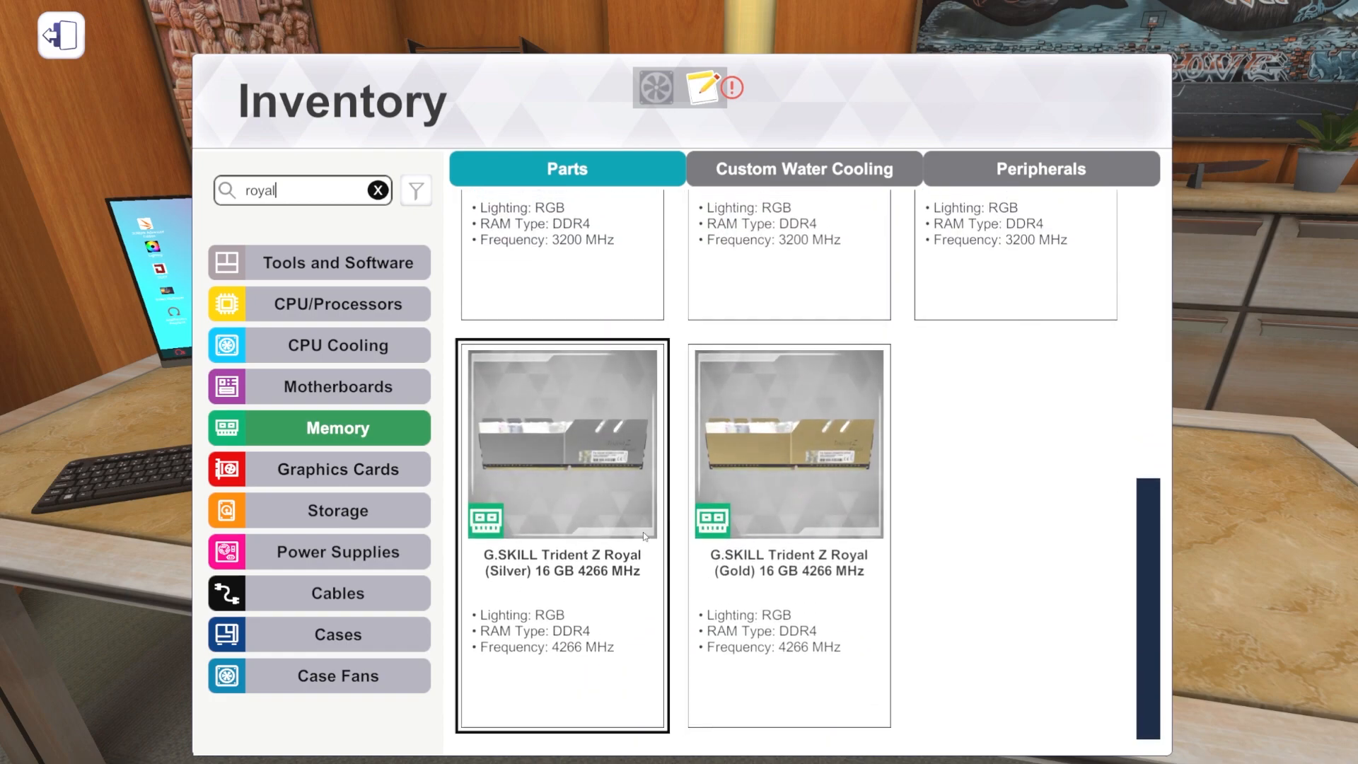
pyautogui.click(787, 441)
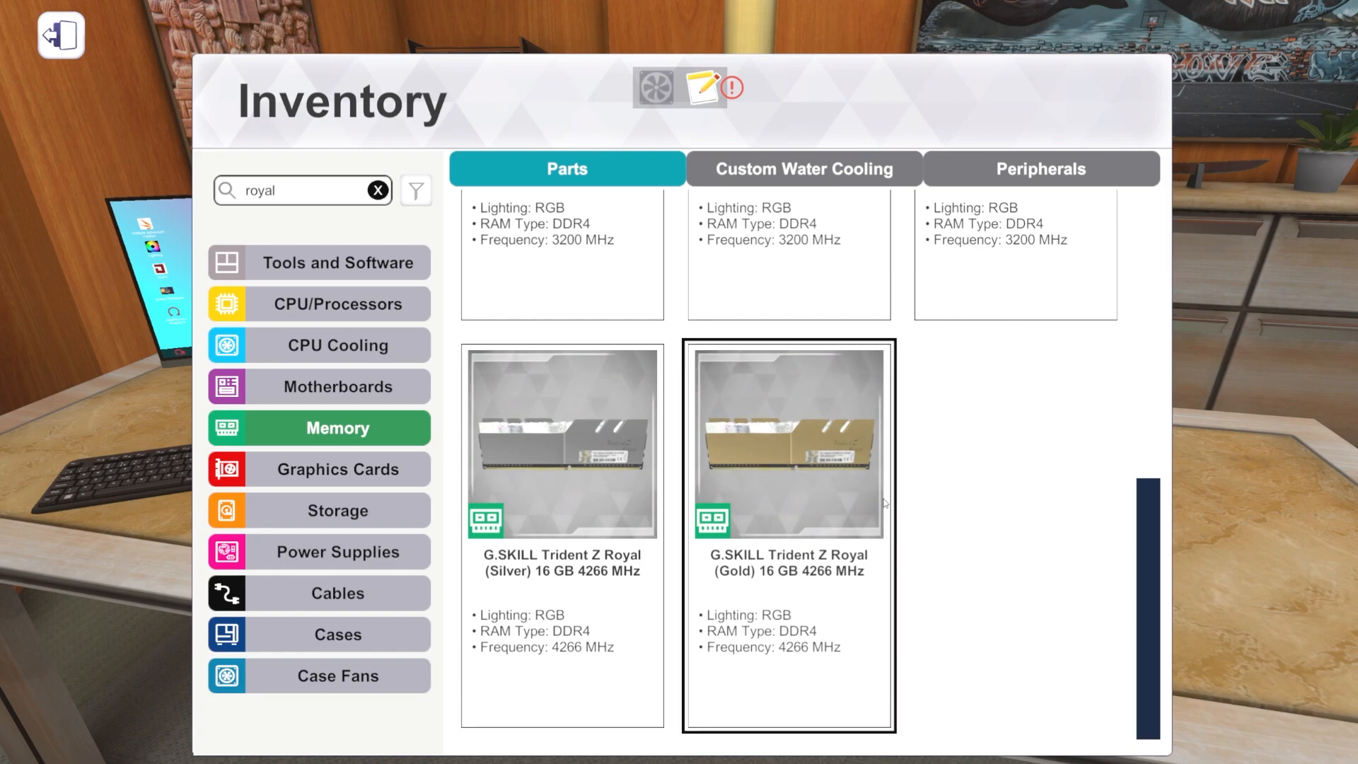
pyautogui.moveTo(694, 428)
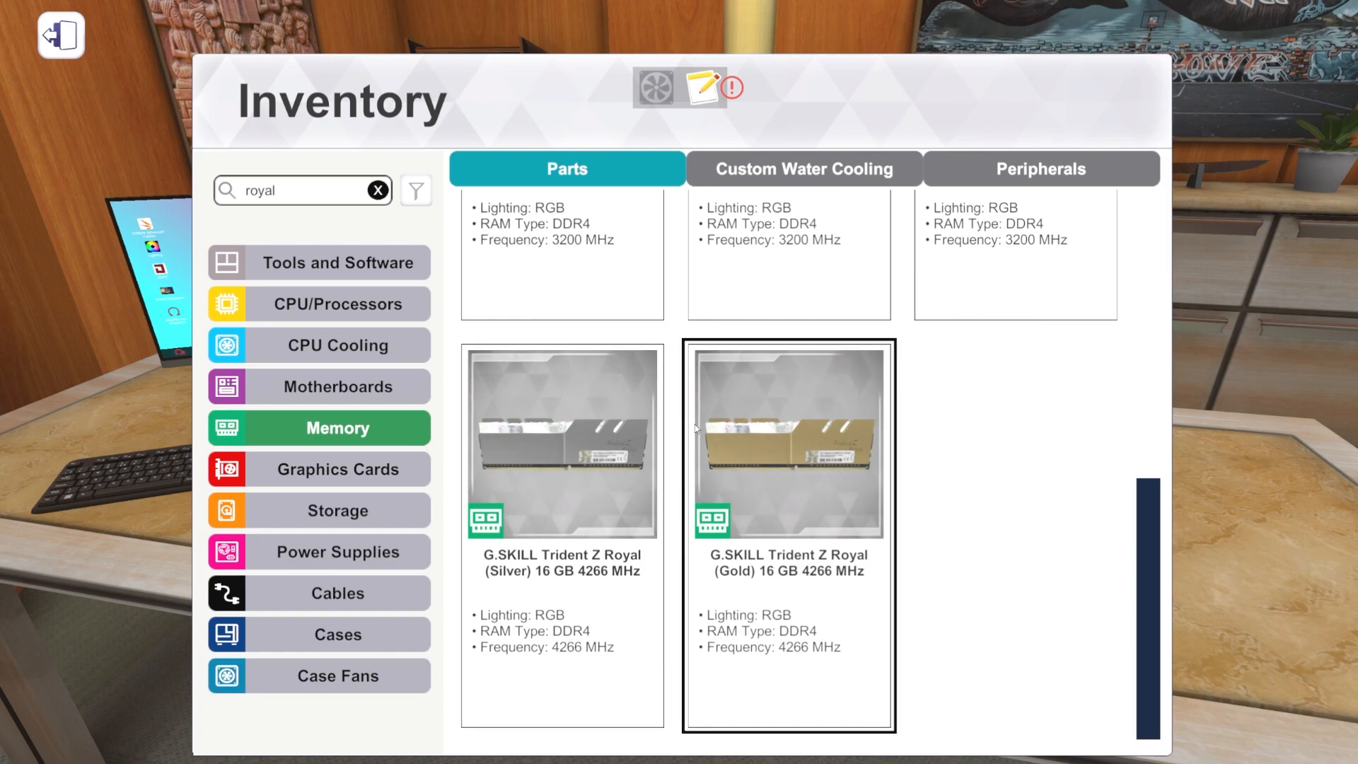
# Step: Close the inventory to return to the desk, then reopen it on Tools and Software
pyautogui.click(560, 443)
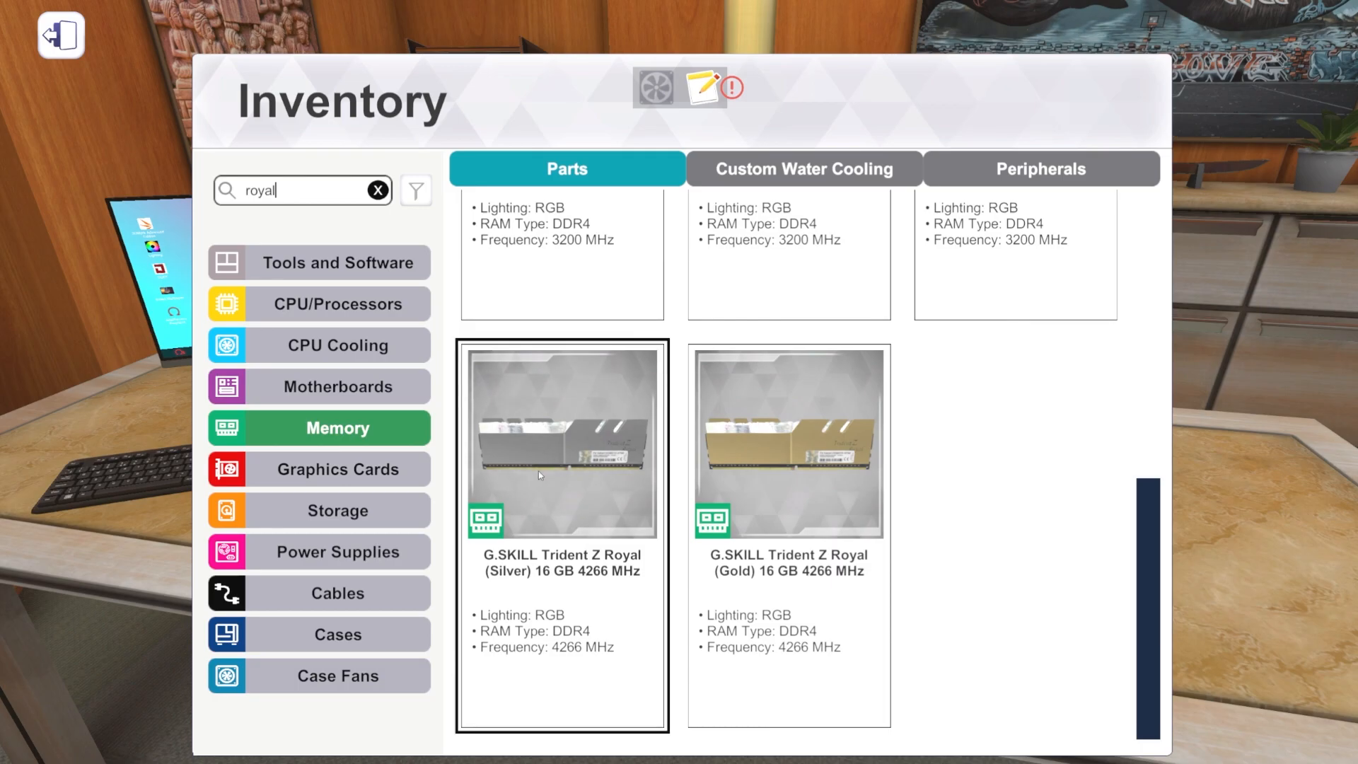
pyautogui.click(59, 35)
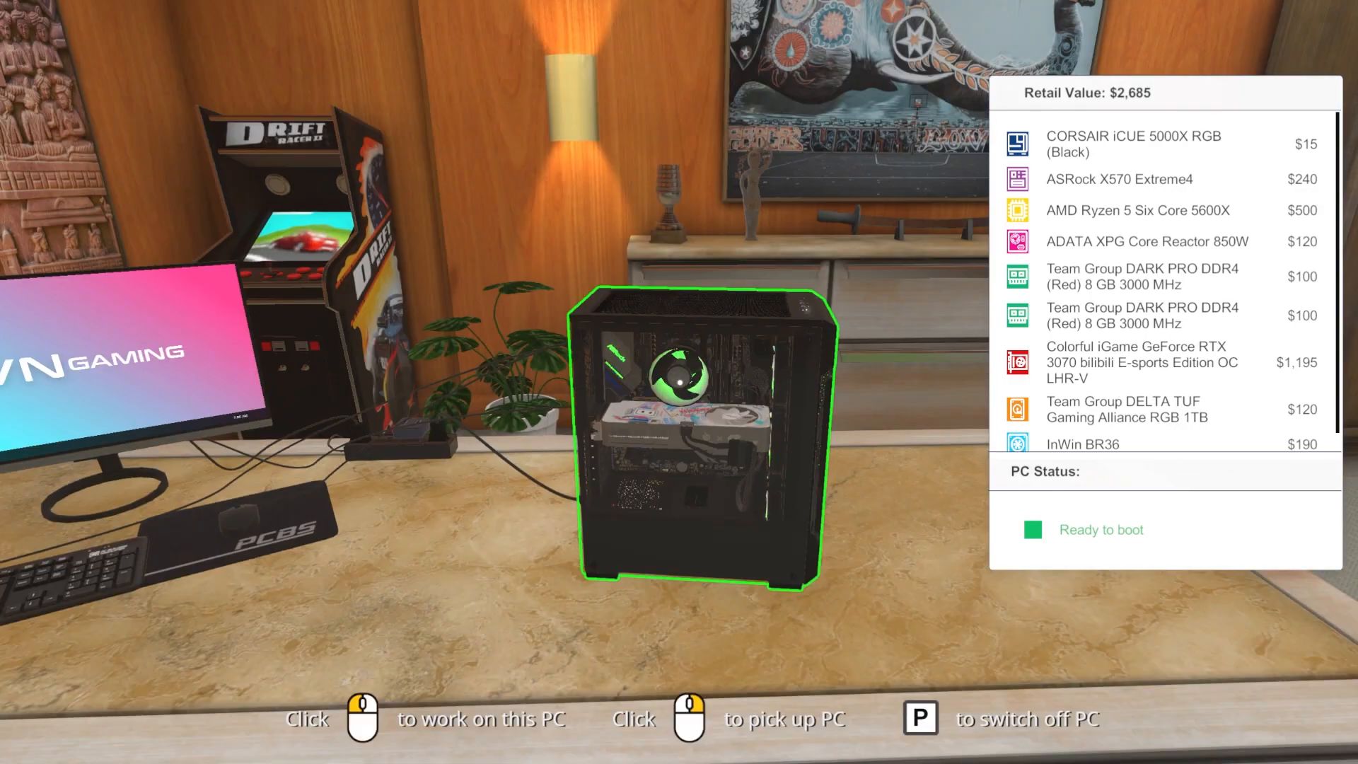
pyautogui.click(698, 433)
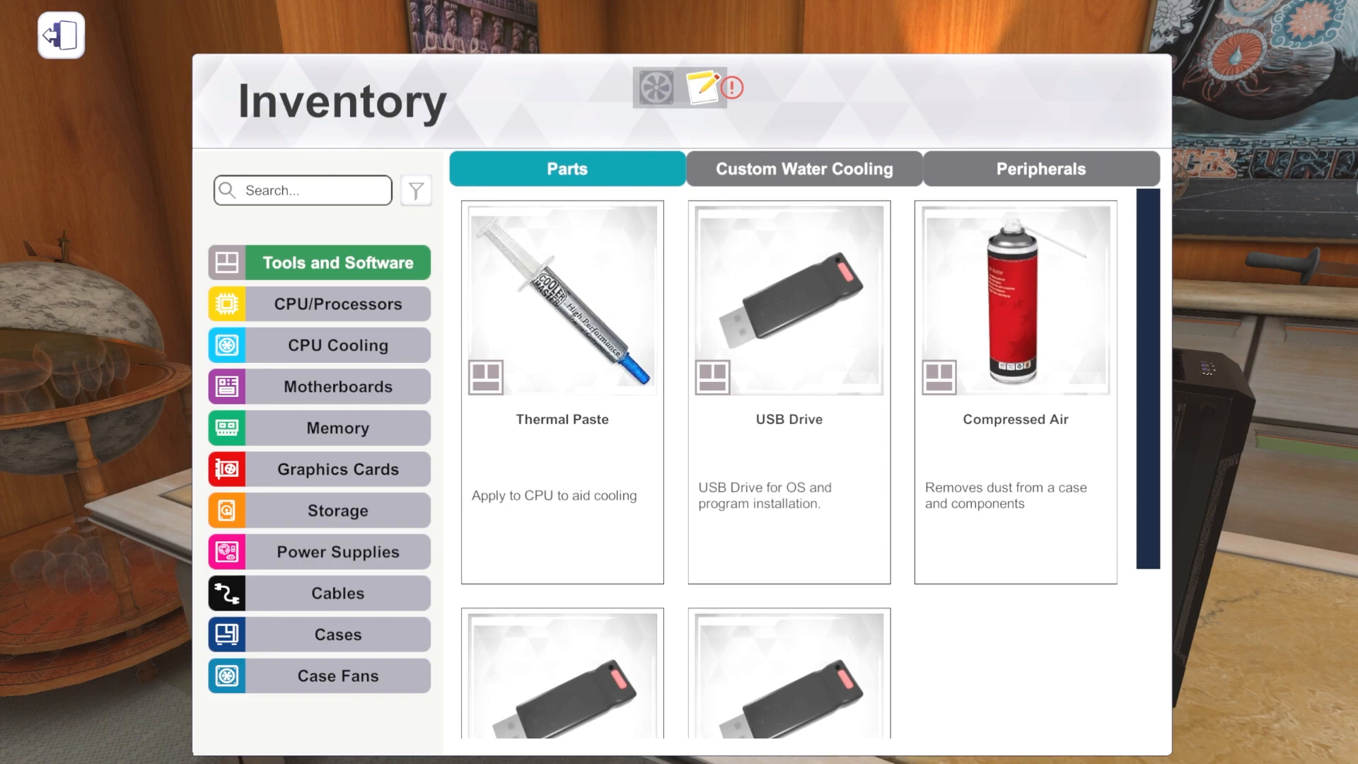
# Step: Browse water-cooling CPU Blocks, viewing Raijintek CWB-RGB, FORKIS ELITE and GIGABYTE Z590 monoblock
pyautogui.click(803, 168)
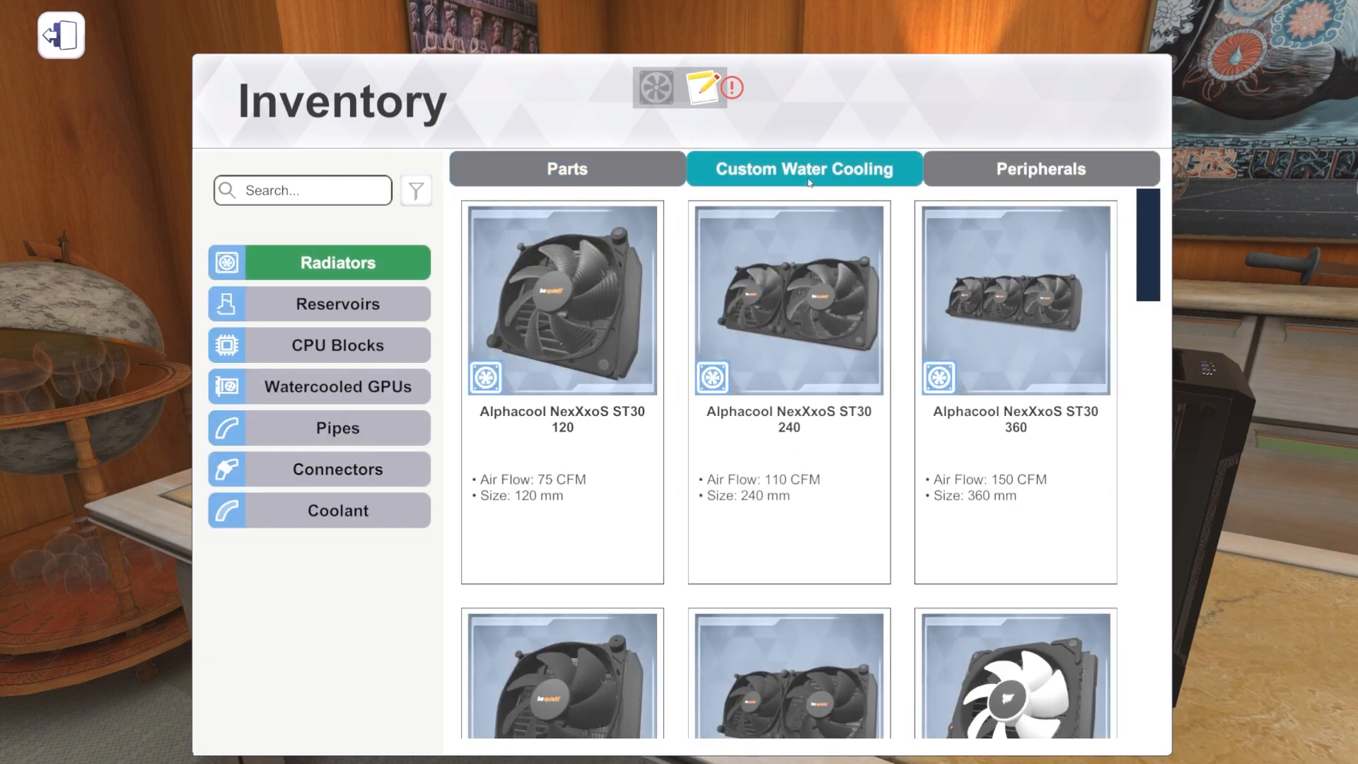
pyautogui.click(338, 344)
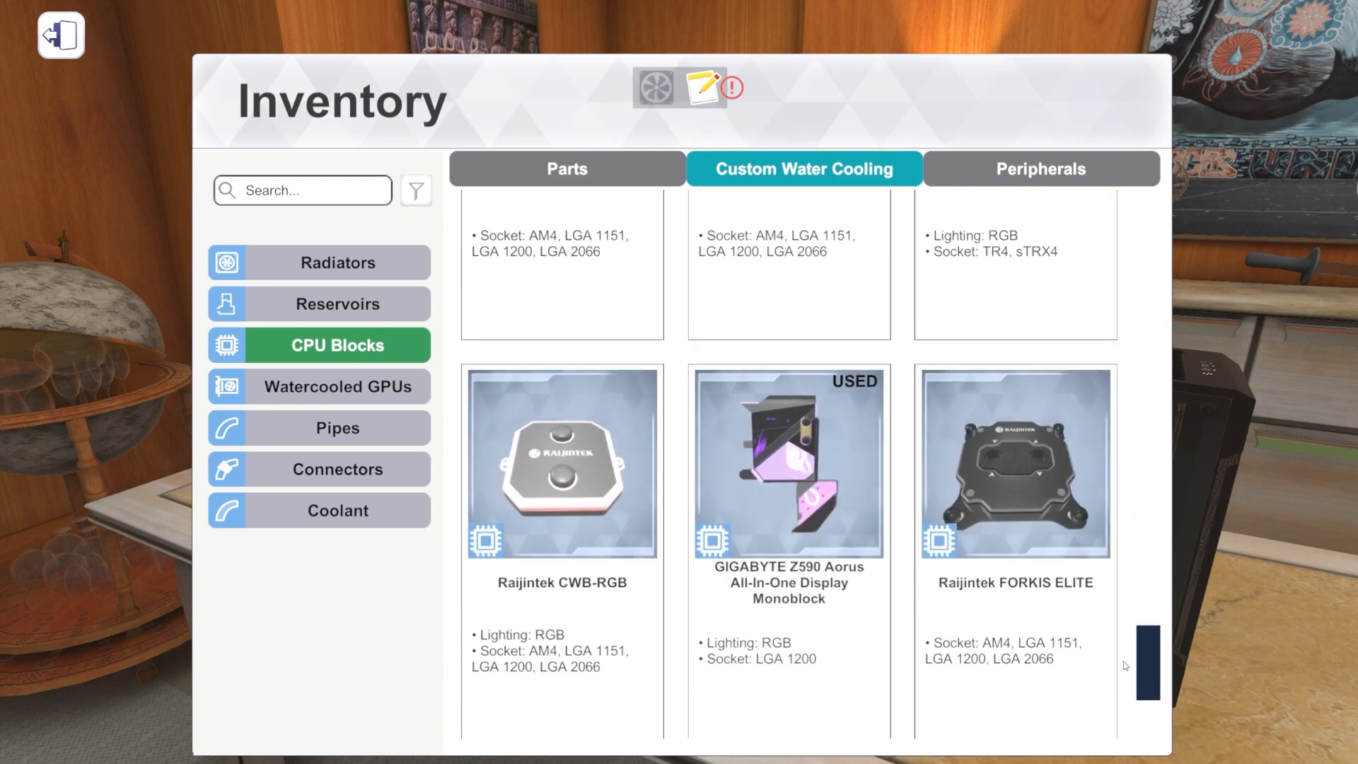
pyautogui.scroll(-3)
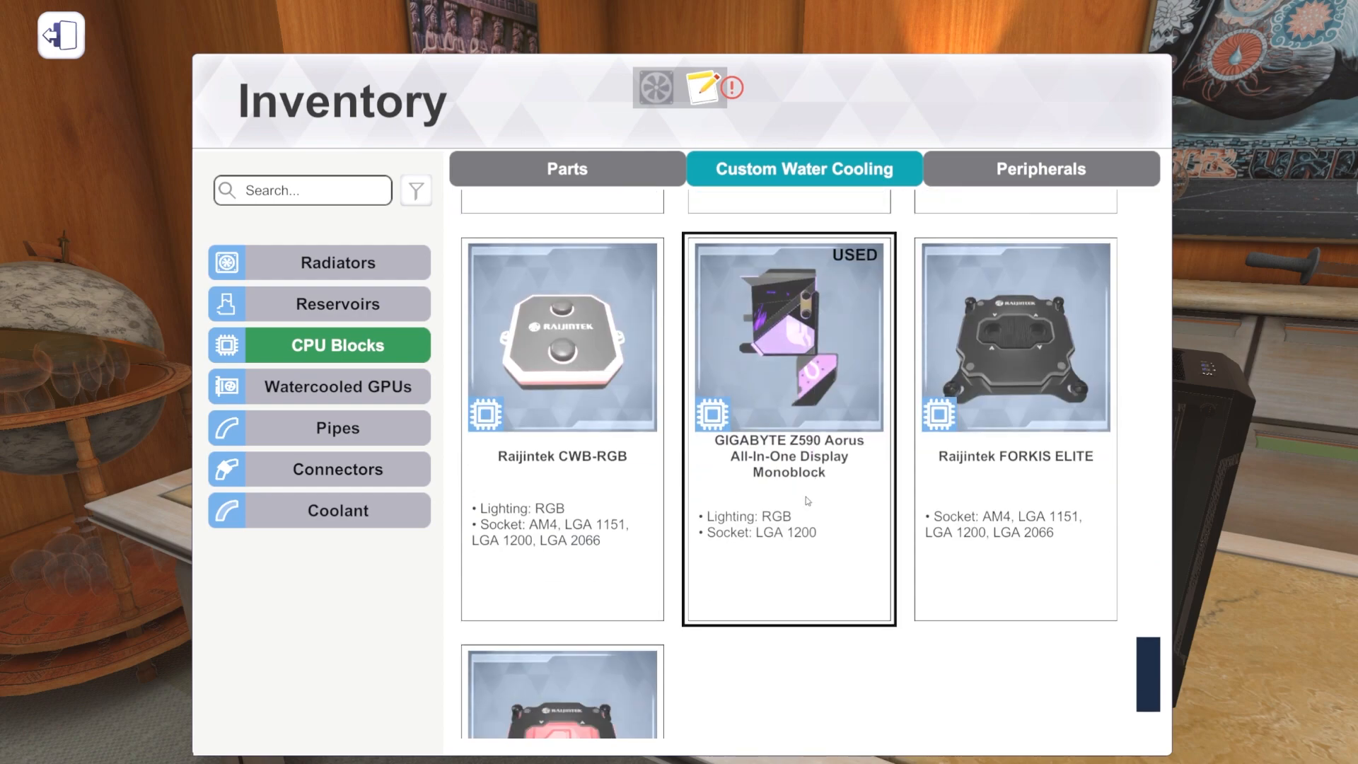
pyautogui.scroll(-3)
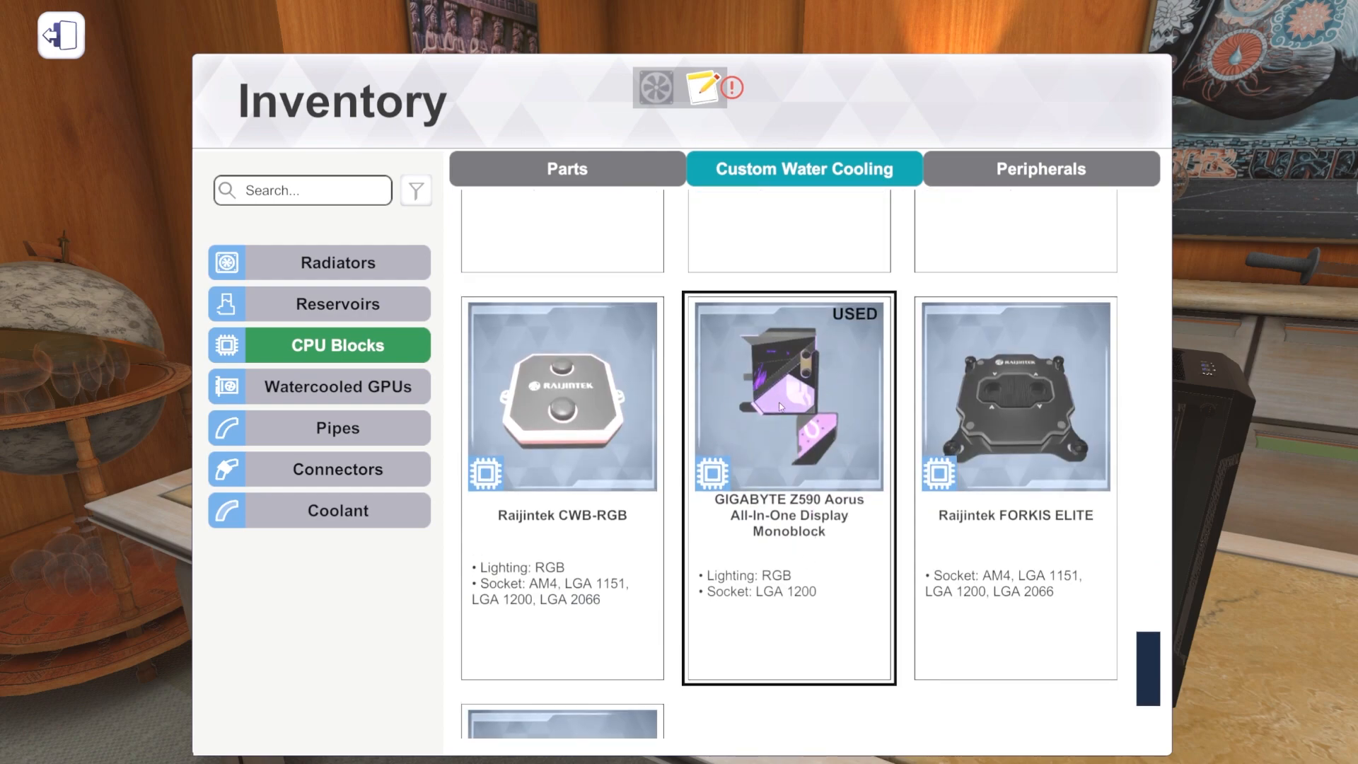
pyautogui.moveTo(822, 394)
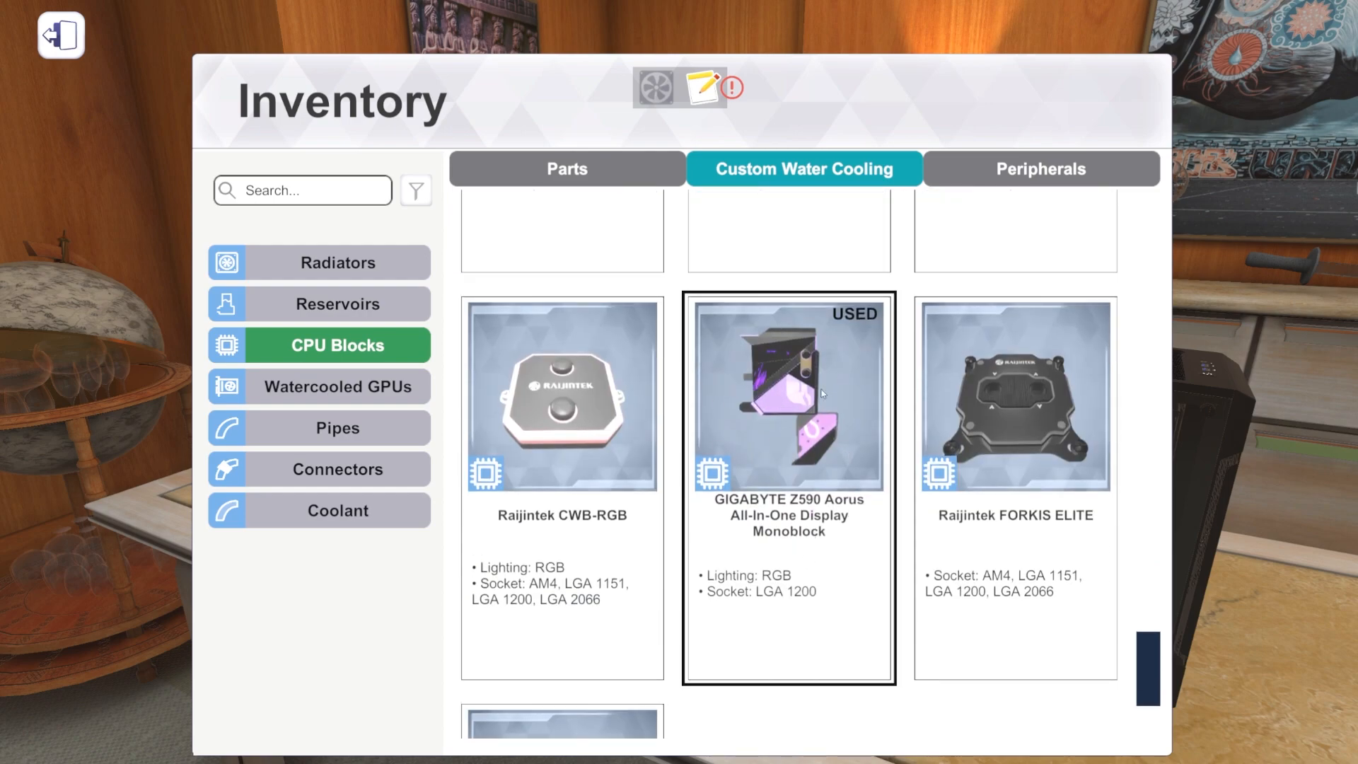
pyautogui.click(1015, 397)
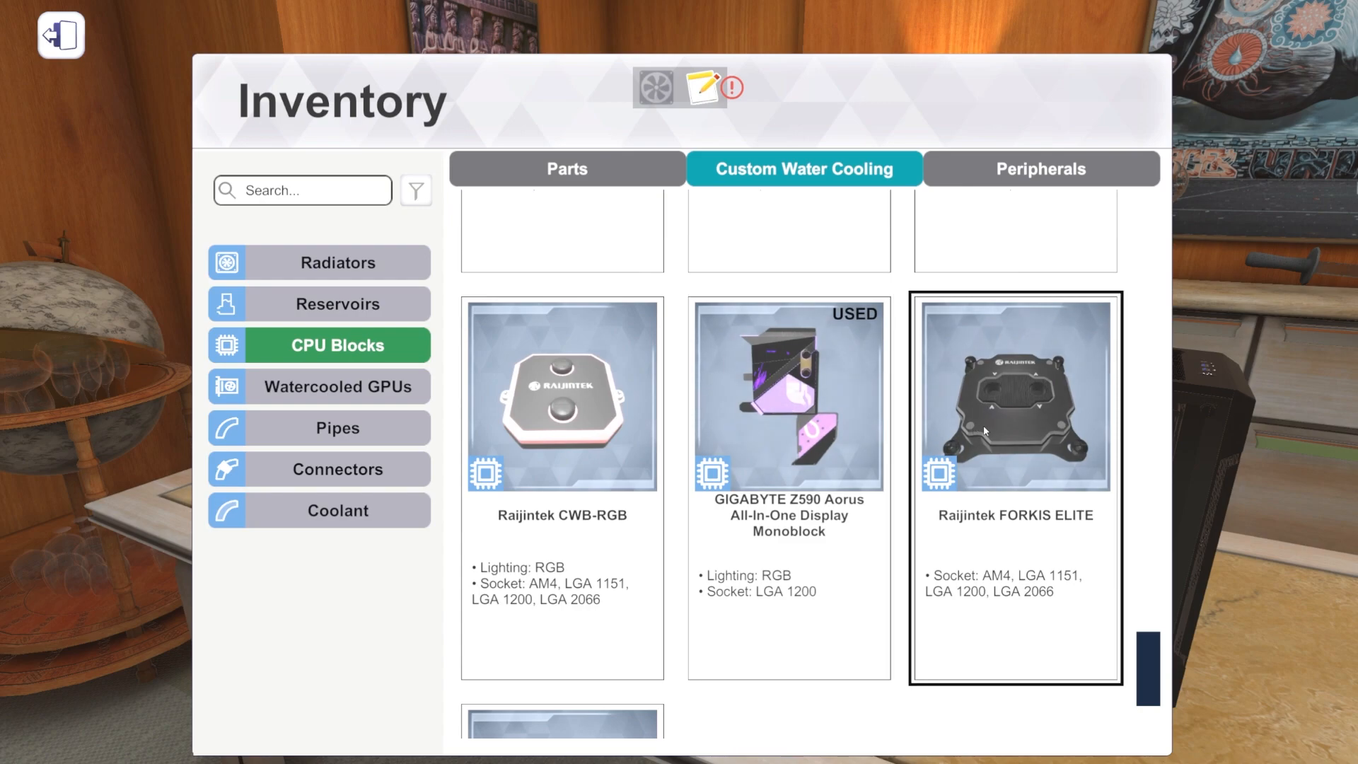
pyautogui.scroll(-3)
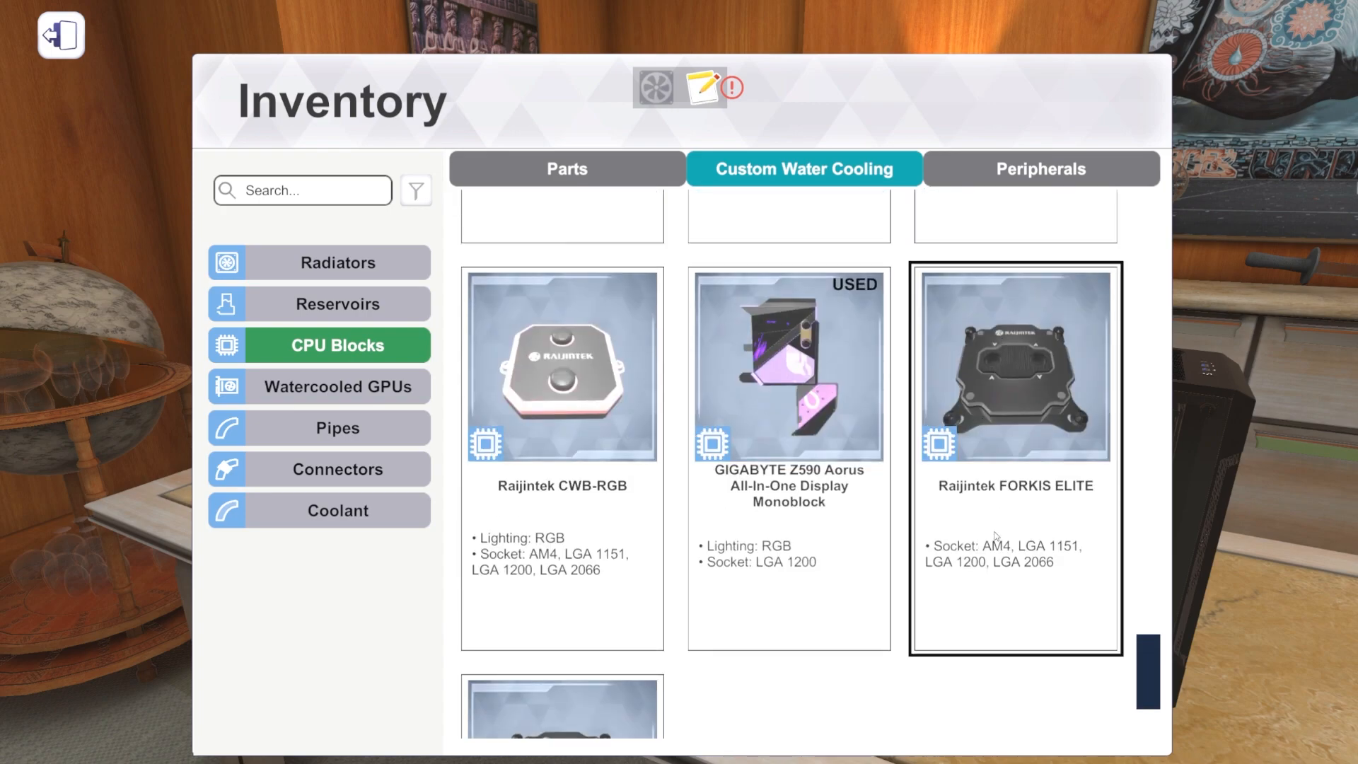
pyautogui.scroll(-3)
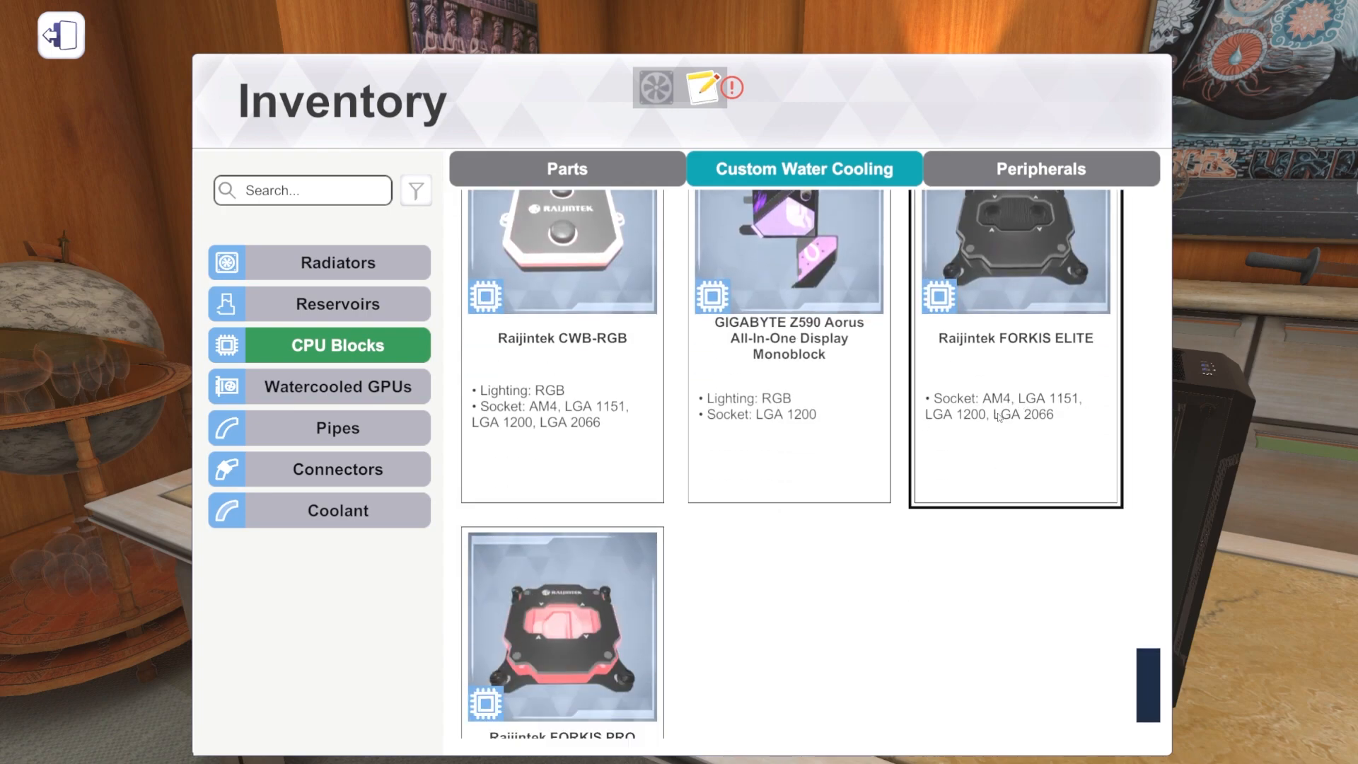
pyautogui.scroll(-3)
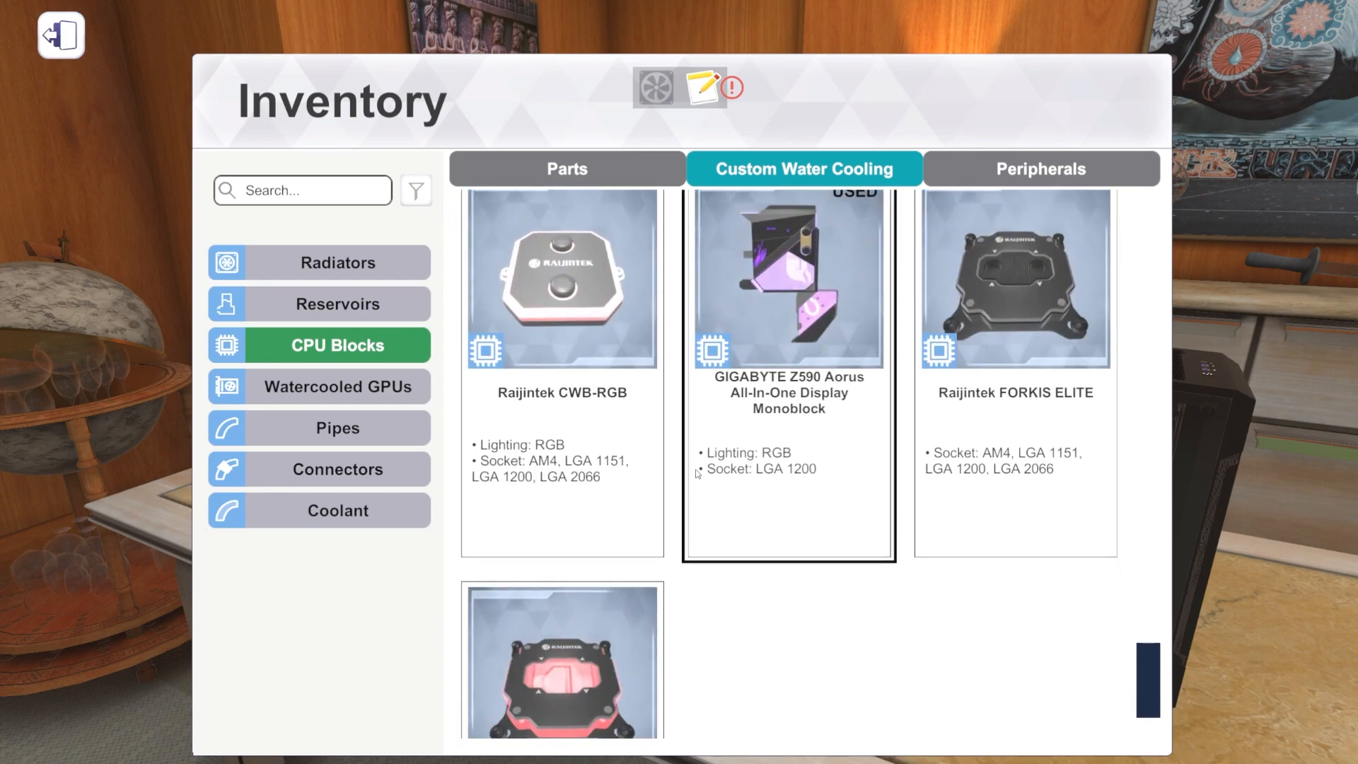
pyautogui.moveTo(831, 456)
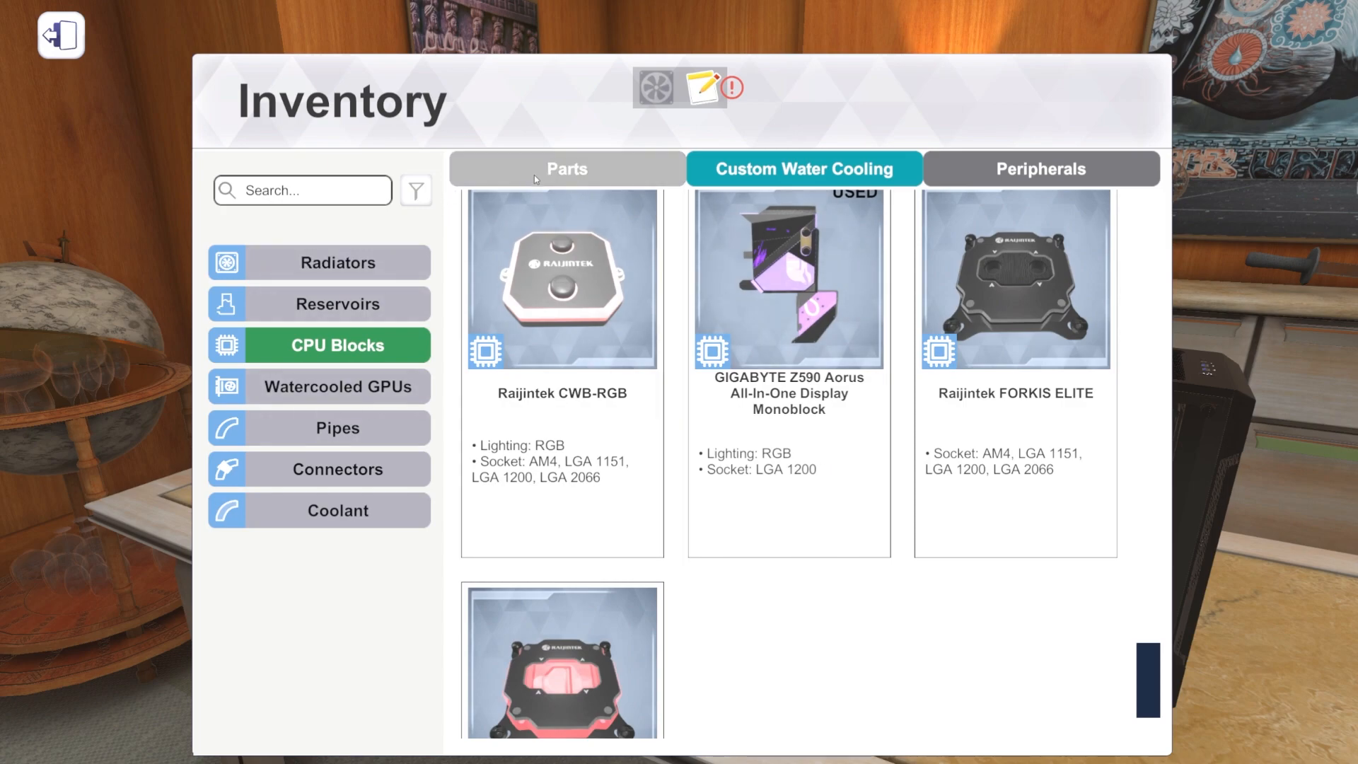
# Step: Browse Storage from Seagate BarraCuda HDDs past Shean Mega SSDs to Team Group CARDEA ZERO Z340 drives
pyautogui.click(566, 168)
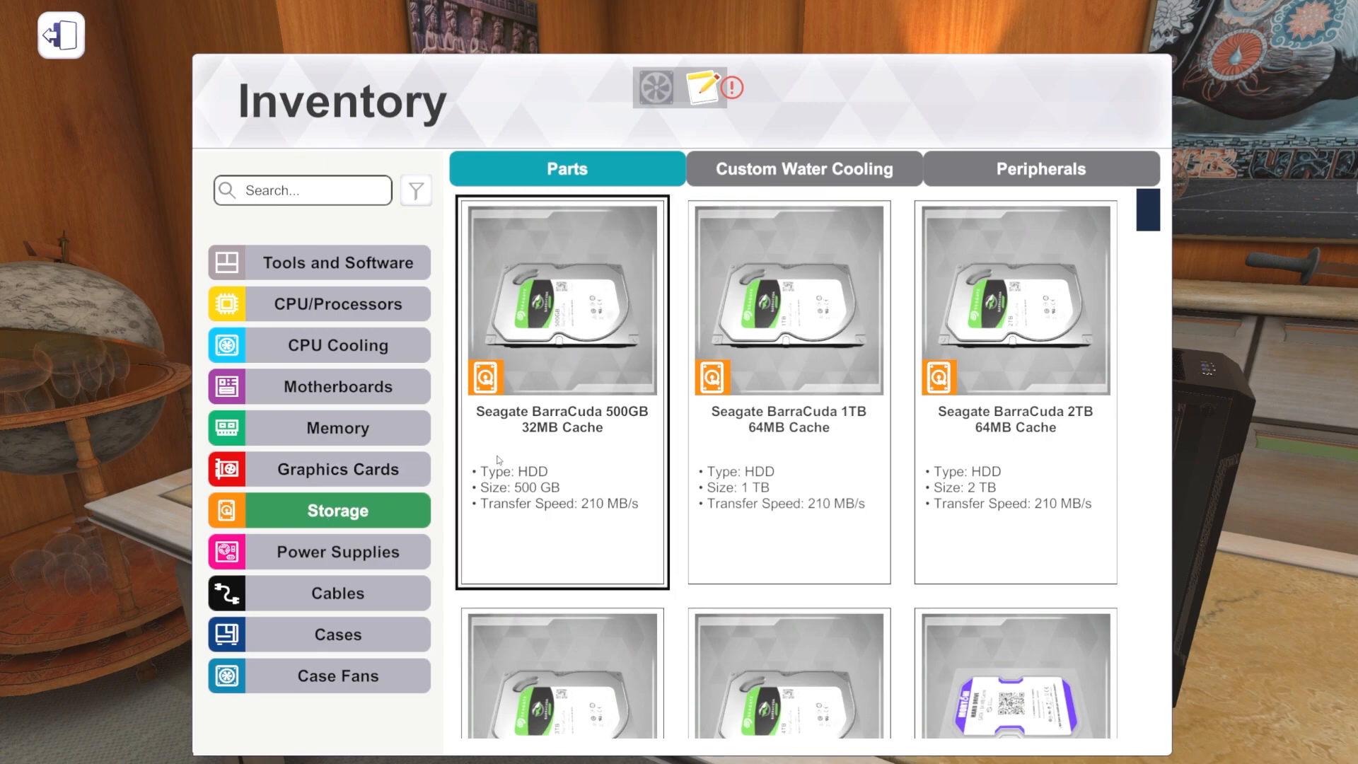
pyautogui.moveTo(587, 435)
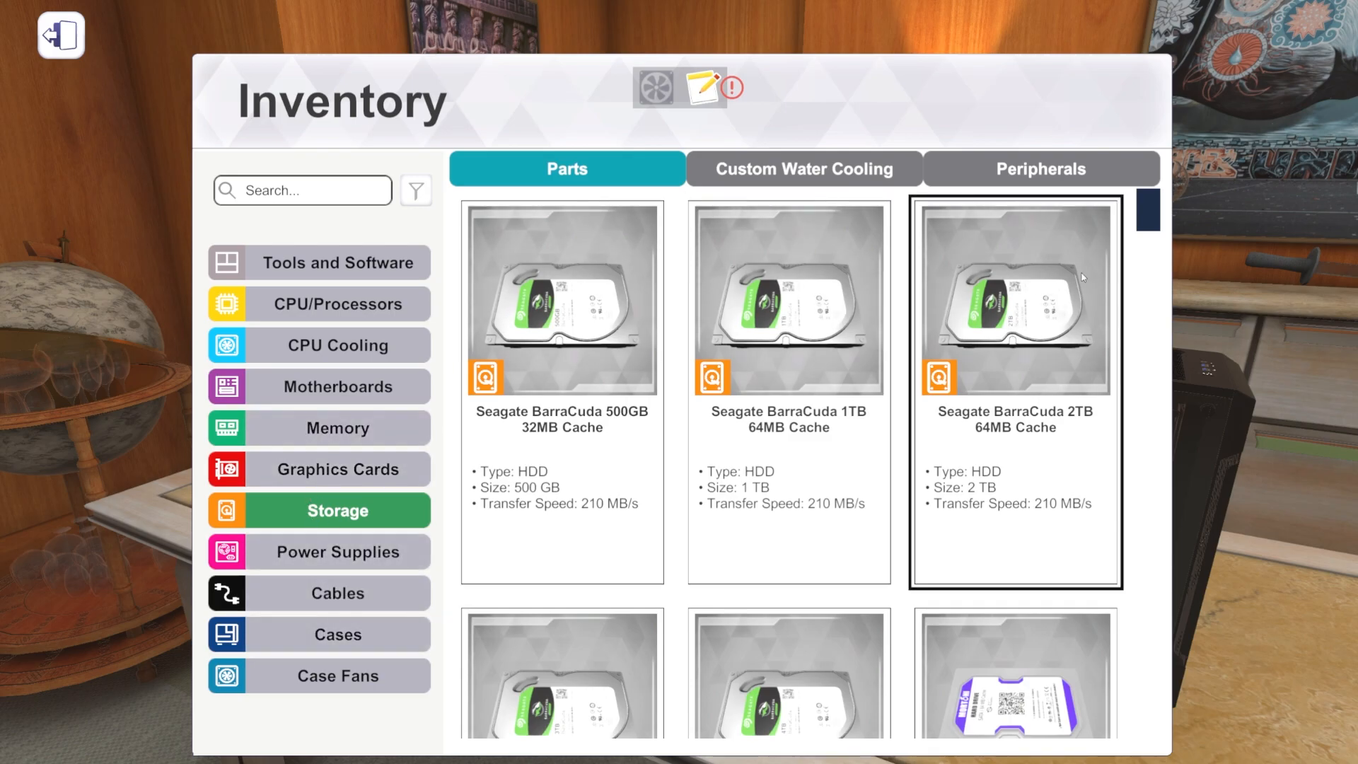
pyautogui.scroll(-3)
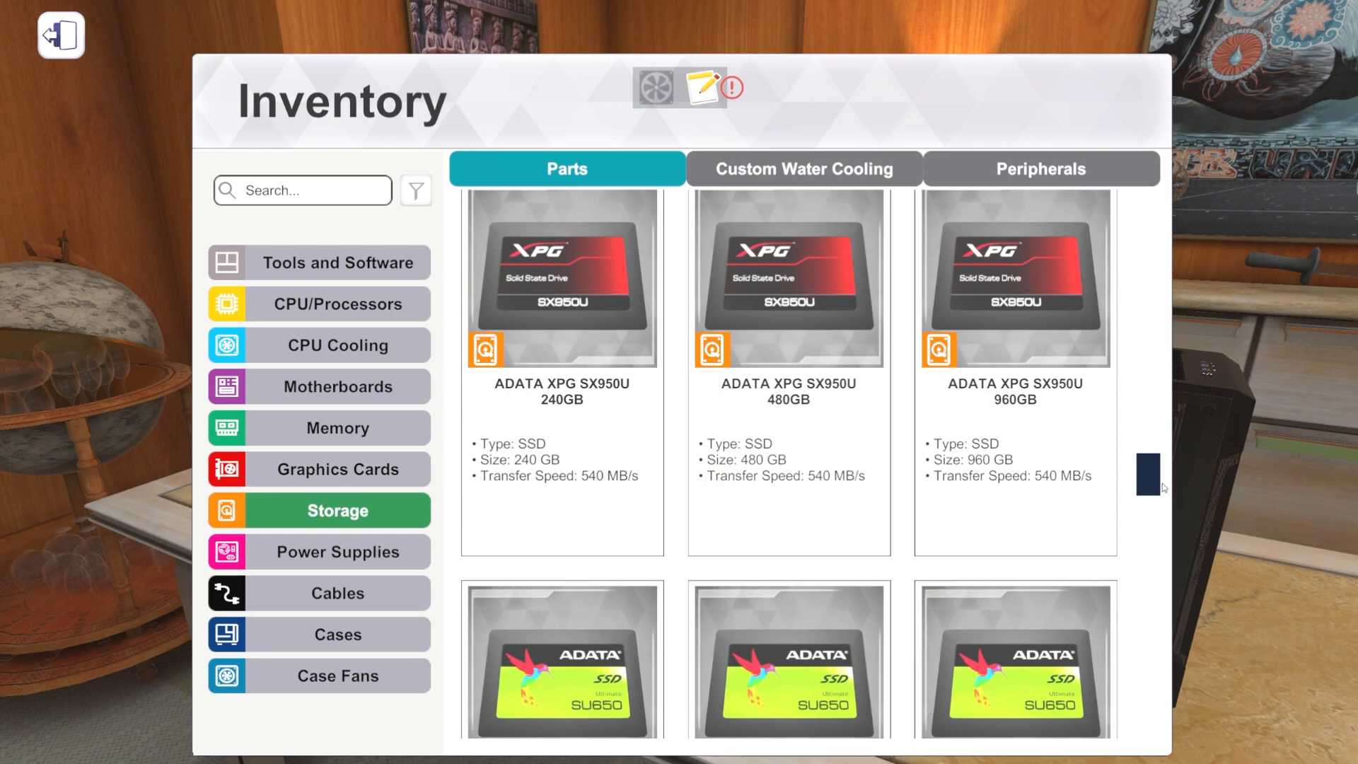
pyautogui.scroll(-3)
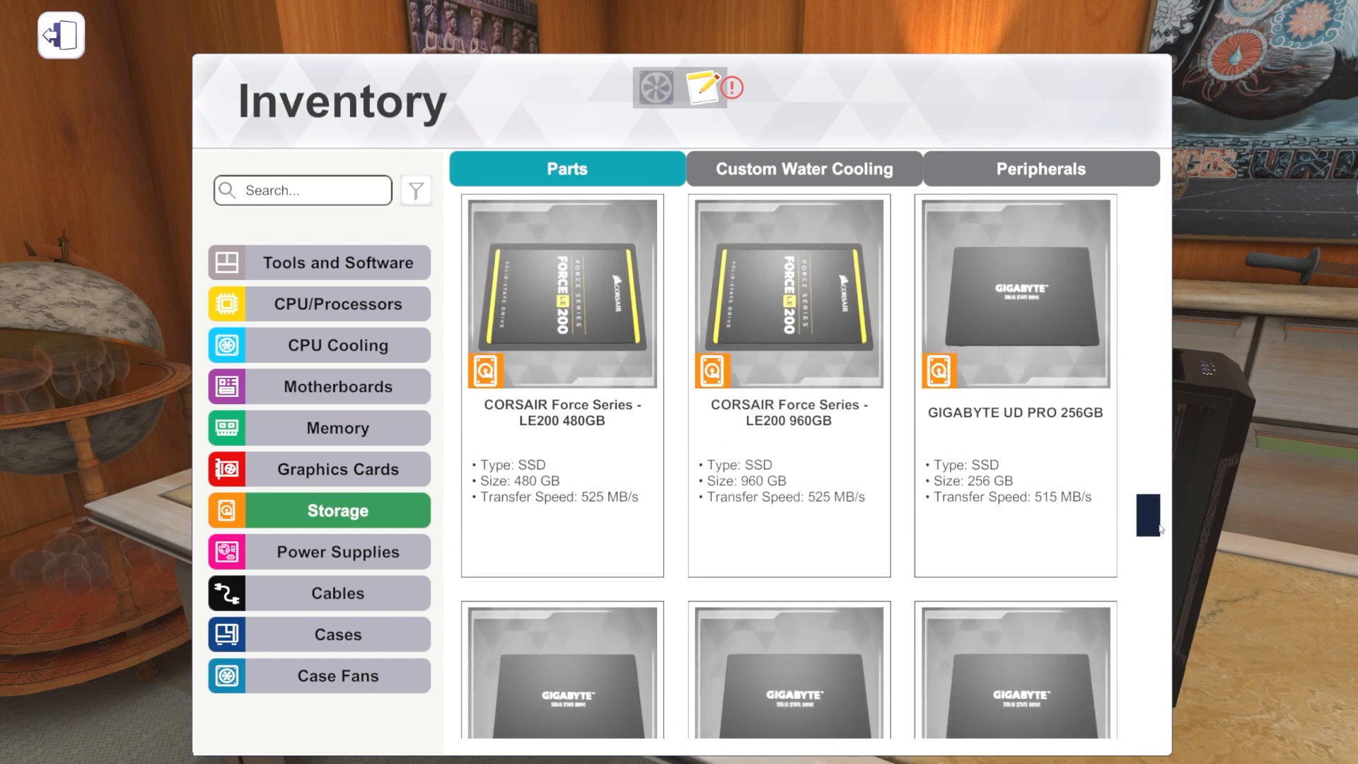
pyautogui.scroll(-3)
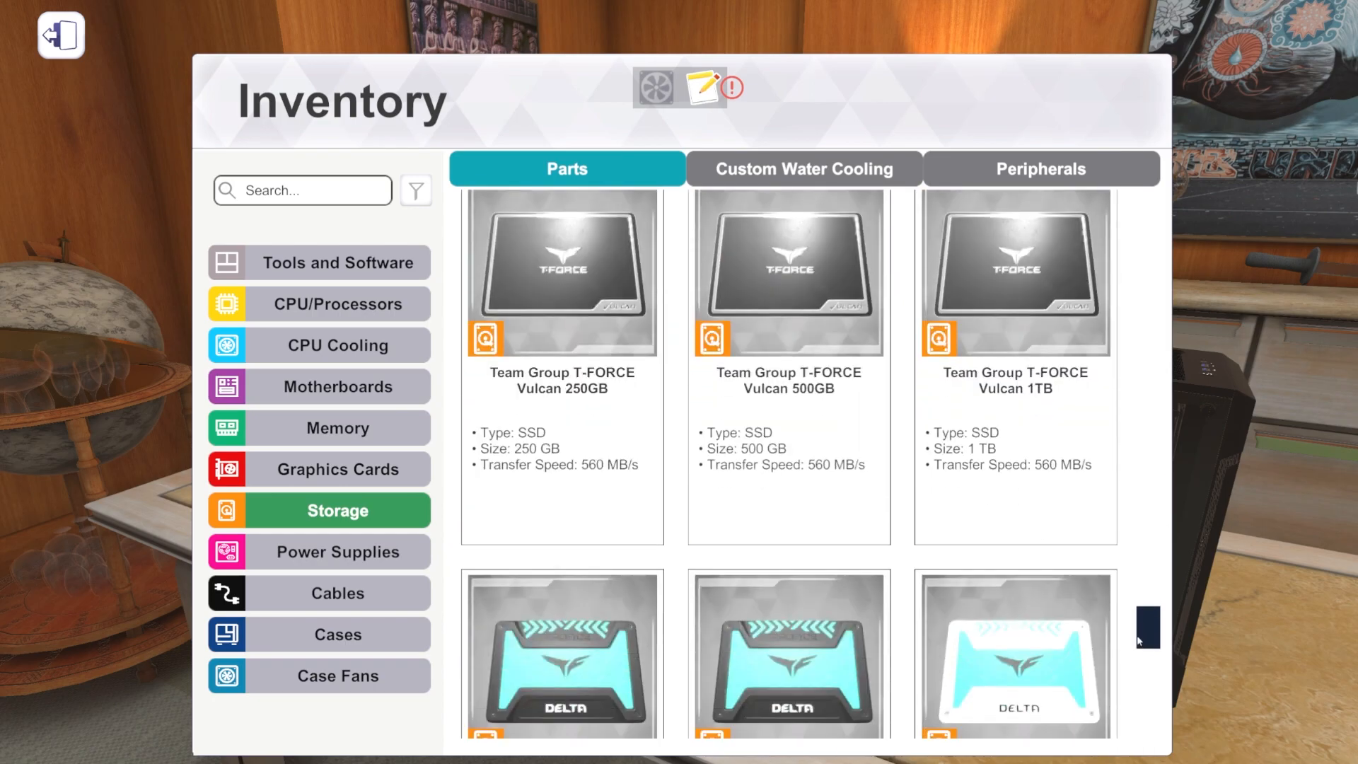
pyautogui.scroll(-3)
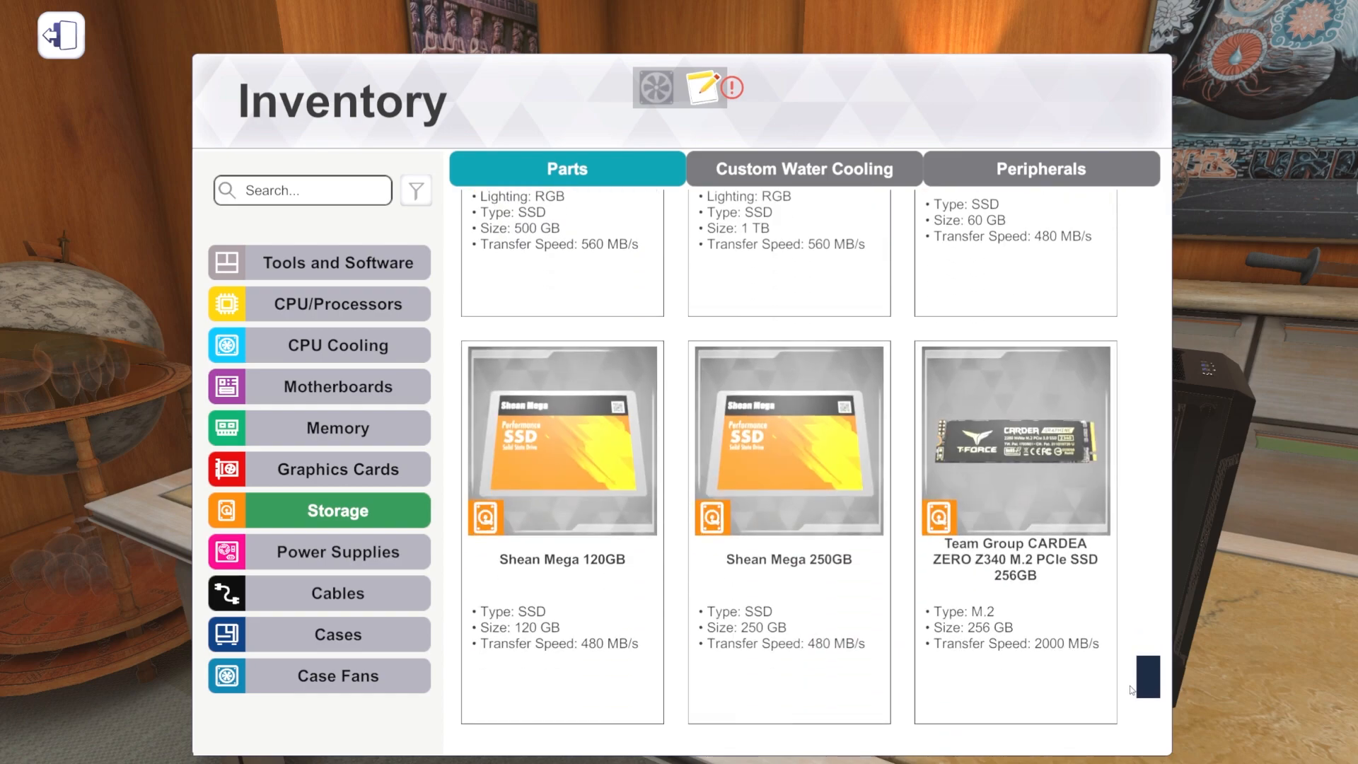
pyautogui.scroll(-3)
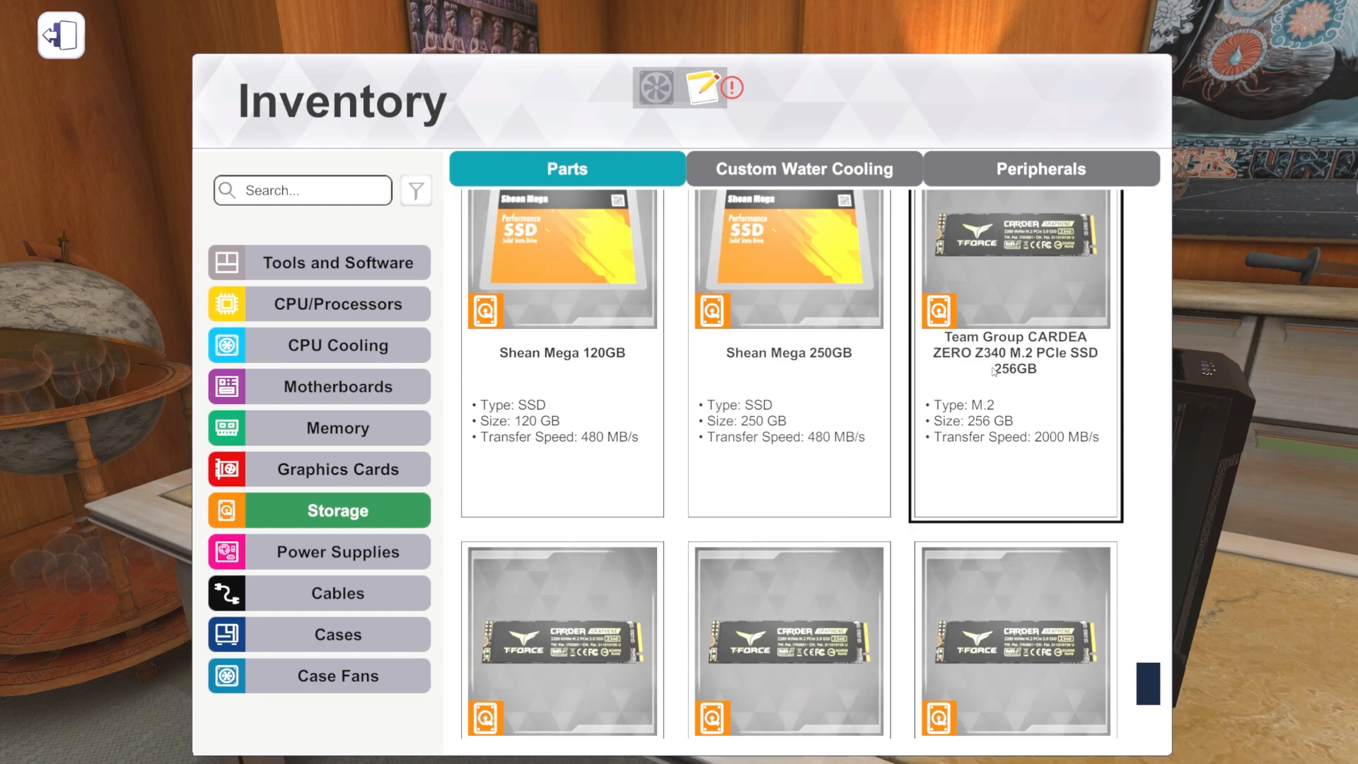
pyautogui.moveTo(1026, 261)
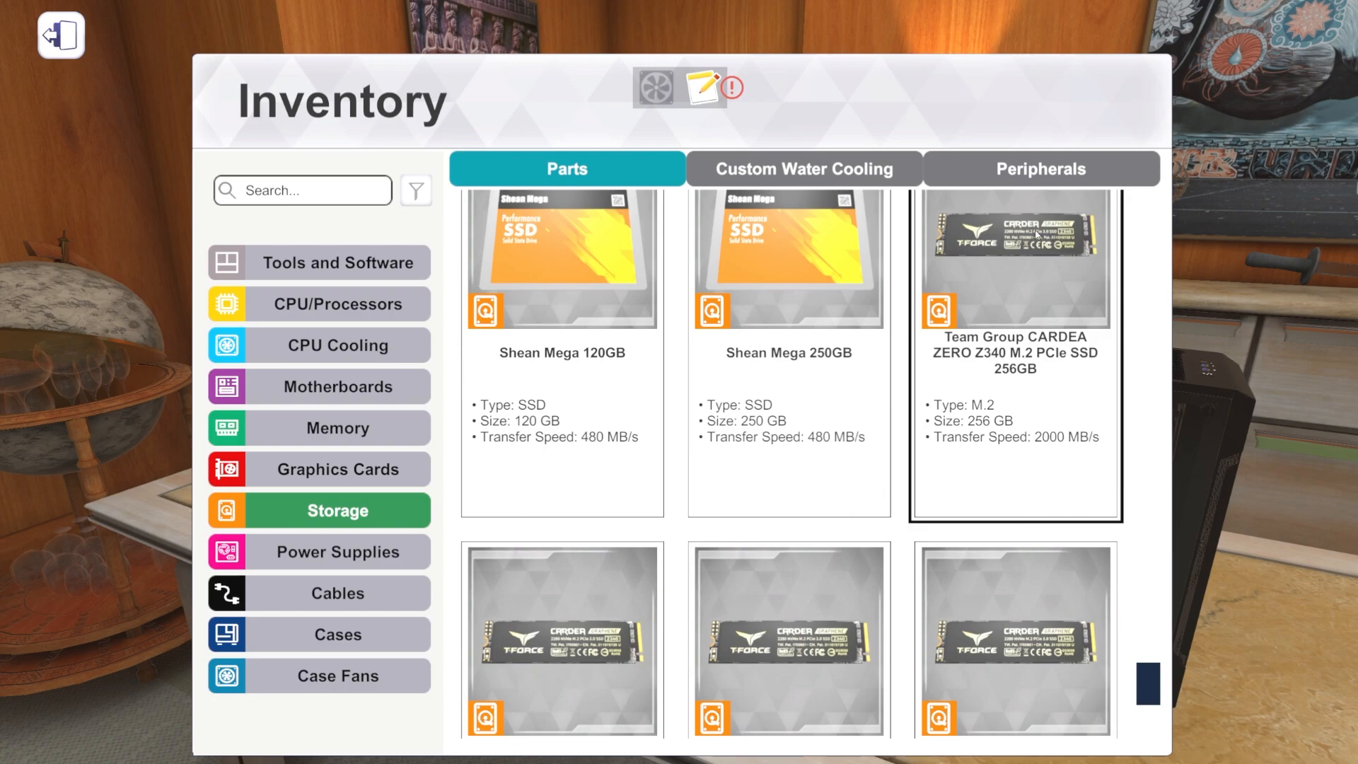
pyautogui.scroll(-3)
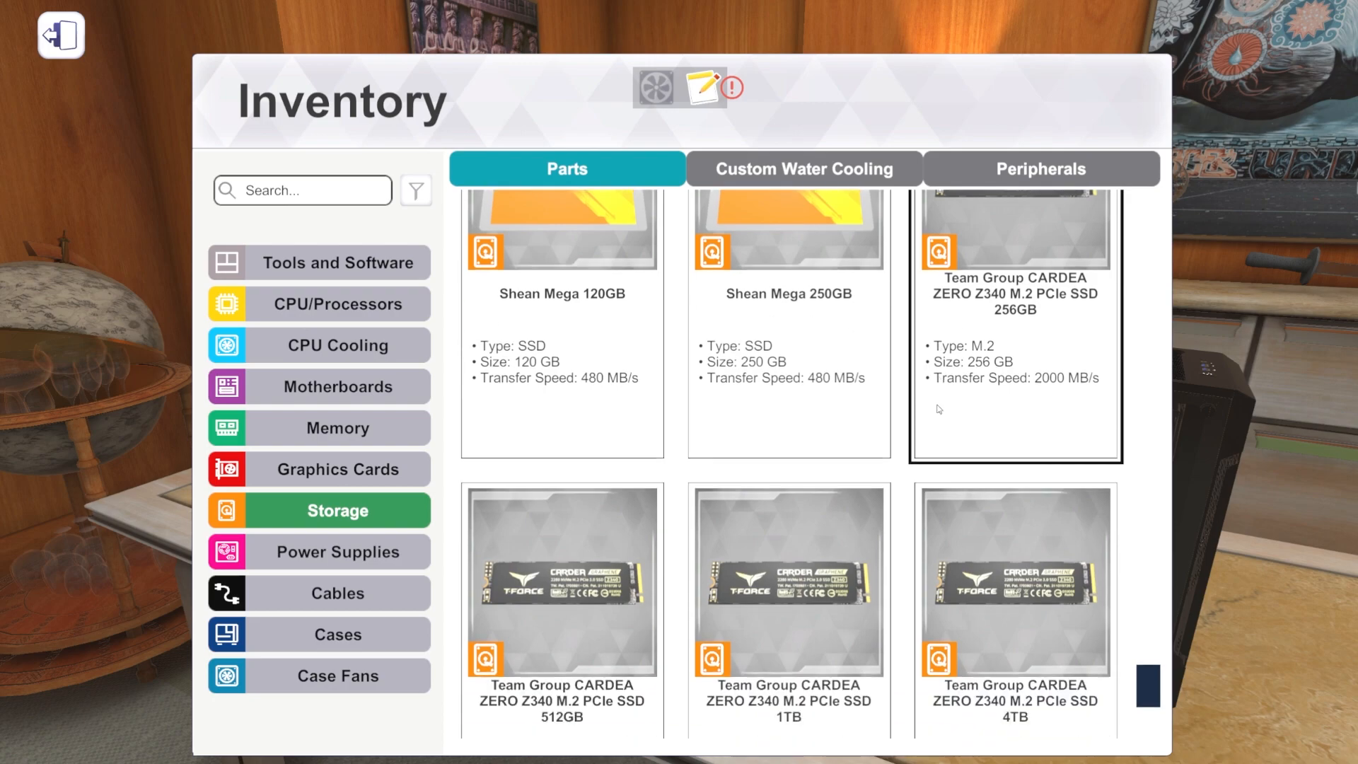
pyautogui.scroll(-3)
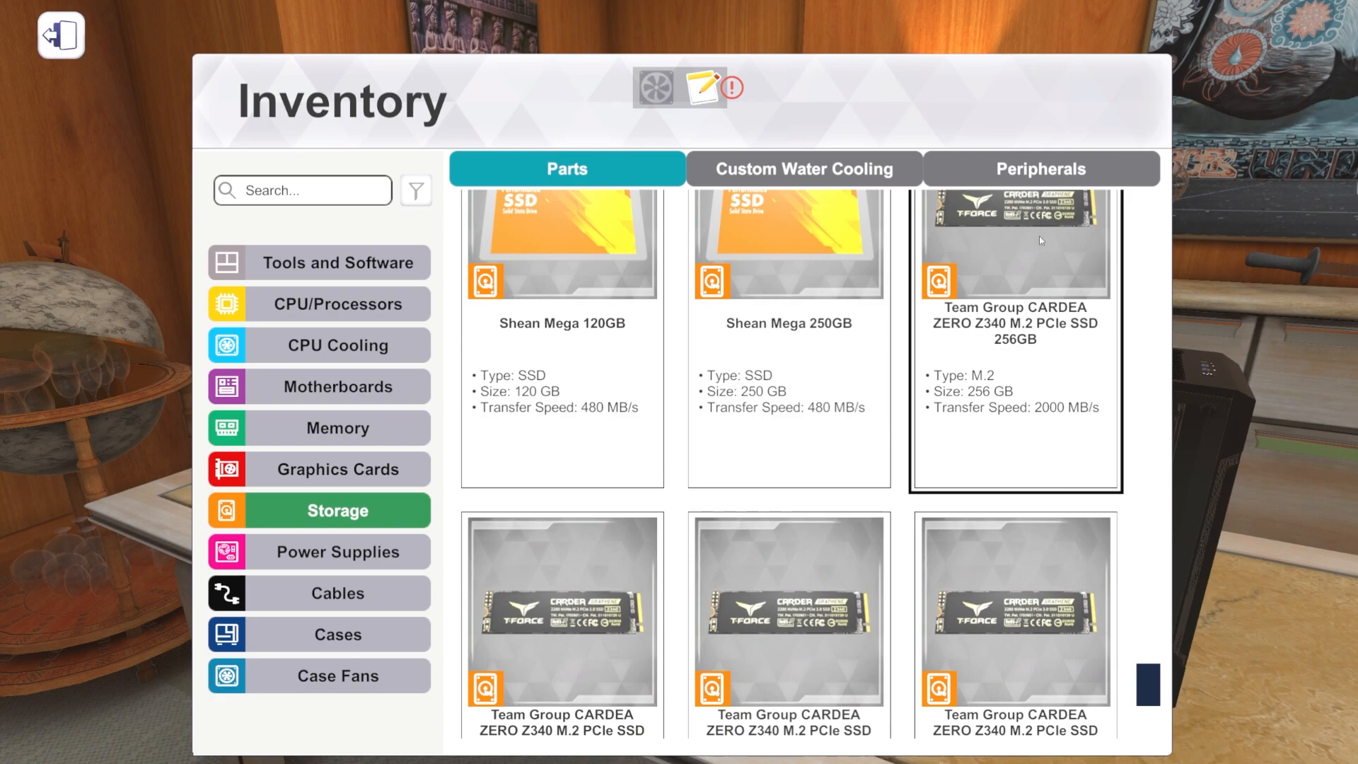
pyautogui.scroll(-3)
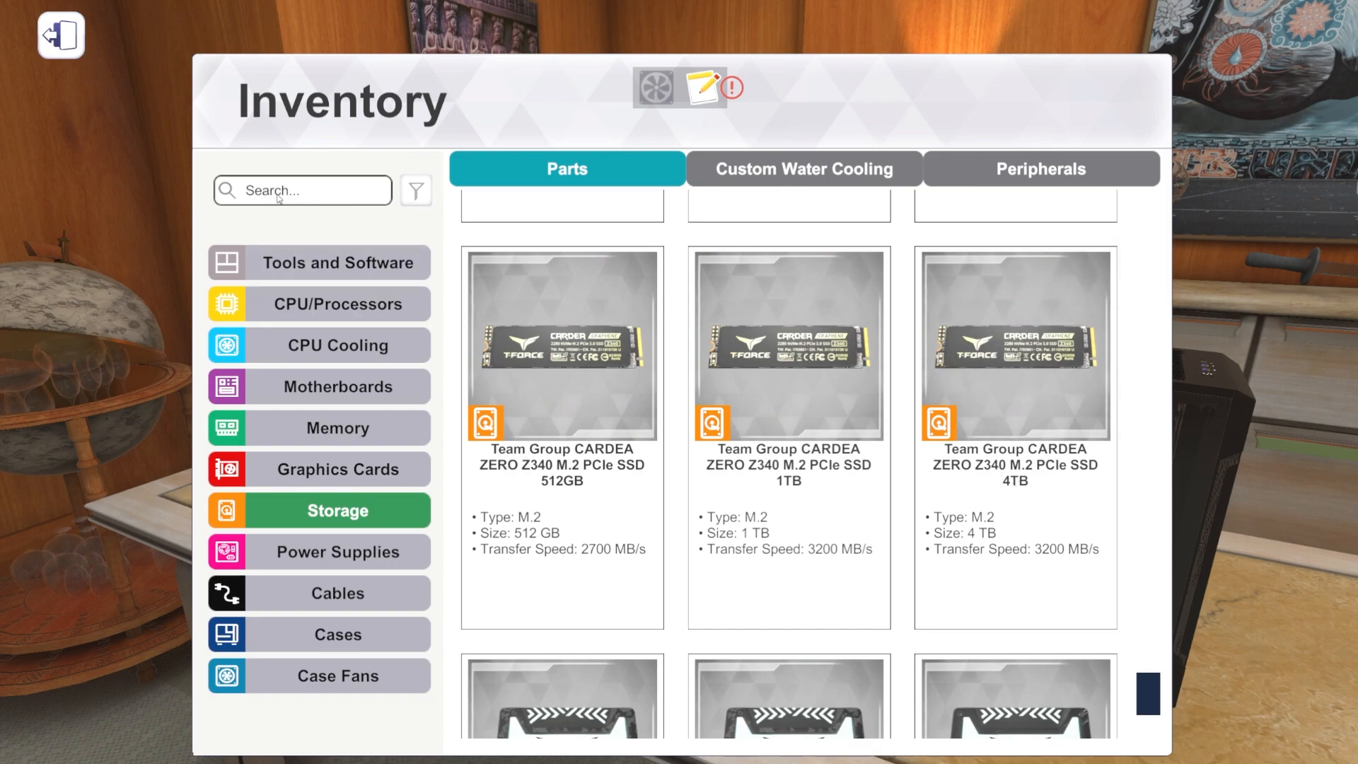
pyautogui.scroll(-3)
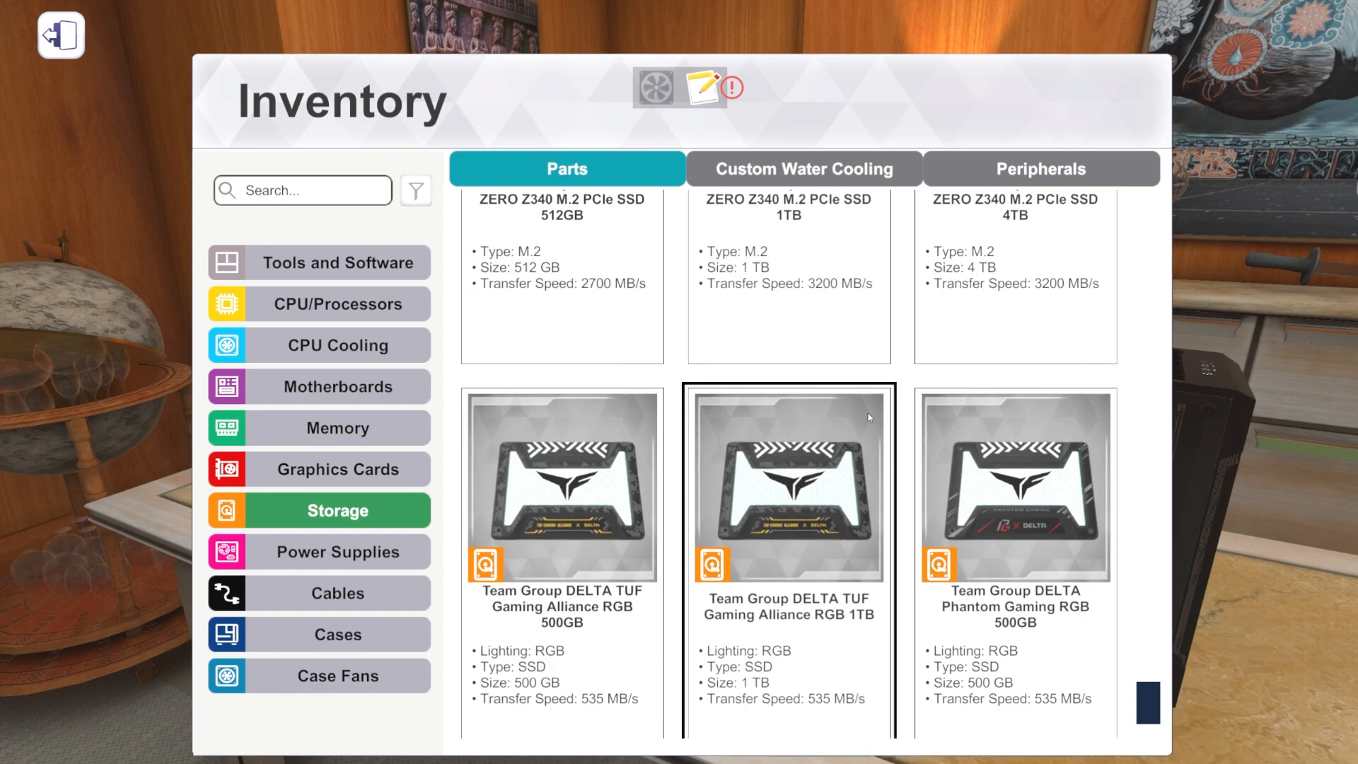
pyautogui.scroll(-3)
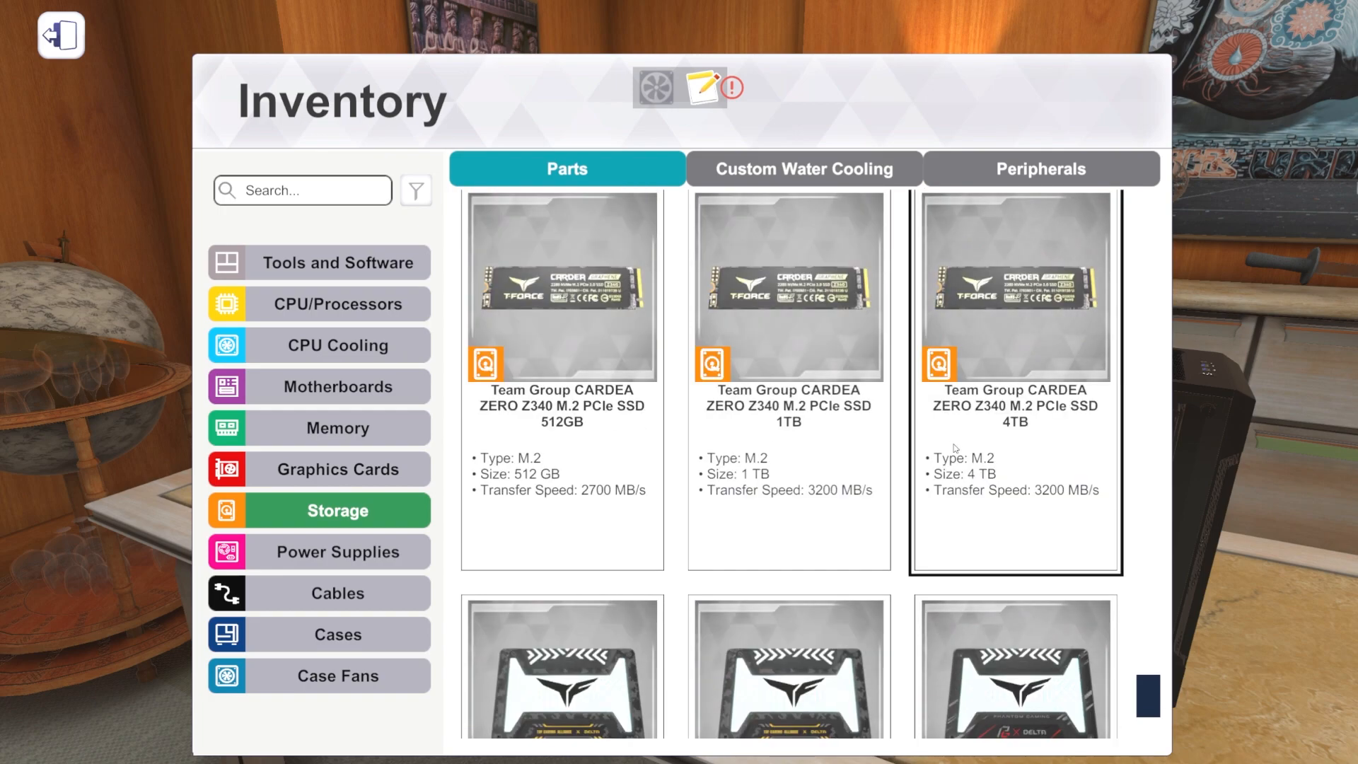
pyautogui.scroll(-3)
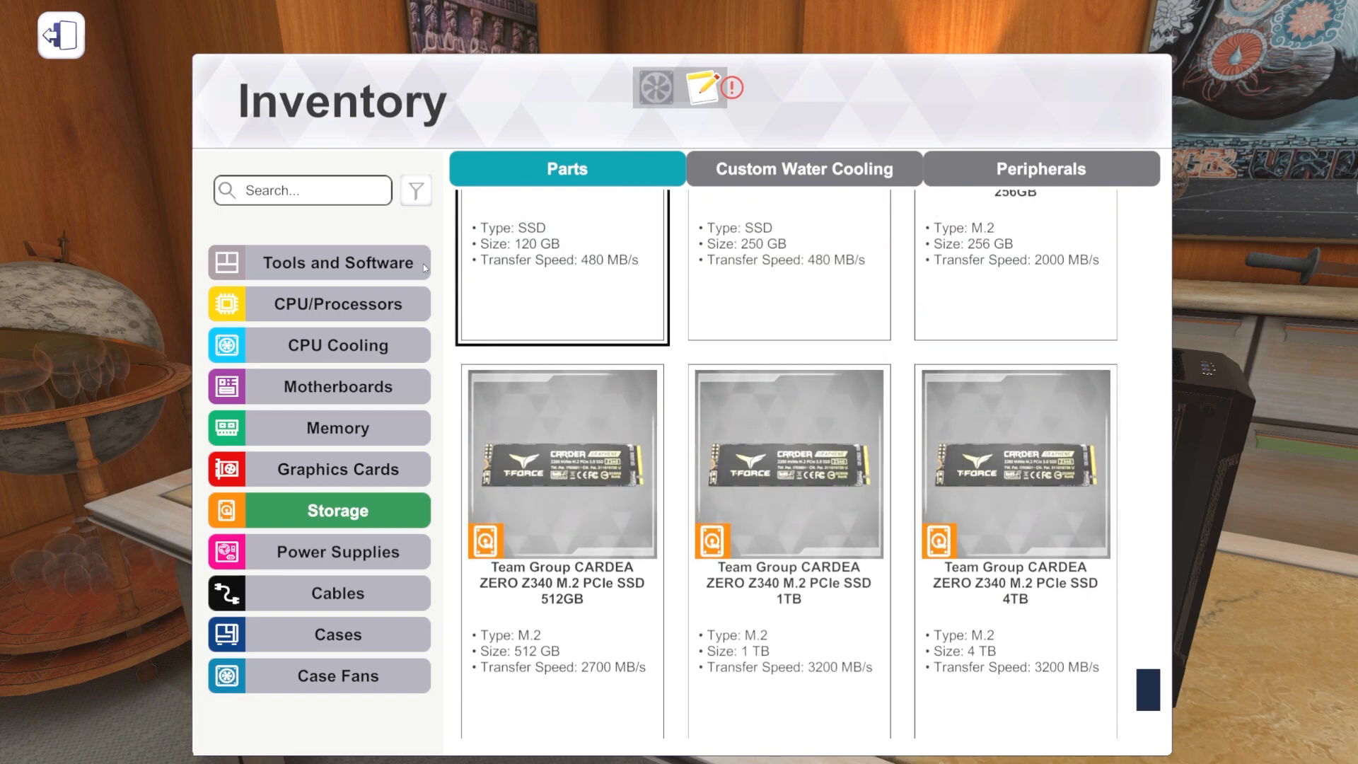
# Step: Filter storage by '4tb' to see the 4TB drives, then exit the inventory to the workshop
pyautogui.write('4tb')
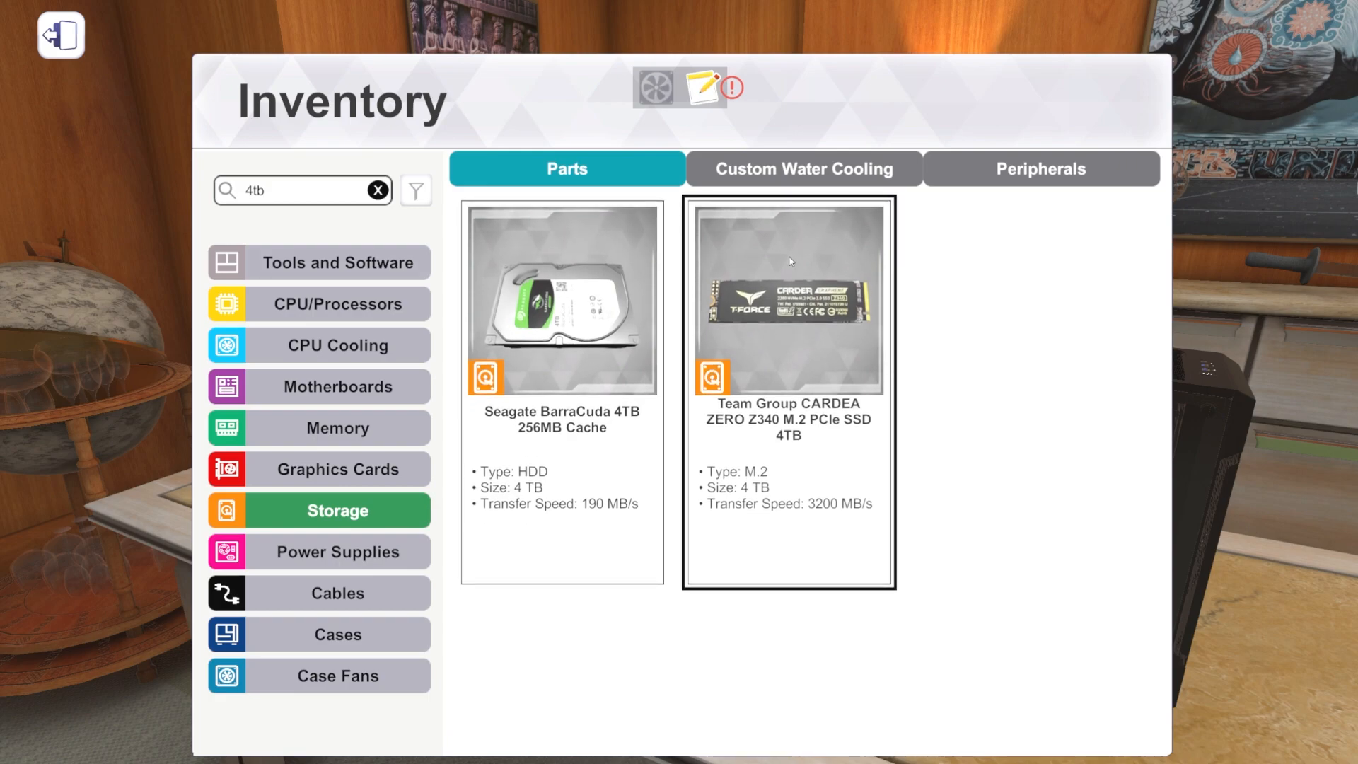
pyautogui.moveTo(838, 331)
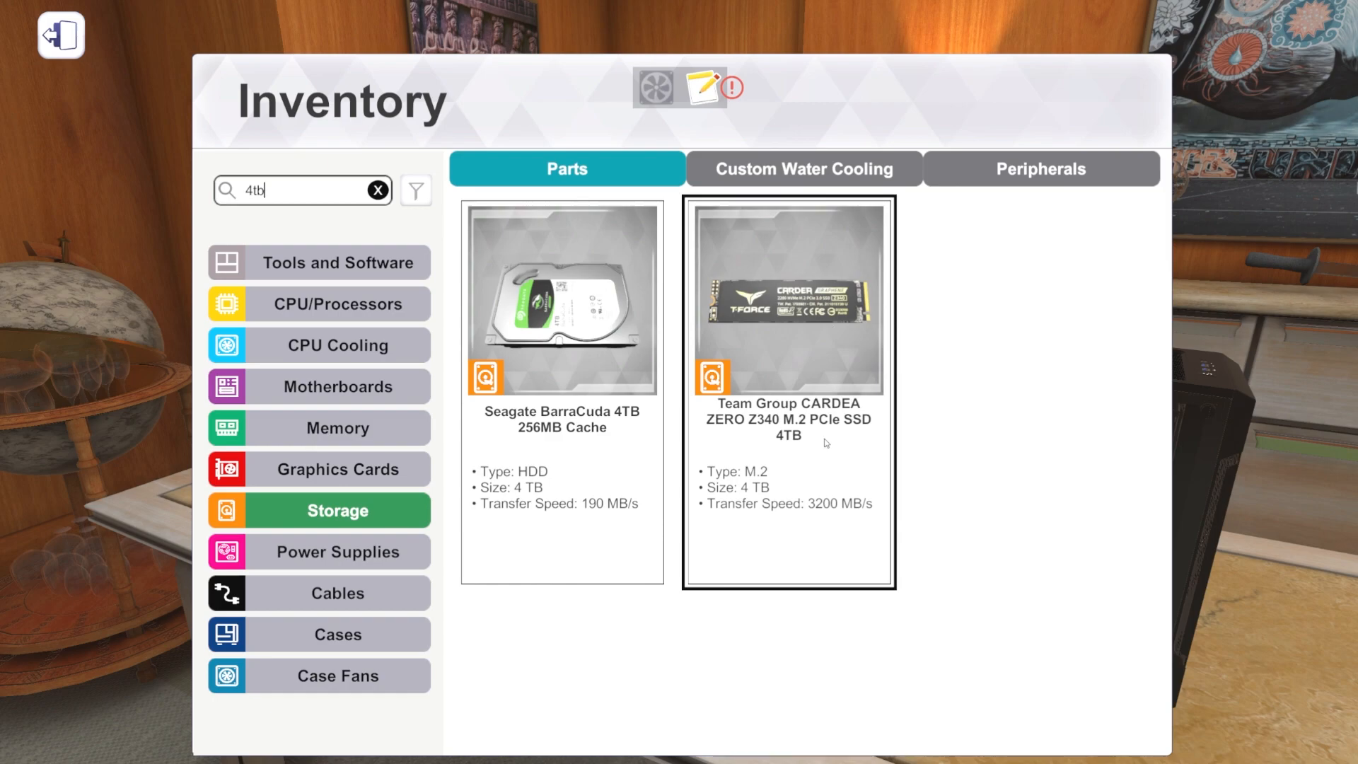
pyautogui.moveTo(850, 398)
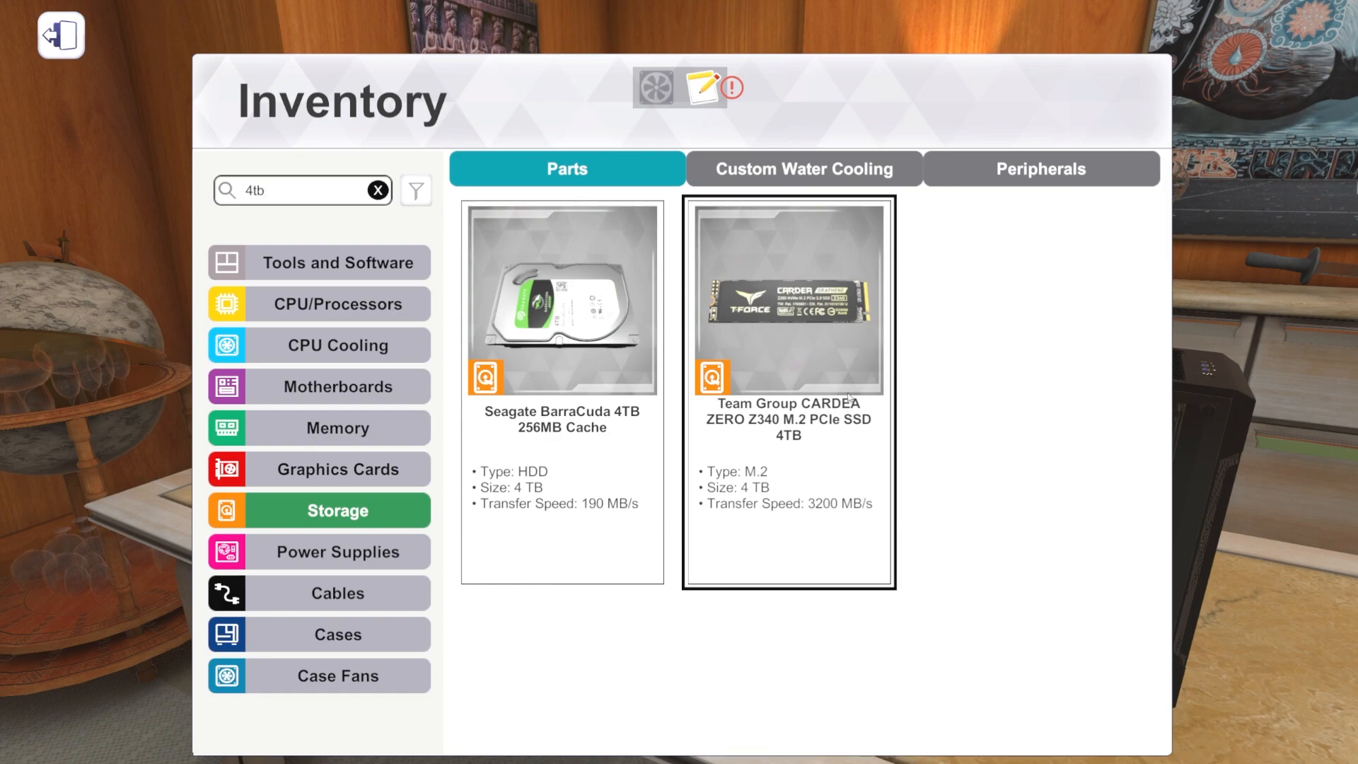
pyautogui.click(61, 36)
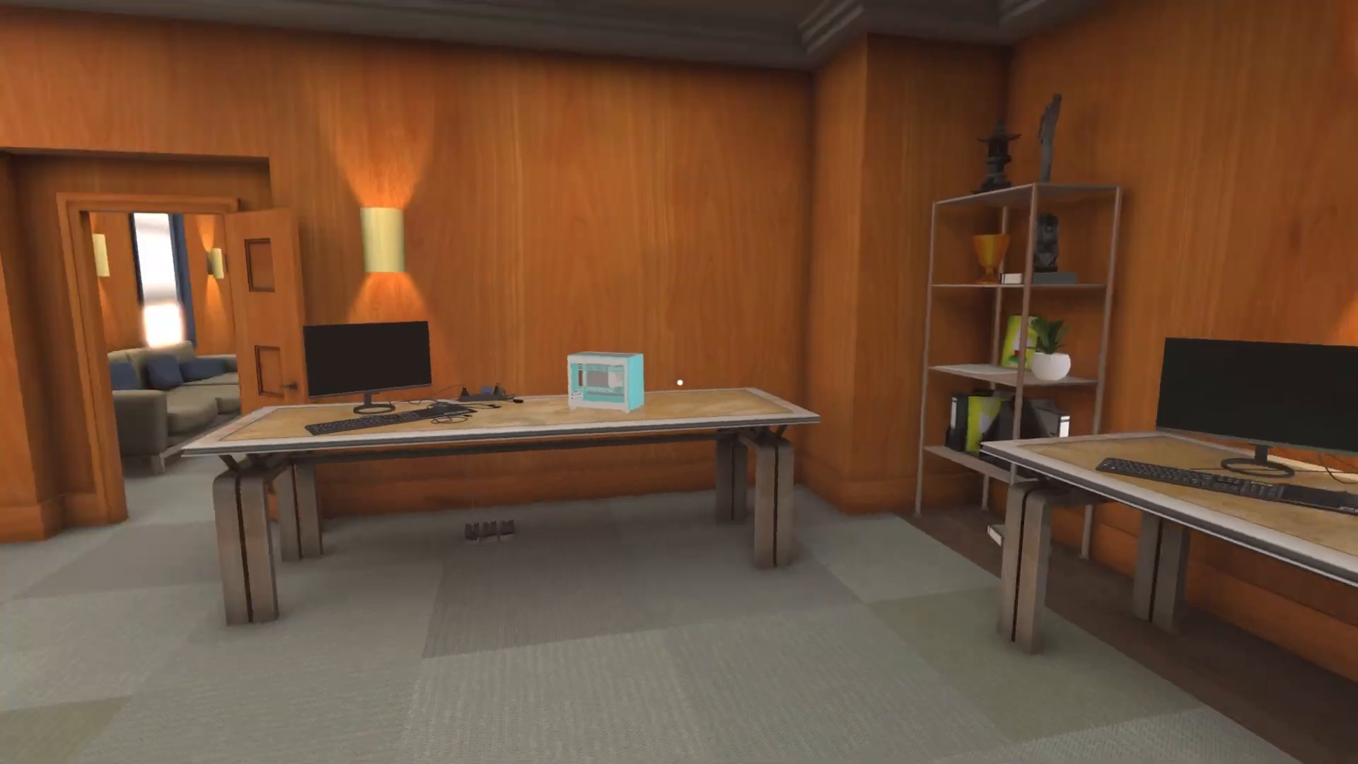